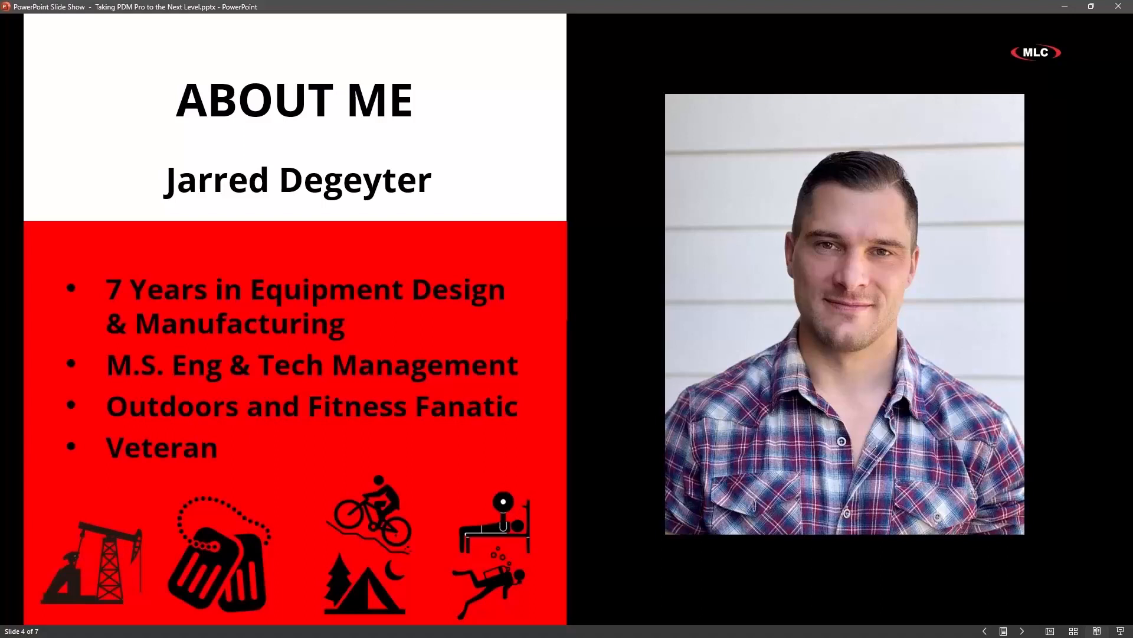
Step: Show the 'What We're Looking At Today' agenda slide, then leave the slide show for the demo
click(1022, 630)
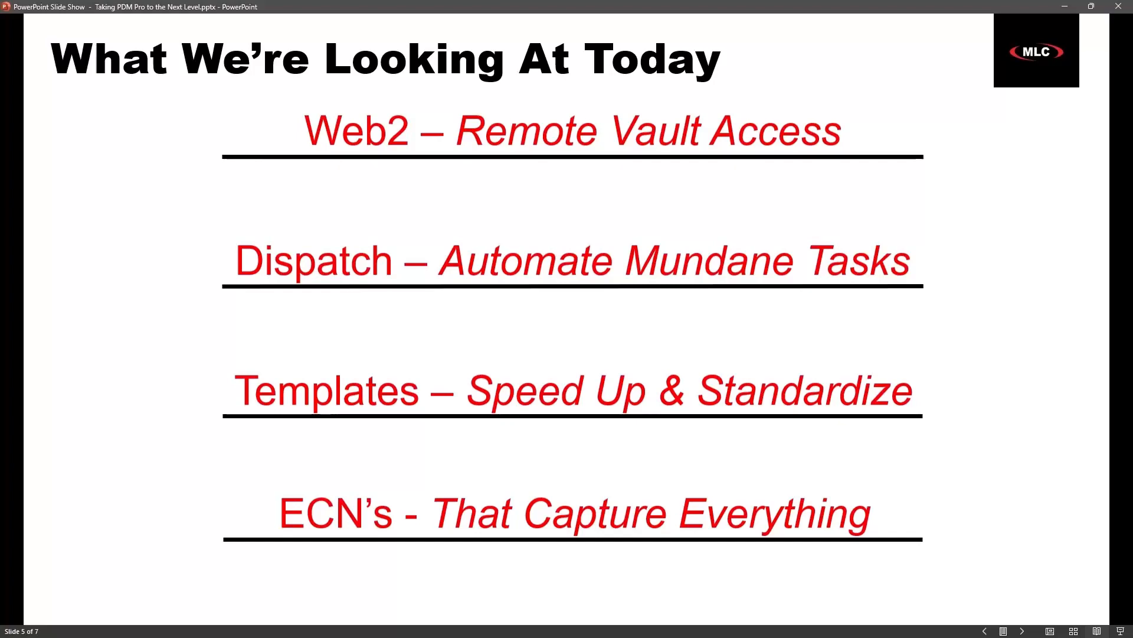
key(alt+tab)
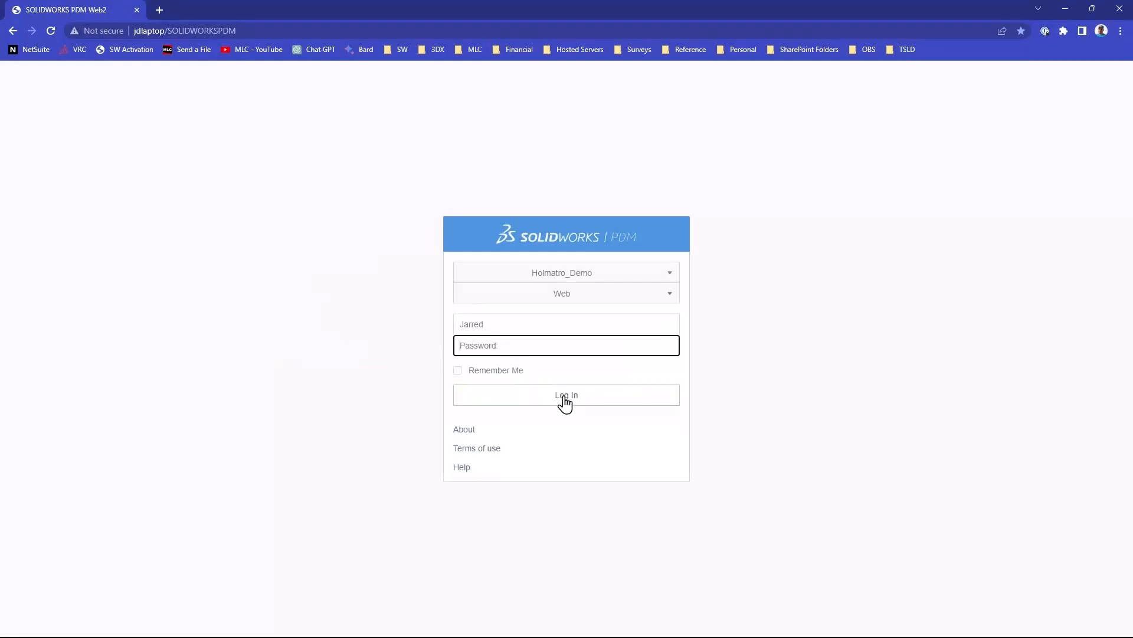
Step: Log into the Holmatro_Demo vault and open the 4240 Spreader folder
click(566, 395)
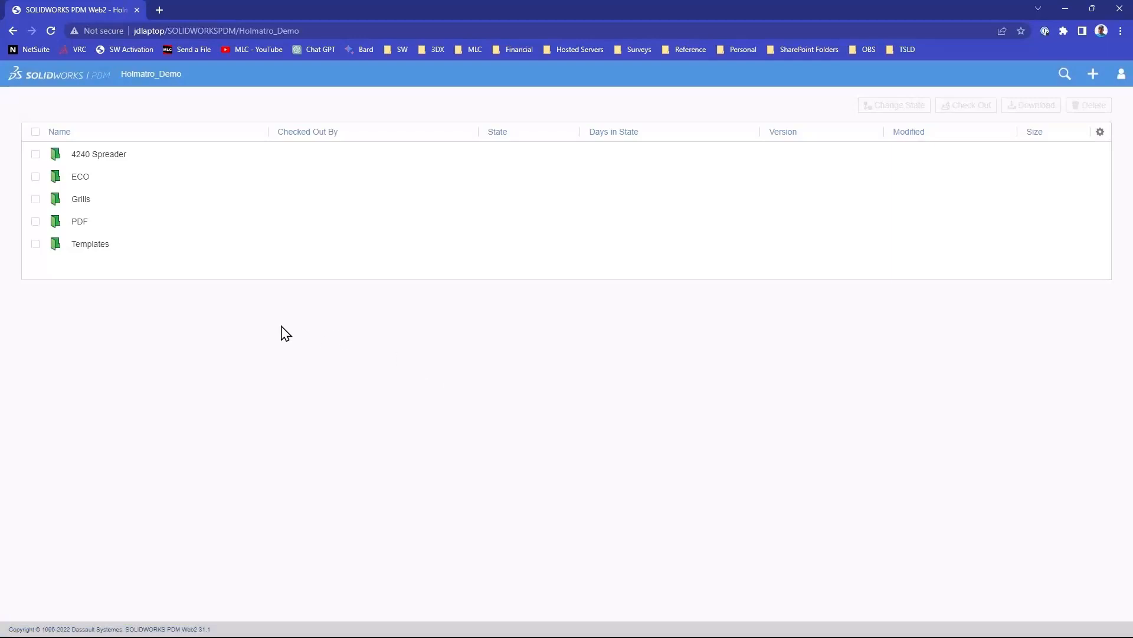
double_click(99, 154)
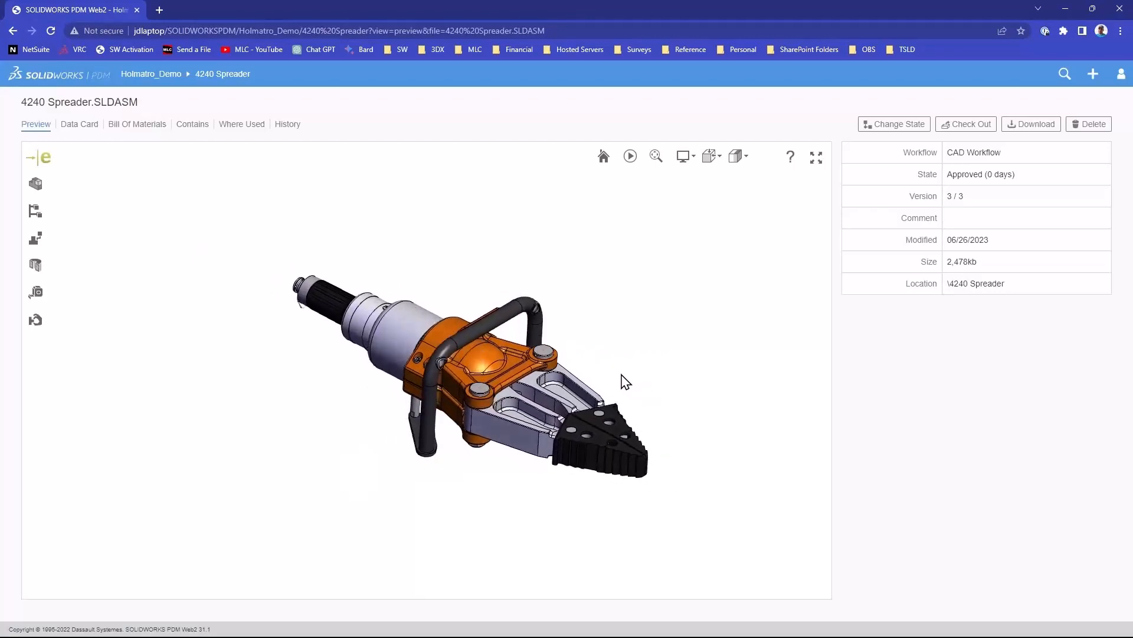
Step: Explode the 4240 Spreader preview, adjust part spacing, and zoom out to see all parts
drag(625, 381, 539, 386)
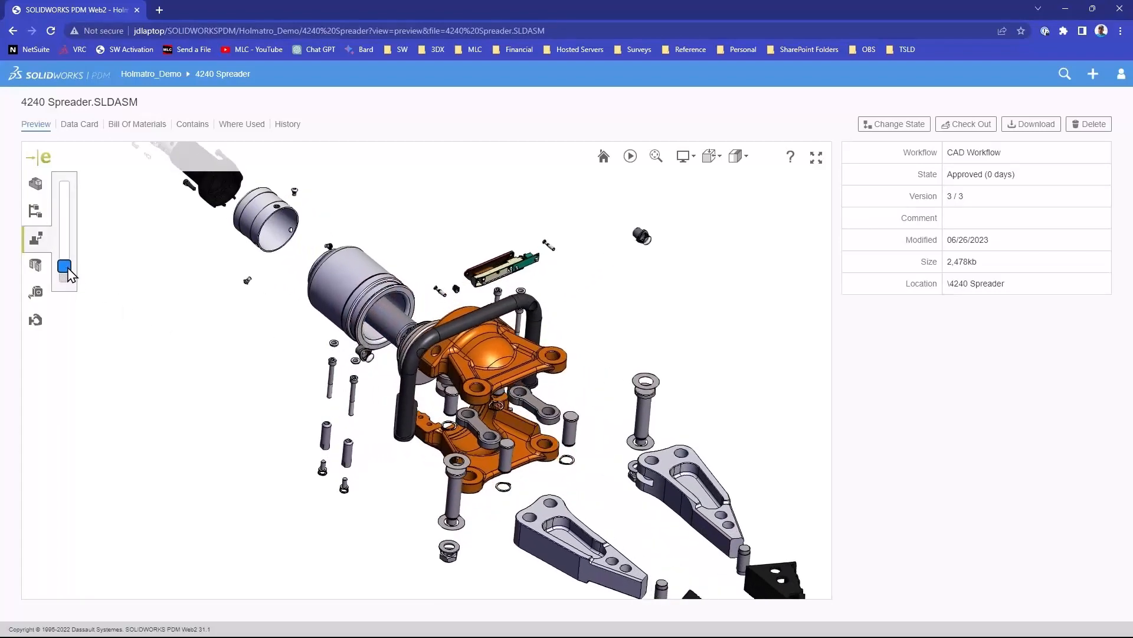
drag(64, 265, 63, 246)
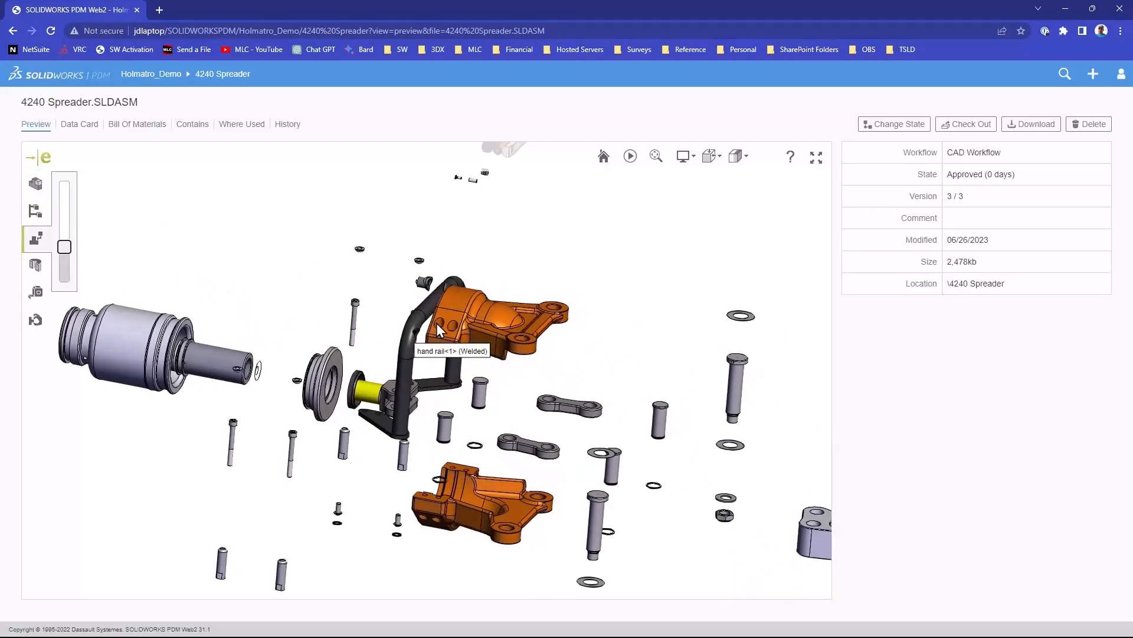
drag(434, 325, 412, 336)
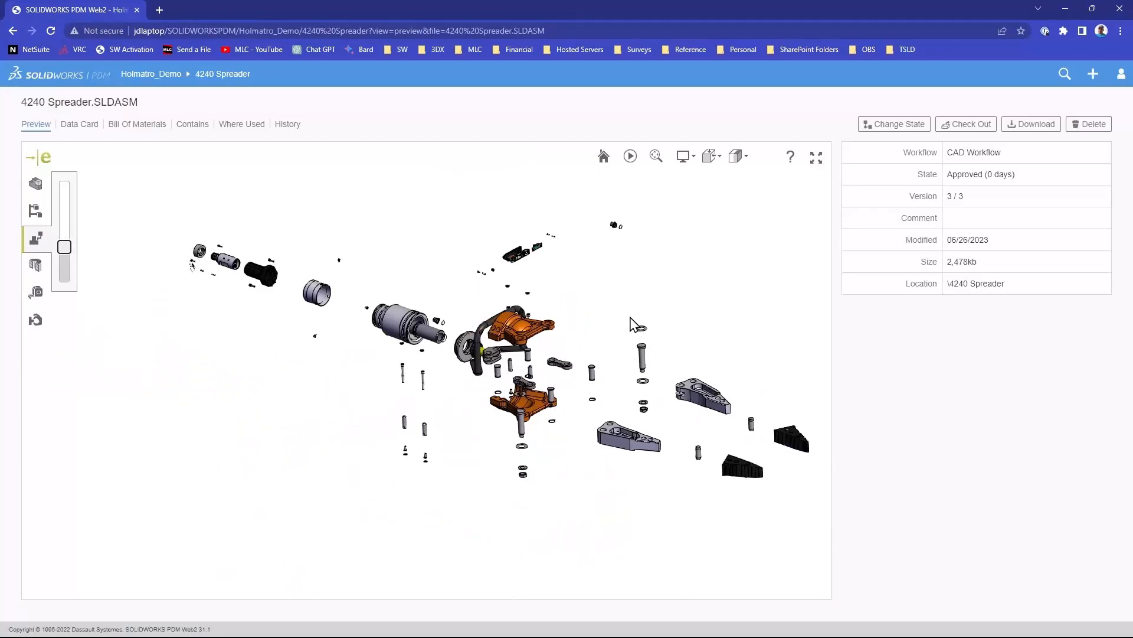
drag(64, 246, 64, 253)
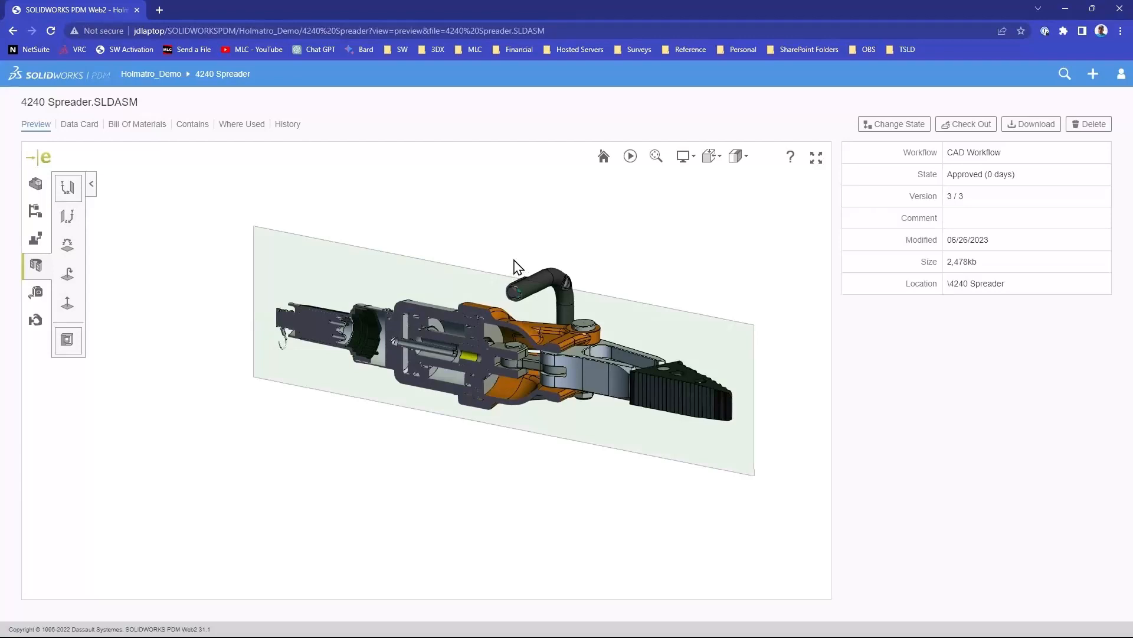
Step: View the assembly's data card and bill of materials, then reselect 4240 Spreader.SLDASM from the folder
click(78, 123)
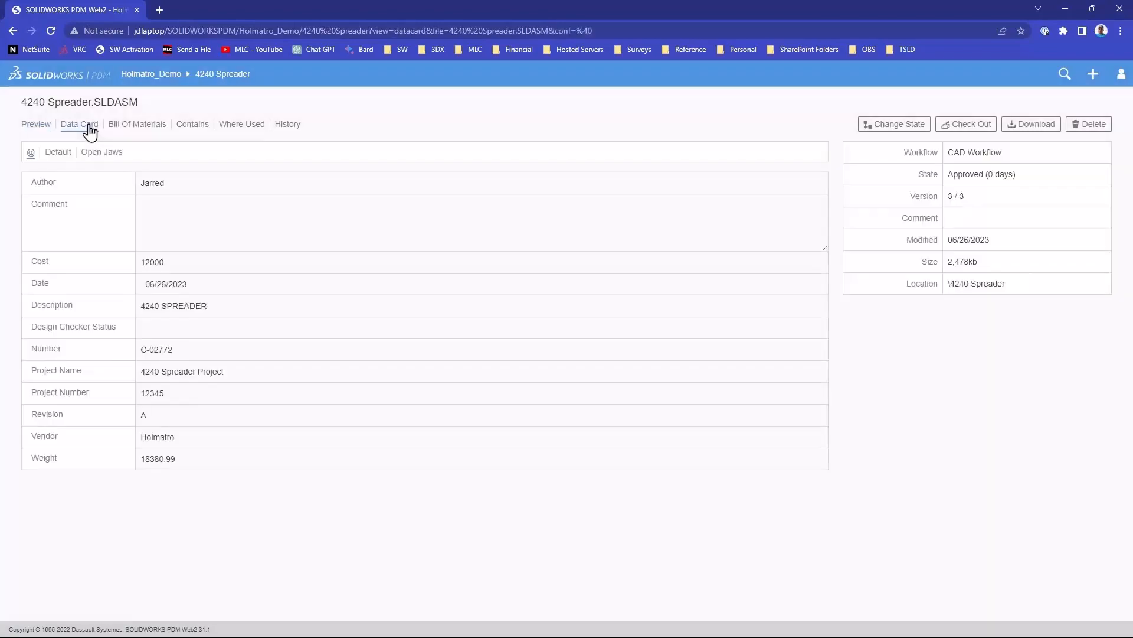
click(137, 124)
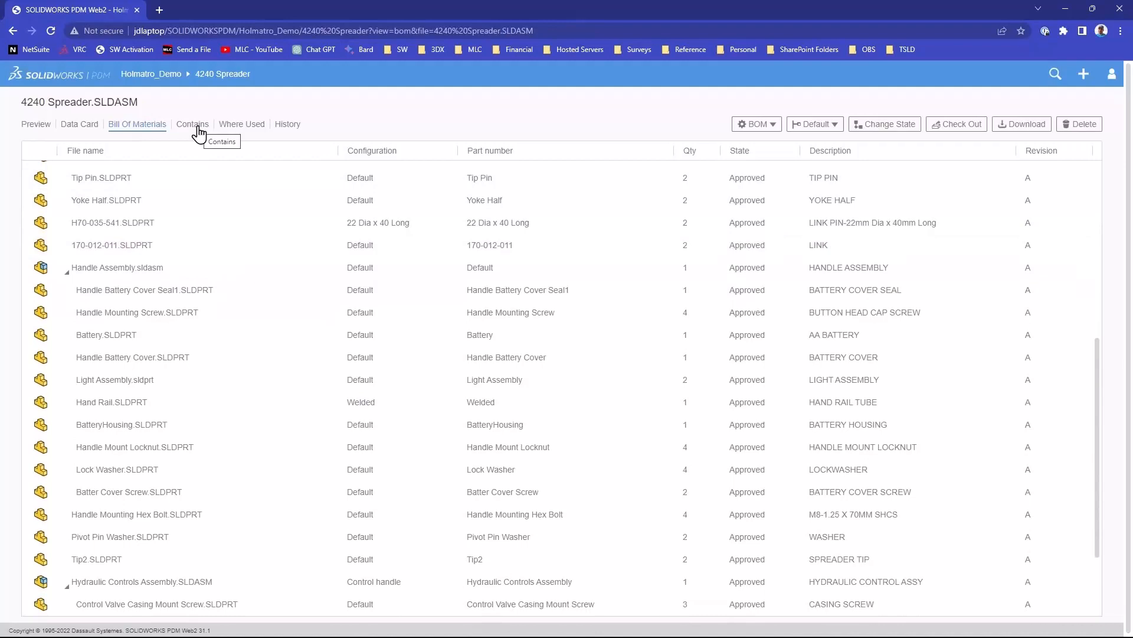
click(193, 123)
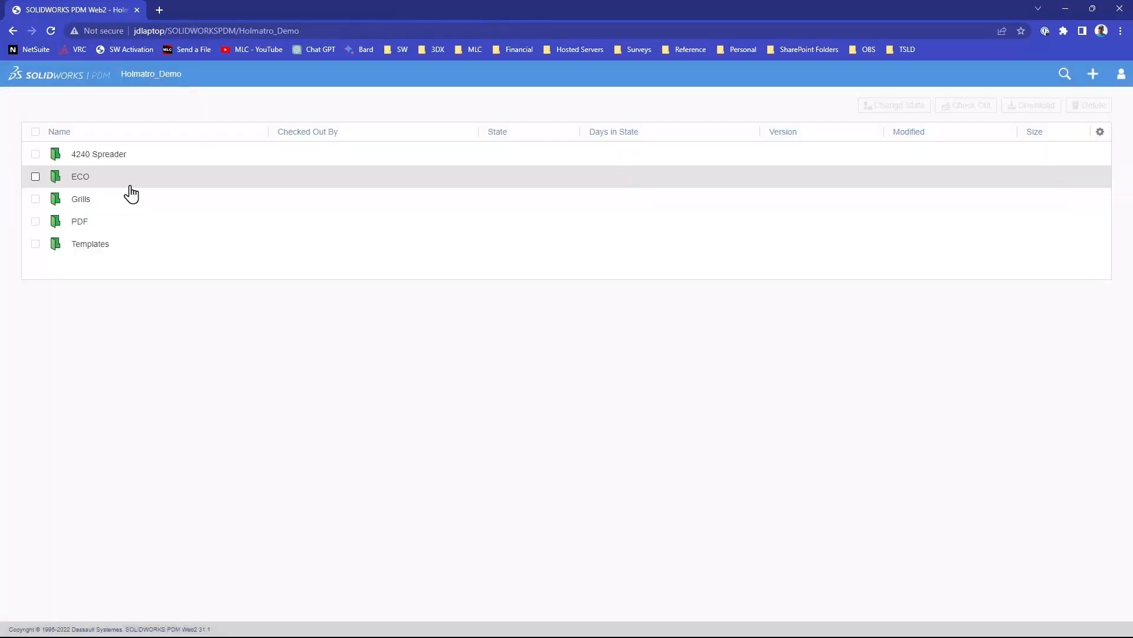
double_click(99, 154)
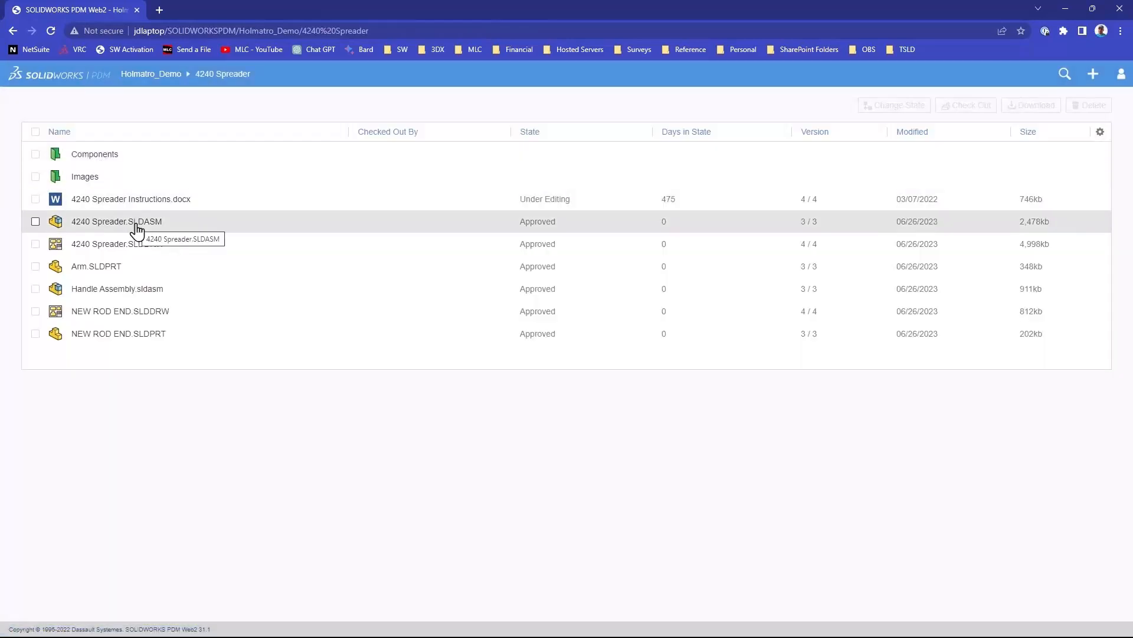
click(35, 222)
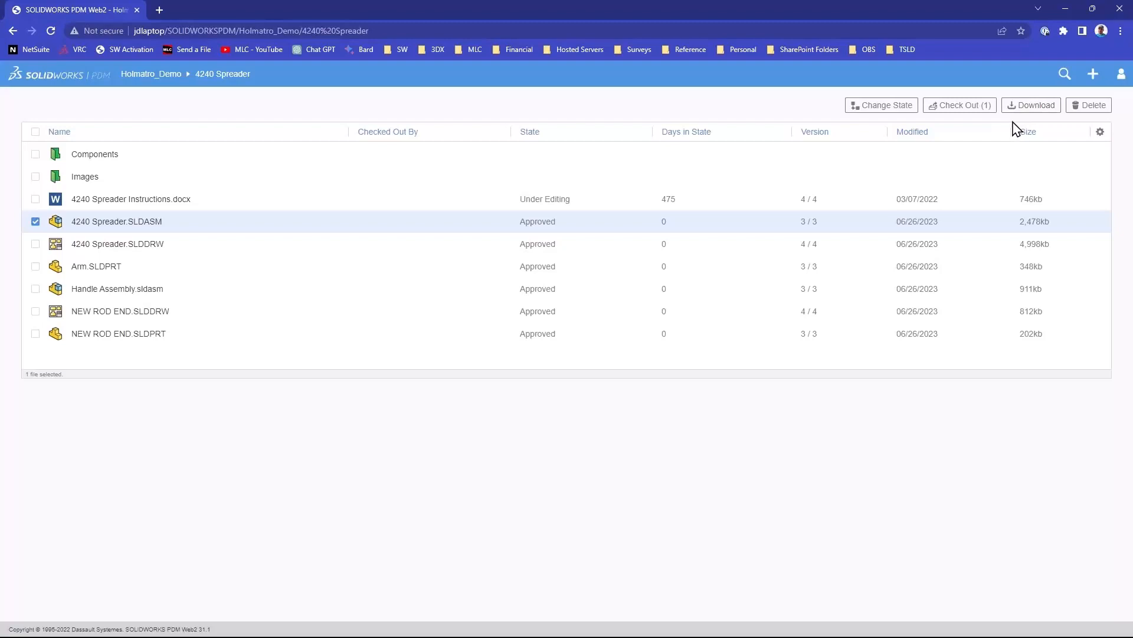
mouse_move(170, 251)
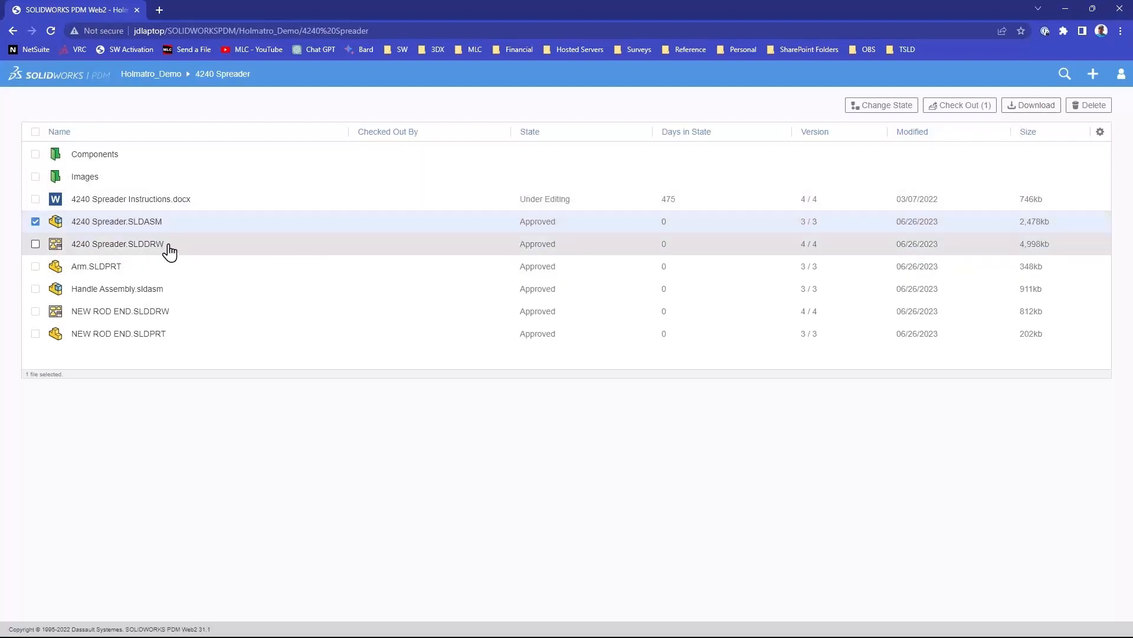
mouse_move(166, 248)
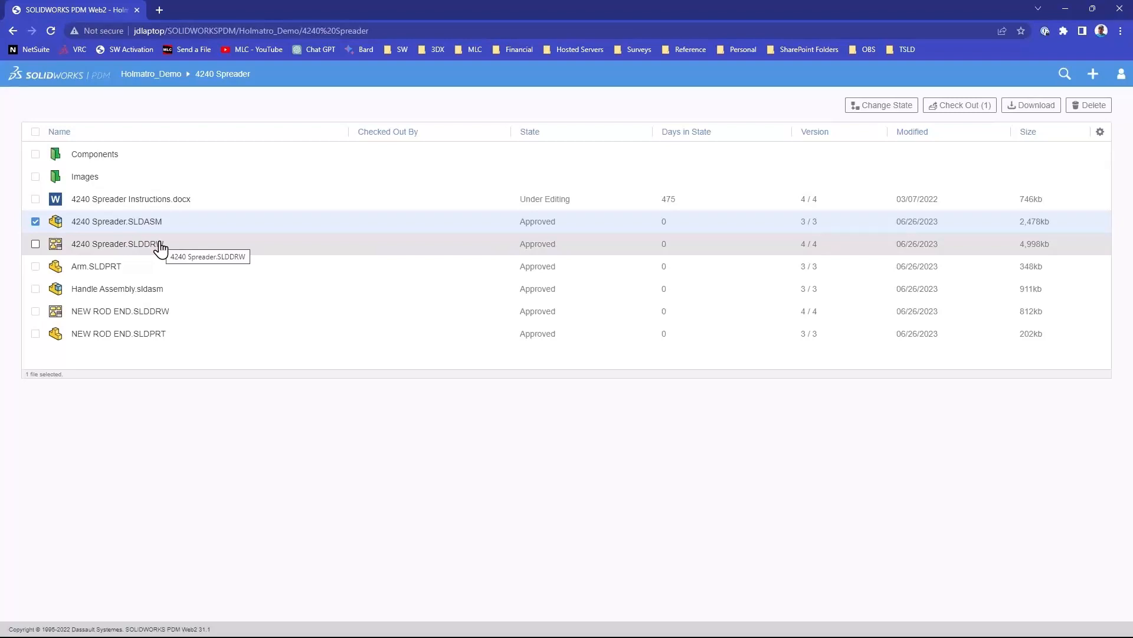
mouse_move(118, 232)
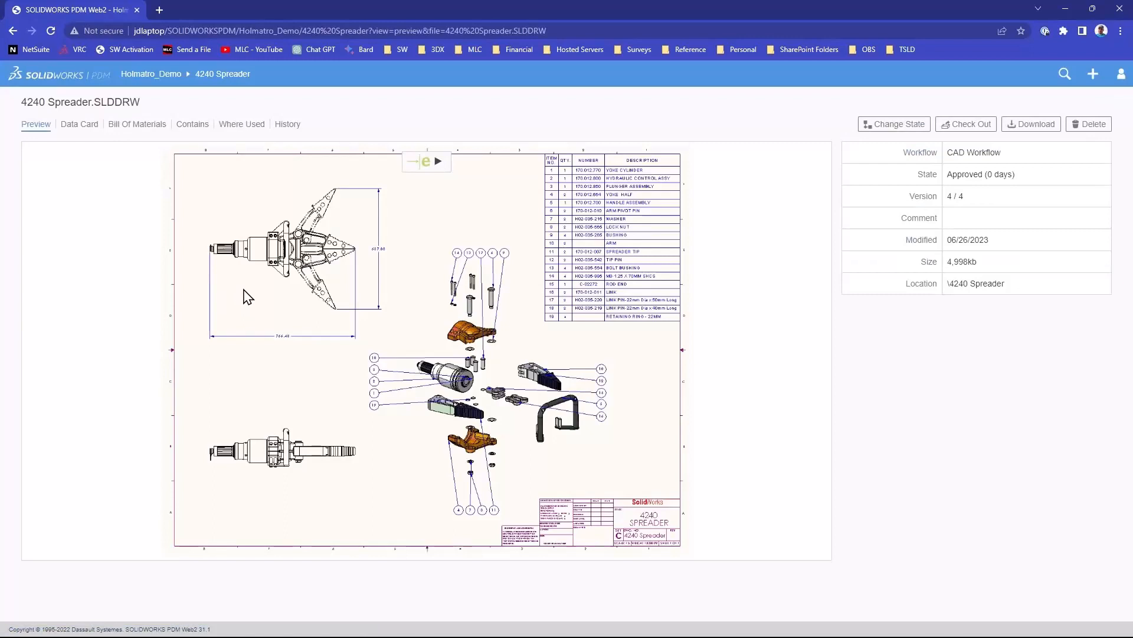
mouse_move(237, 309)
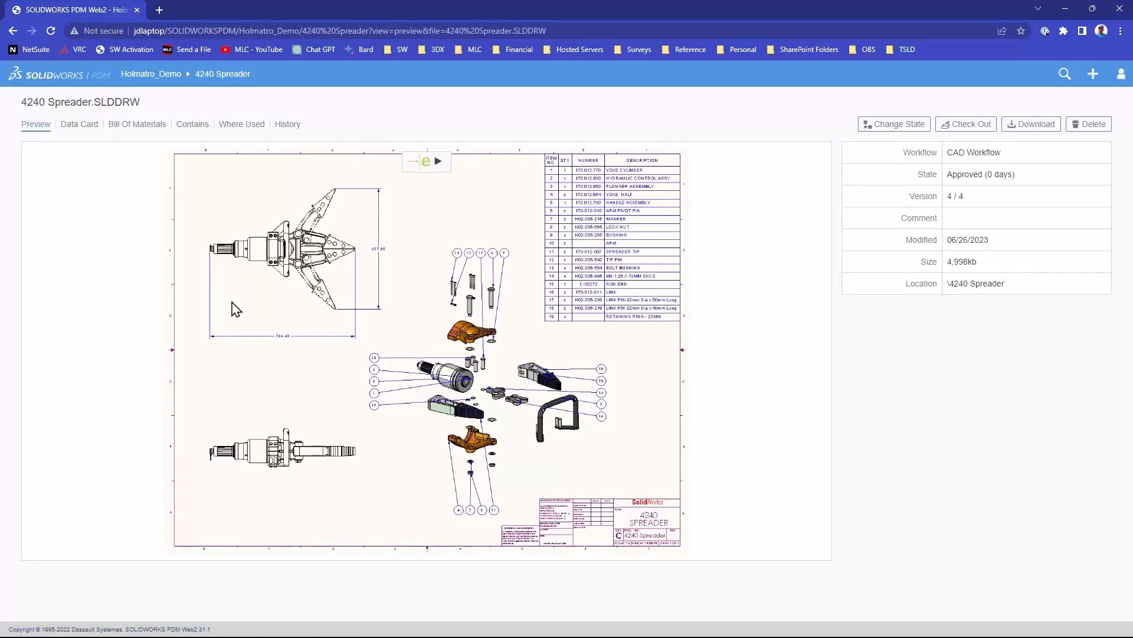
mouse_move(1002, 103)
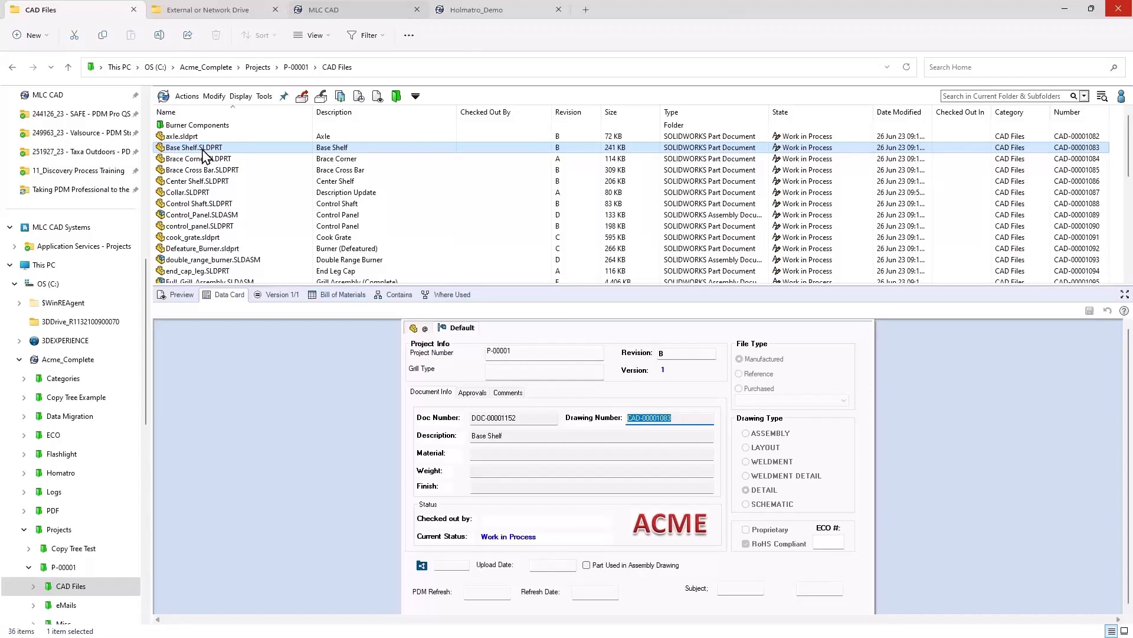
Step: Select axle.sldprt through Control Shaft.SLDPRT, seven part files in total
click(181, 136)
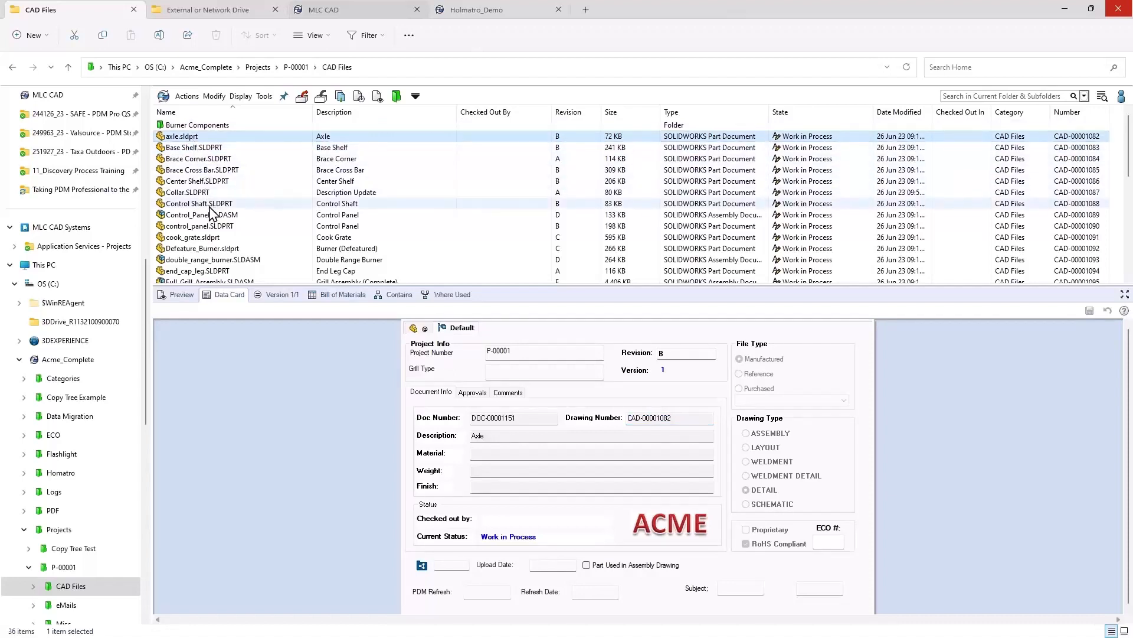
click(196, 203)
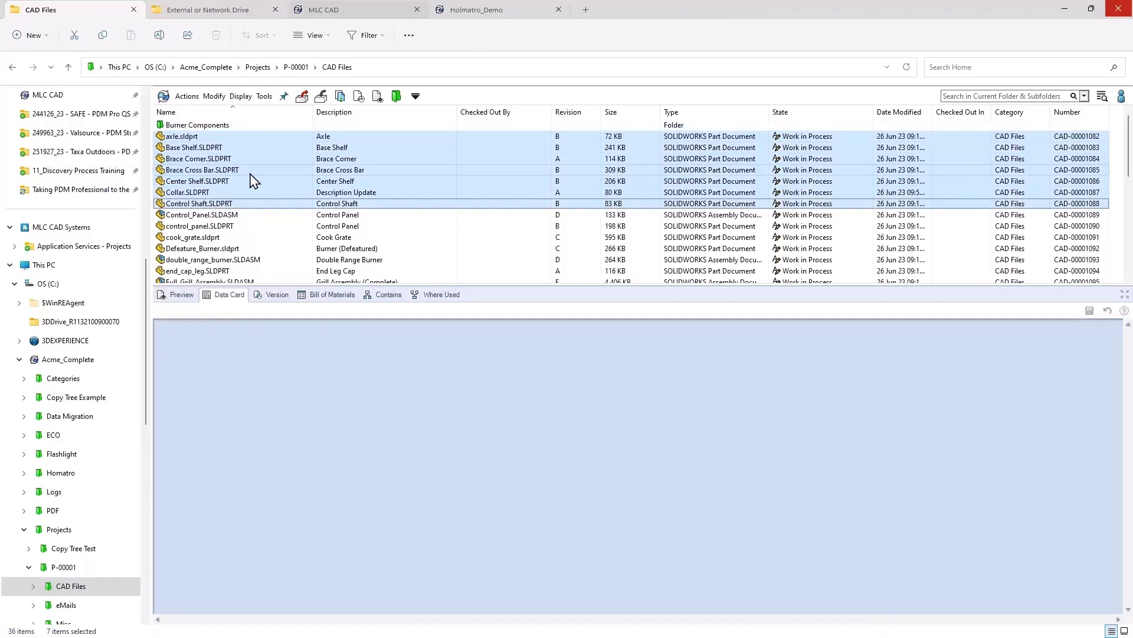
Step: Dispatch-rename the selected parts to CAD-00001082–CAD-00001088 and check the renamed axle file's data card
right_click(198, 203)
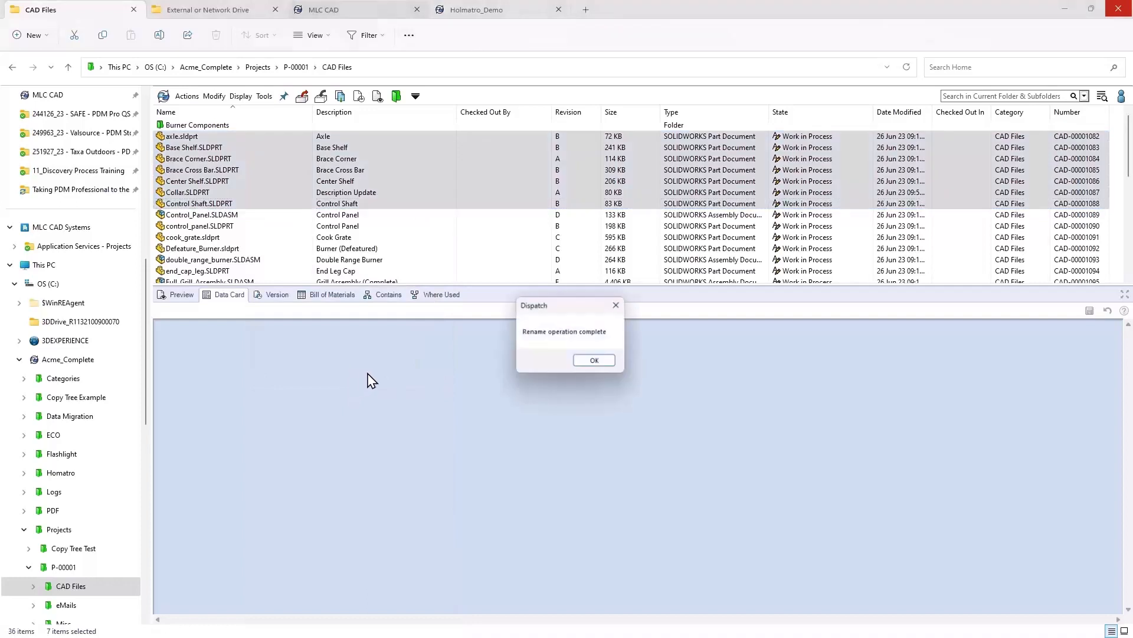
click(593, 360)
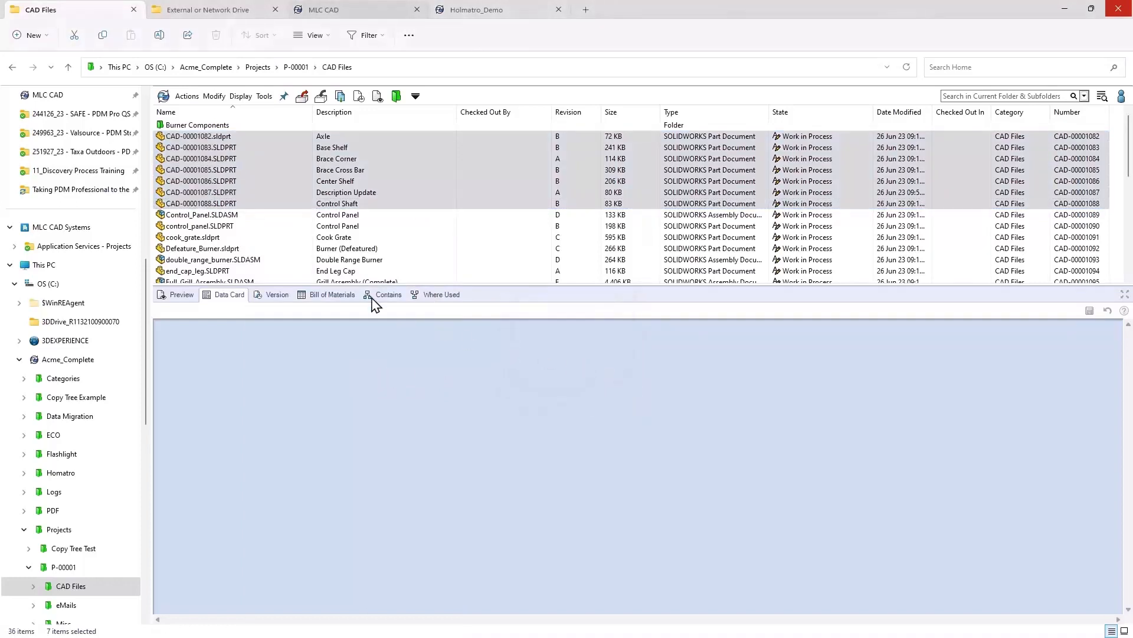
click(201, 170)
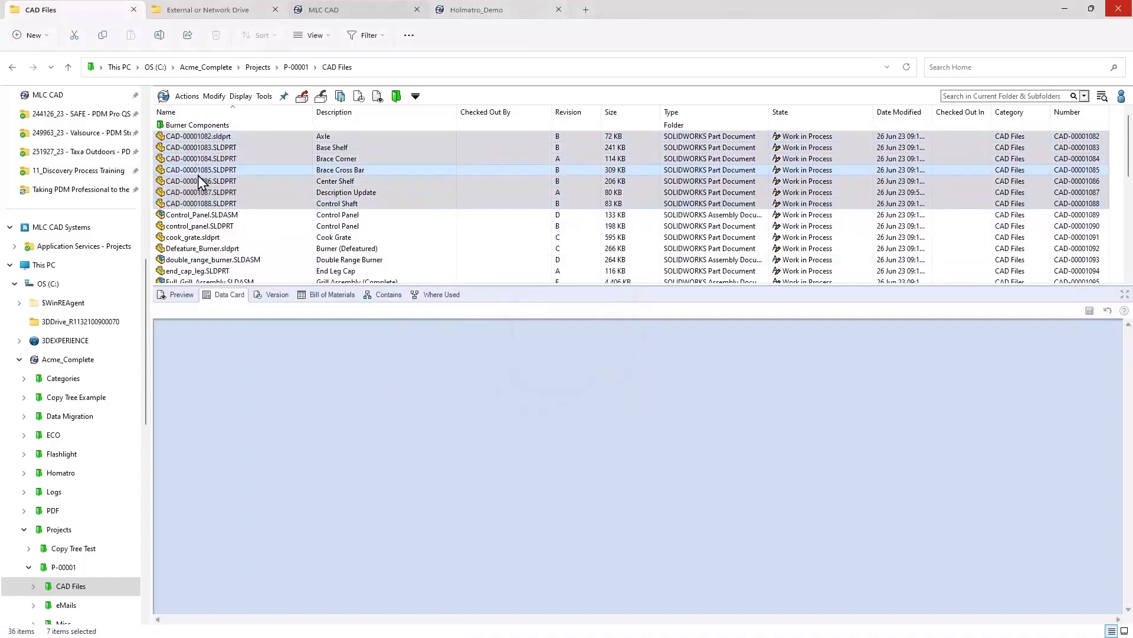
click(196, 136)
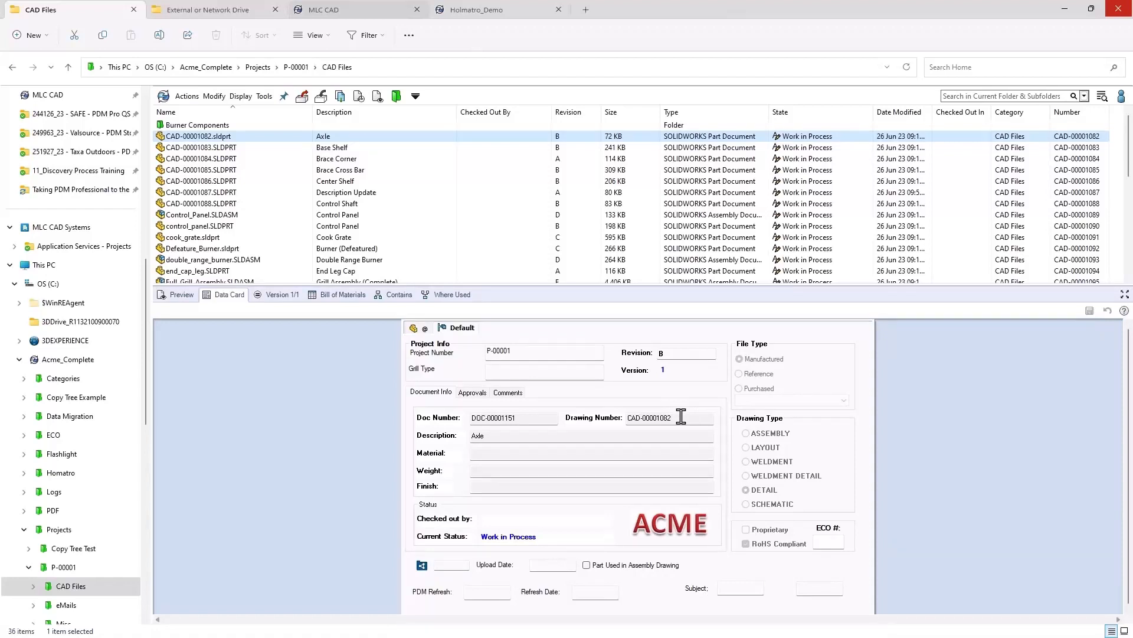
mouse_move(660, 434)
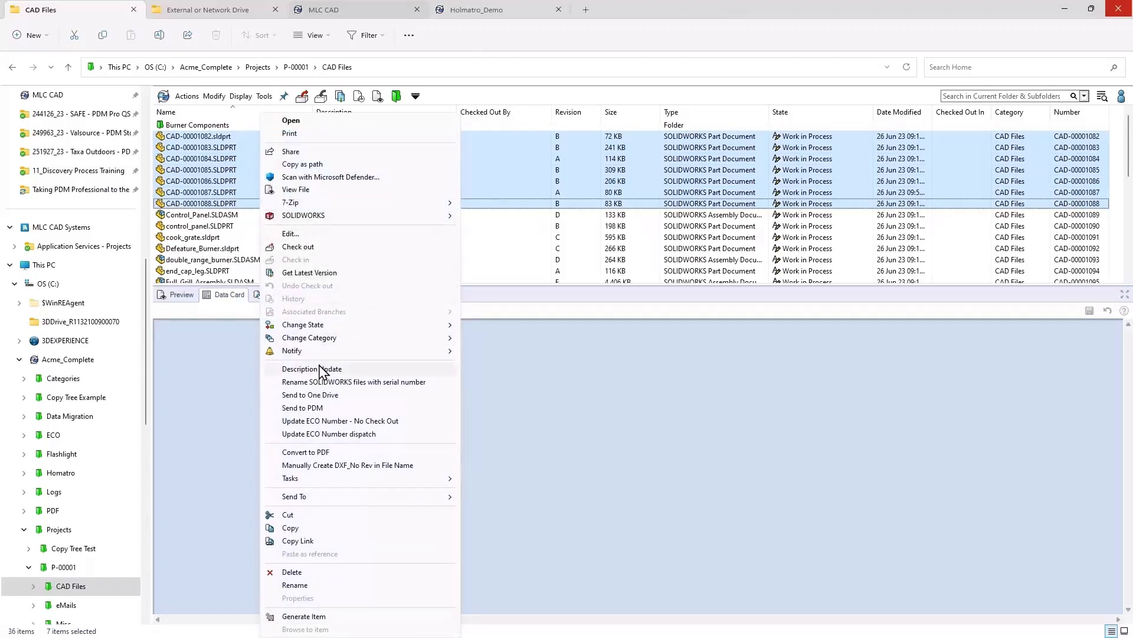
Step: Run Description Update with 'Example', acknowledge both messages, and check CAD-00001088's data card
click(312, 368)
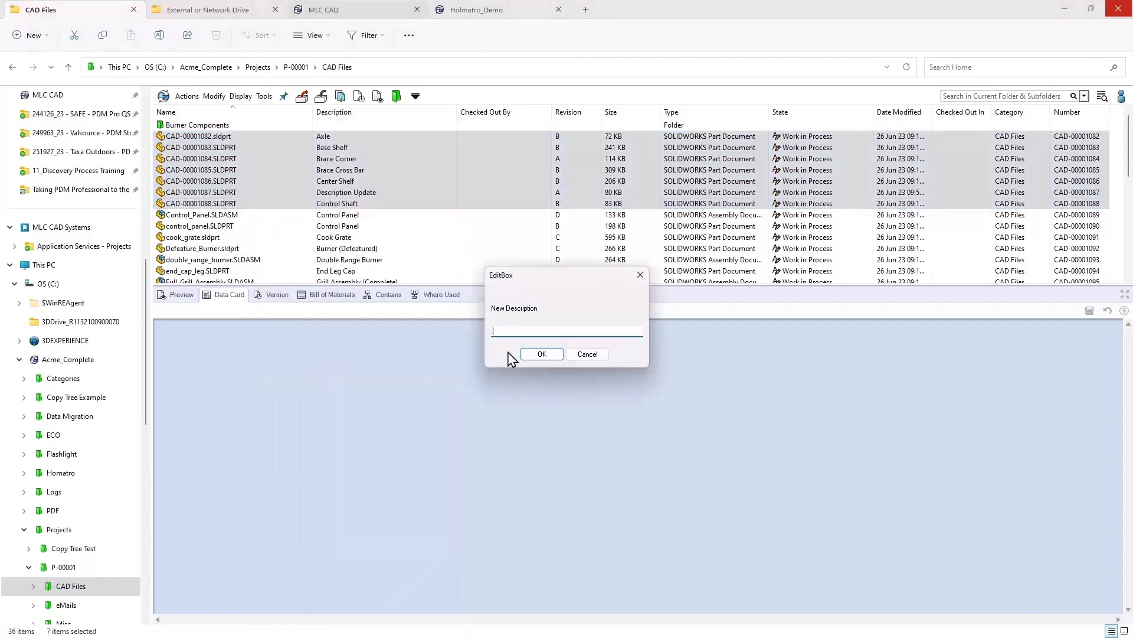
text(Example)
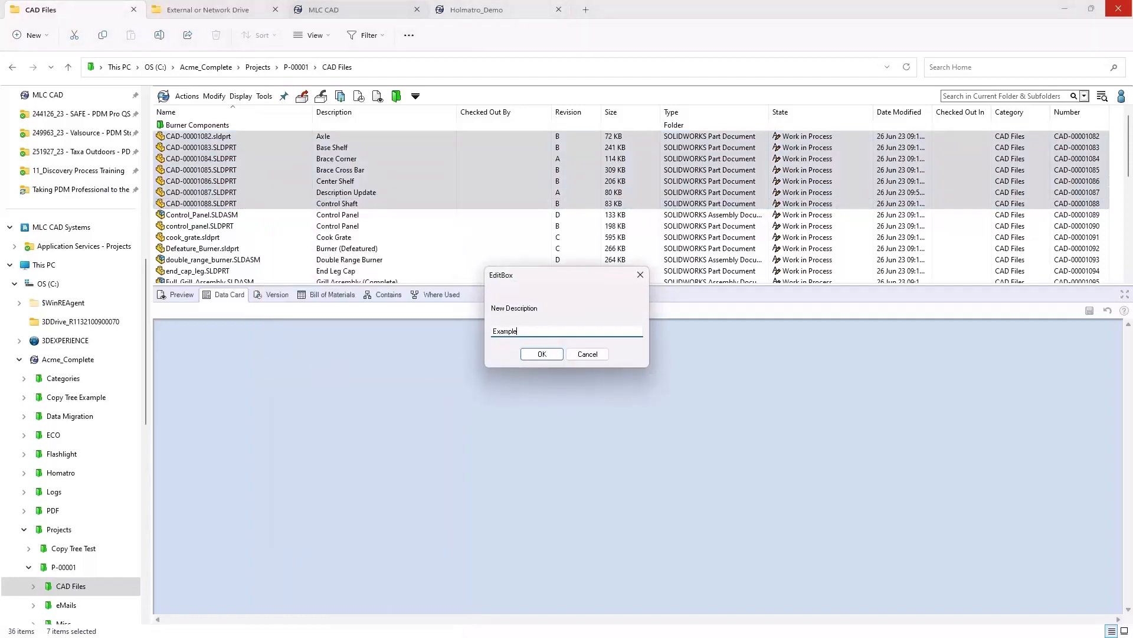
click(541, 354)
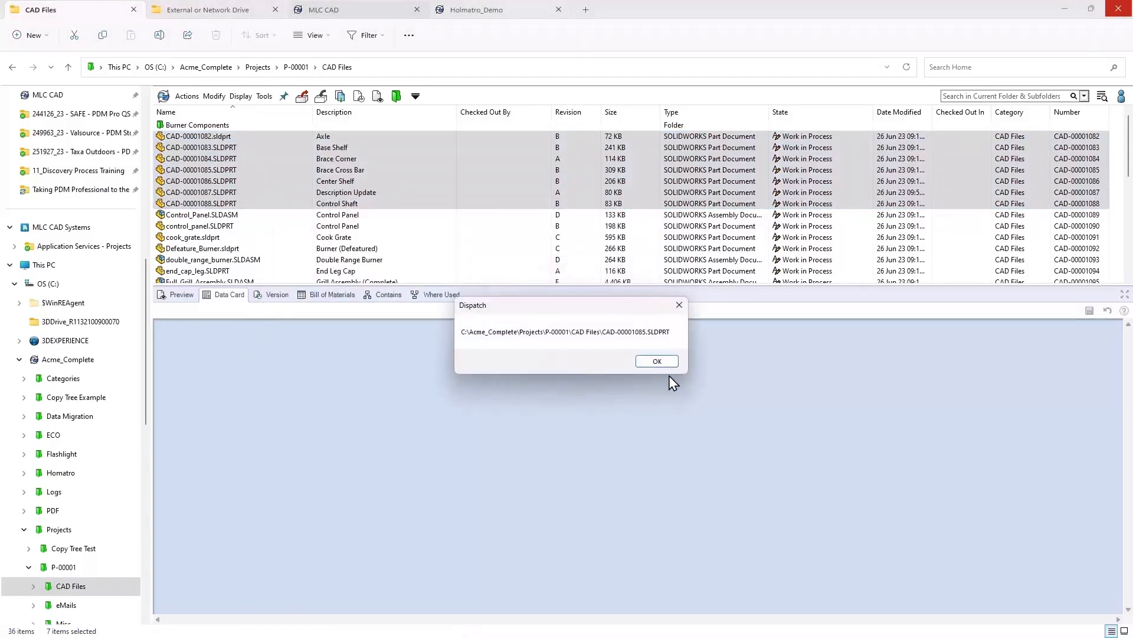
click(657, 361)
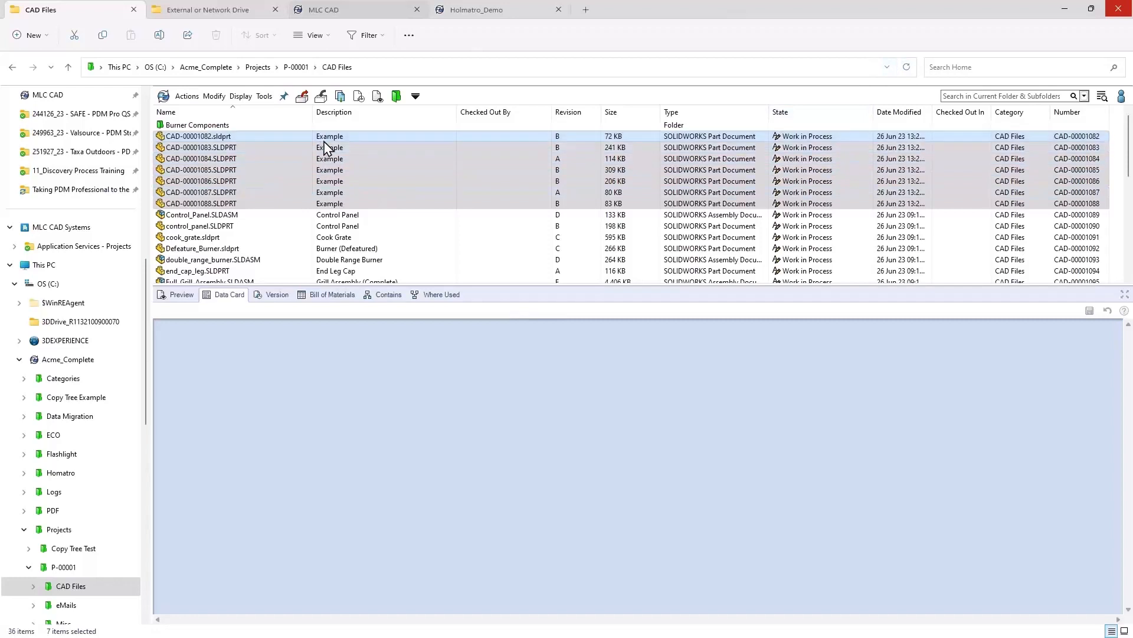
click(201, 203)
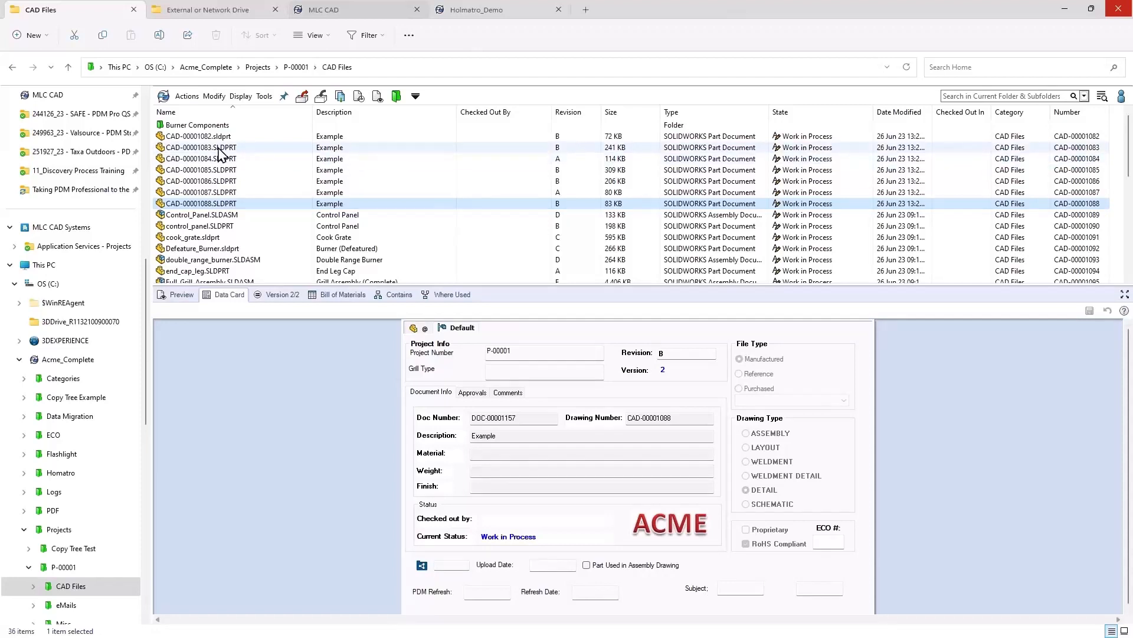
click(197, 136)
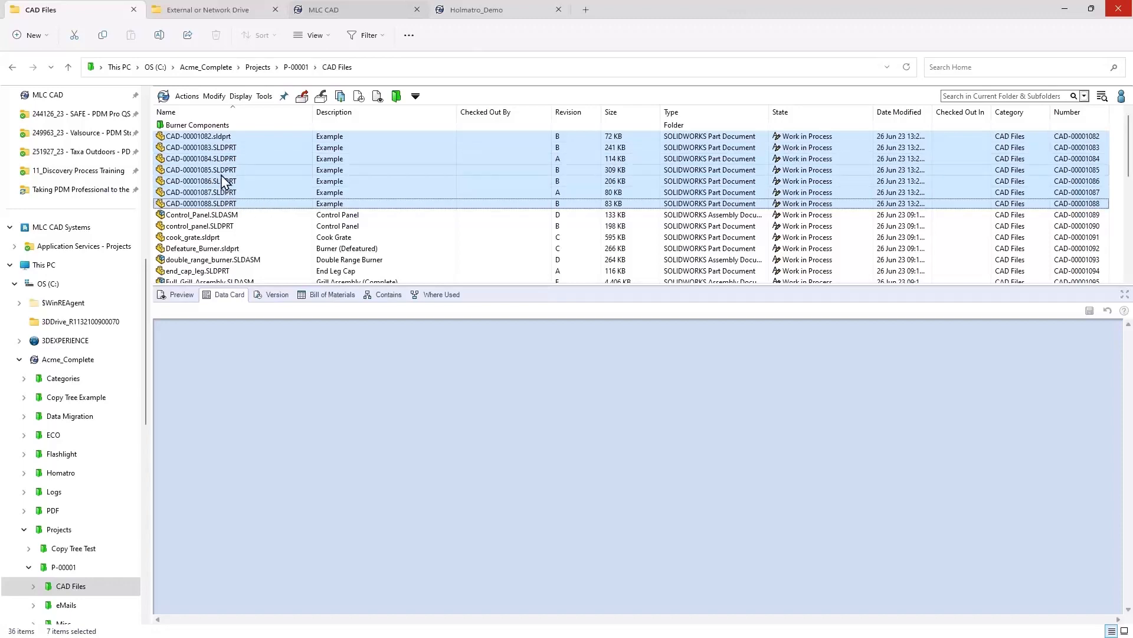
right_click(199, 169)
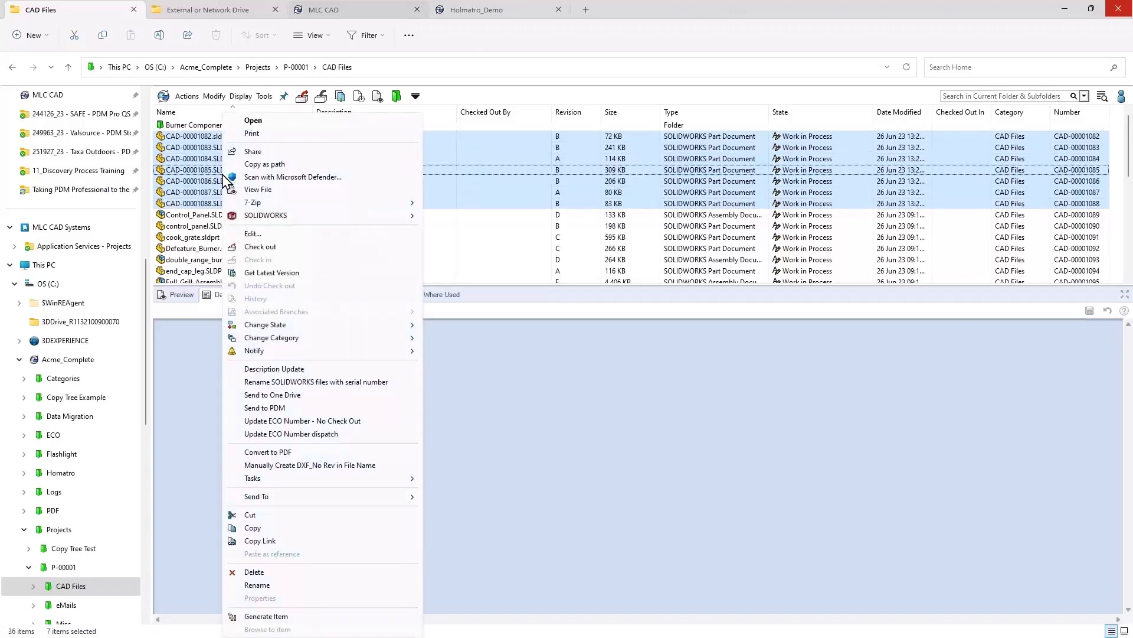
mouse_move(287, 337)
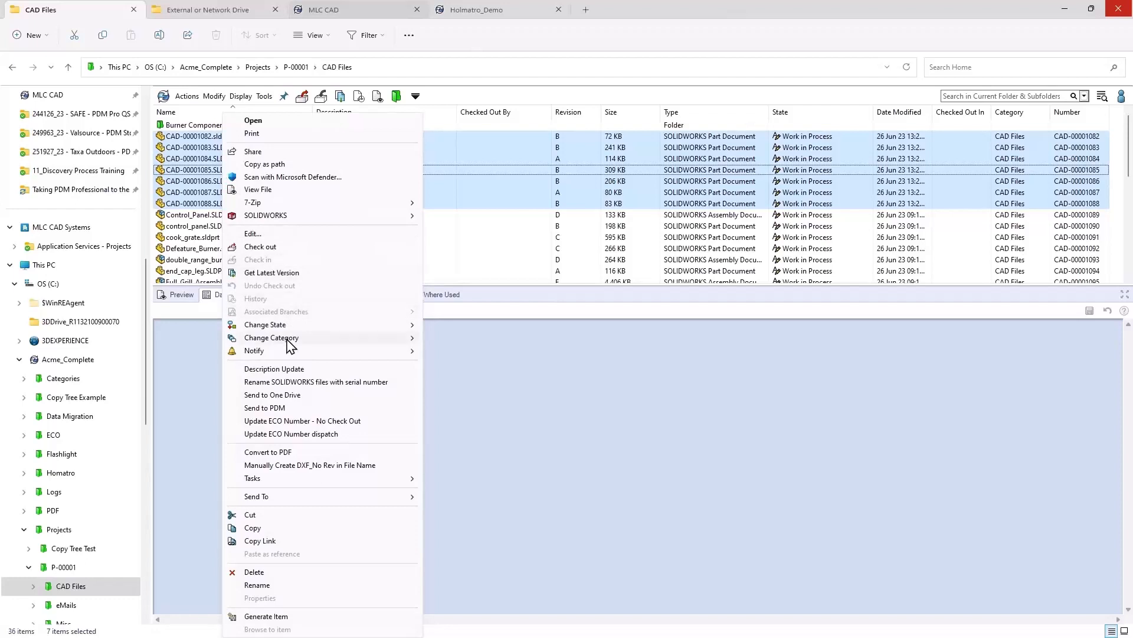
mouse_move(307, 395)
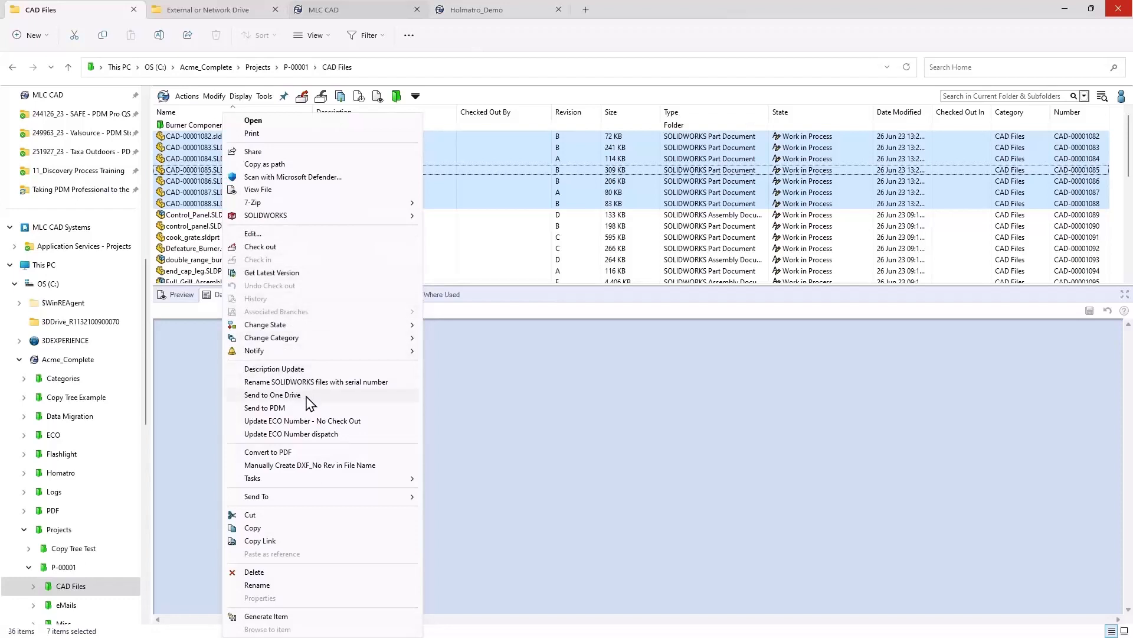
mouse_move(299, 403)
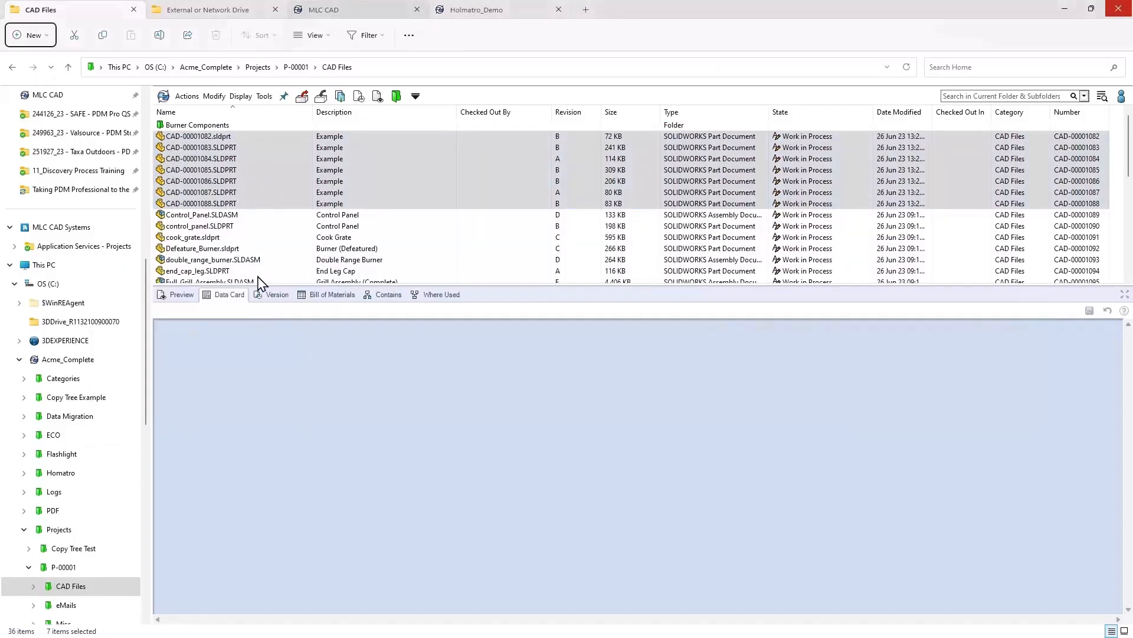
Step: Browse the external drive's Projects > P-00001 > CAD Files folder and select CAD-00001082
click(205, 9)
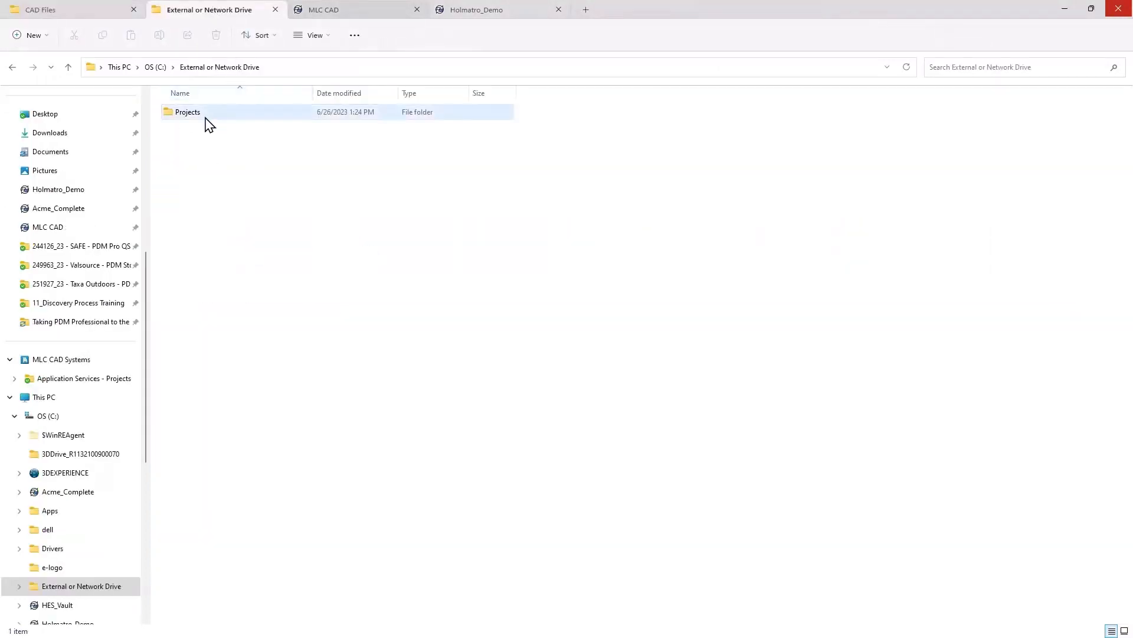
mouse_move(201, 119)
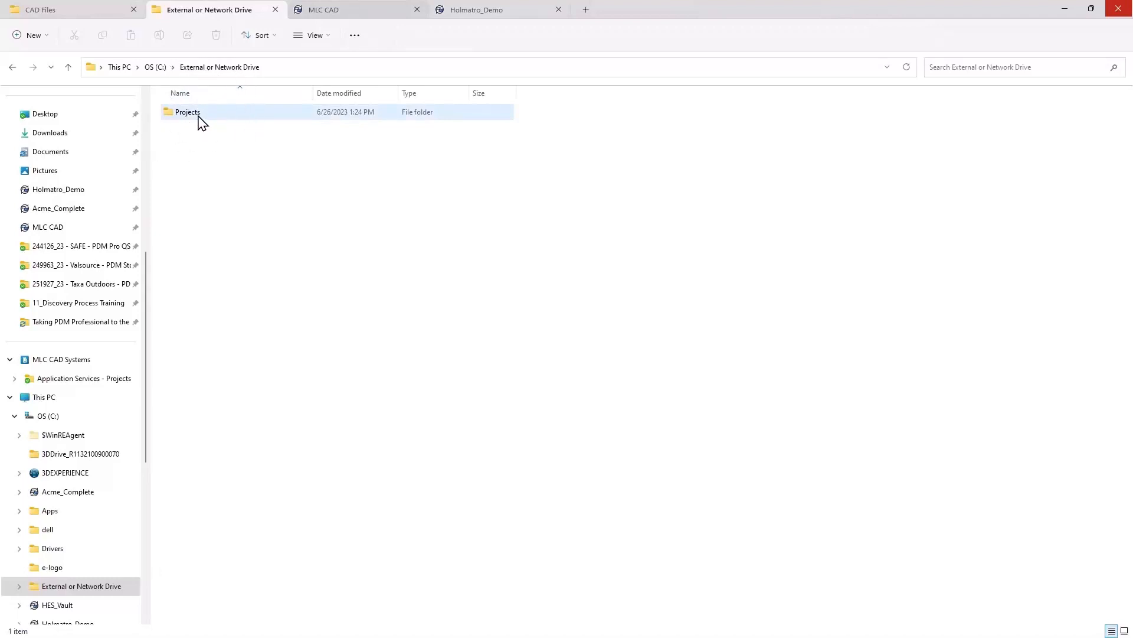
double_click(187, 112)
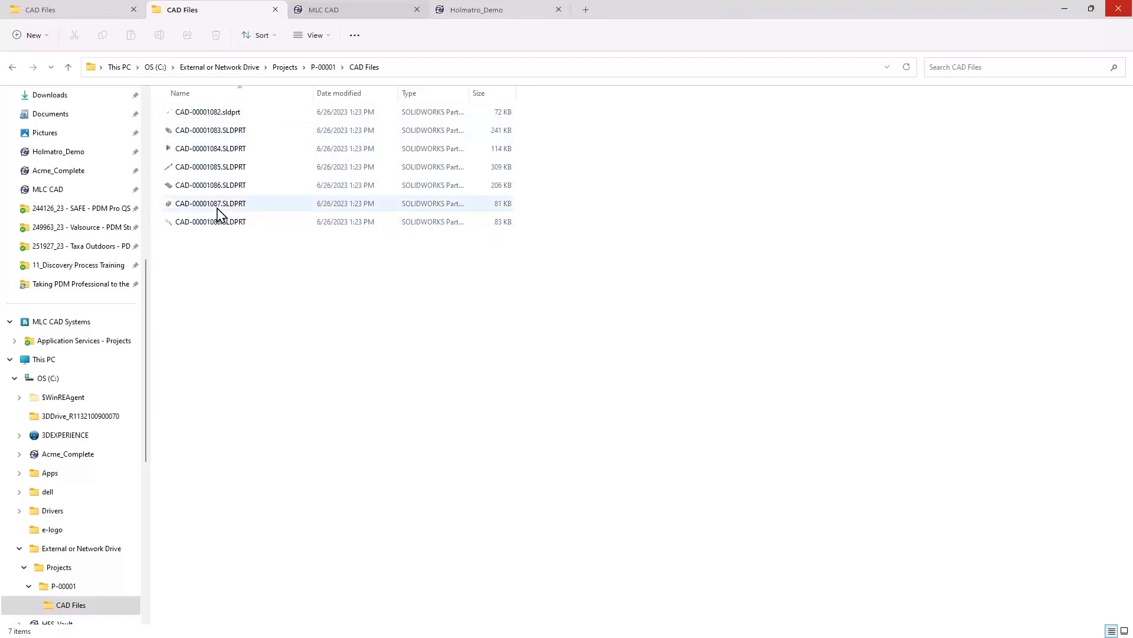
mouse_move(217, 221)
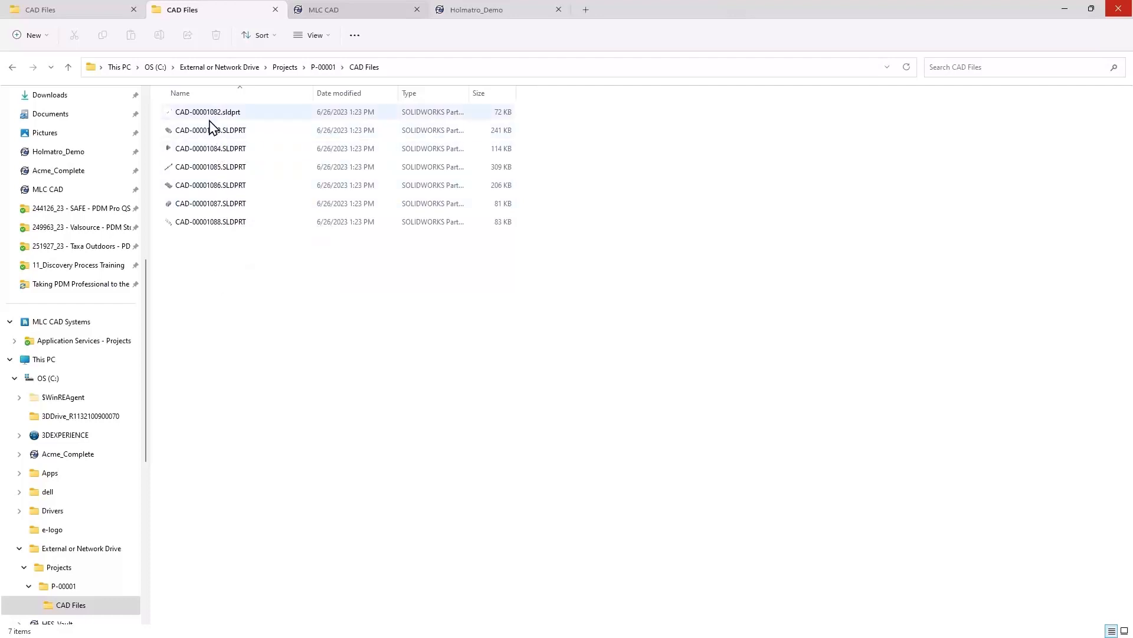
click(207, 111)
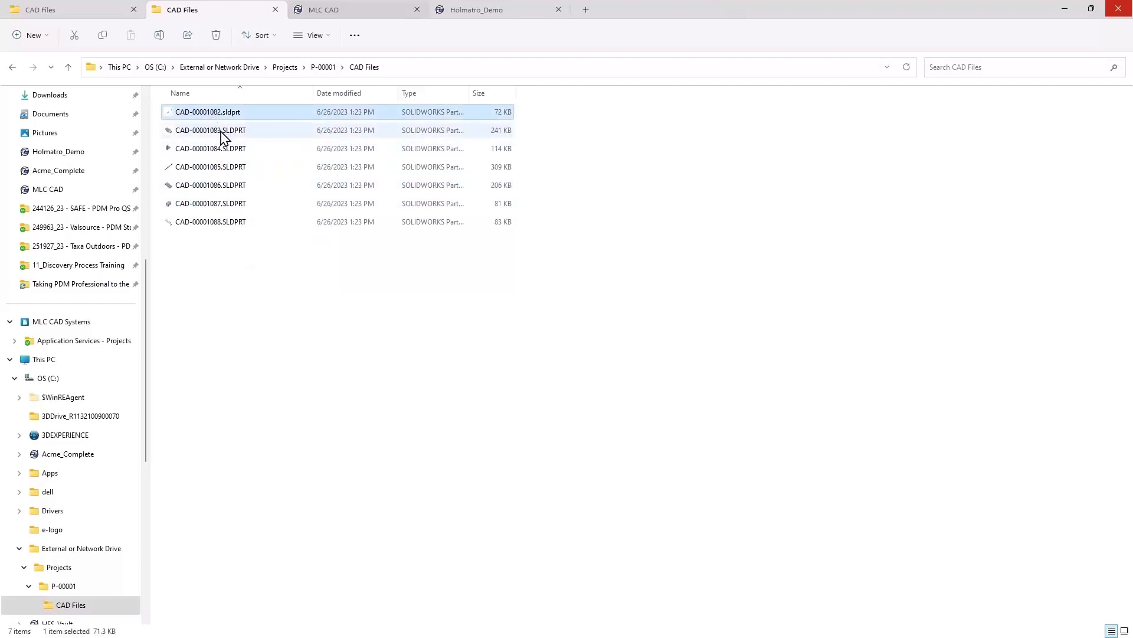
mouse_move(209, 141)
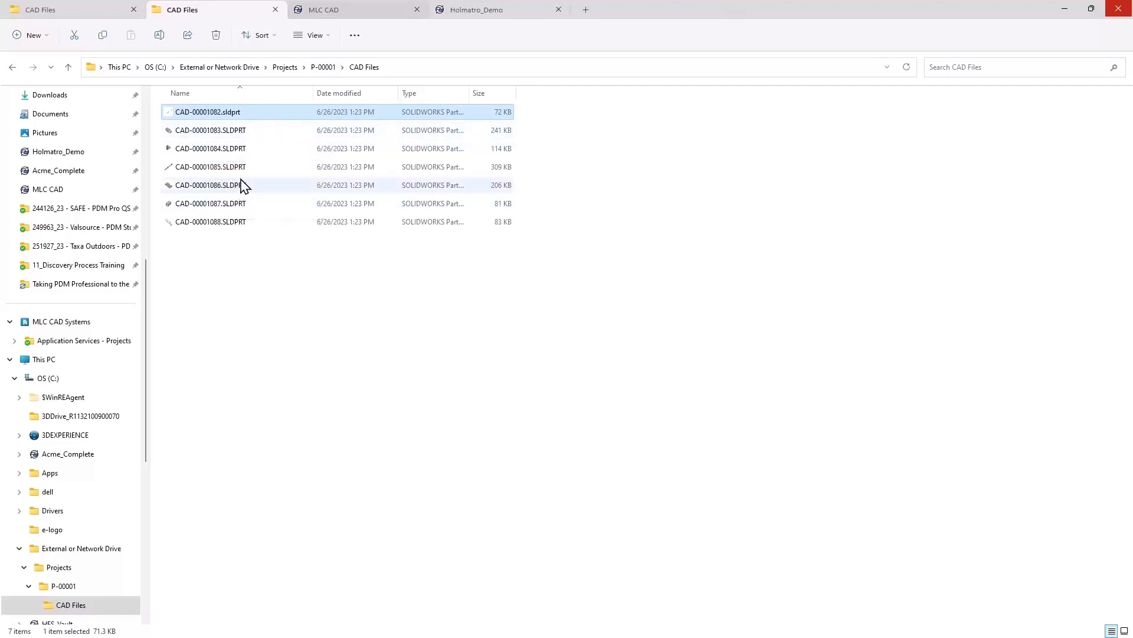
mouse_move(254, 179)
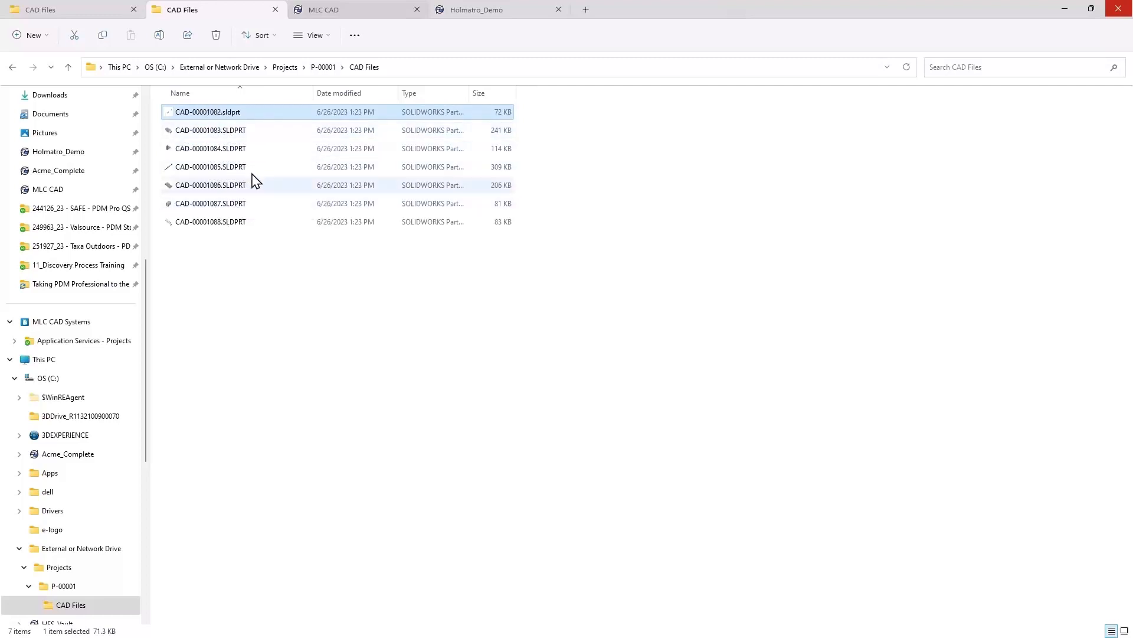
mouse_move(230, 170)
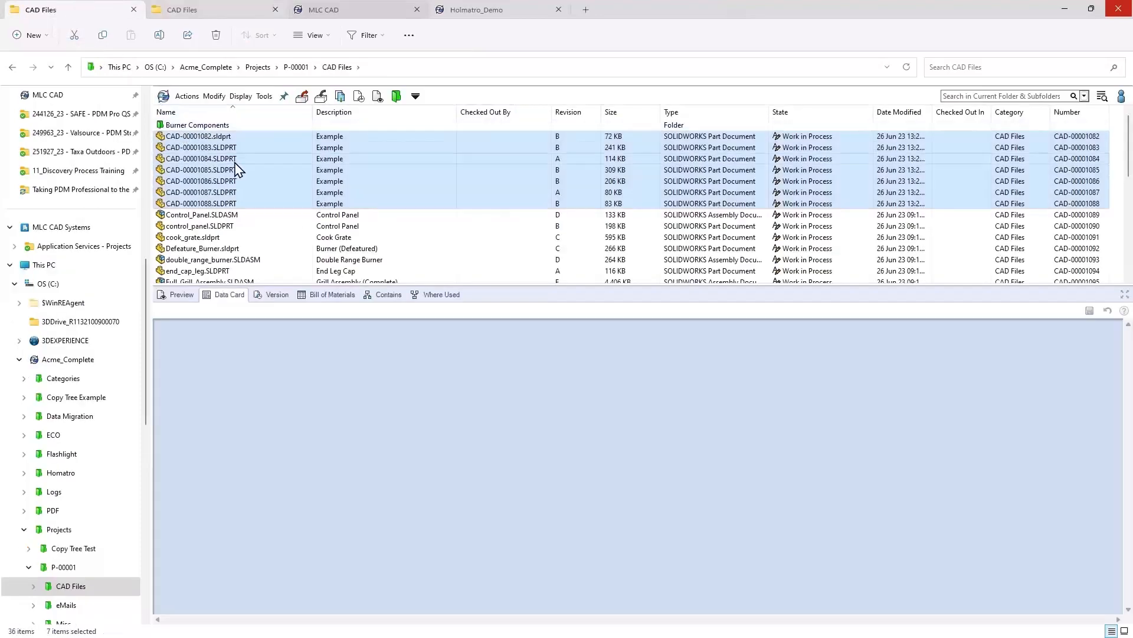
Step: Run the upload/refresh dispatch on the seven parts and view CAD-00001082's data card
right_click(201, 170)
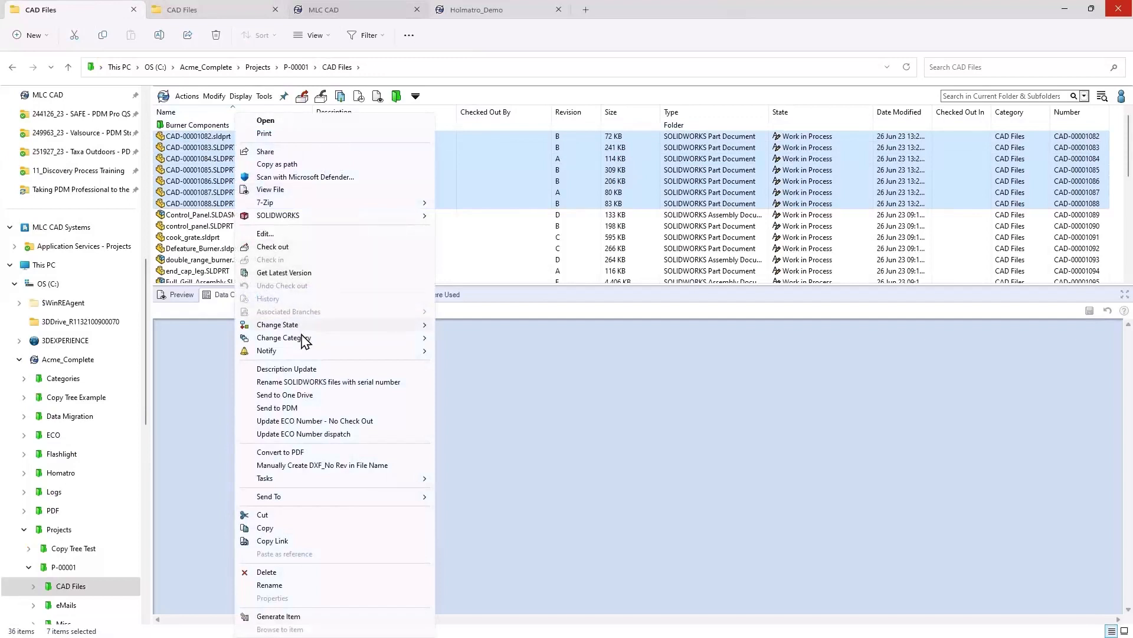
mouse_move(287, 407)
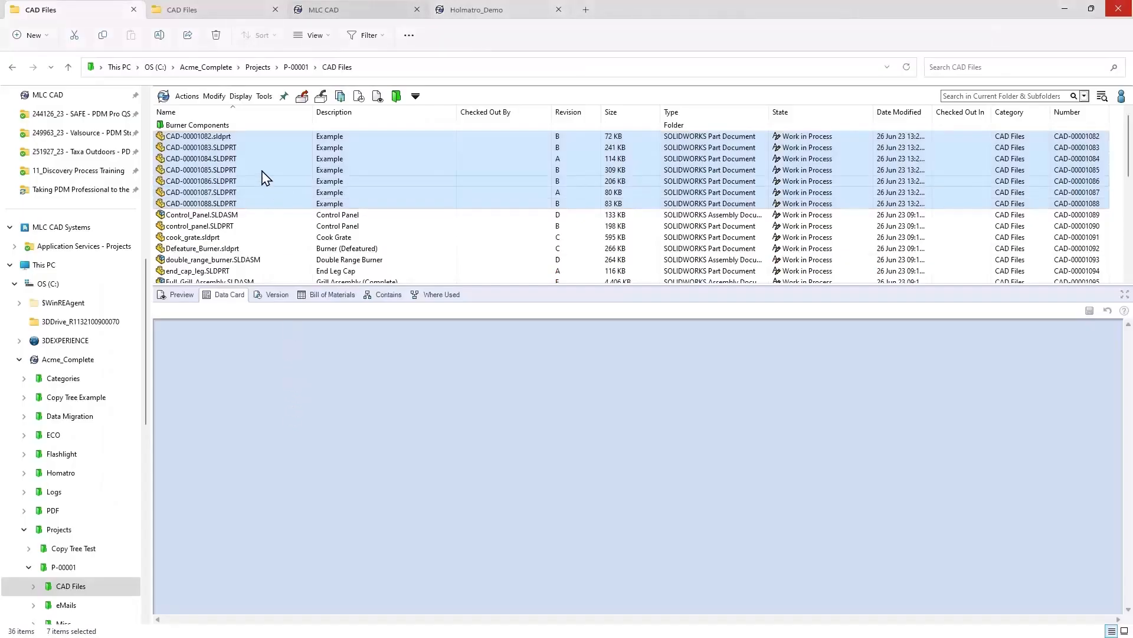
click(197, 135)
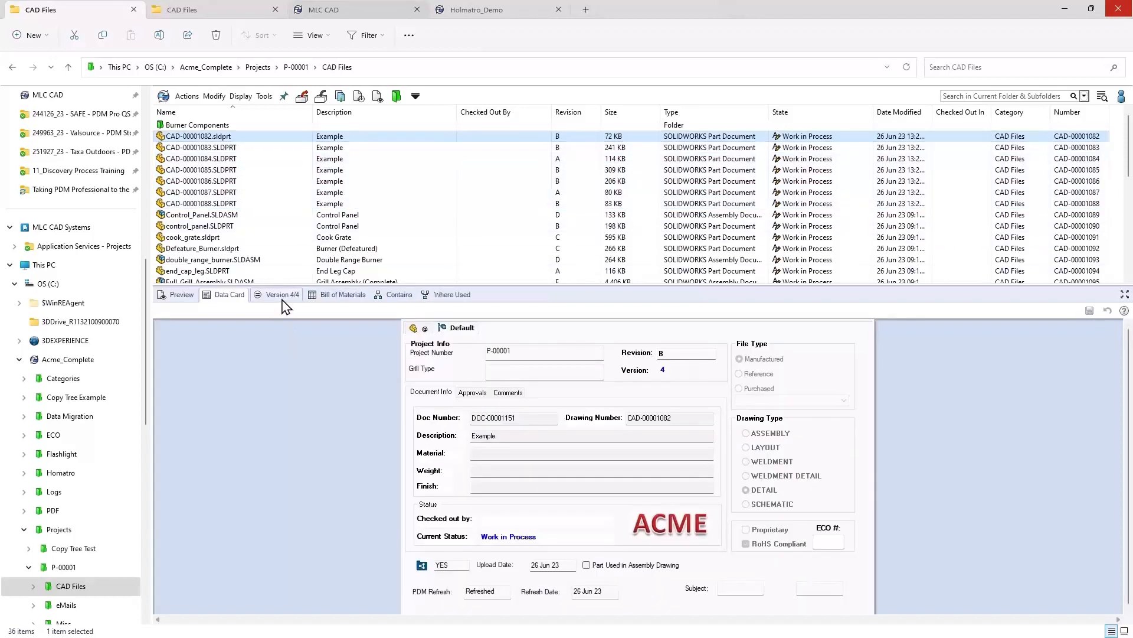
Step: Compare the data cards of control_panel (unrefreshed) and CAD-00001083 (version 4, 26 Jun 23)
click(229, 294)
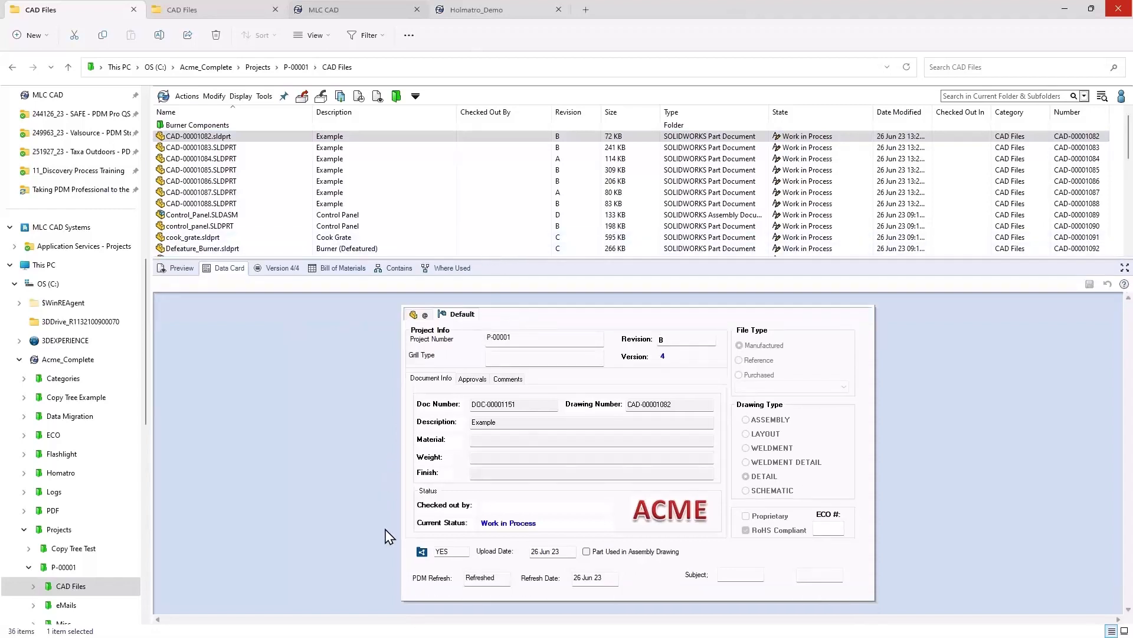
click(444, 551)
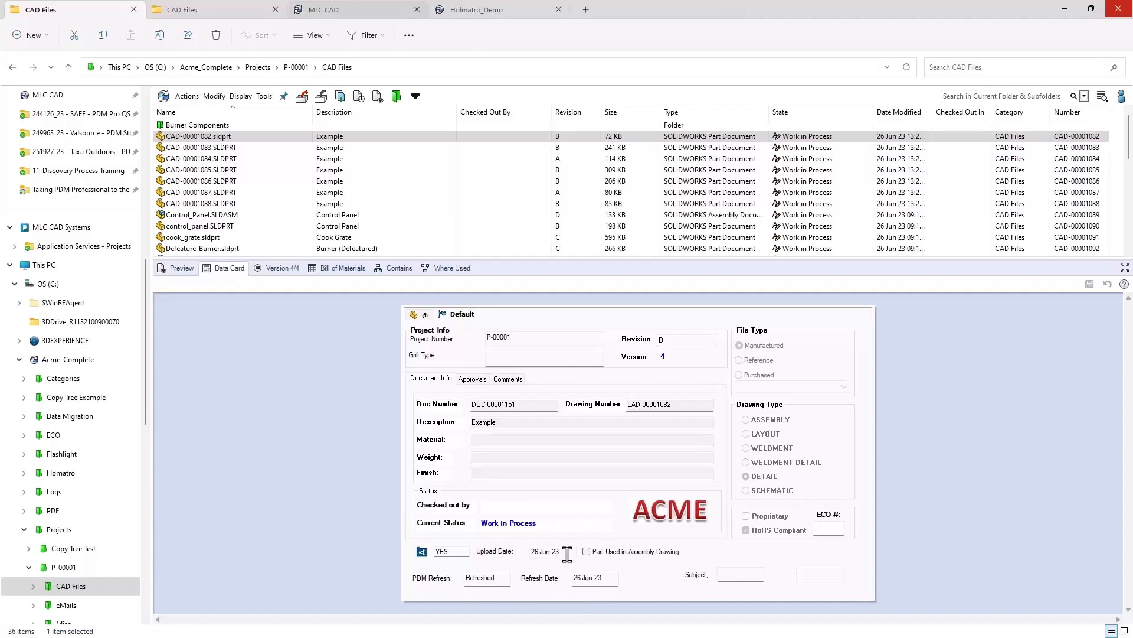
mouse_move(517, 582)
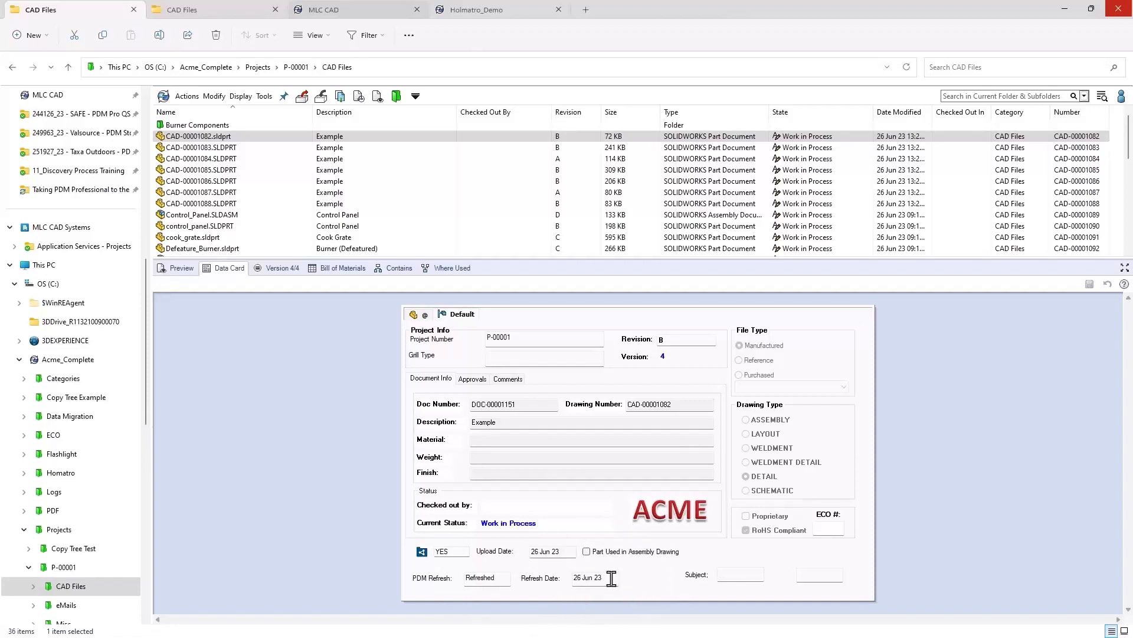
mouse_move(287, 262)
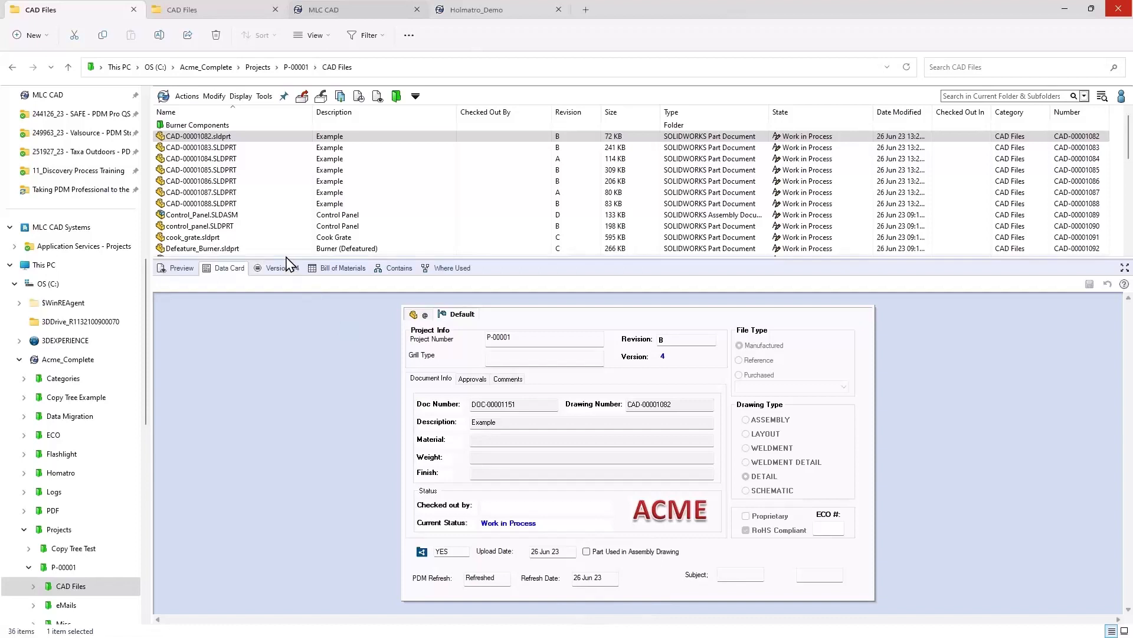
click(199, 226)
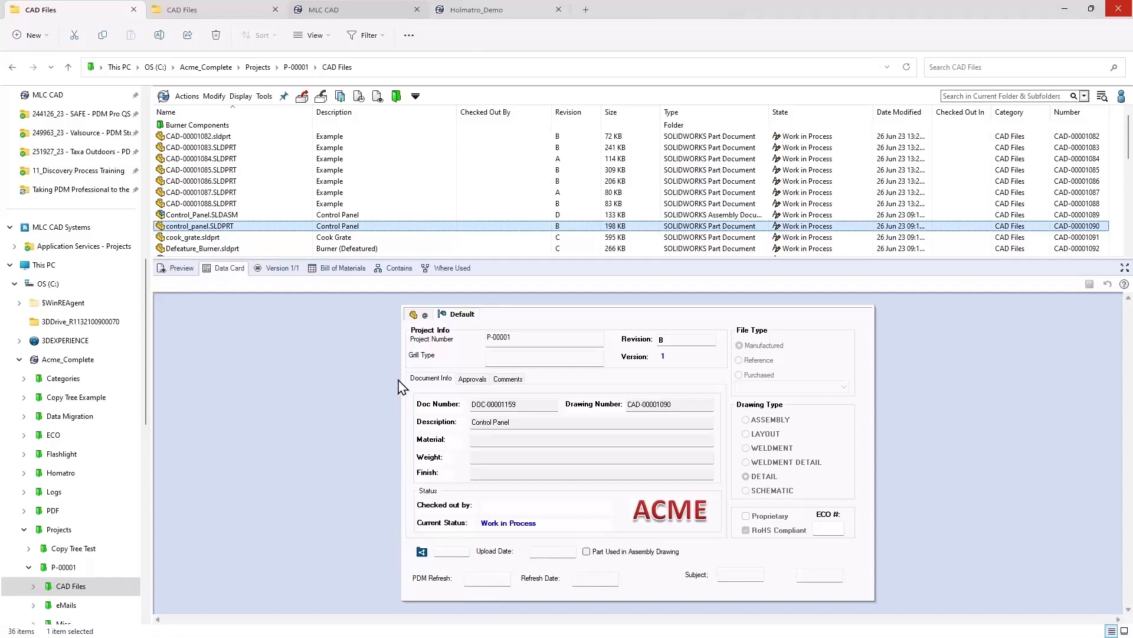
click(201, 147)
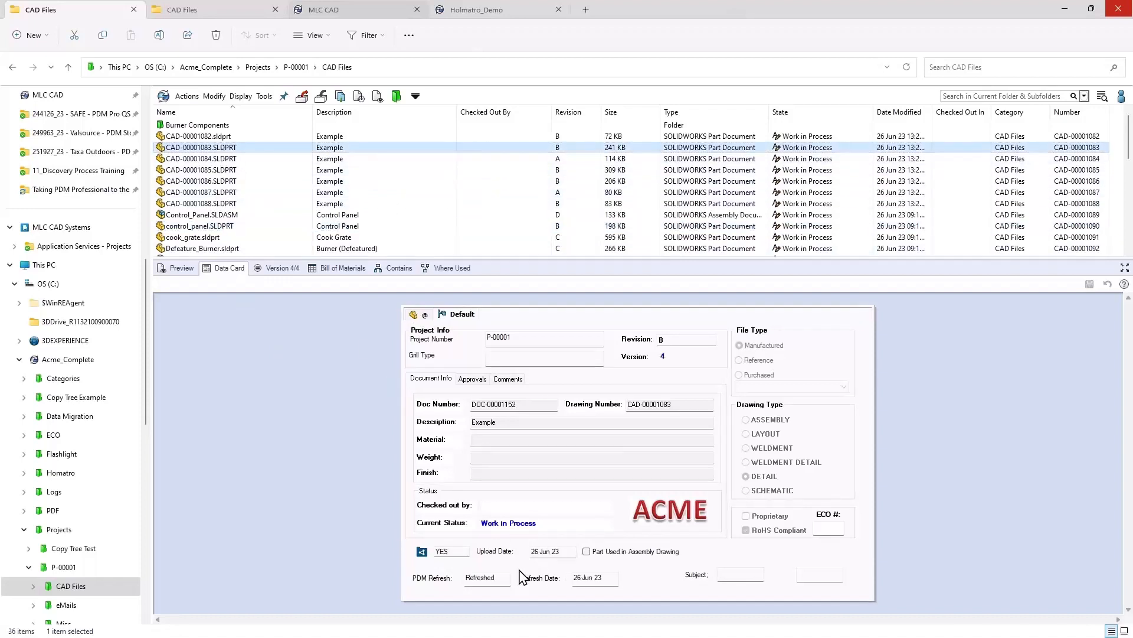
mouse_move(566, 571)
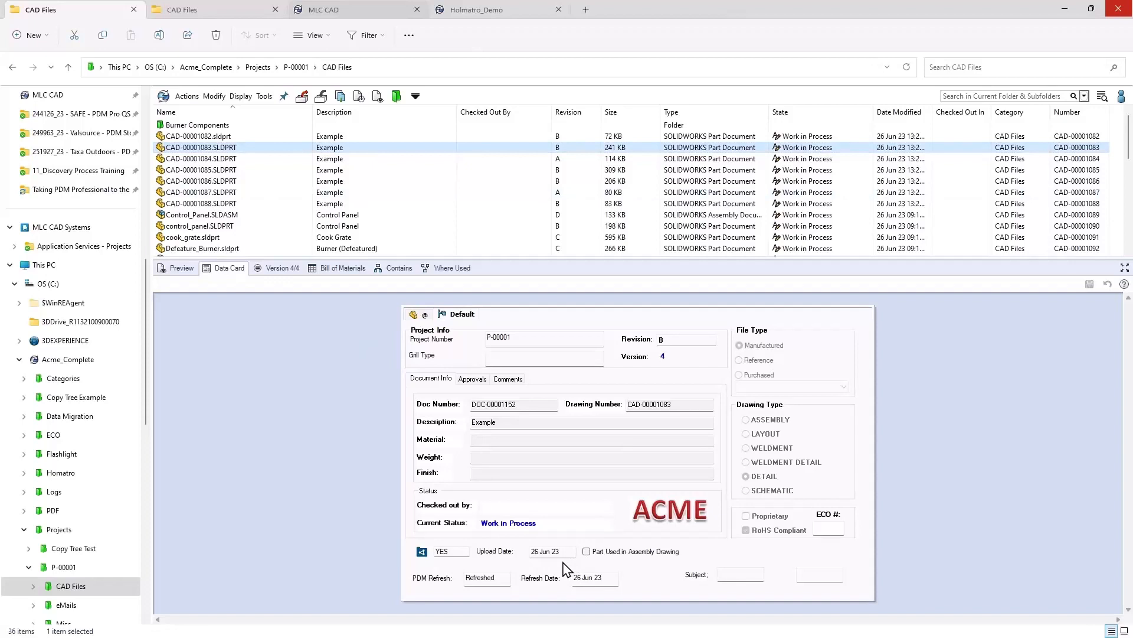
mouse_move(562, 571)
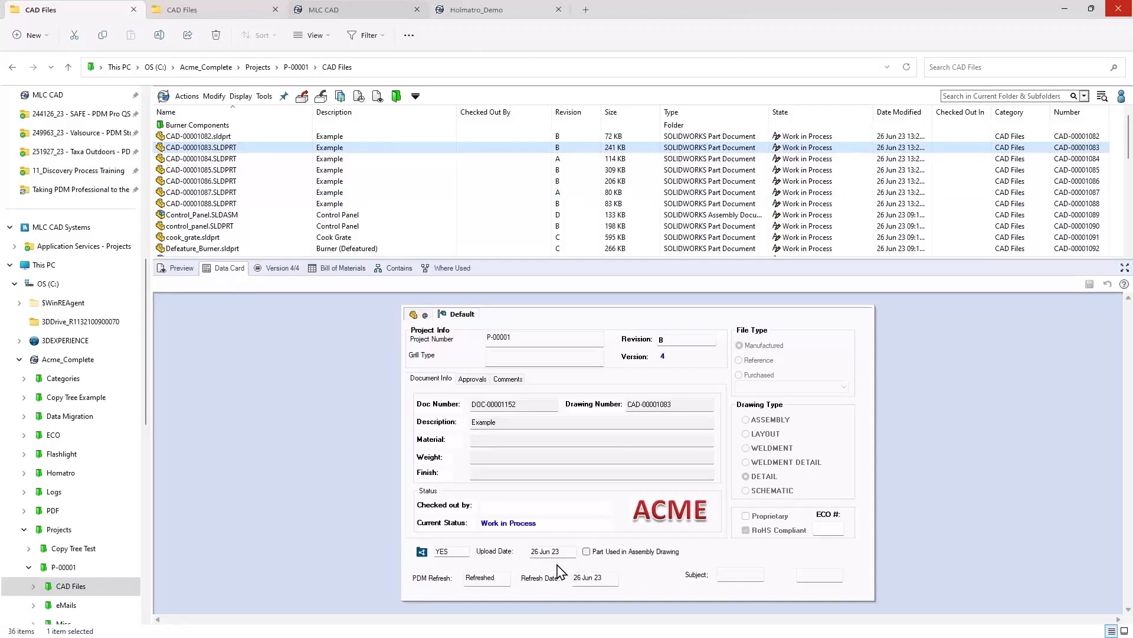
mouse_move(557, 571)
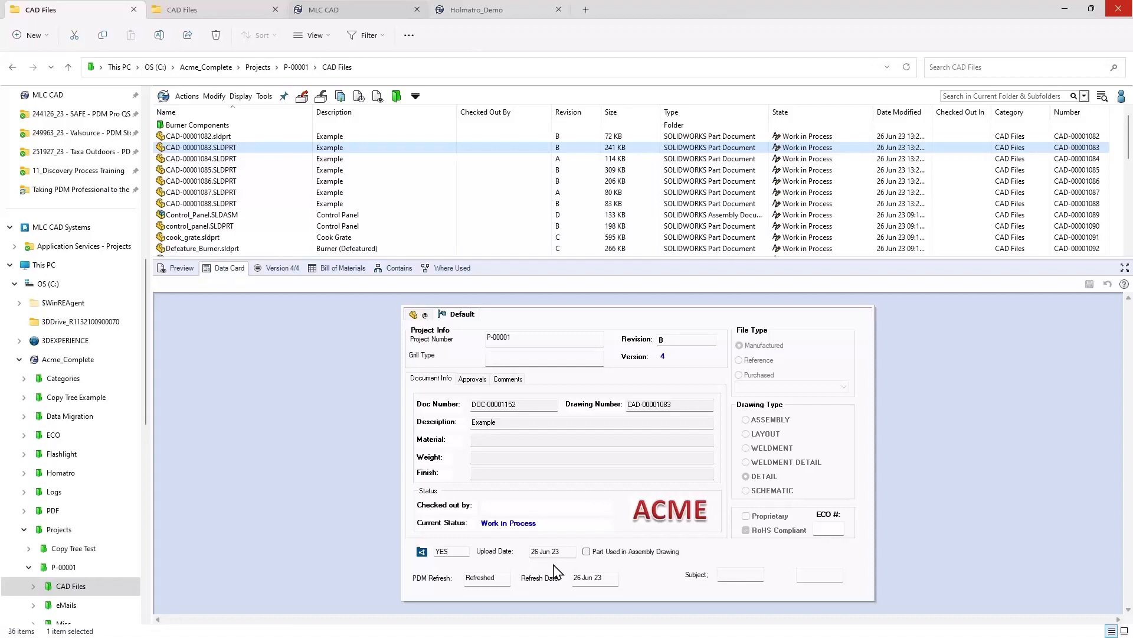
mouse_move(69, 9)
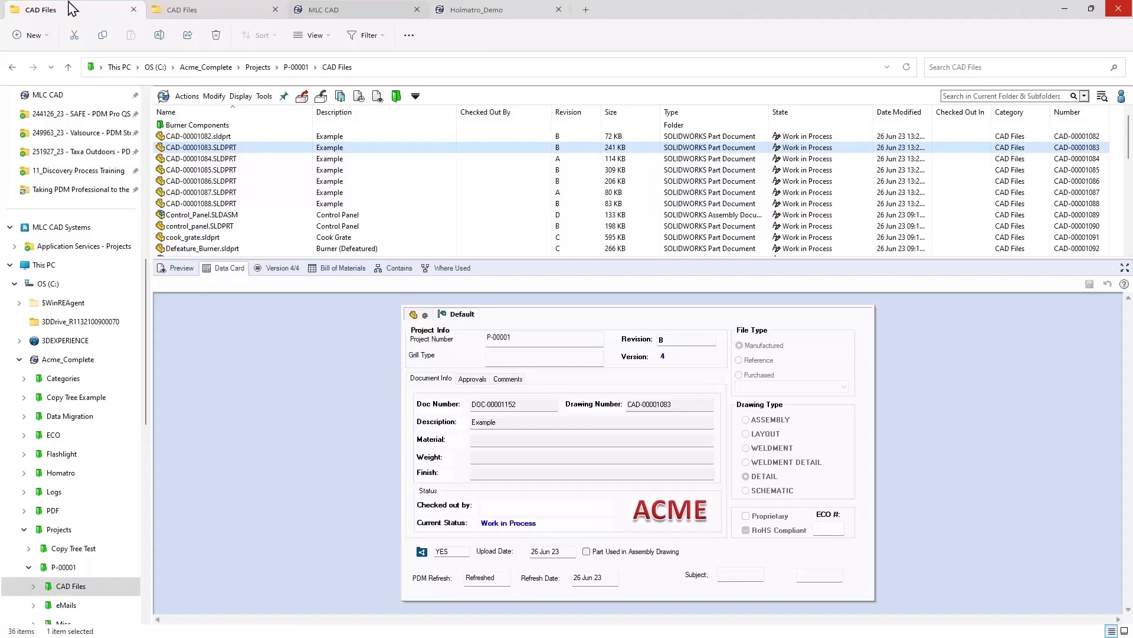
mouse_move(133, 9)
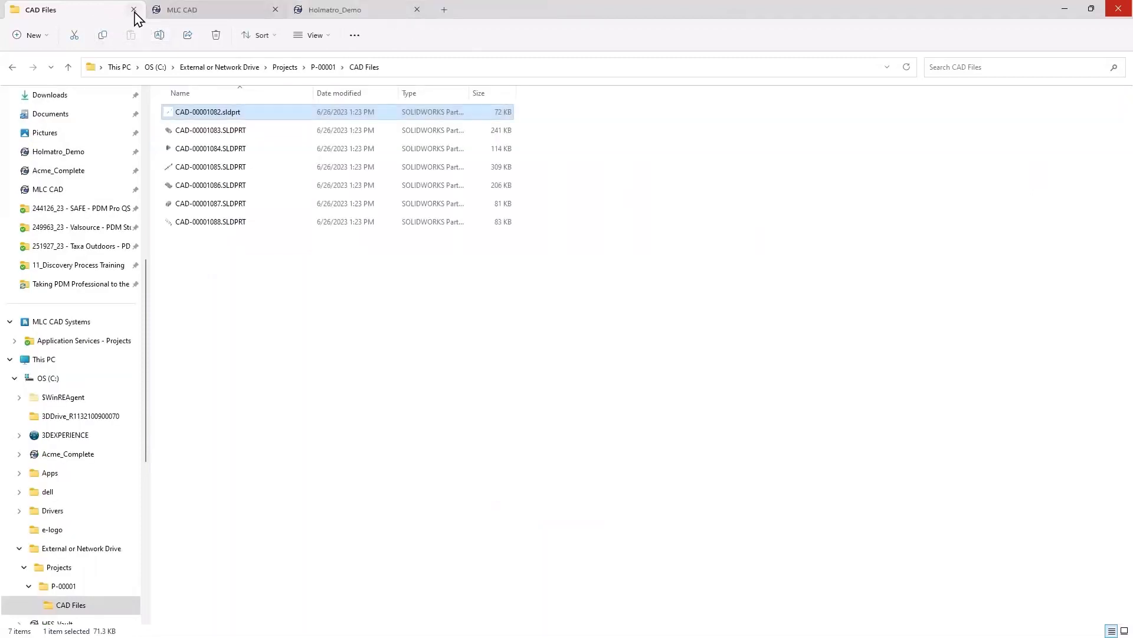
Step: Close the local CAD Files tab so the MLC CAD vault's top-level folders show
click(134, 10)
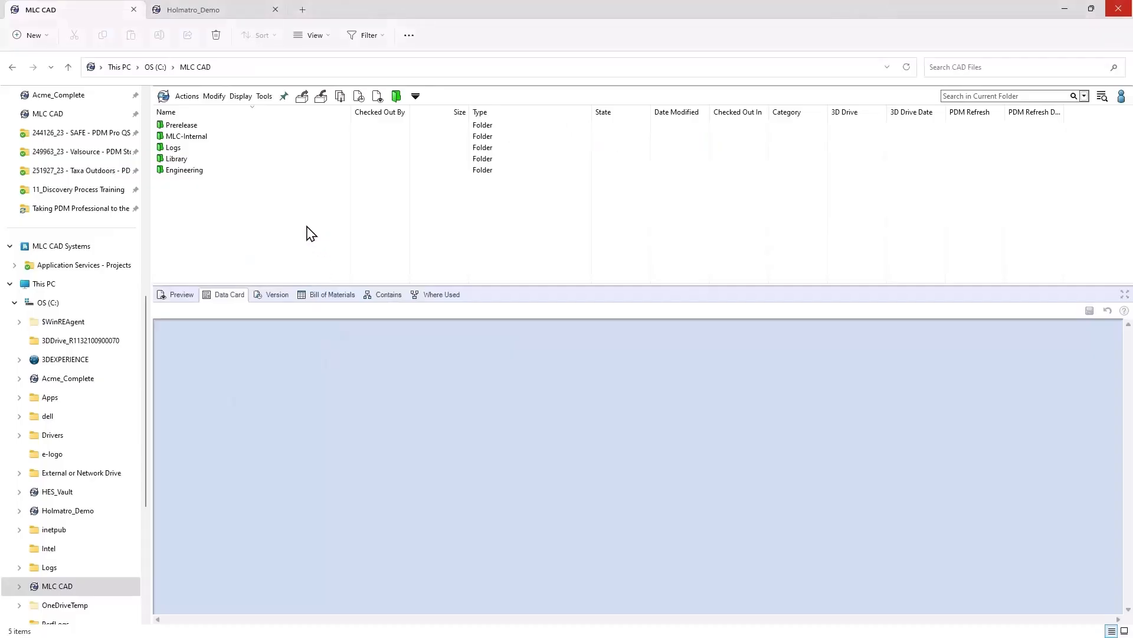
mouse_move(293, 220)
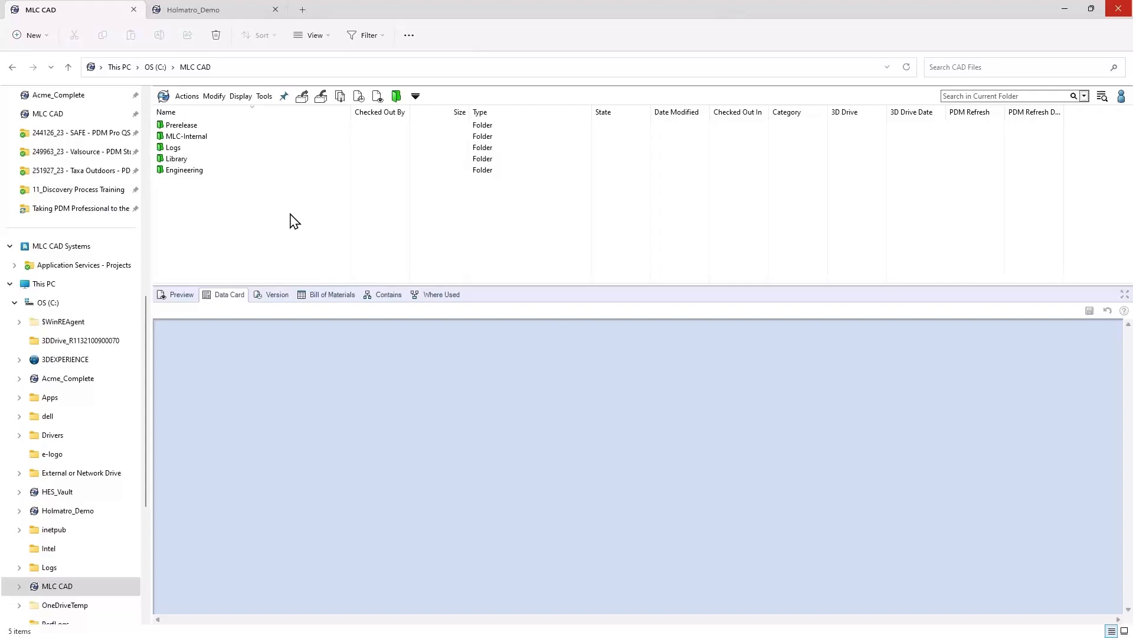
Step: Start a Part-Smart Number file with product Hydrostatic Tester and type Torch Cut
right_click(292, 220)
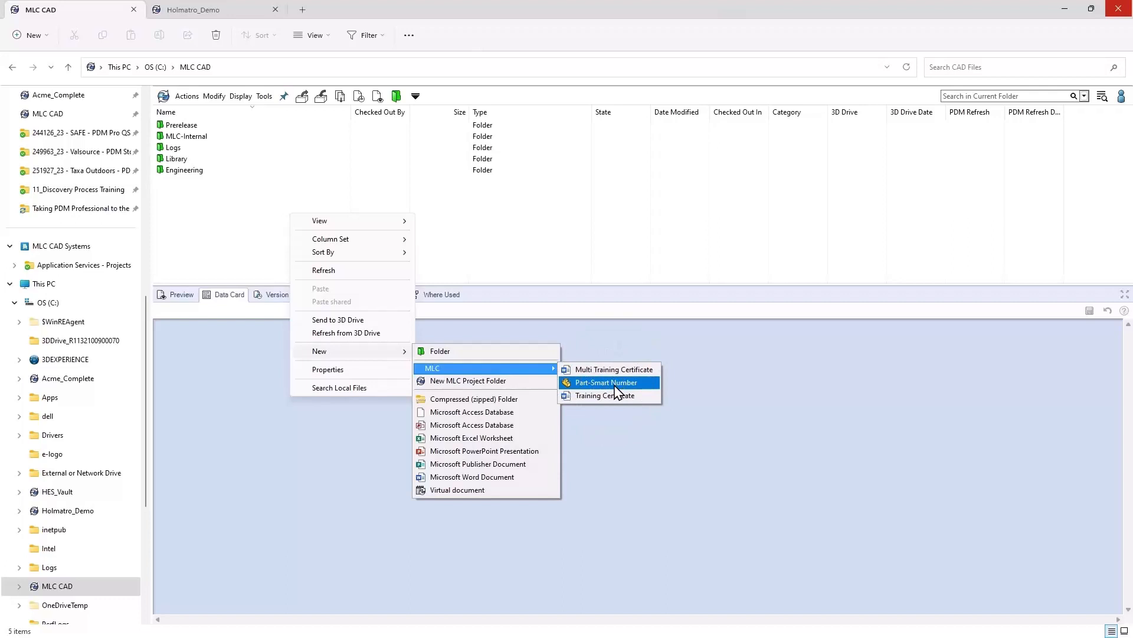
click(605, 382)
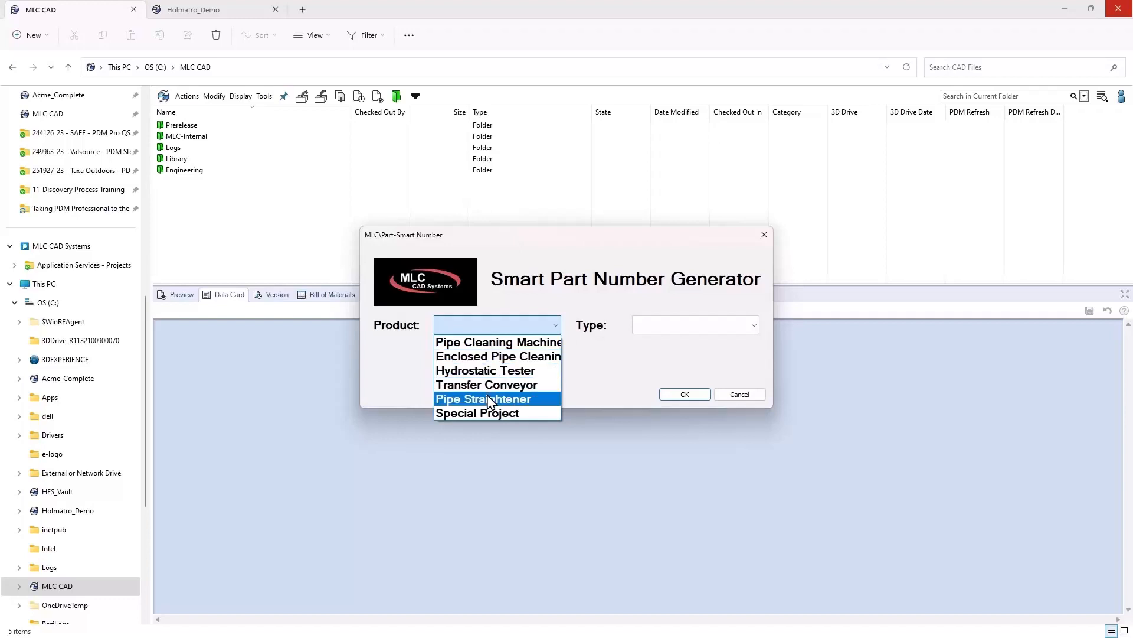
mouse_move(495, 371)
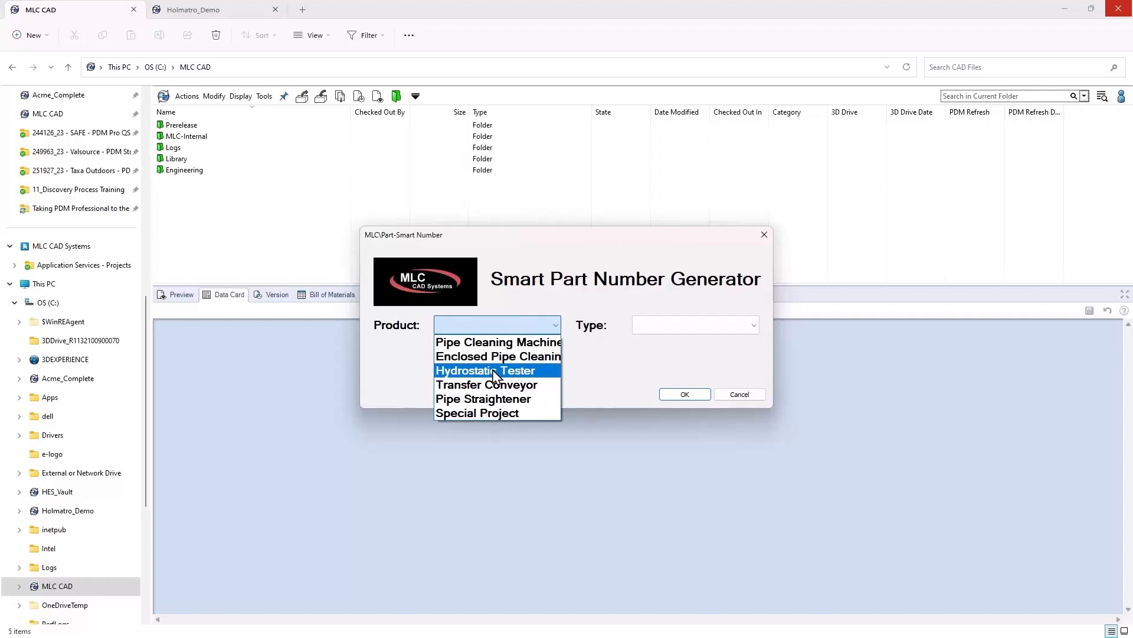
click(485, 370)
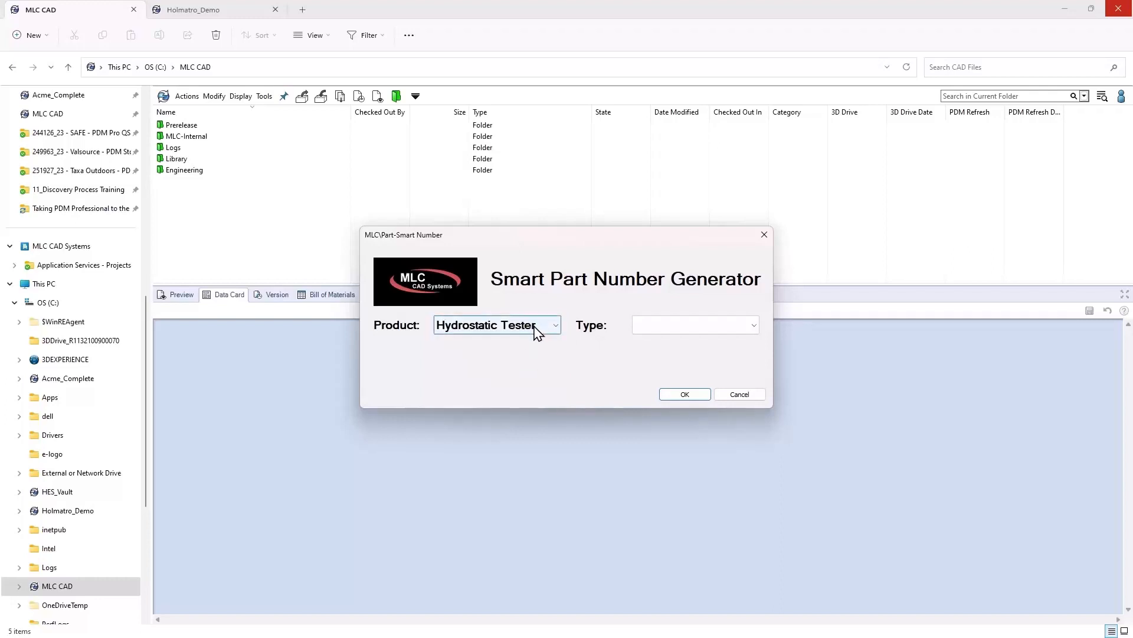
click(554, 325)
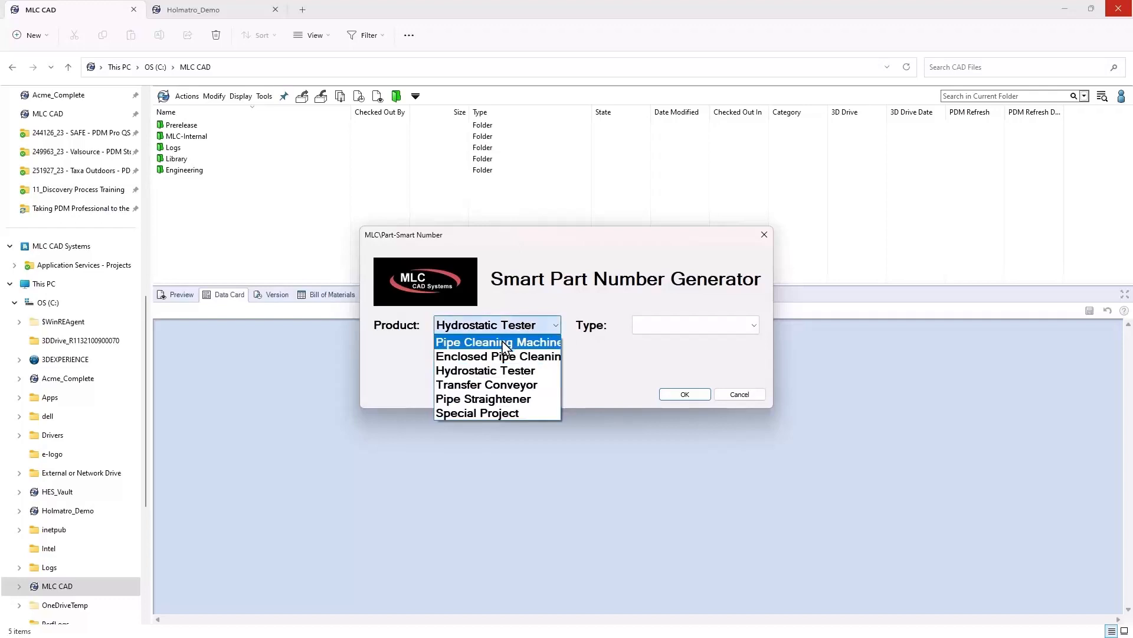
click(497, 341)
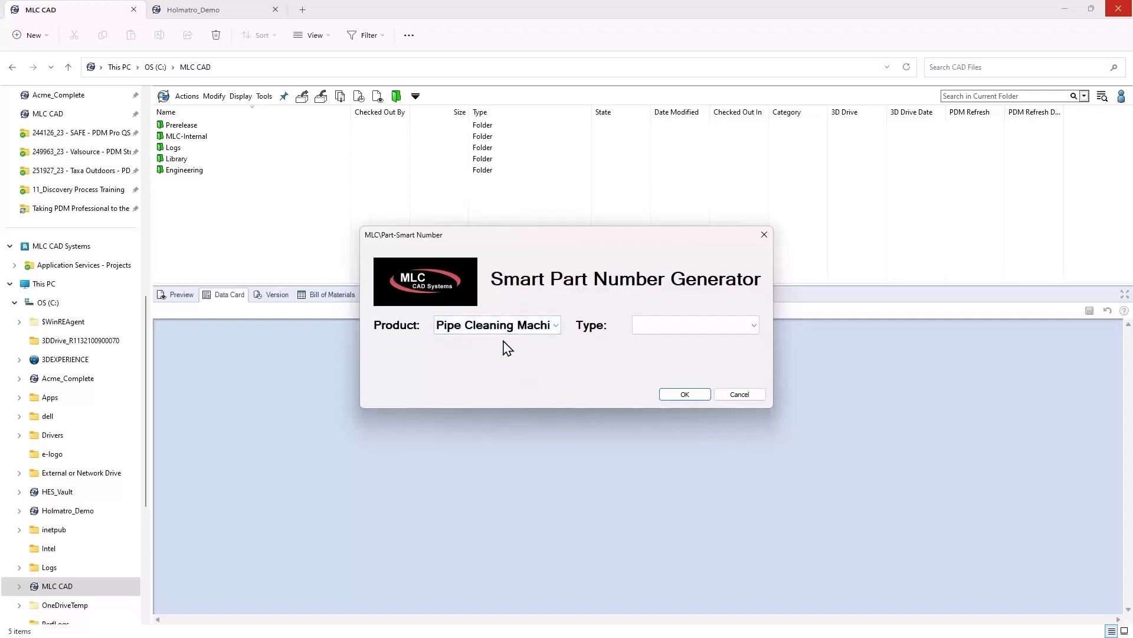
click(555, 324)
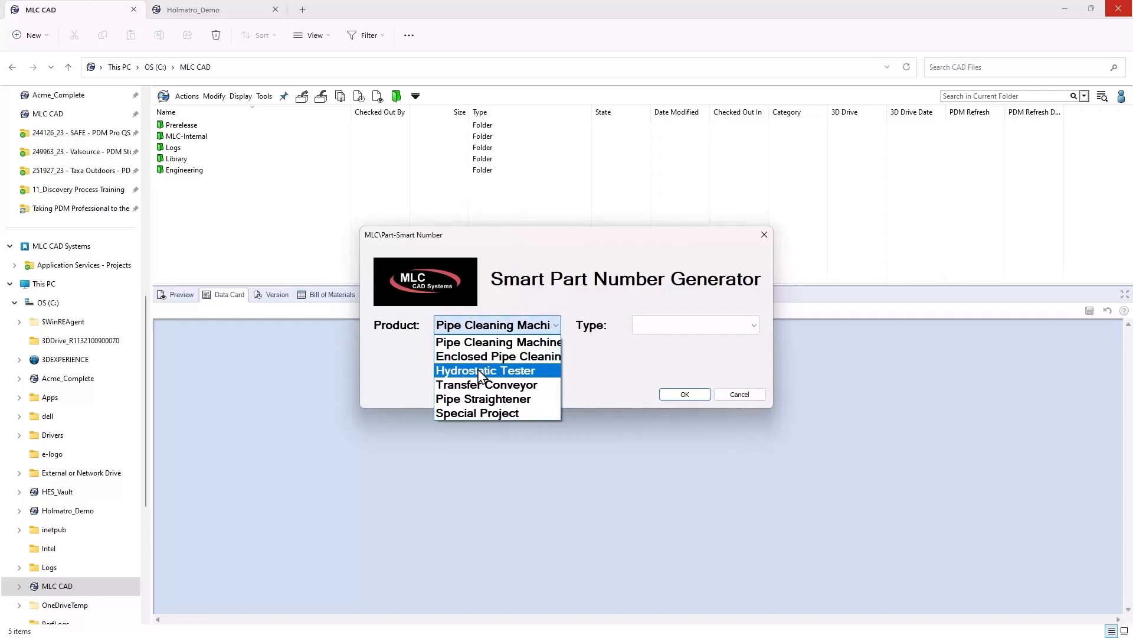
click(484, 370)
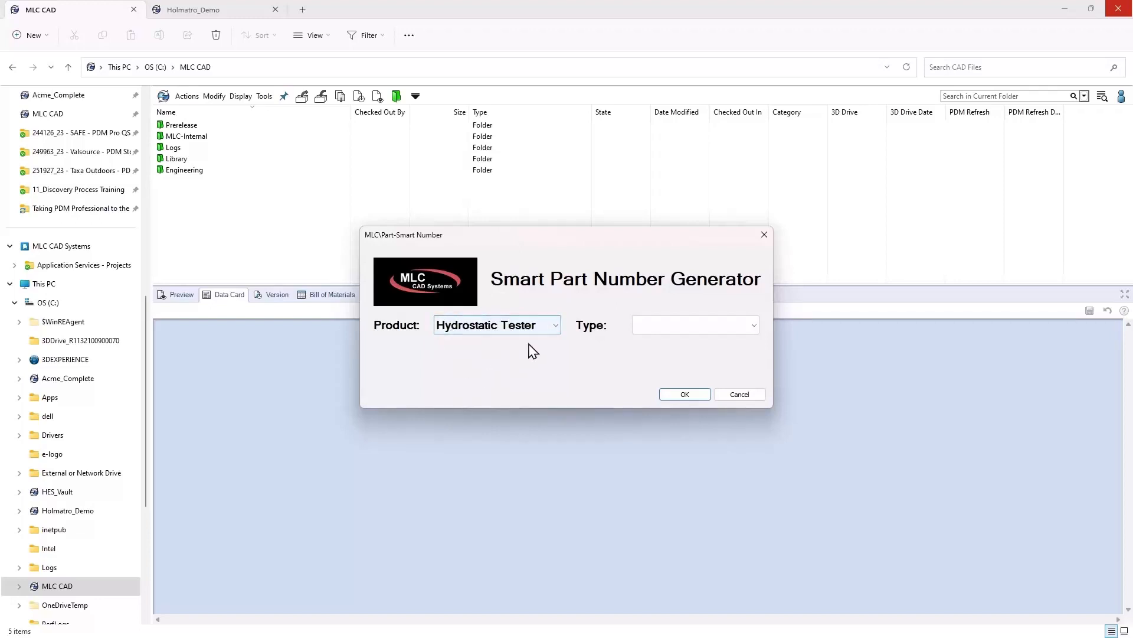
mouse_move(499, 338)
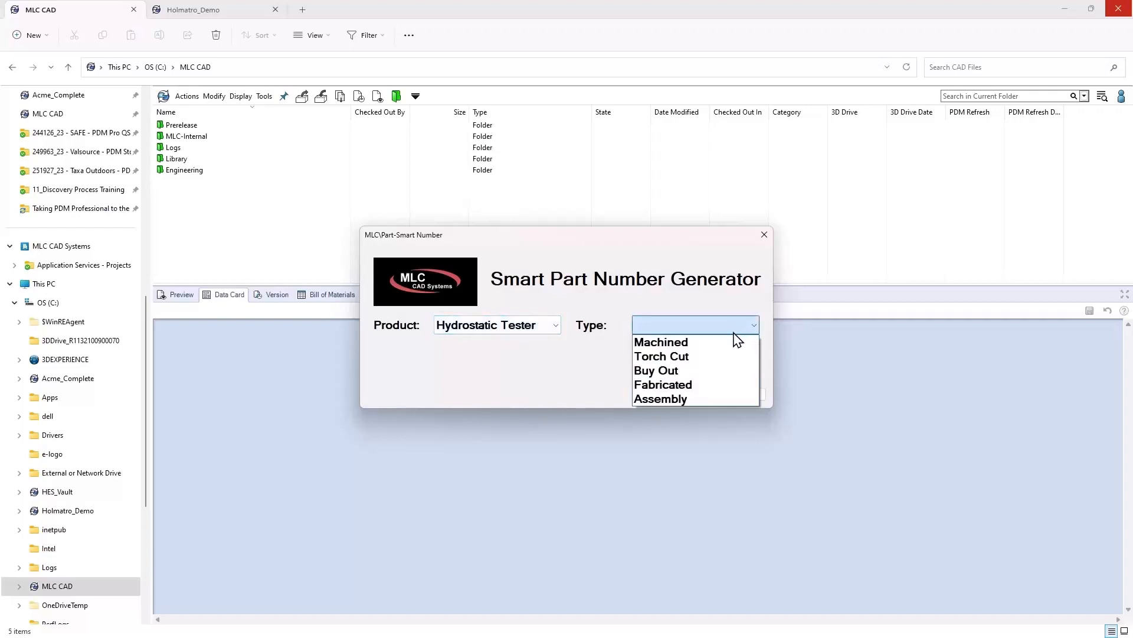
mouse_move(727, 378)
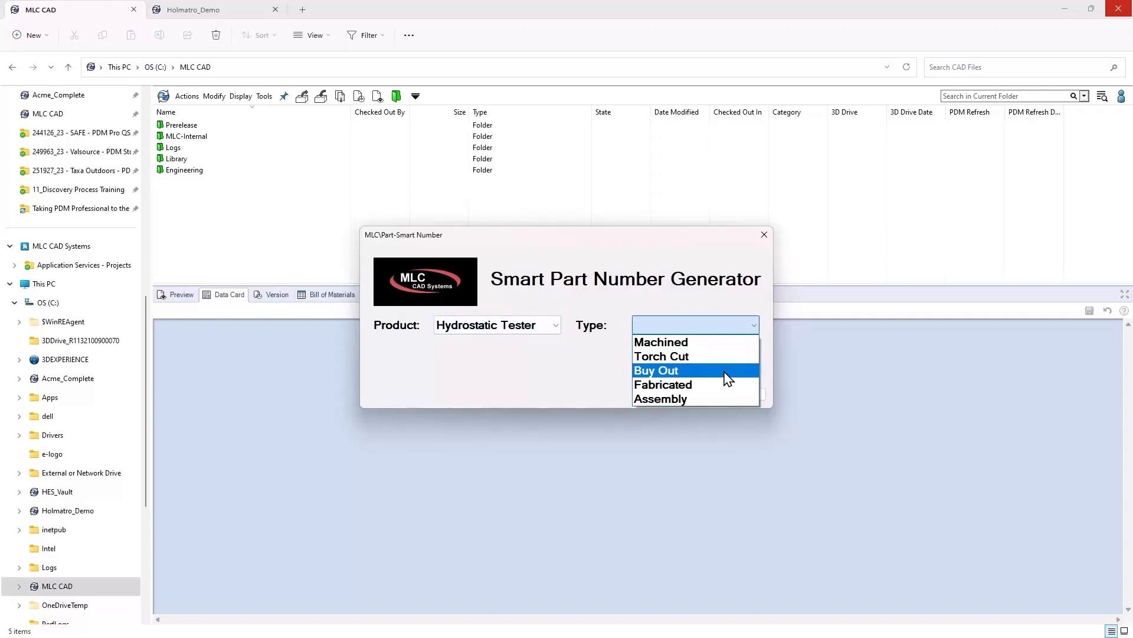
mouse_move(694, 399)
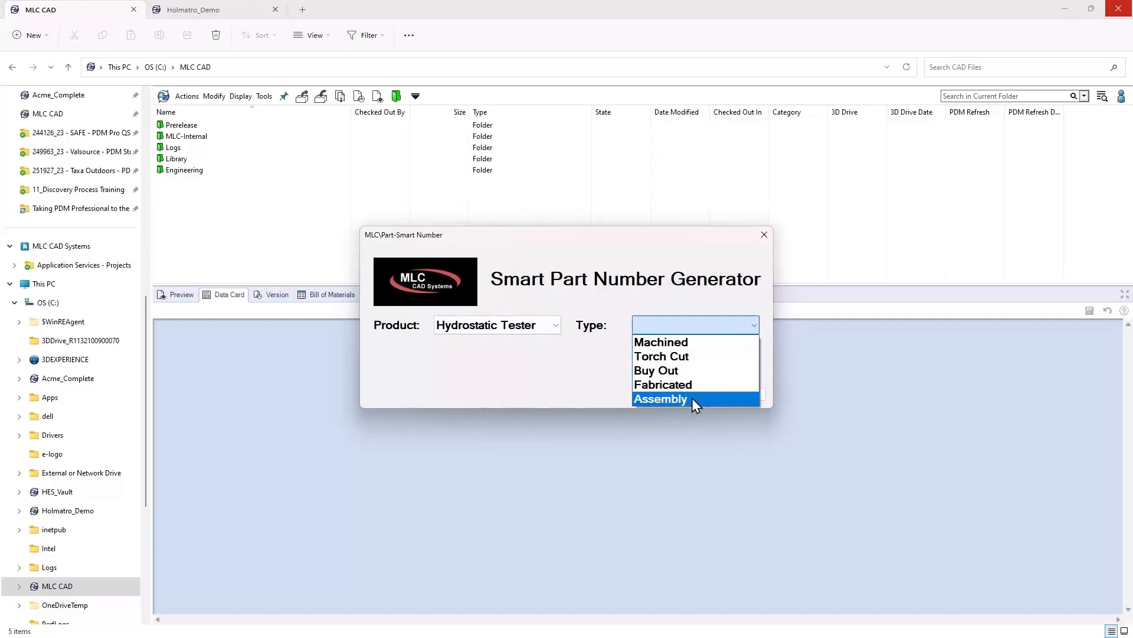
mouse_move(660, 341)
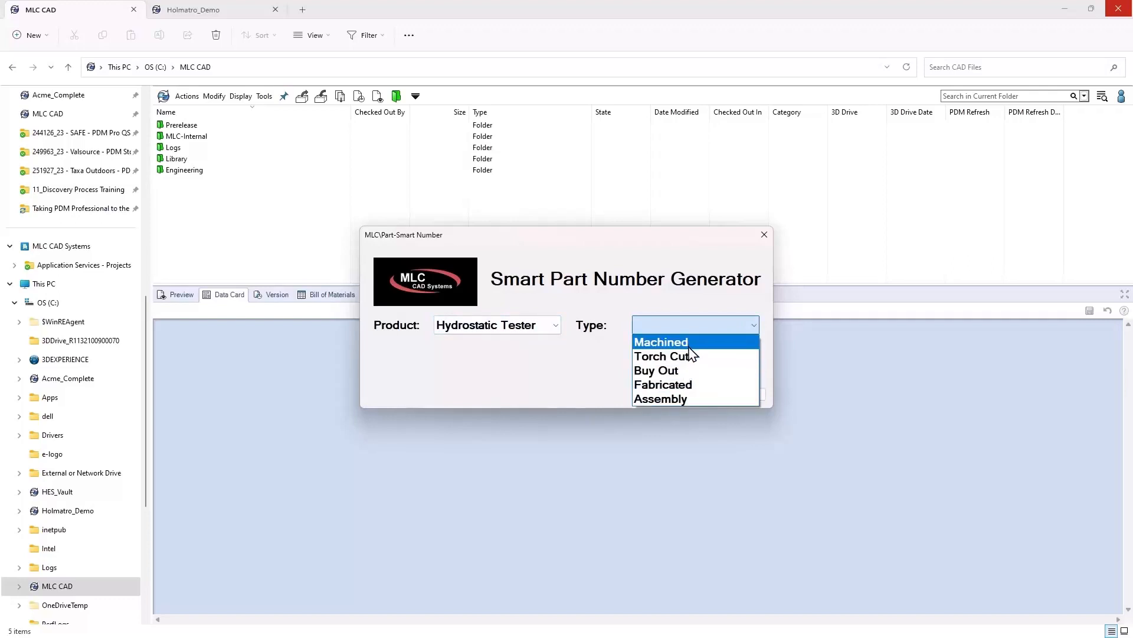
click(664, 356)
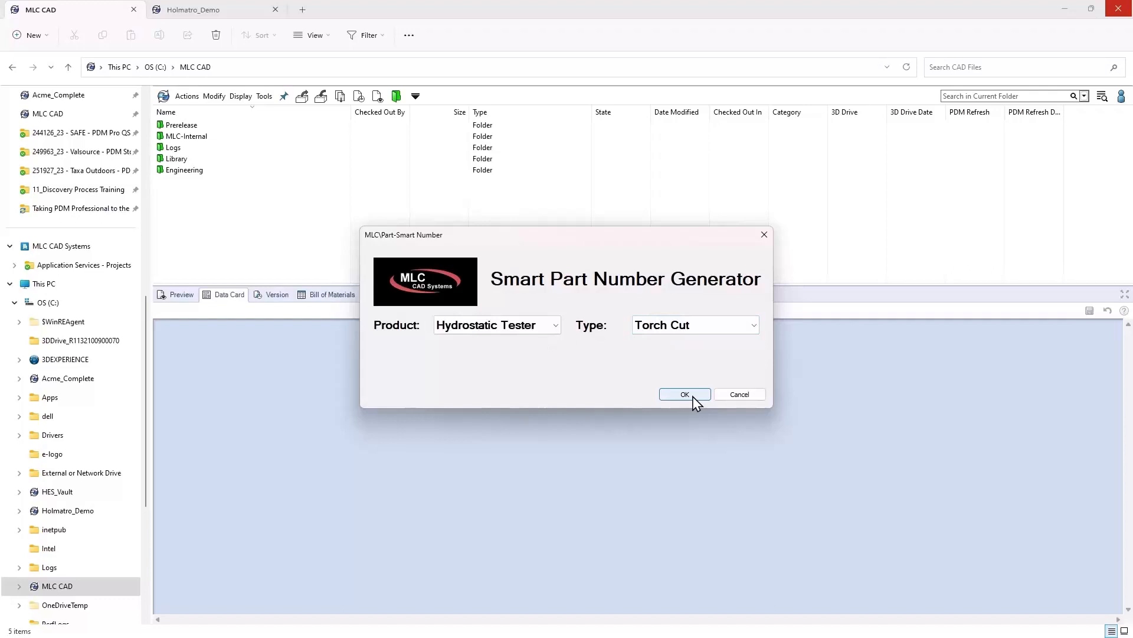
Step: Generate the name 220-200-004.sldprt and check its product 220 and type 200 codes
click(684, 394)
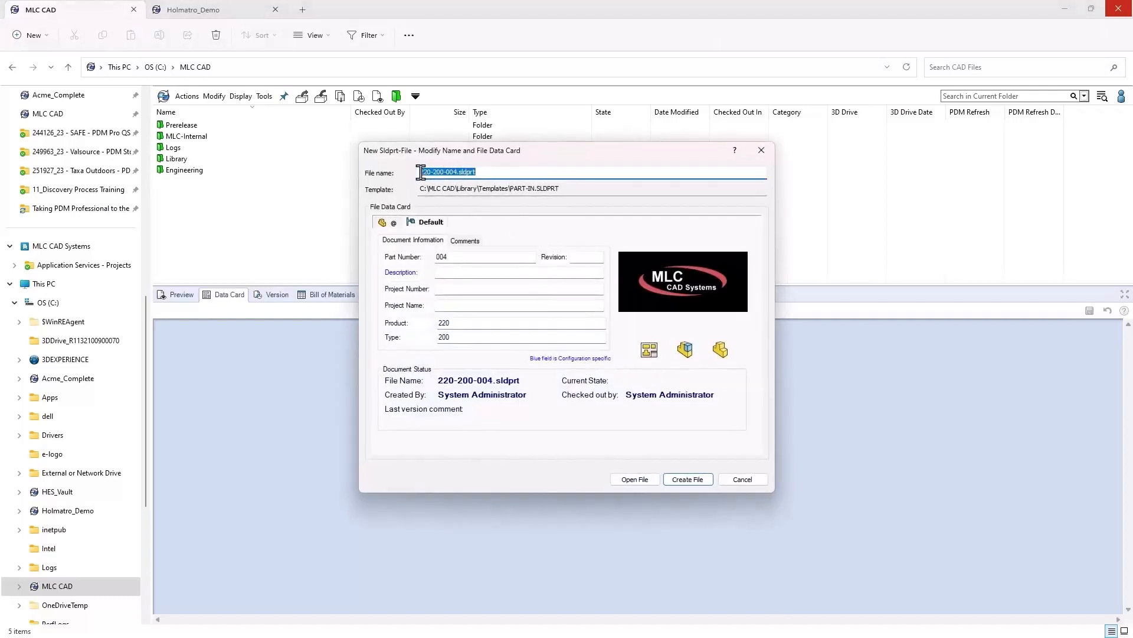
click(434, 172)
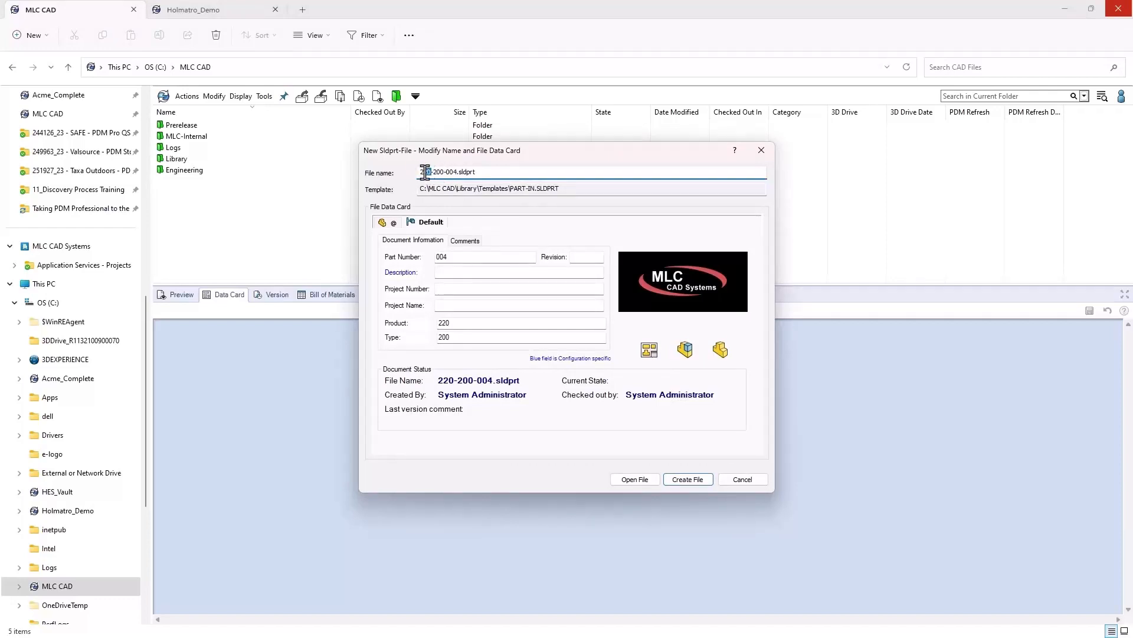
double_click(425, 171)
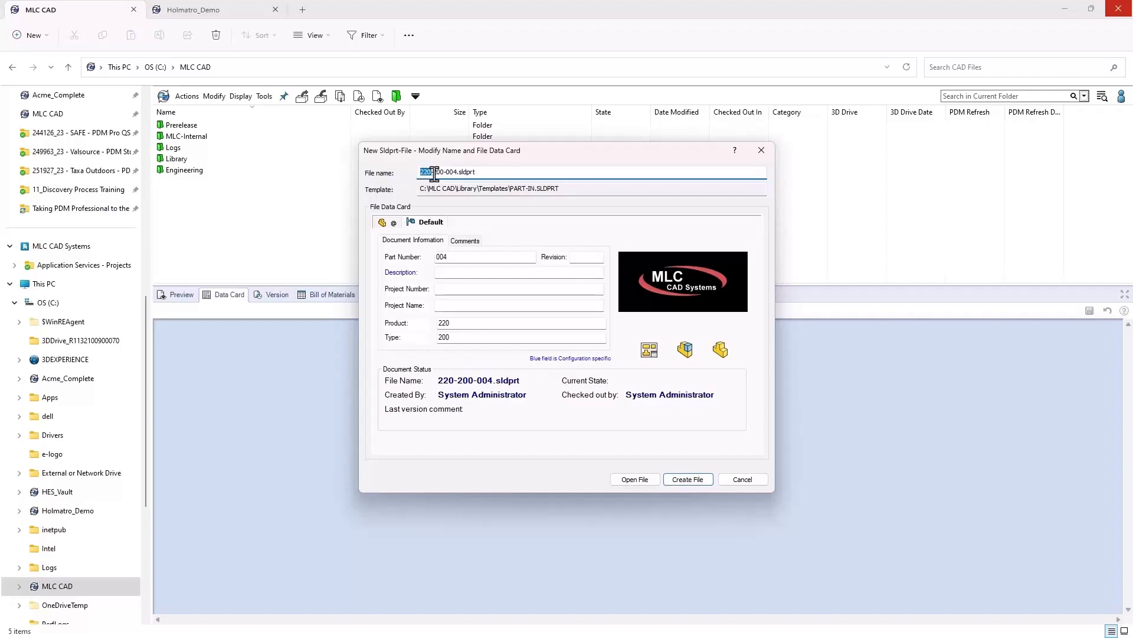
click(438, 171)
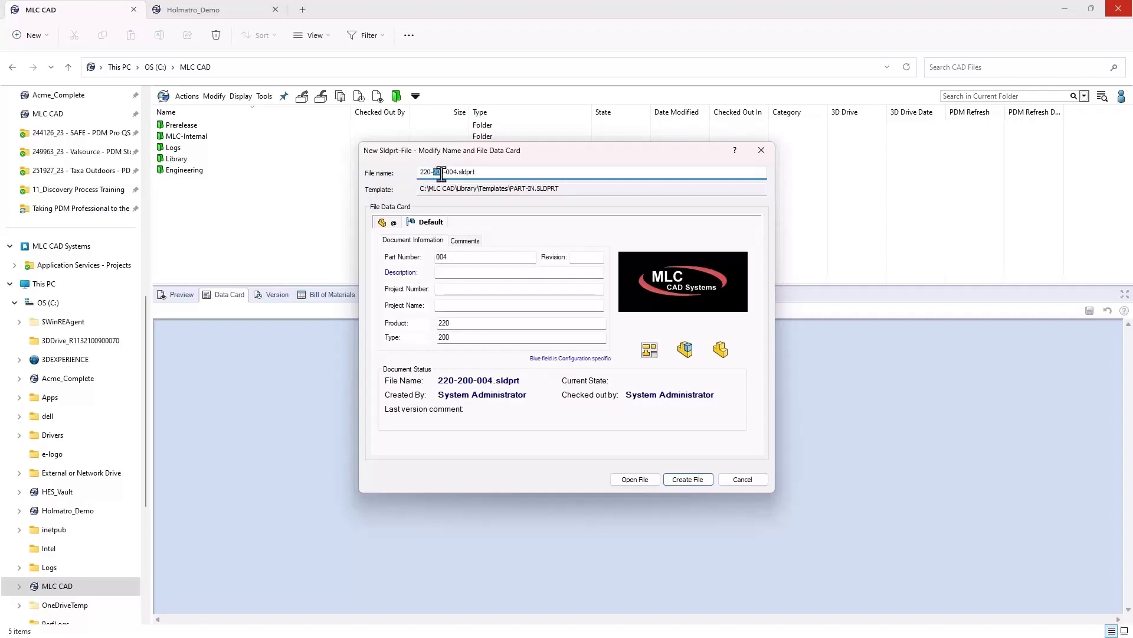
double_click(439, 172)
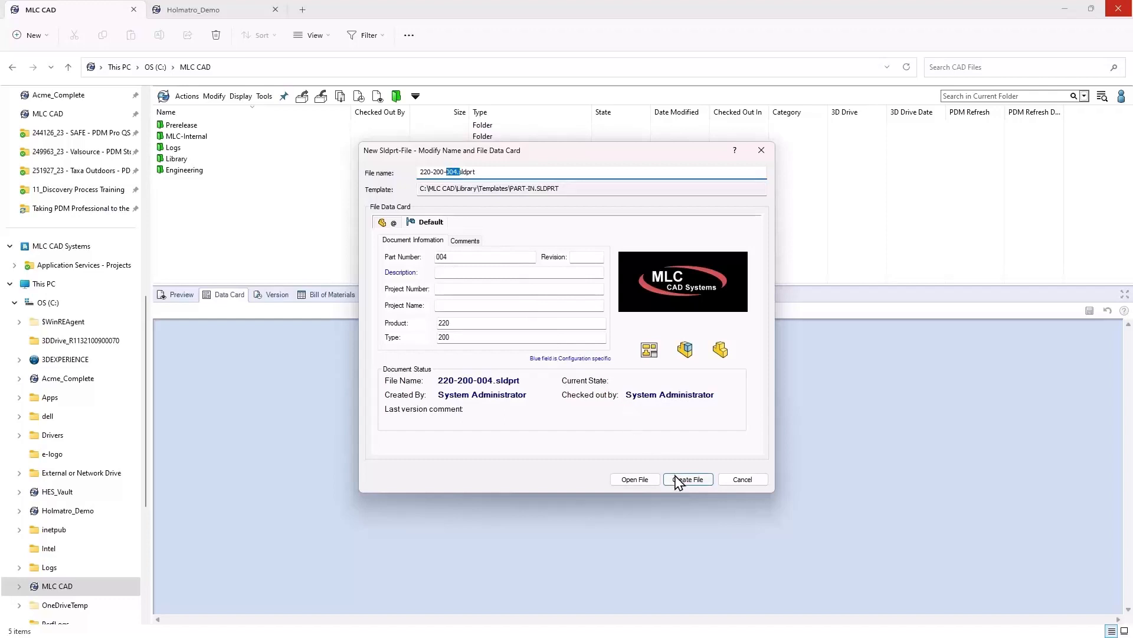
Step: Create 220-200-004.sldprt in the MLC CAD vault root, checked out to Admin
click(687, 479)
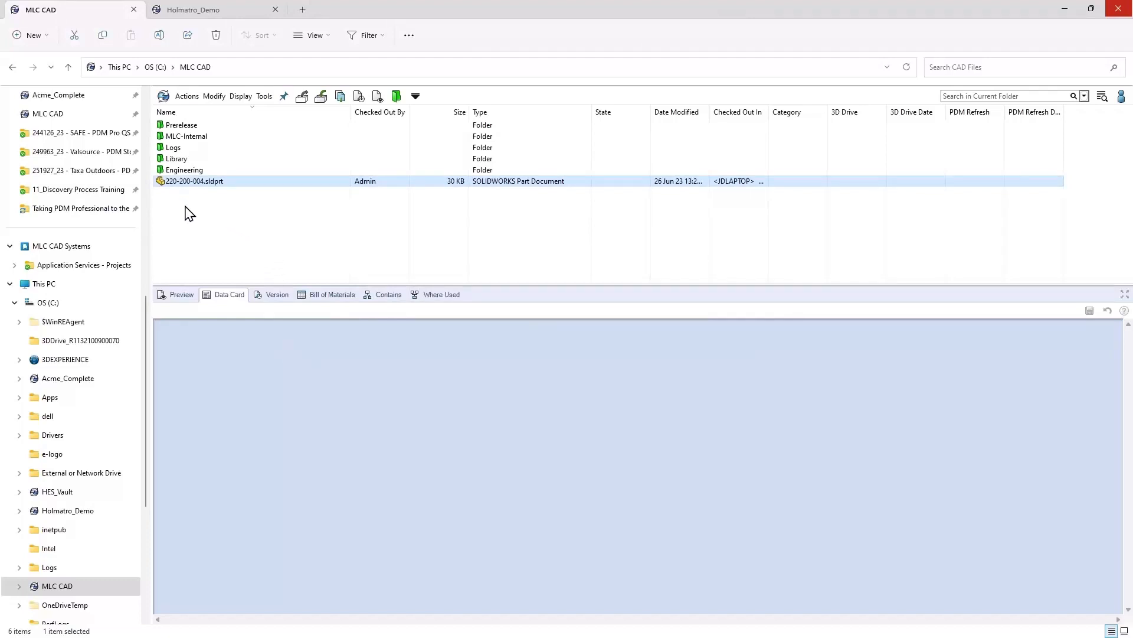
mouse_move(202, 207)
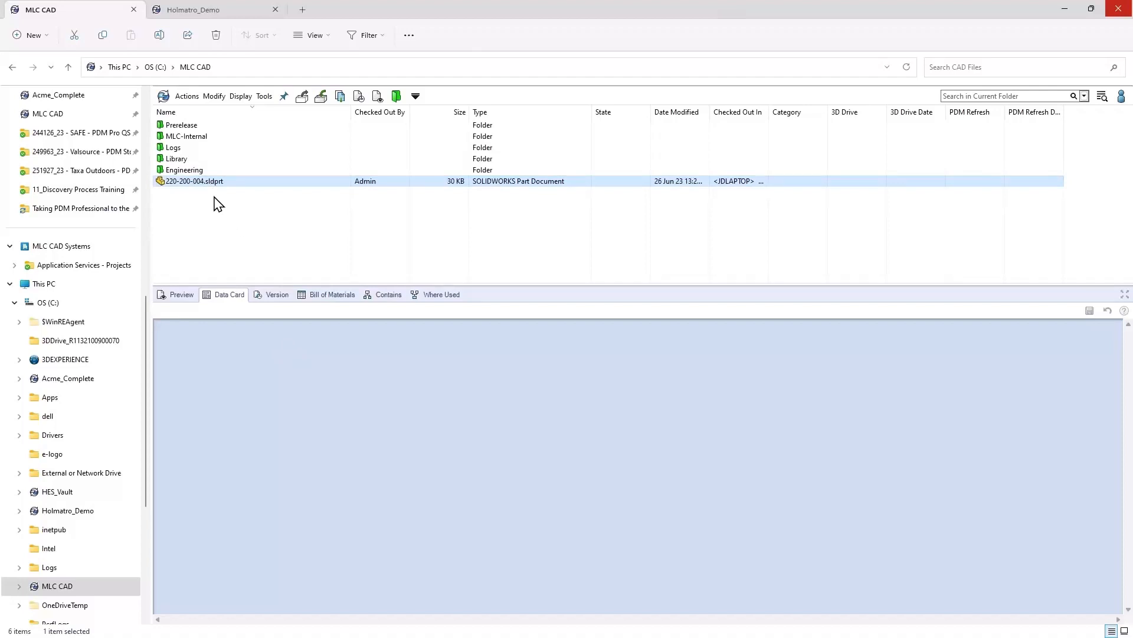
mouse_move(193, 199)
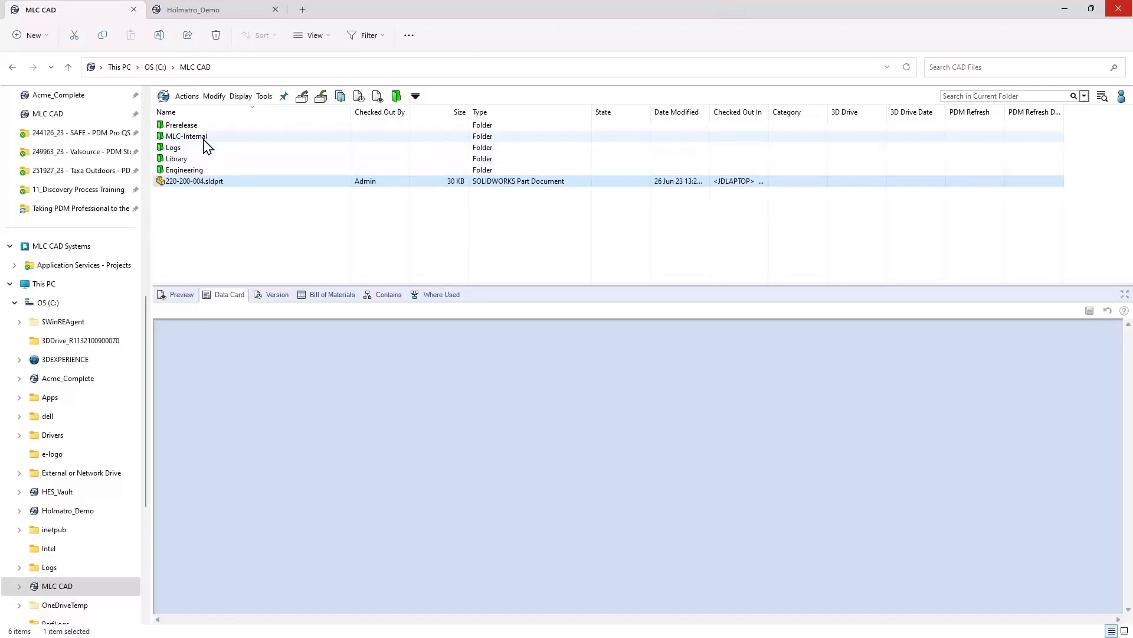
double_click(186, 136)
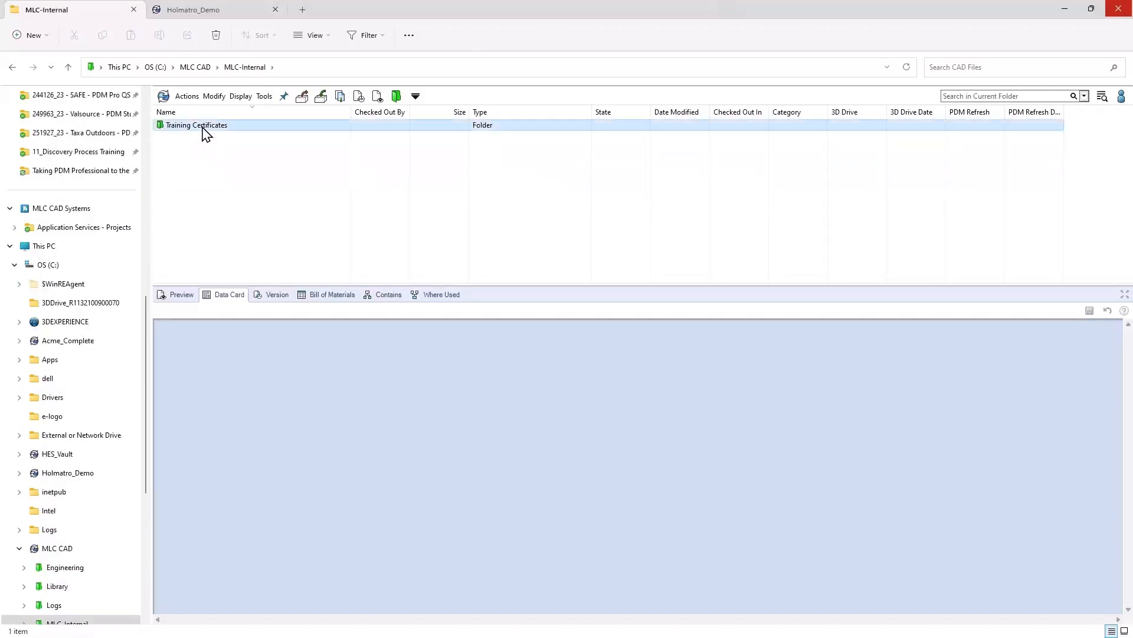
double_click(197, 125)
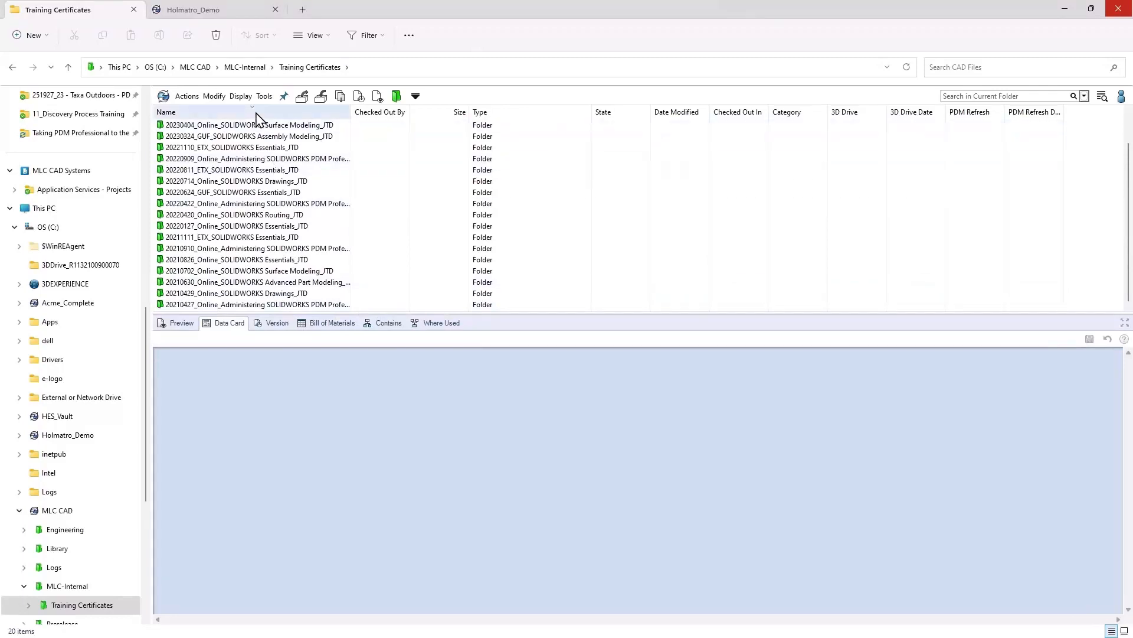
click(166, 112)
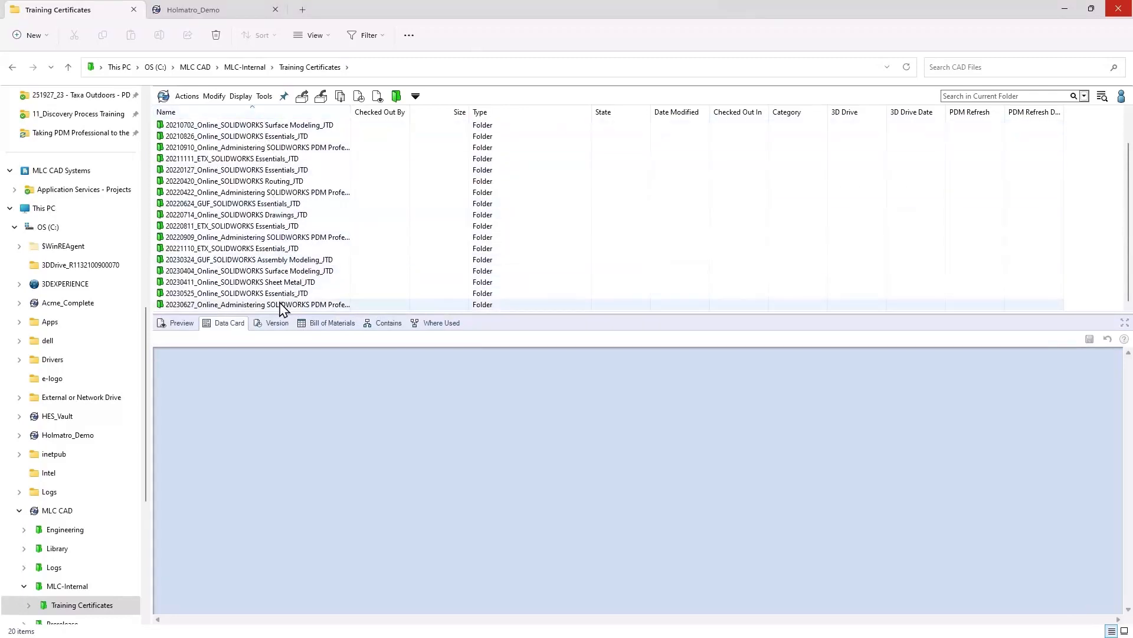
double_click(253, 303)
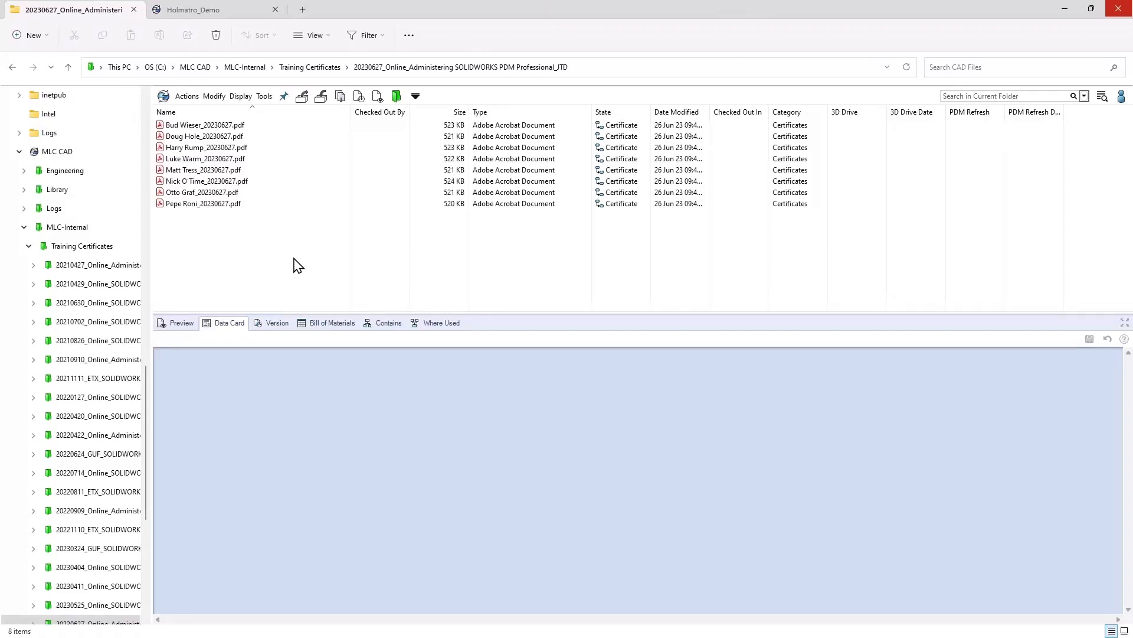
mouse_move(347, 219)
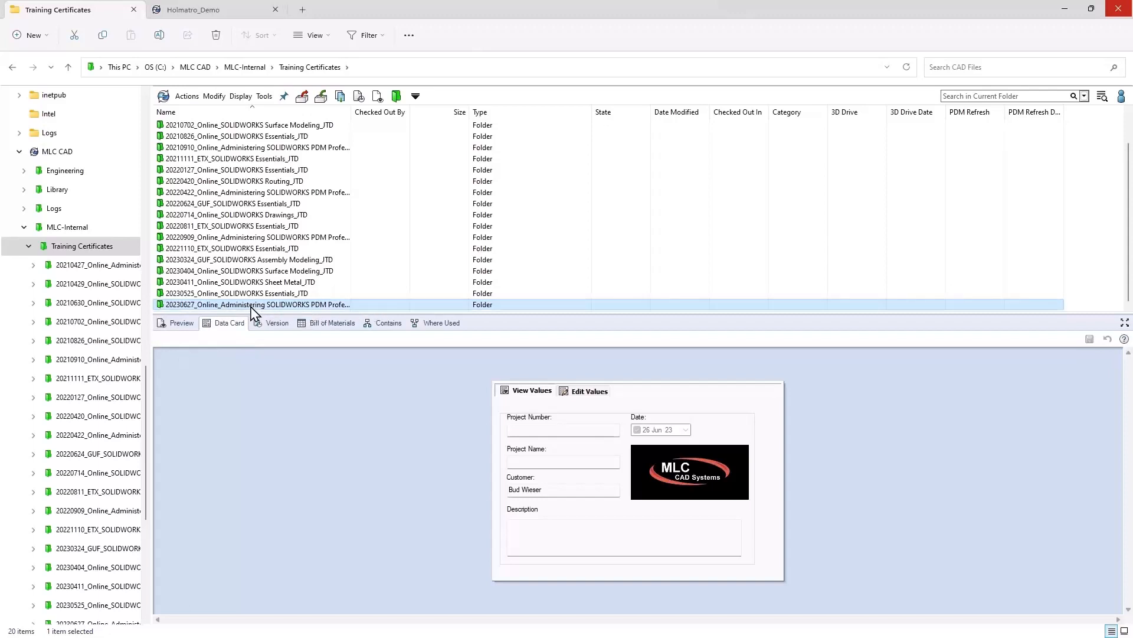
double_click(253, 303)
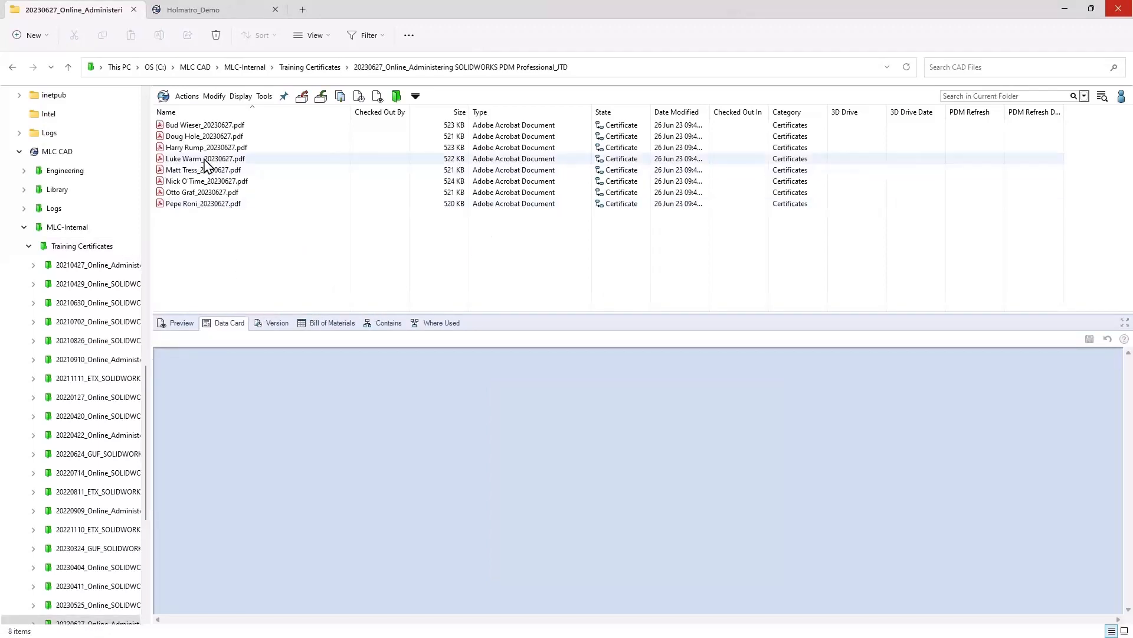
click(204, 124)
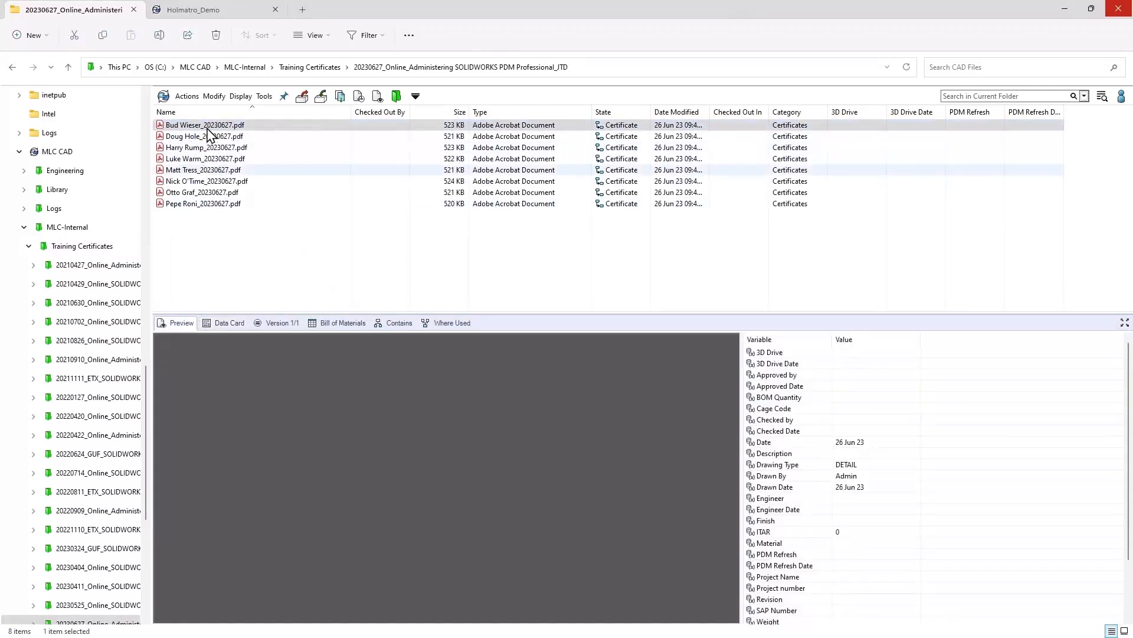
click(205, 124)
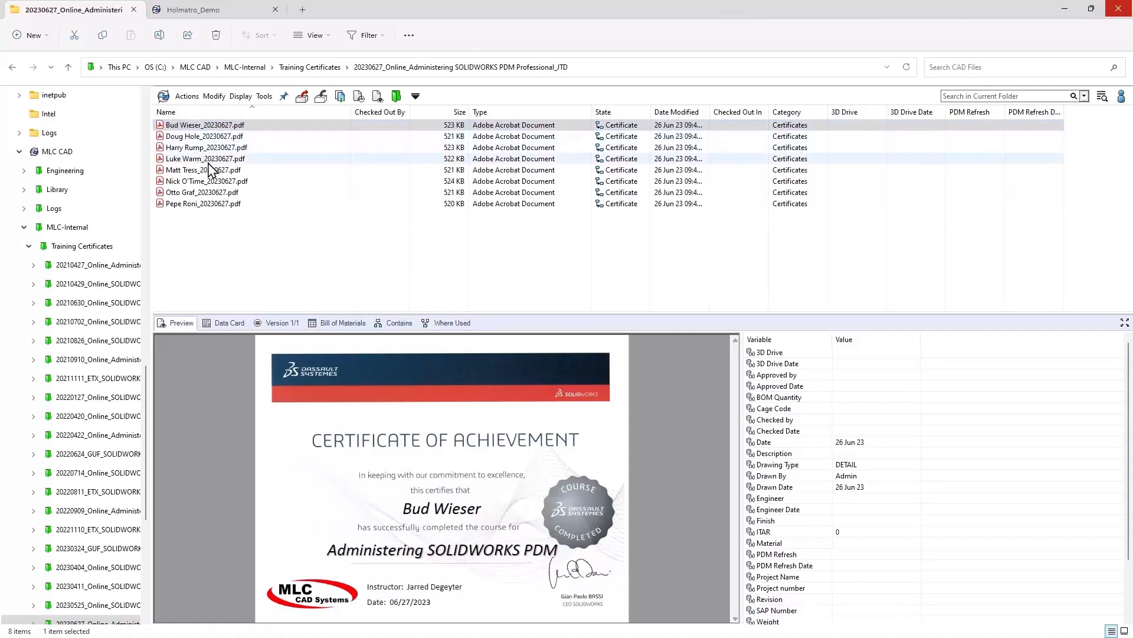
click(205, 158)
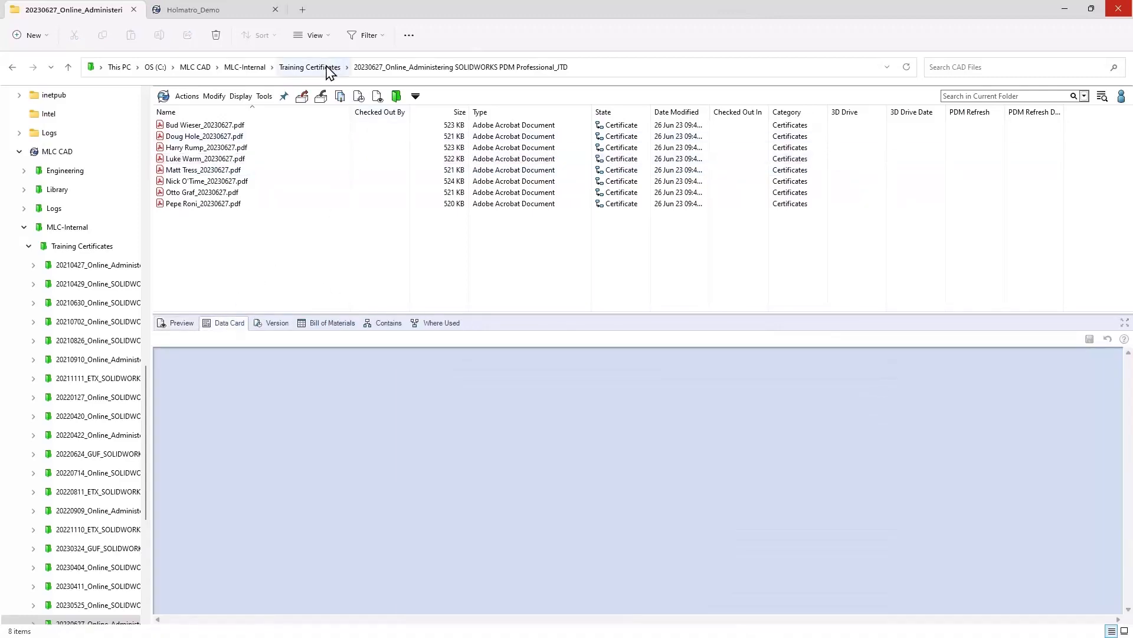
Step: Return to Training Certificates and start a new MLC Training Certificate form
click(309, 67)
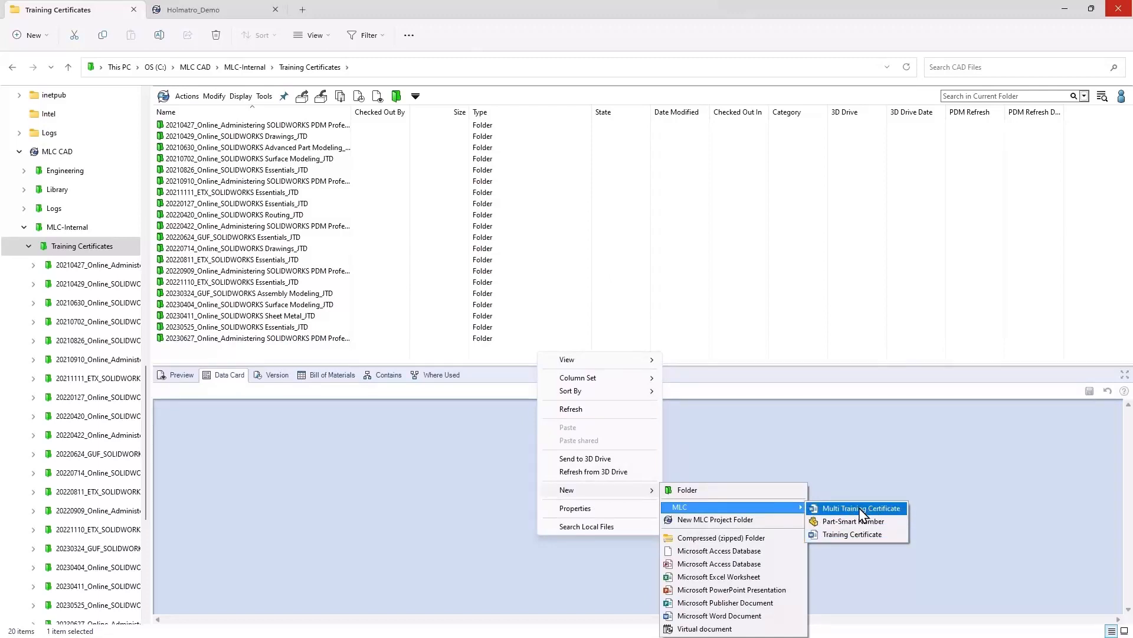
click(857, 508)
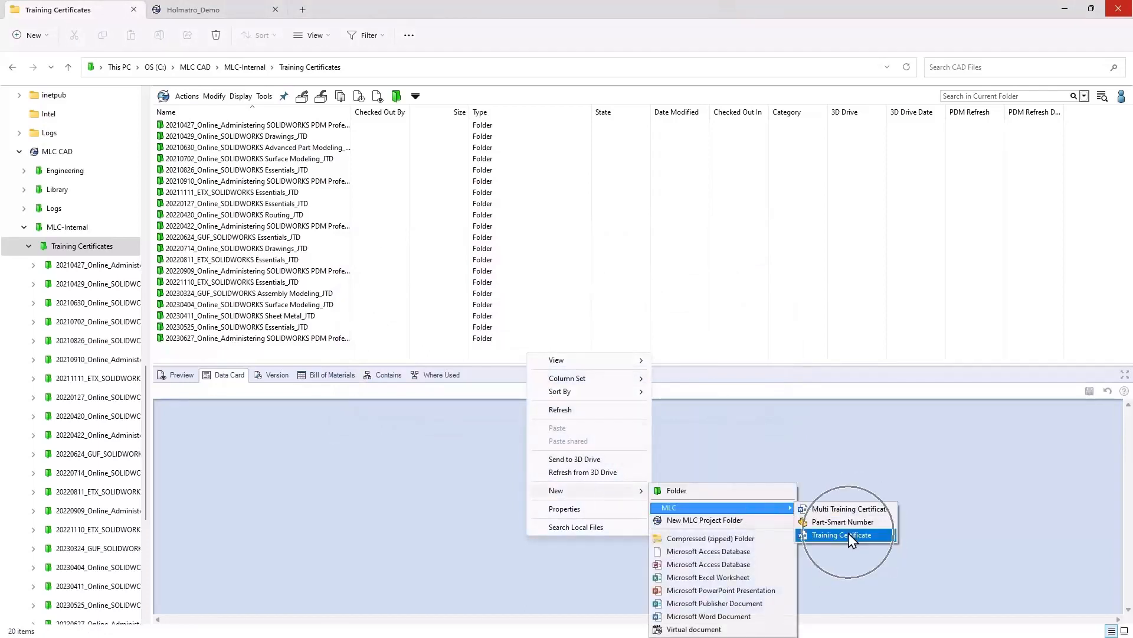
click(843, 535)
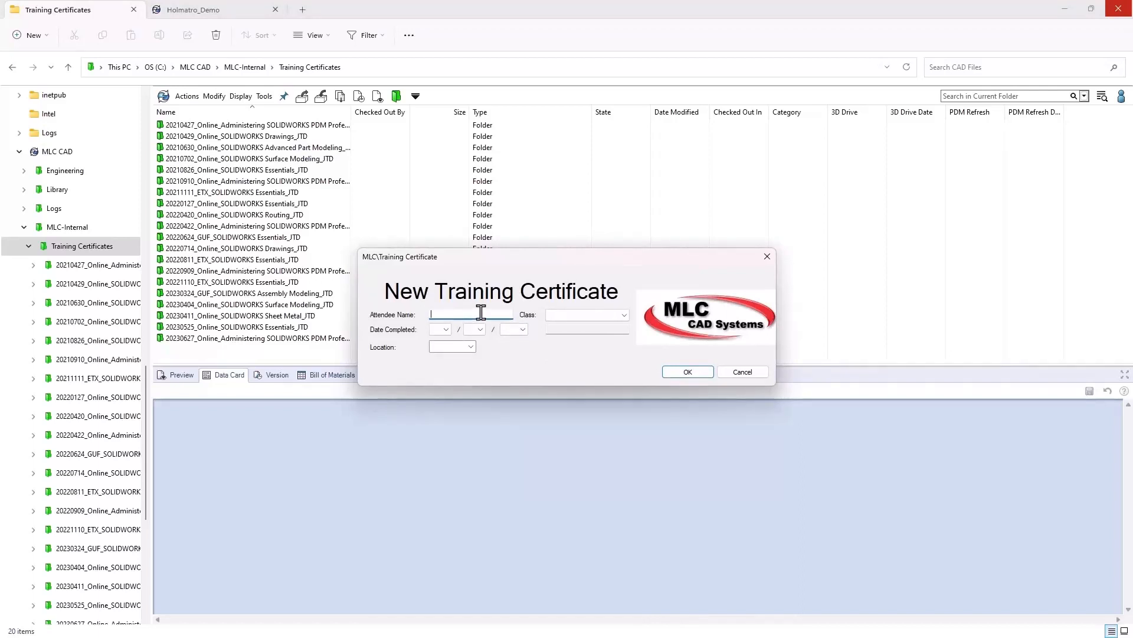
Step: Certify Marky for Administering SOLIDWORKS PDM Professional, online, dated 04/03/2024
text(Marky)
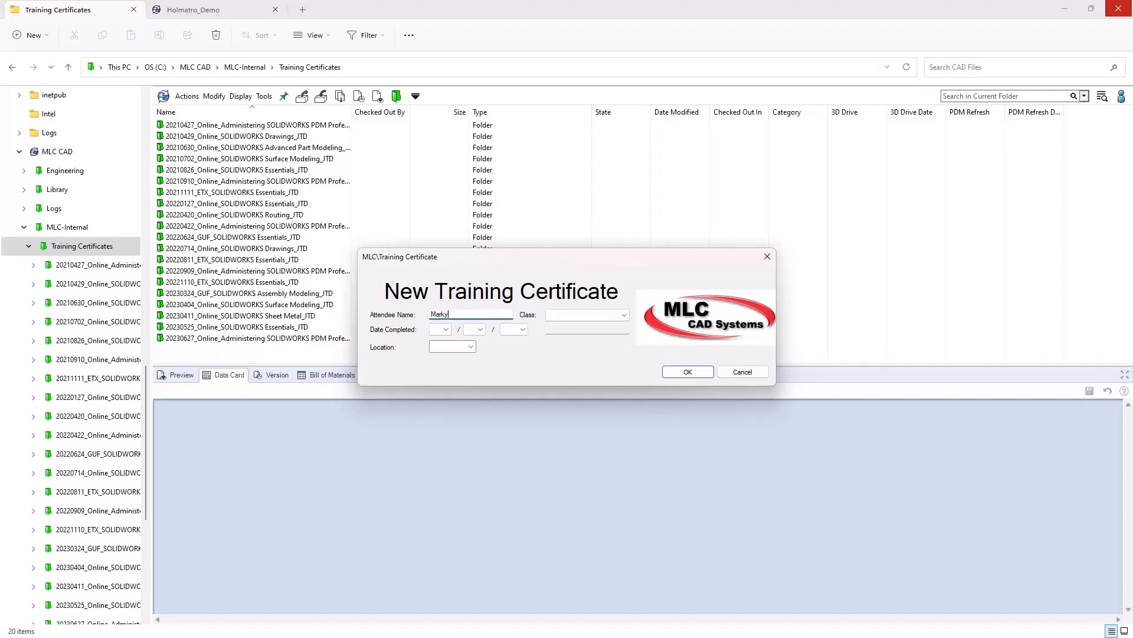
click(623, 315)
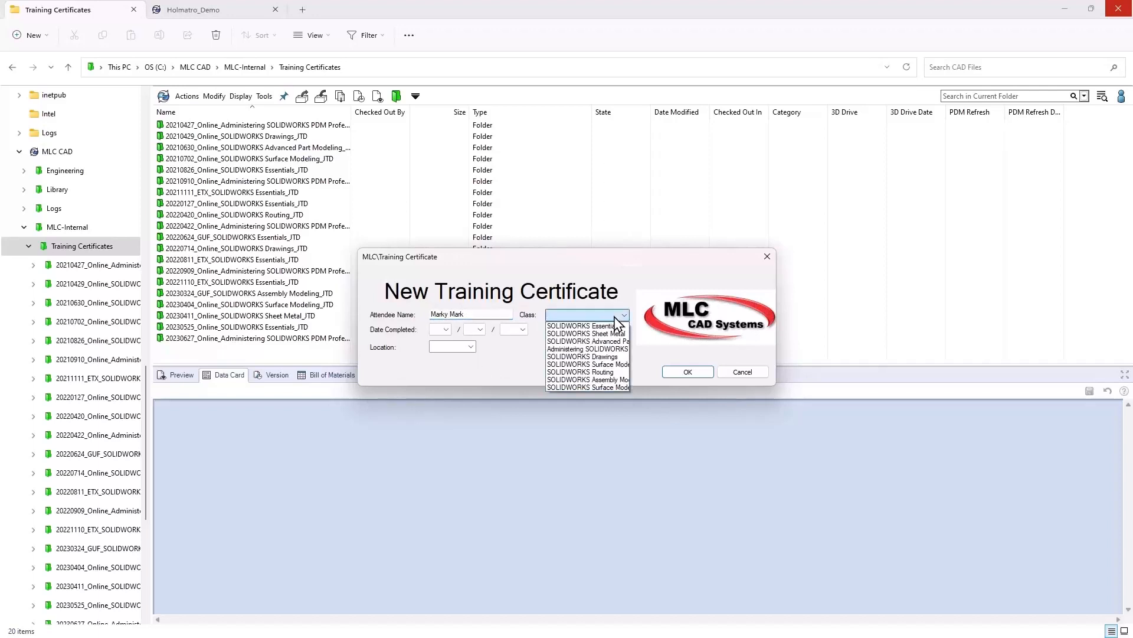
click(588, 349)
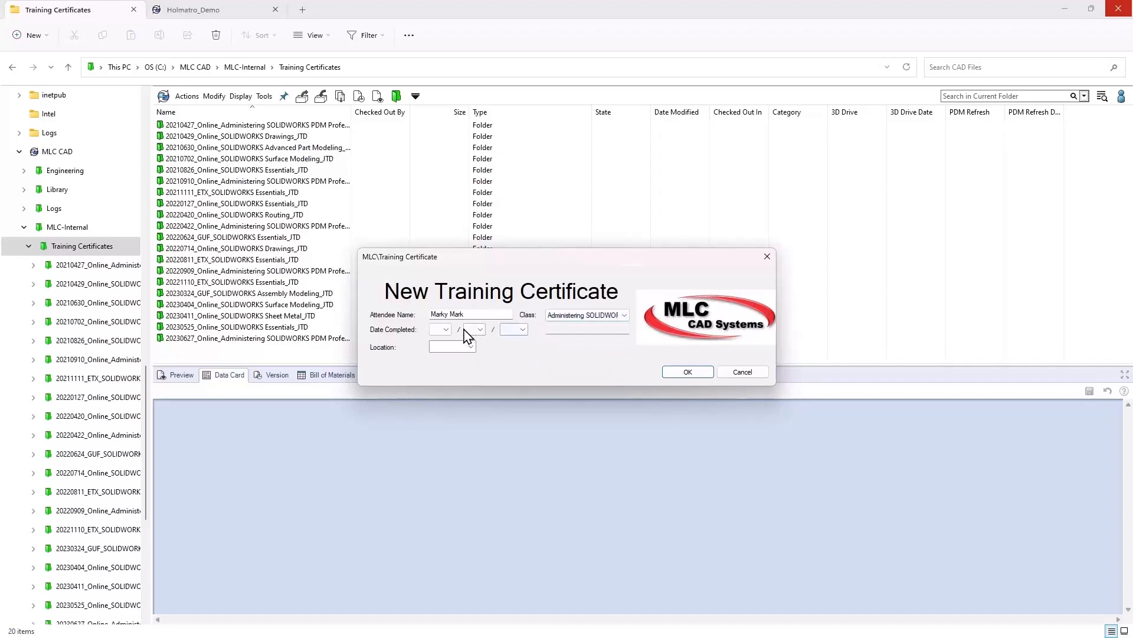
click(446, 329)
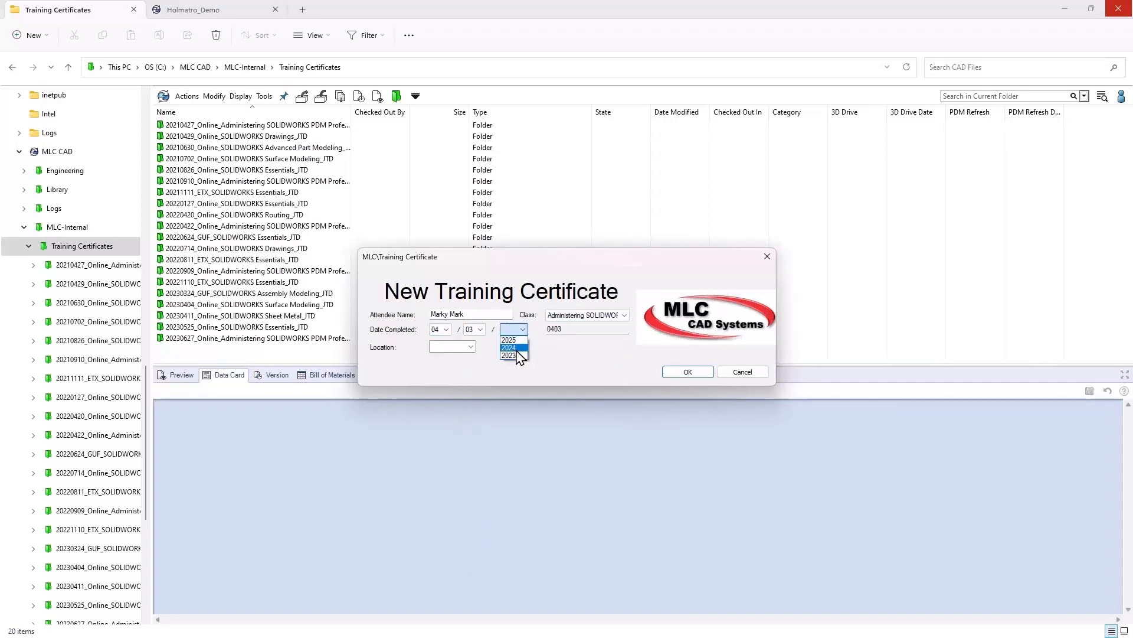
click(509, 347)
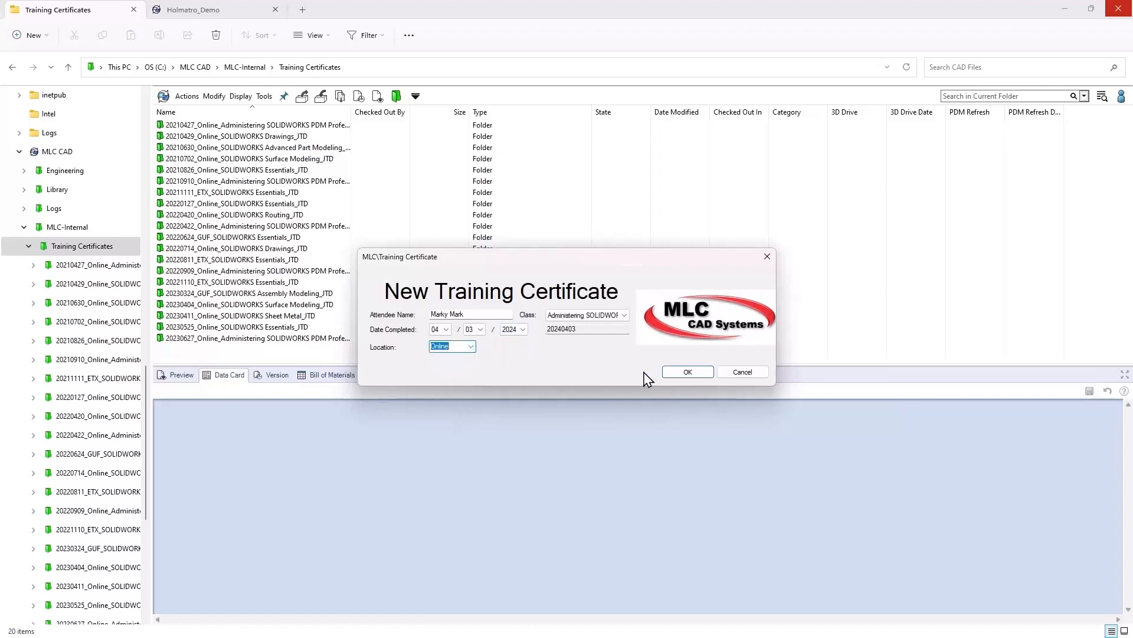
click(686, 371)
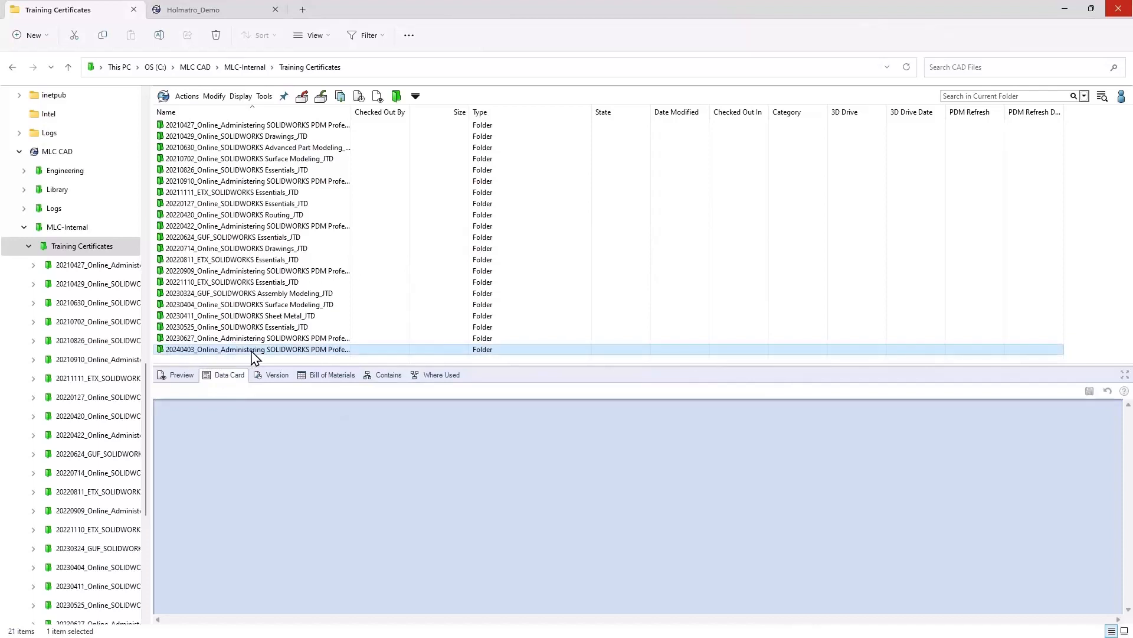
Step: View the 20240403 certificate folder, then switch to the Holmatro_Demo vault
double_click(254, 349)
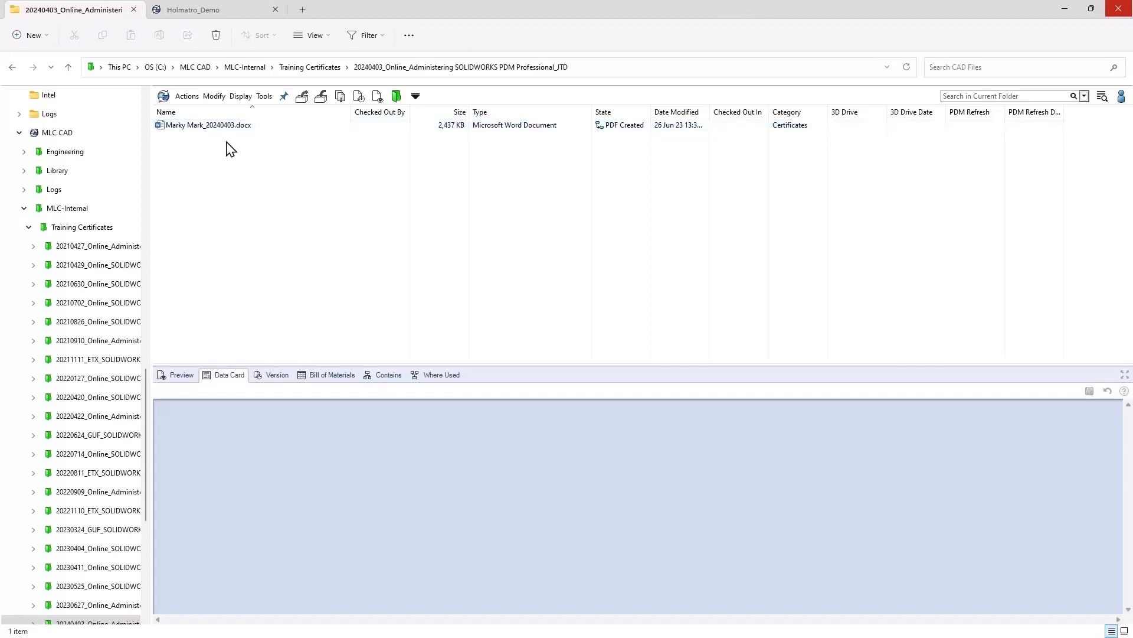
click(209, 124)
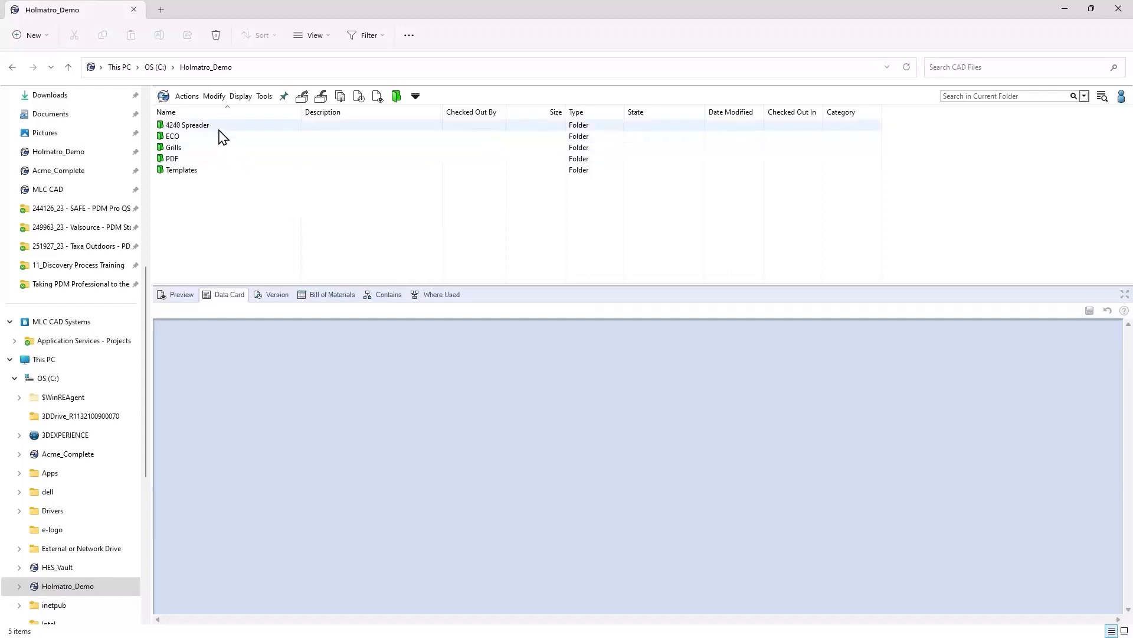
double_click(186, 125)
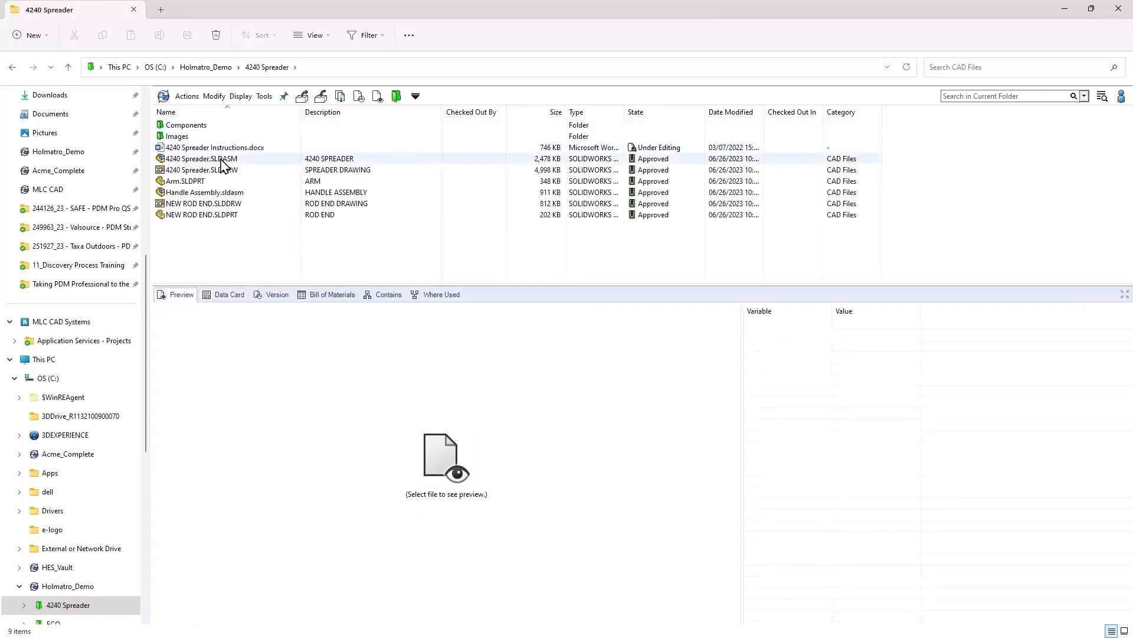
click(202, 158)
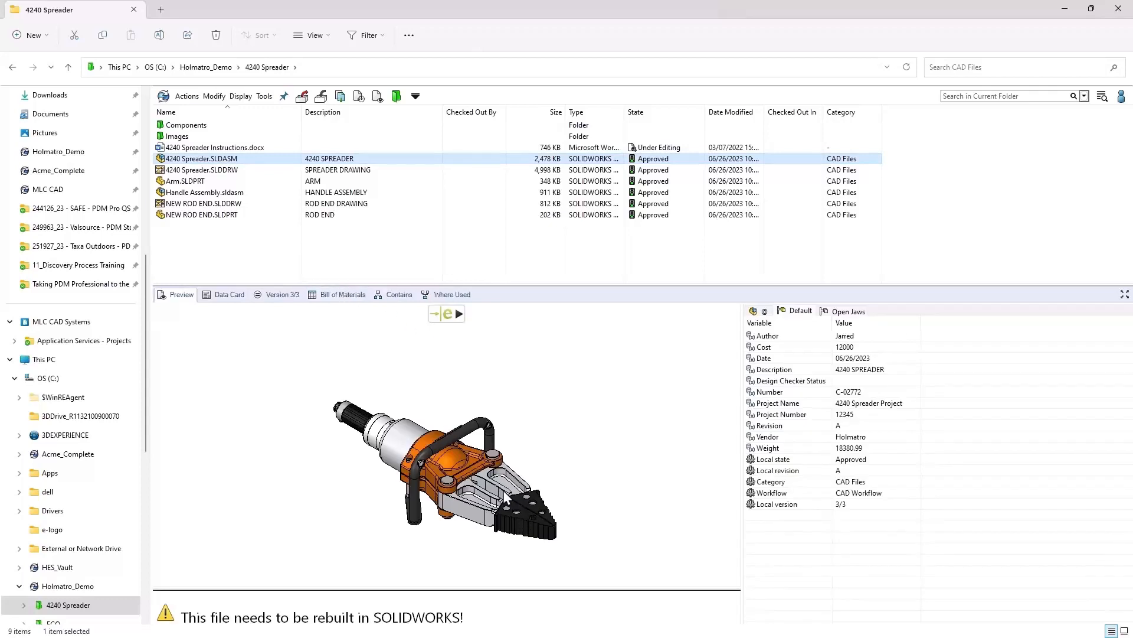
mouse_move(541, 511)
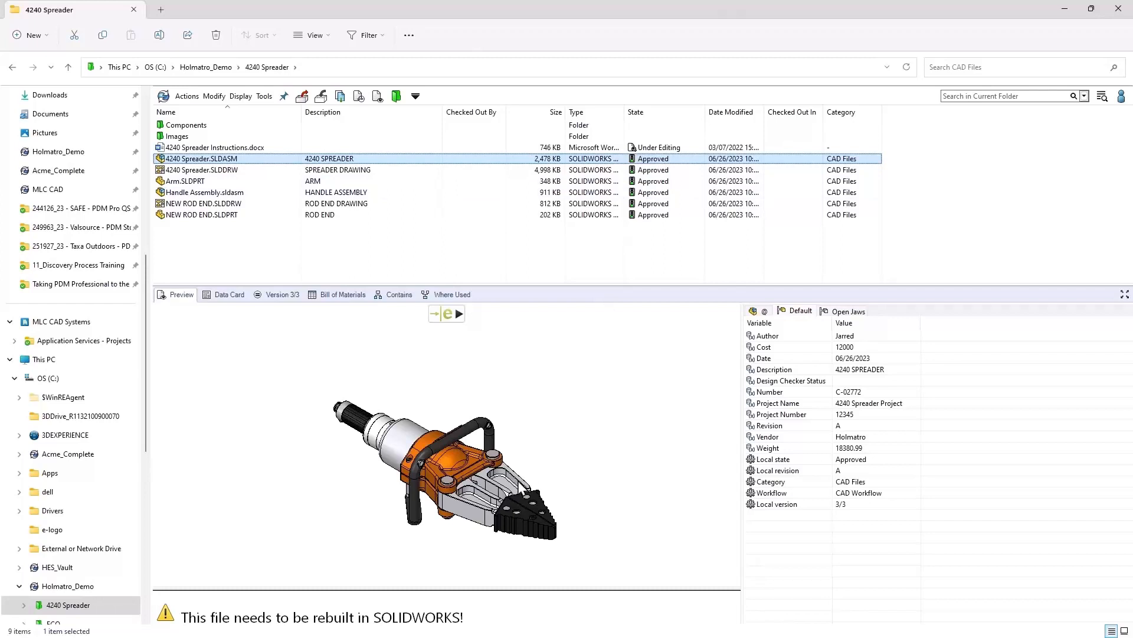
mouse_move(523, 495)
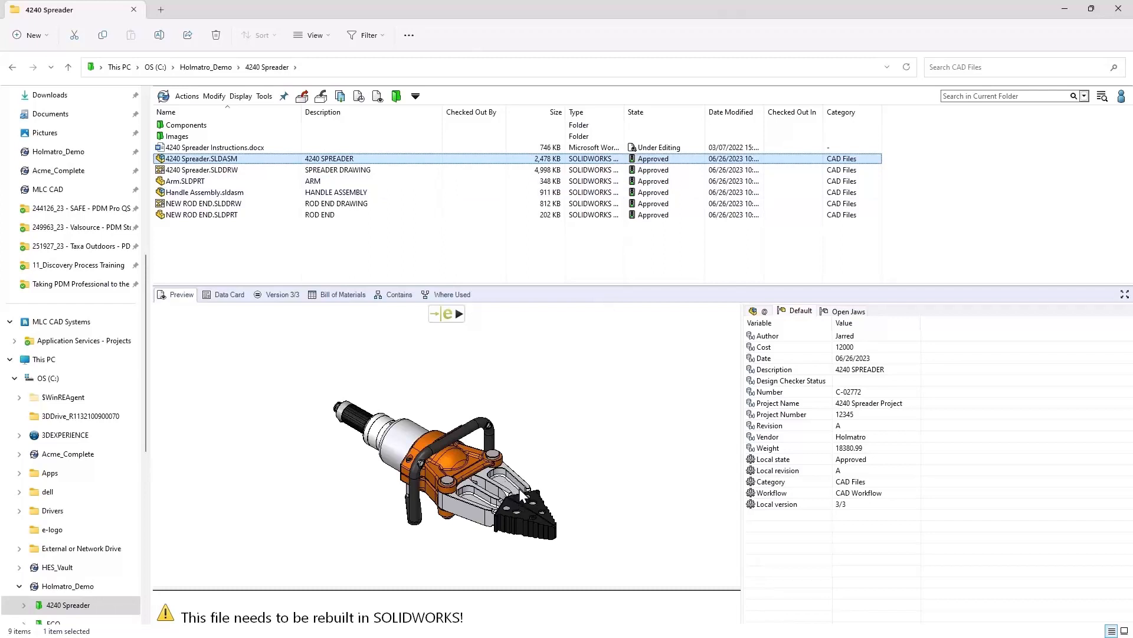
mouse_move(521, 499)
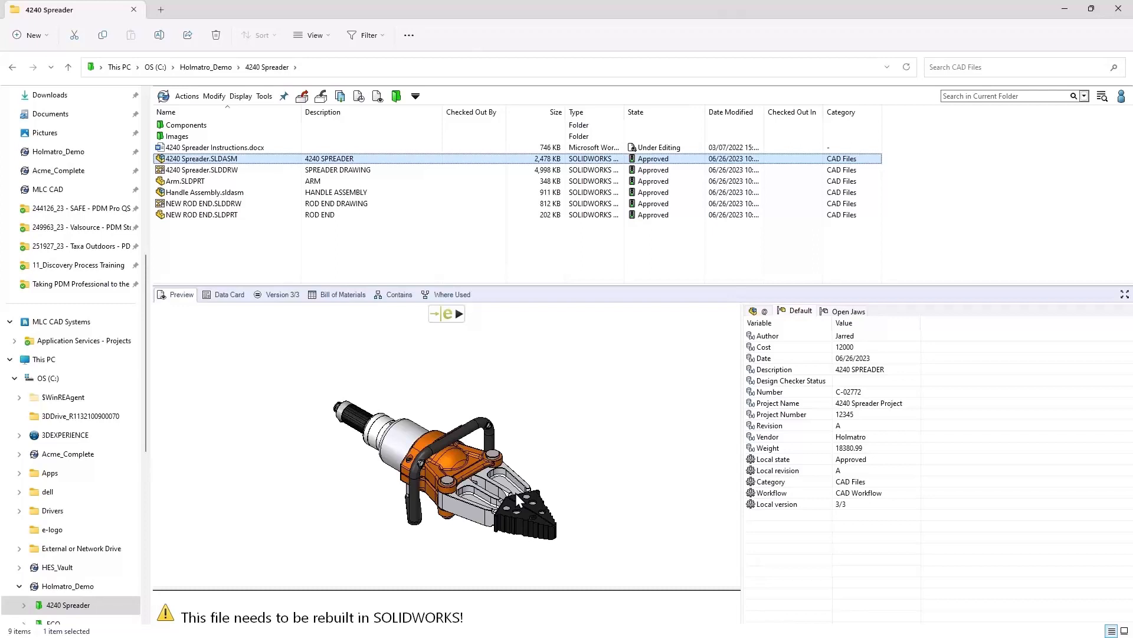
mouse_move(522, 497)
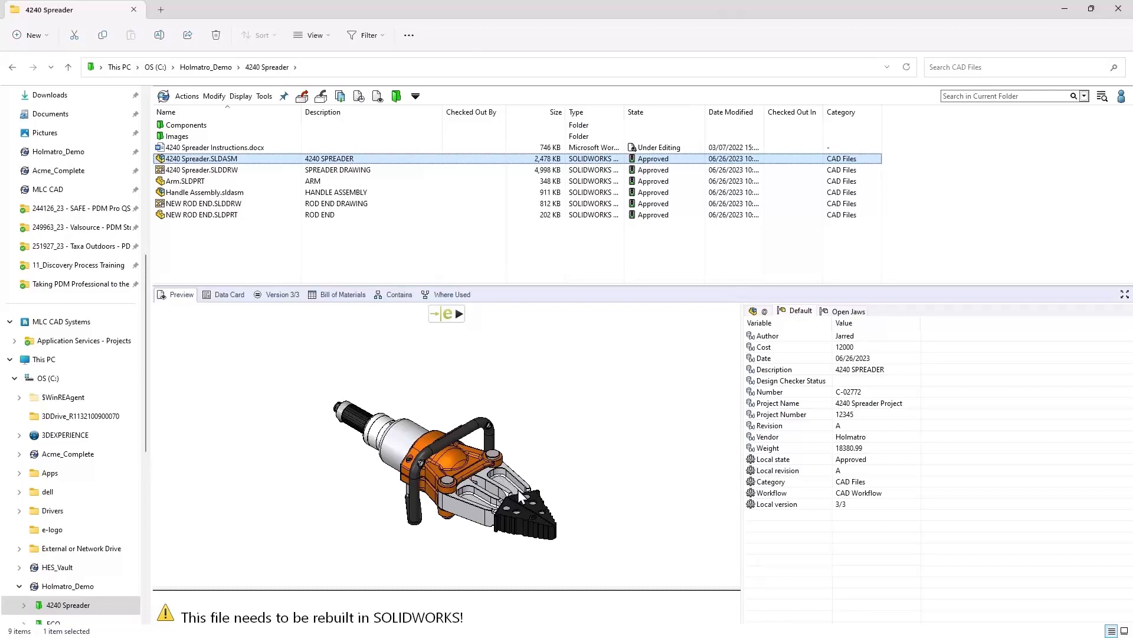
mouse_move(515, 495)
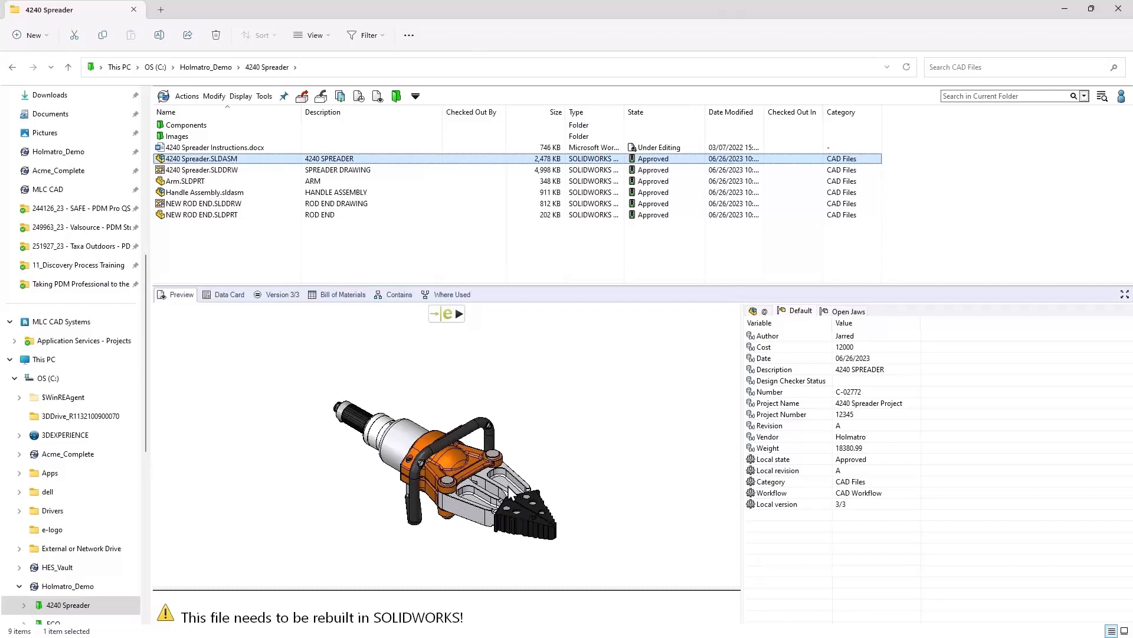
mouse_move(530, 505)
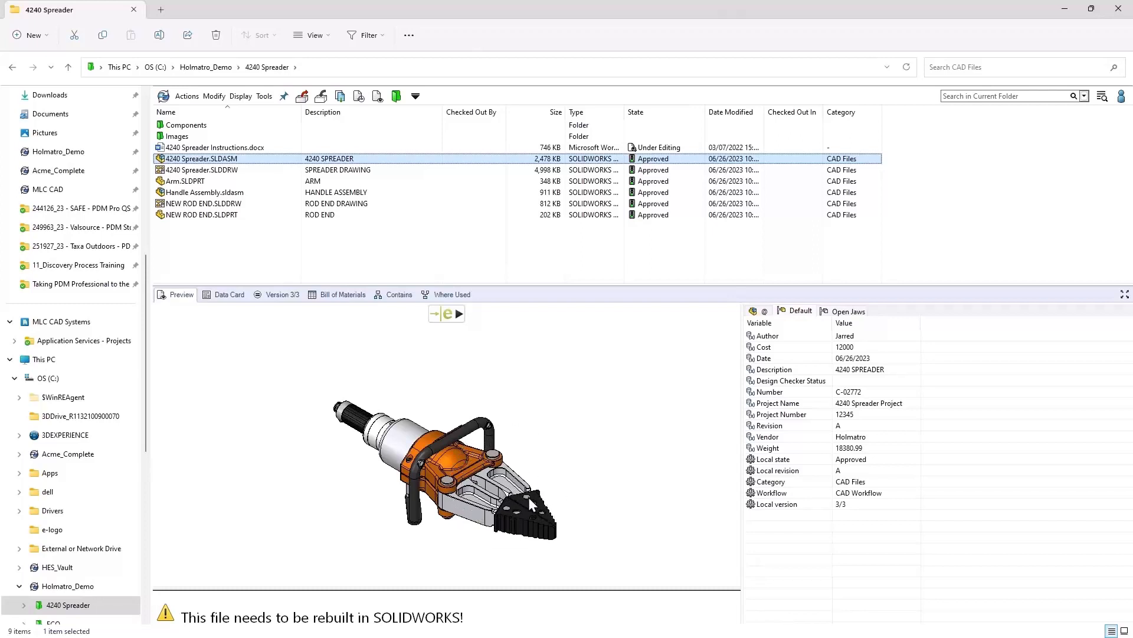
mouse_move(470, 309)
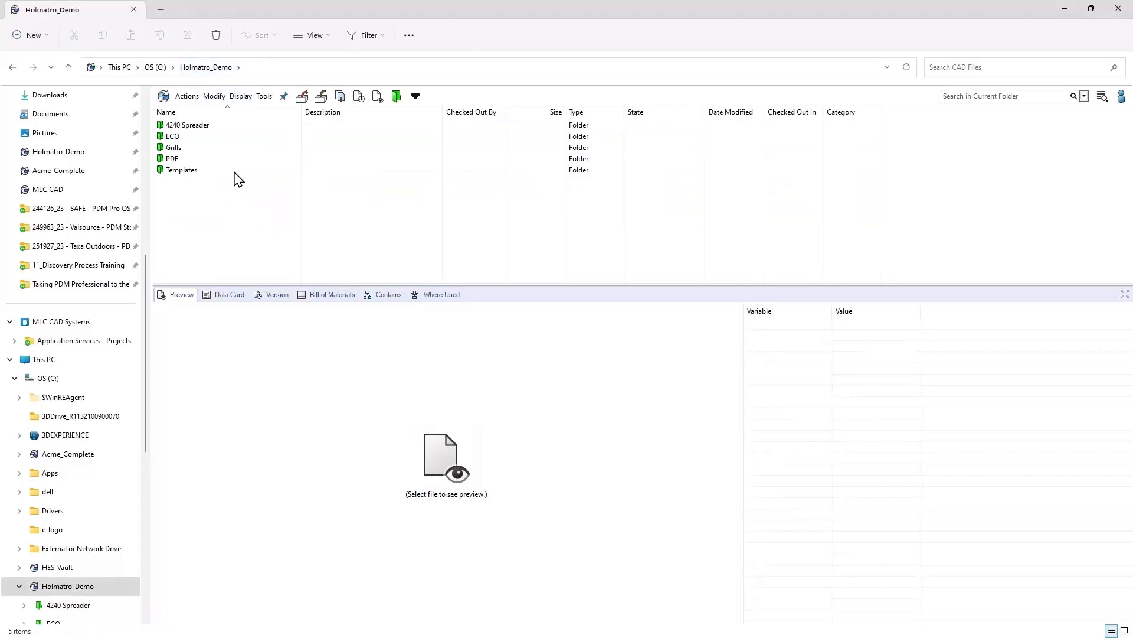
Step: Open the ECO folder and bring up the Create ECO data card for ECO-00000006
double_click(173, 136)
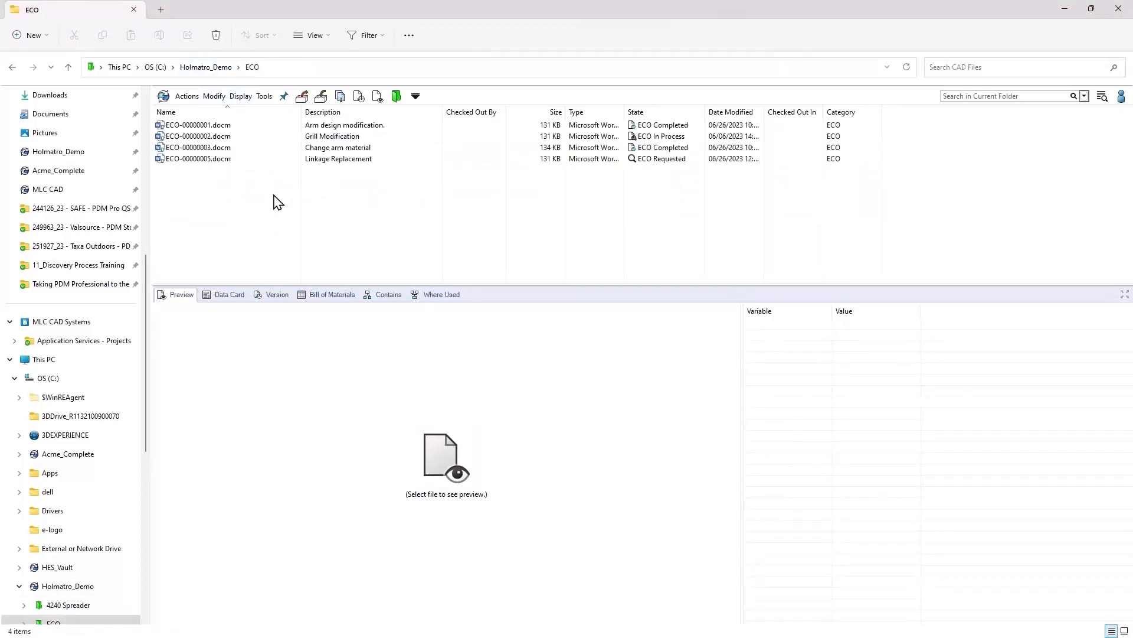
mouse_move(324, 207)
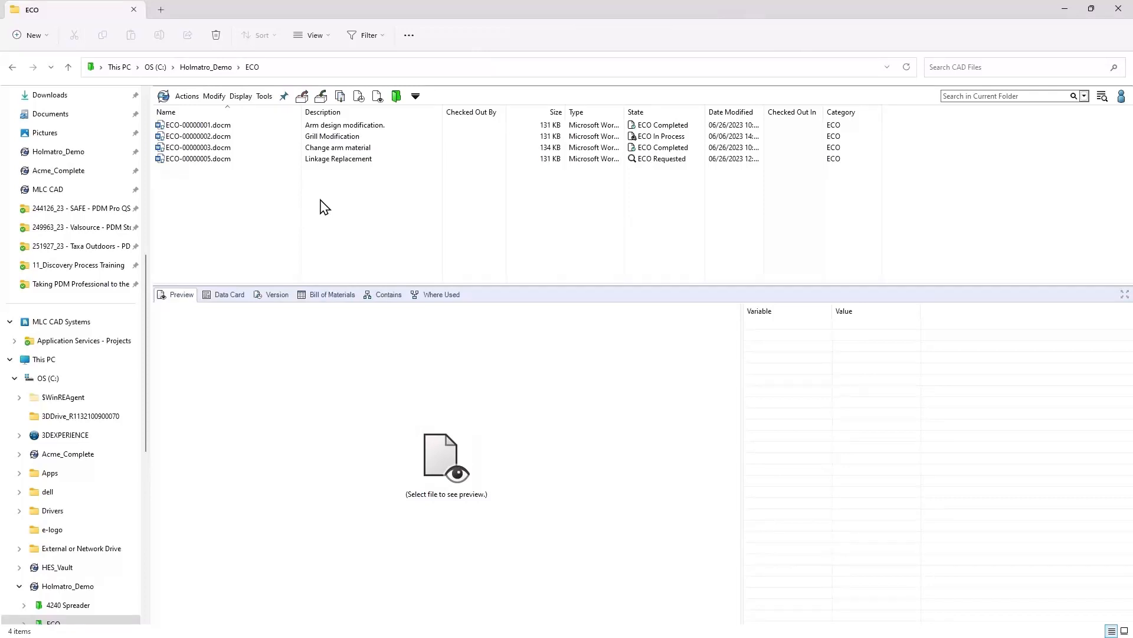
right_click(324, 207)
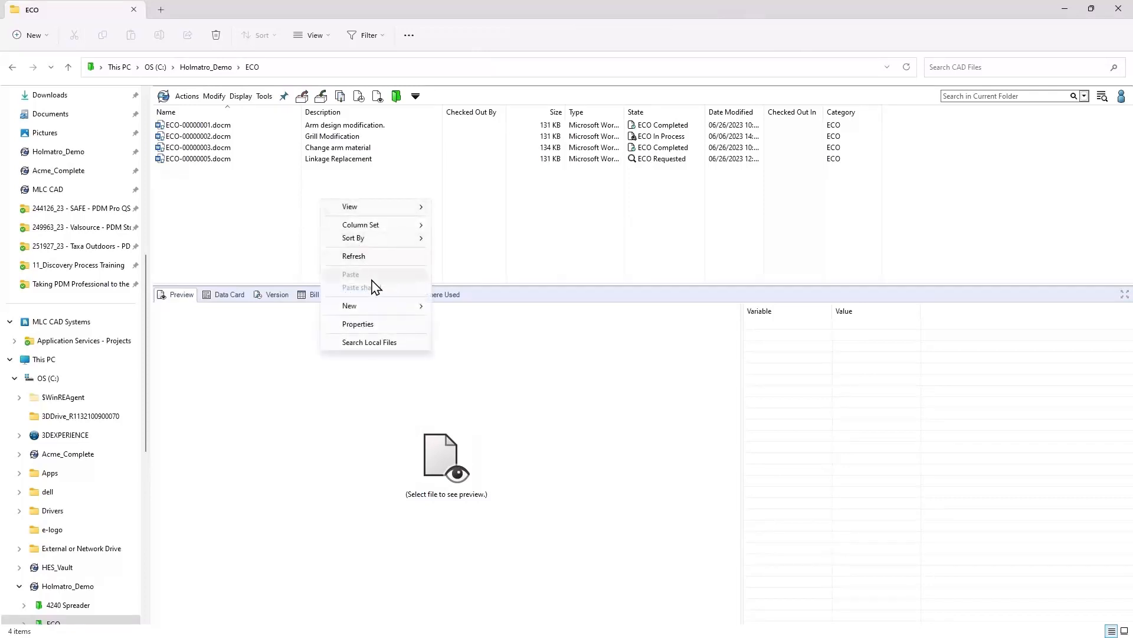
mouse_move(349, 305)
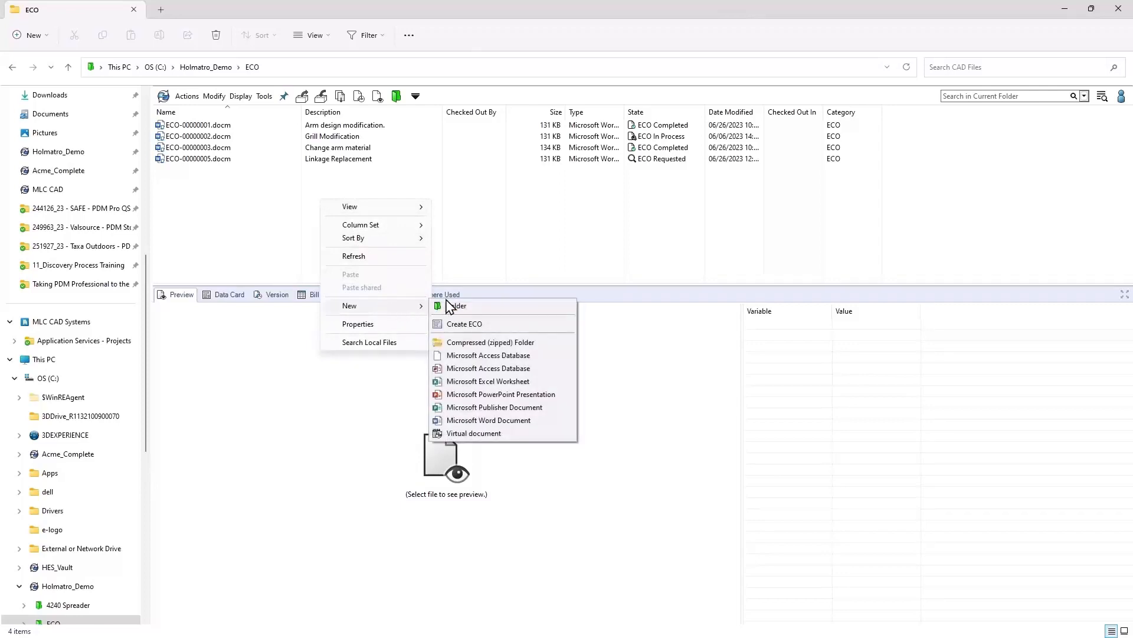
mouse_move(486, 324)
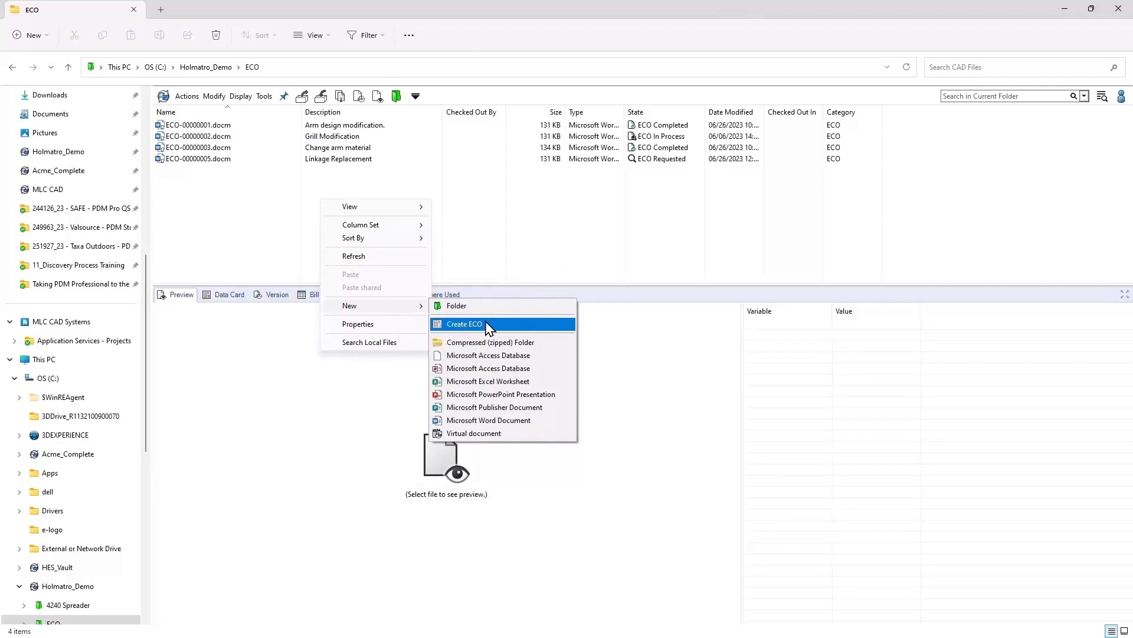
click(464, 323)
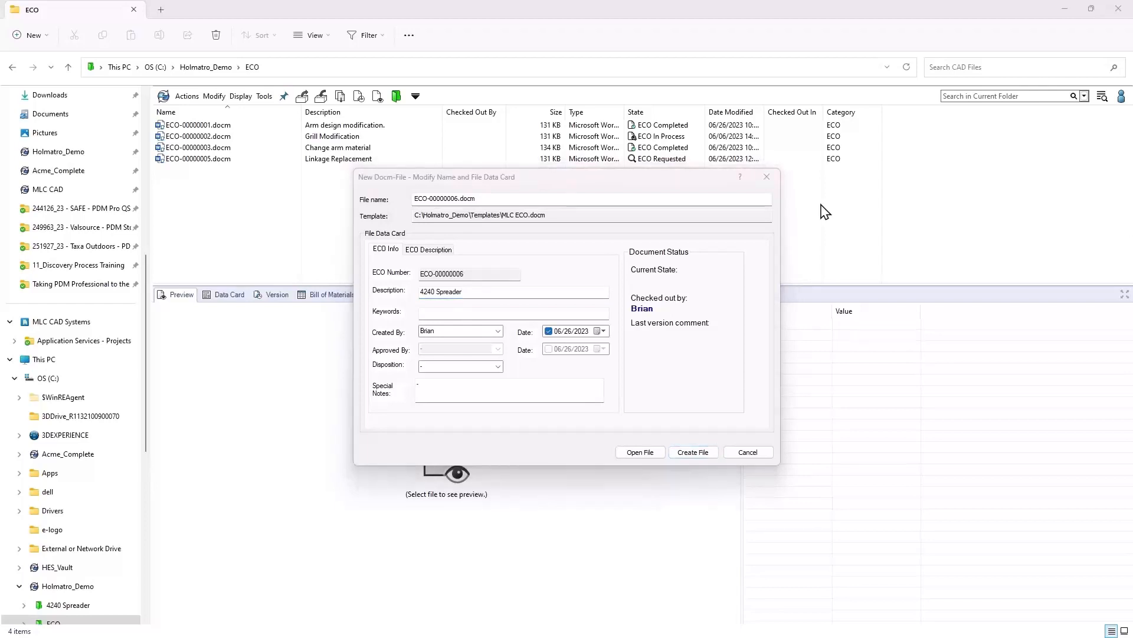
Step: Describe ECO as 'Thicken Arm on 4240 Spreader and Replace Pin', add keywords, set Scrap, open it
text(Thicken Arm on 4240 Spreader and Replace Pin.)
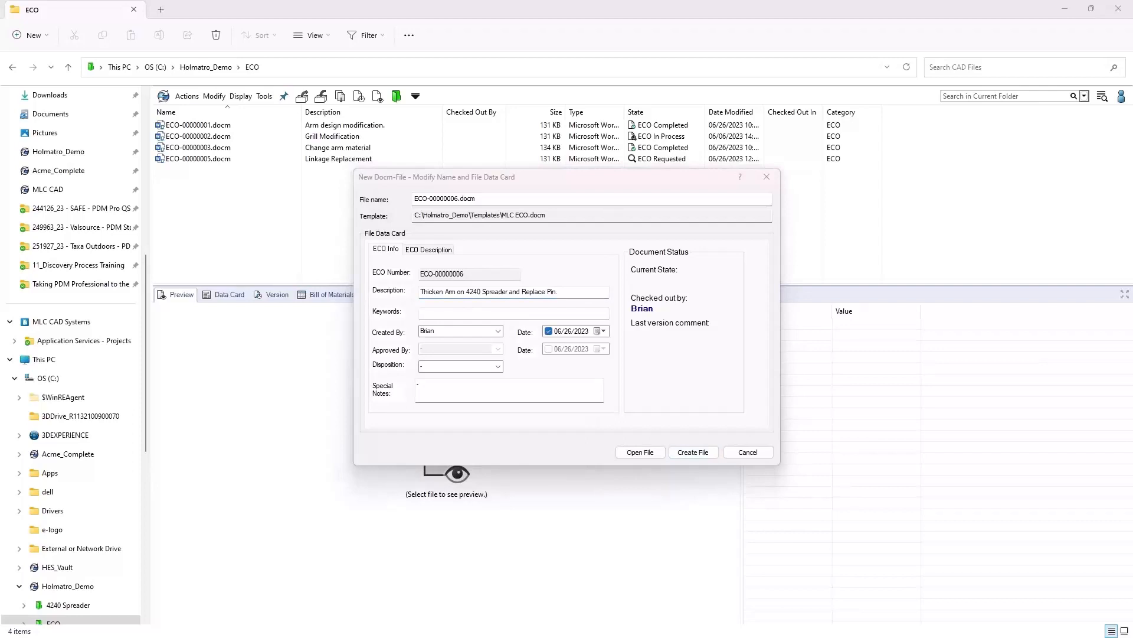
text(4240, spreader, pin, arm)
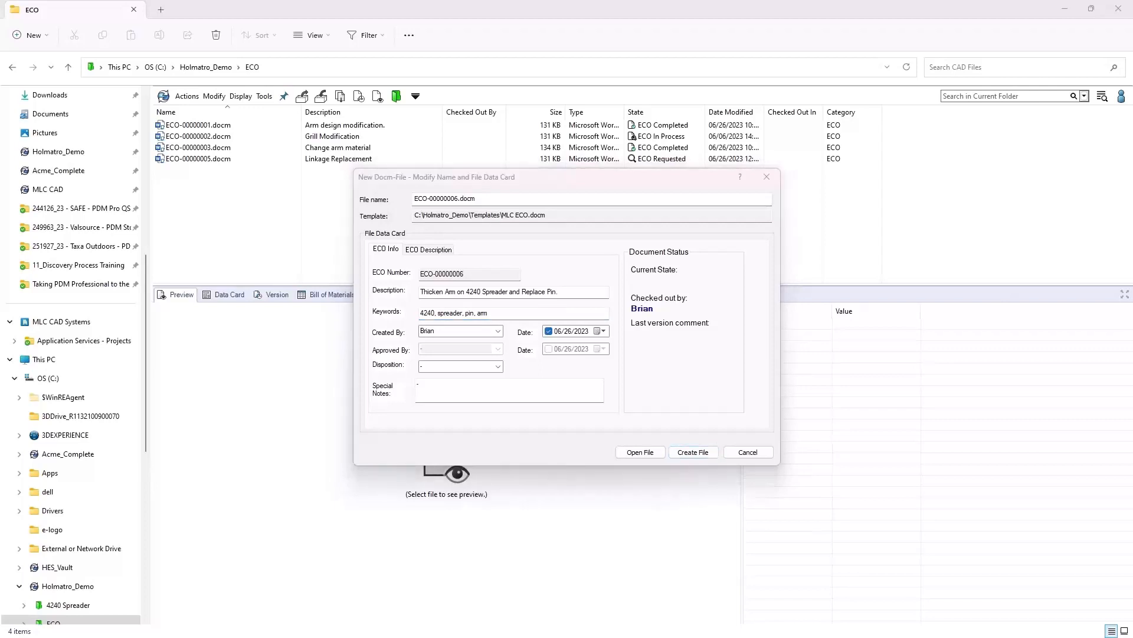
click(428, 249)
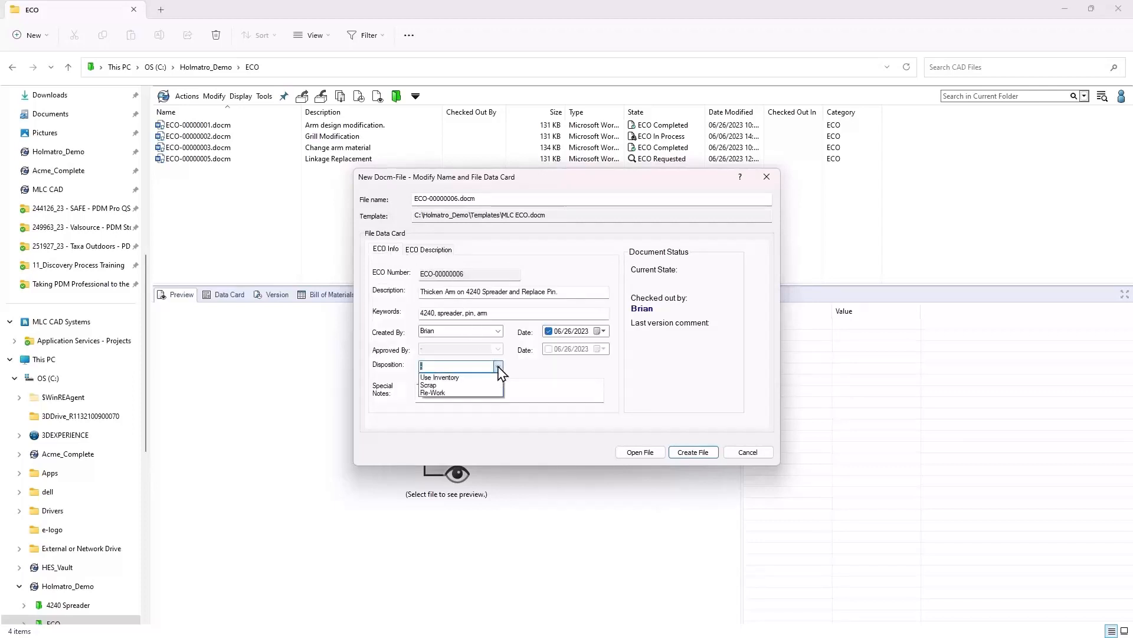
click(428, 384)
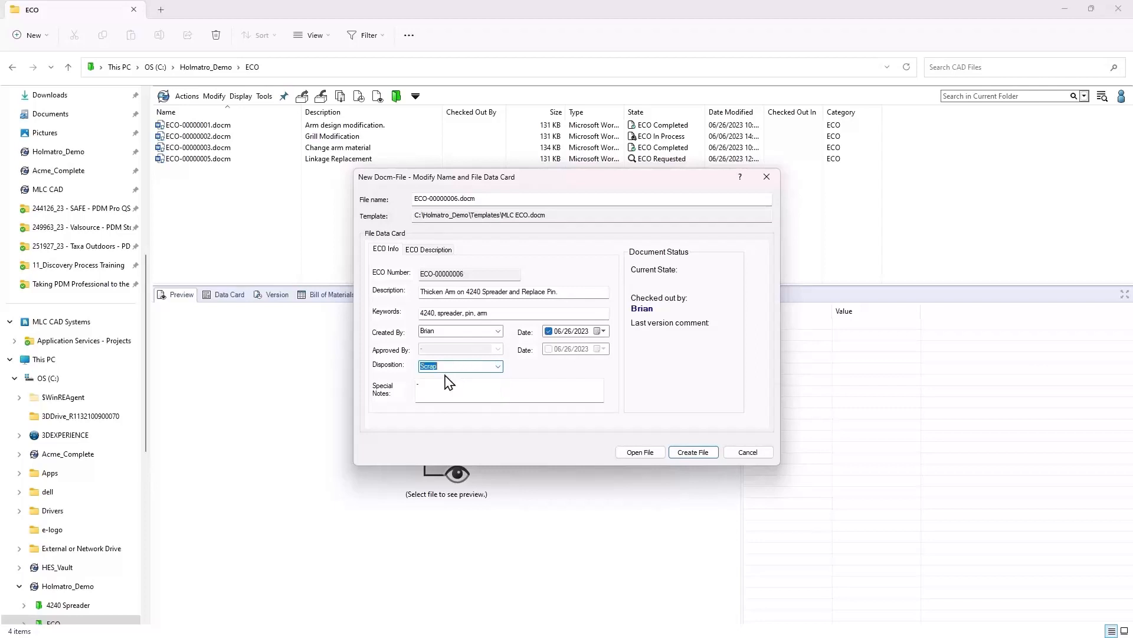
click(497, 366)
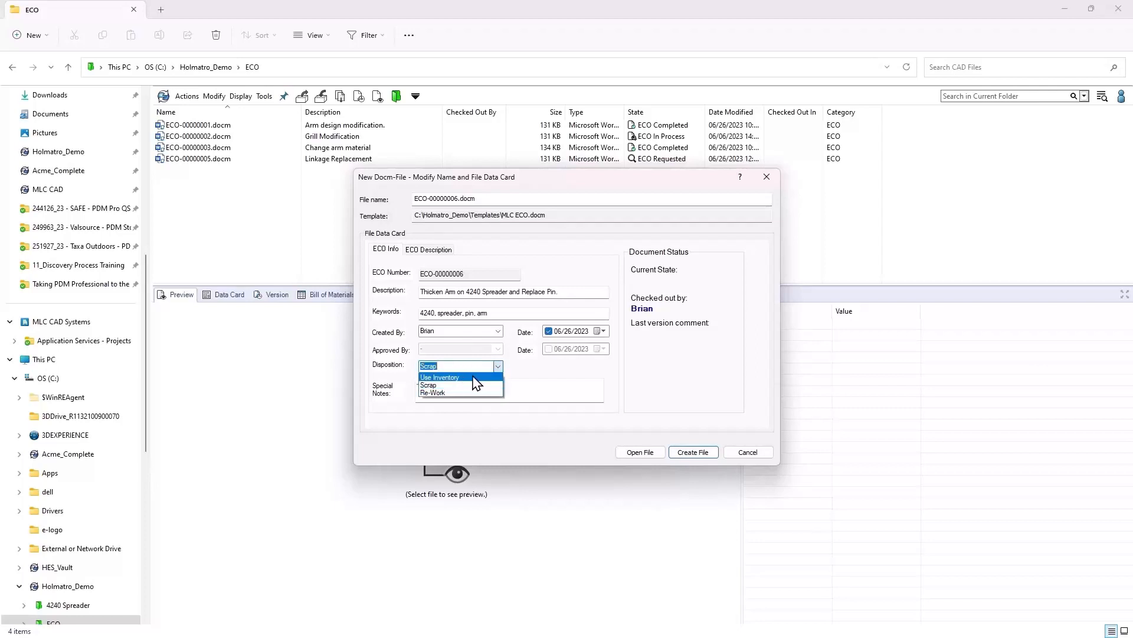
click(428, 384)
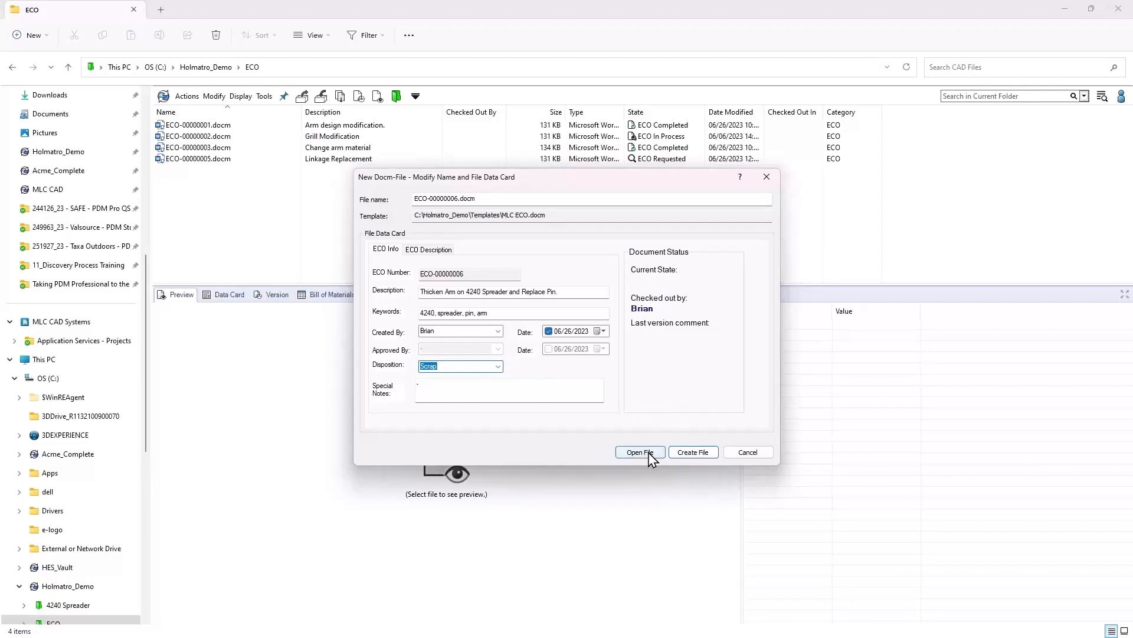
click(638, 452)
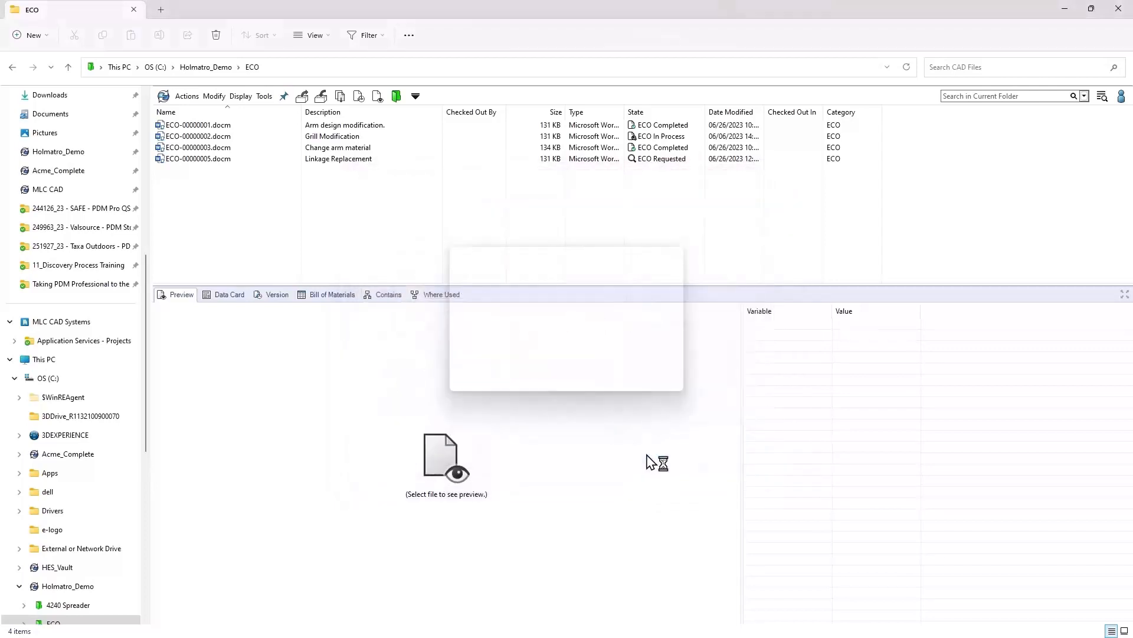
Step: Open ECO-00000006 in Word, show its SOLIDWORKS PDM check-out status, and edit Affects
double_click(197, 169)
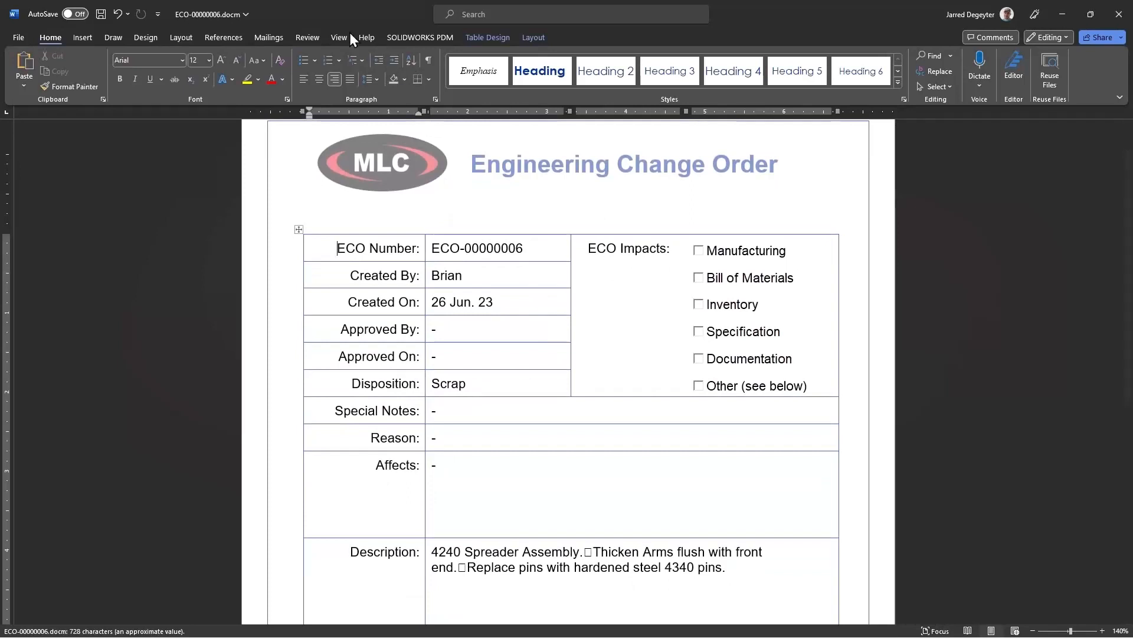
click(419, 36)
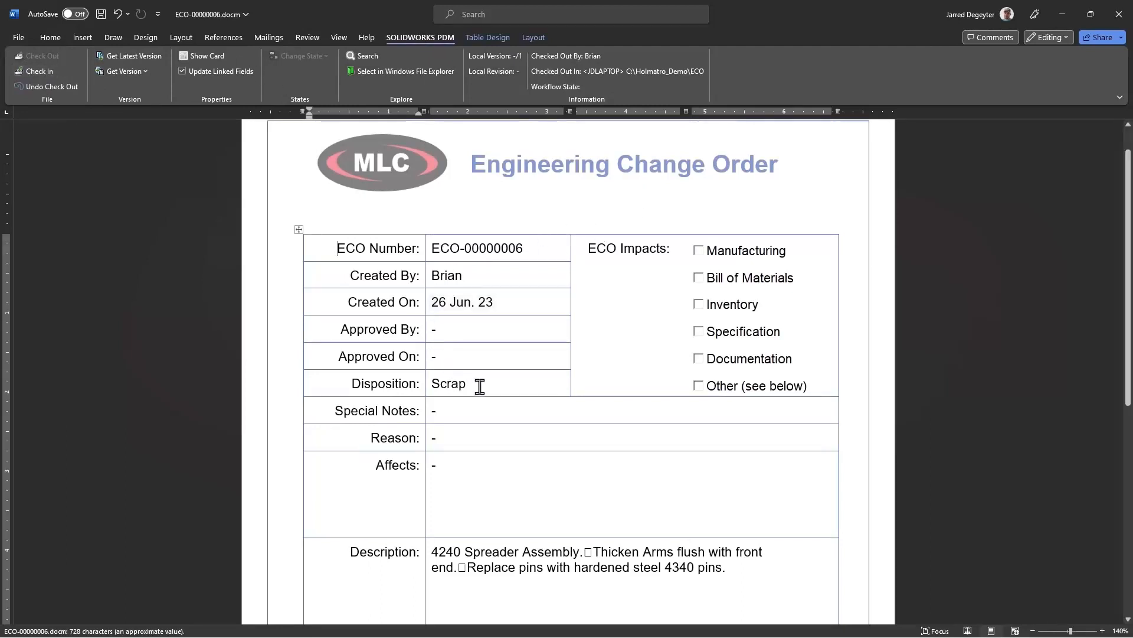
mouse_move(474, 557)
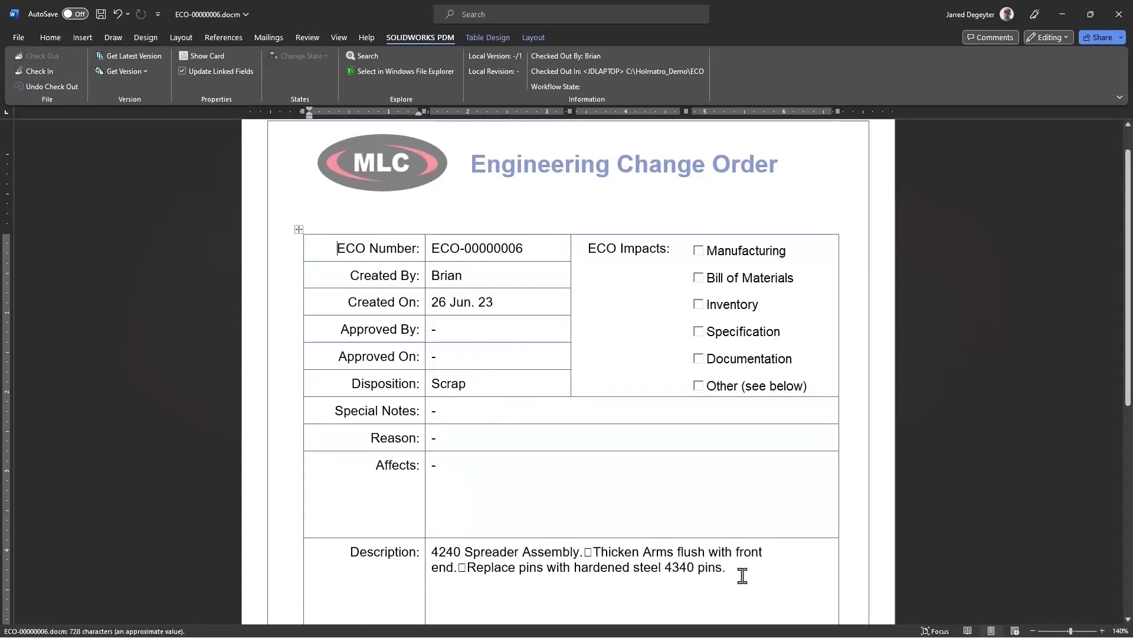
mouse_move(683, 509)
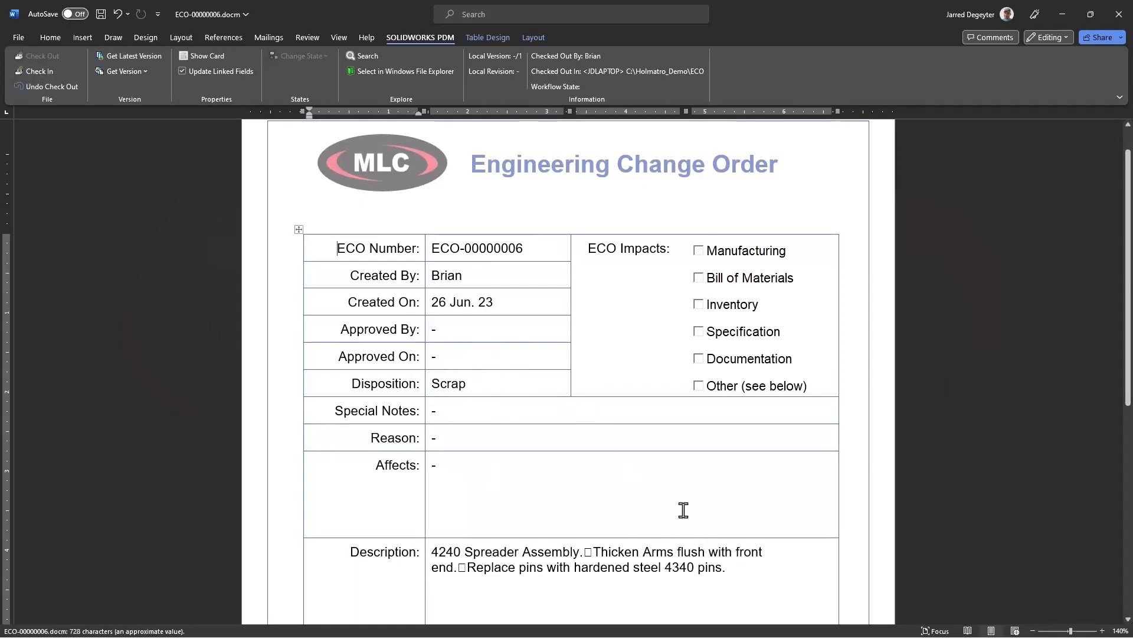
mouse_move(477, 468)
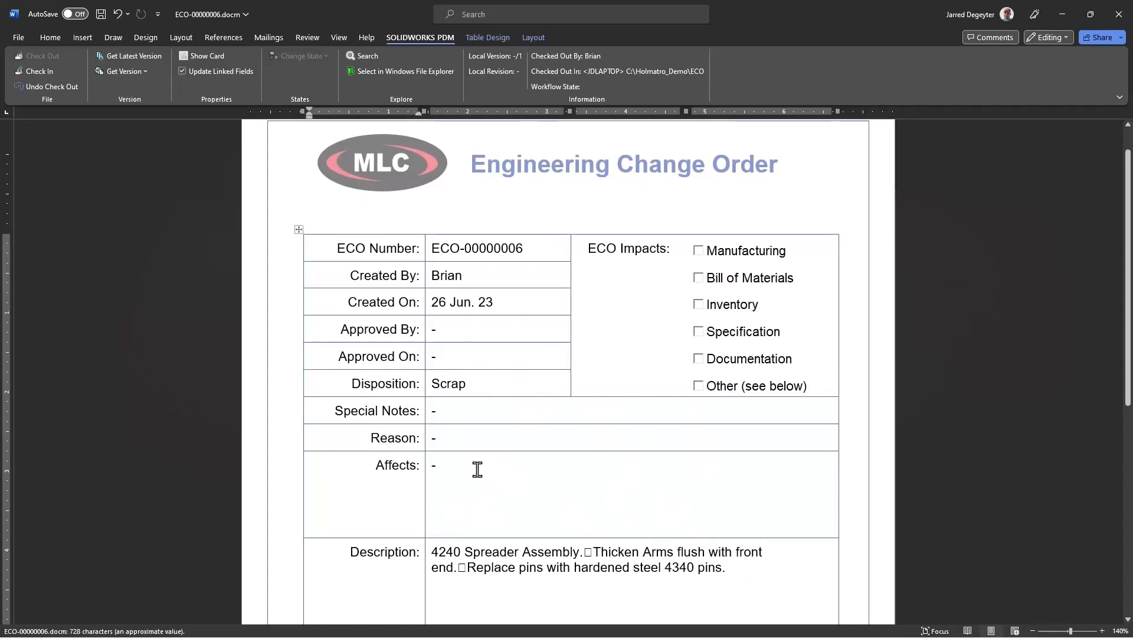
click(434, 465)
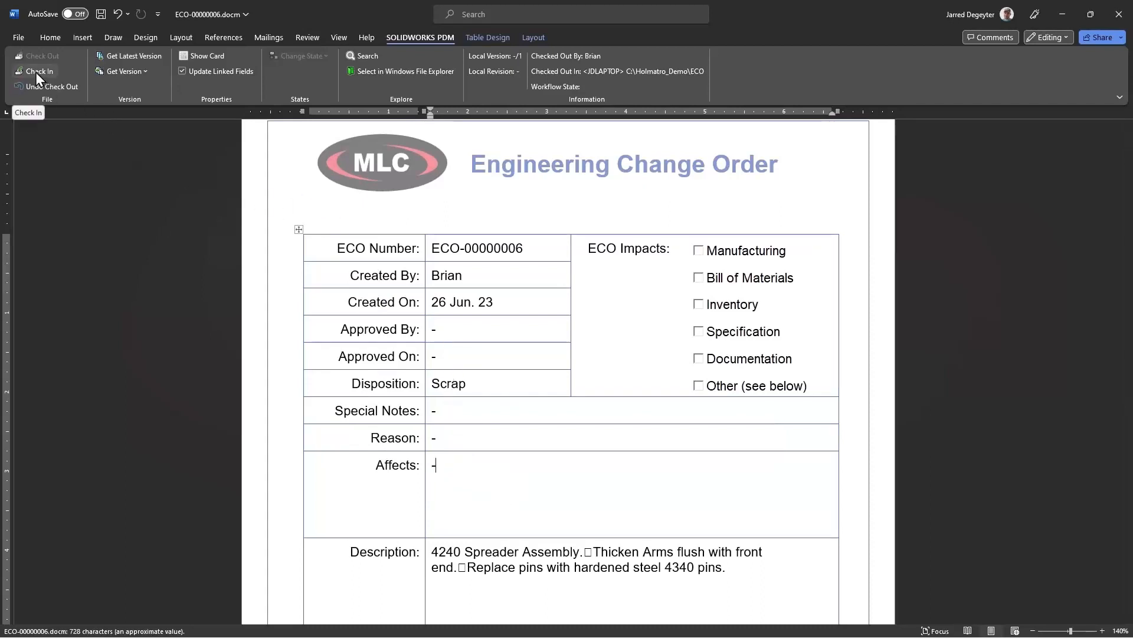
Step: Check ECO-00000006 into the vault from Word's SOLIDWORKS PDM tab
click(38, 71)
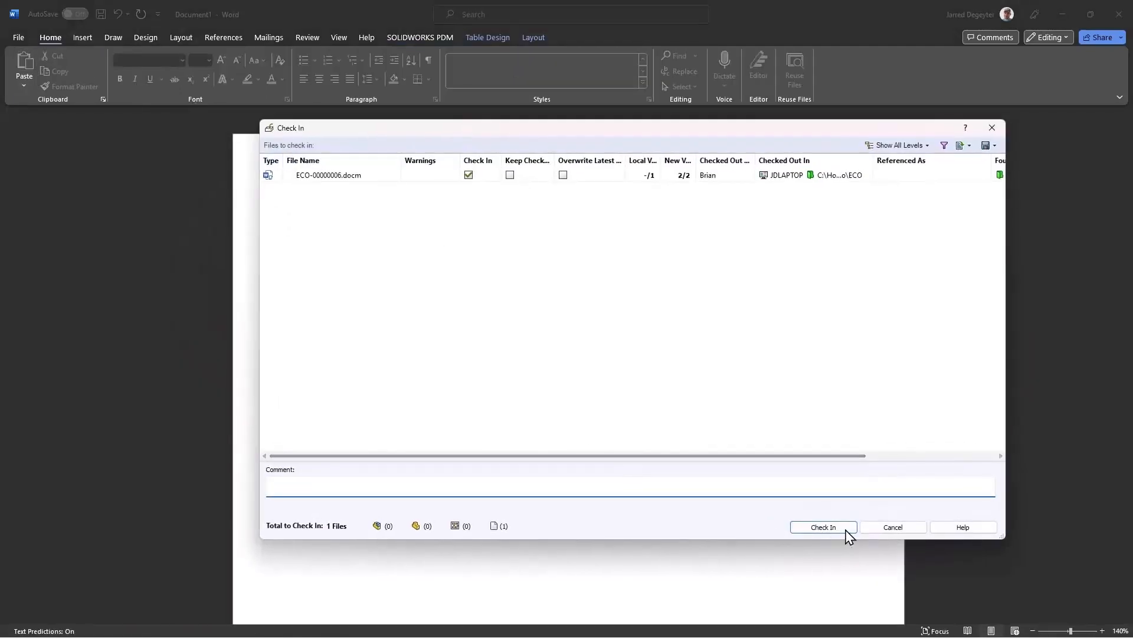
click(822, 526)
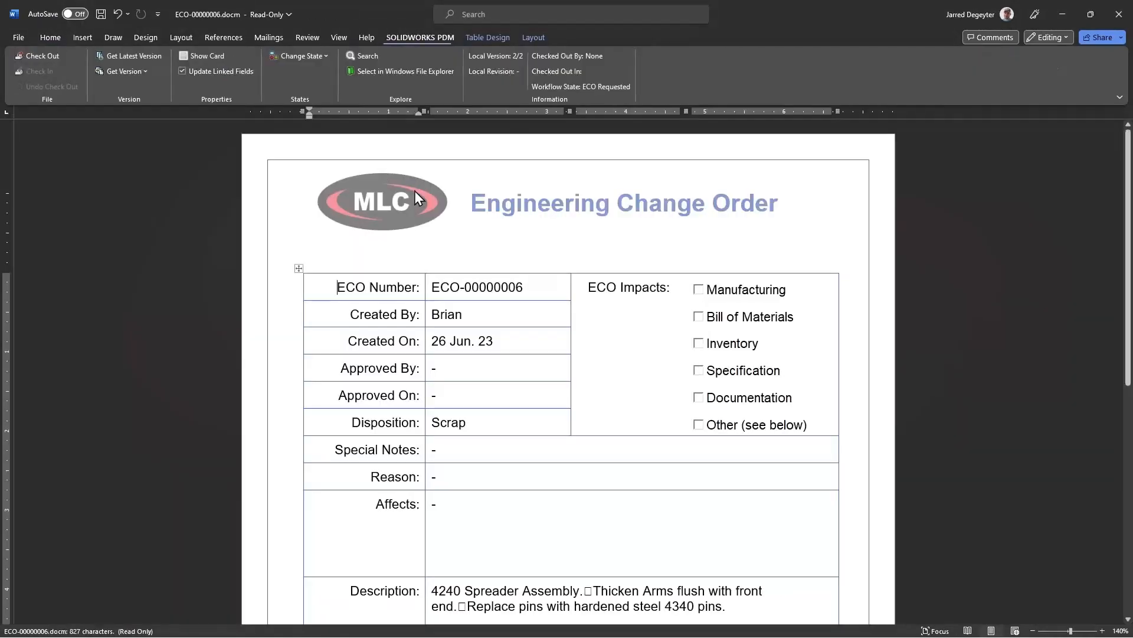
mouse_move(327, 82)
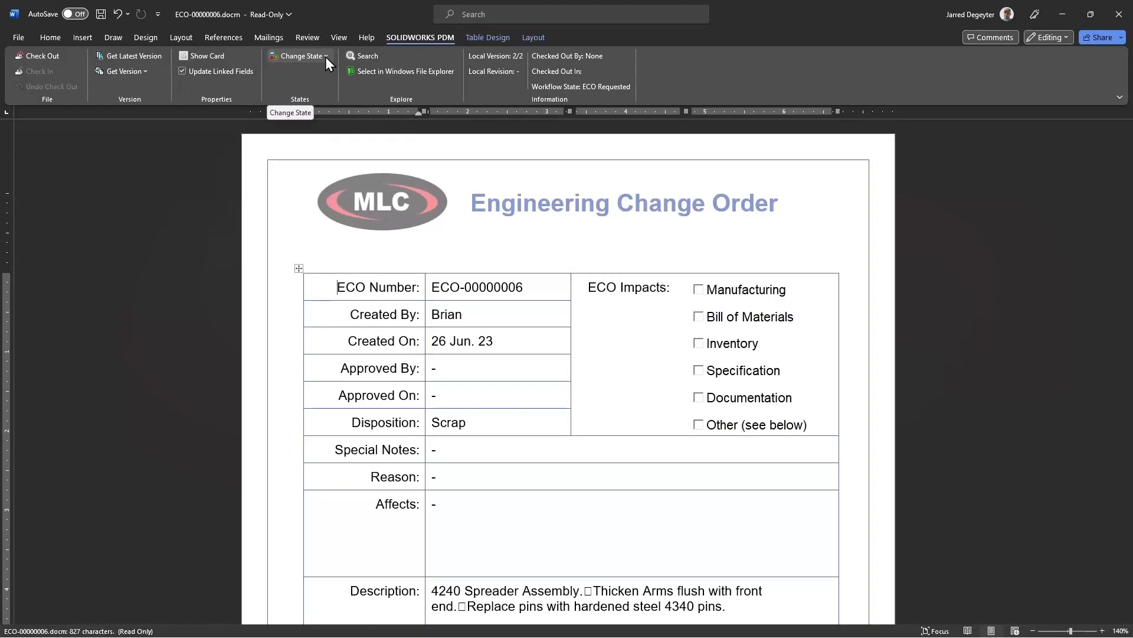
Step: Start the Assign ECO transition and enter the comment 'Hey Jarred, do this work and let me know how'
click(299, 56)
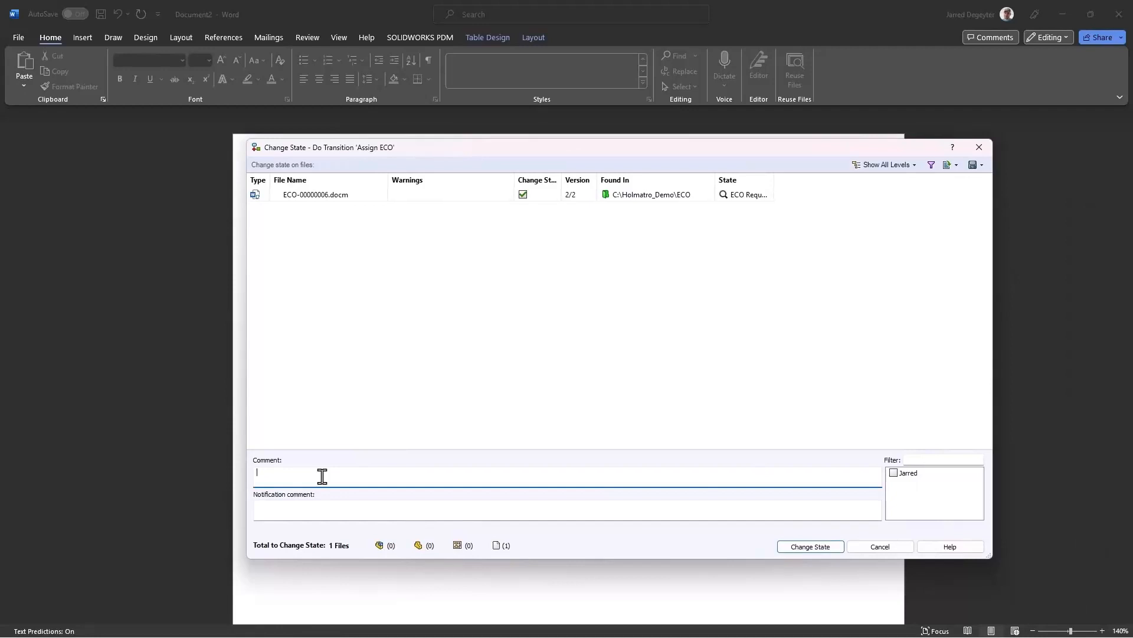
text(Assigned ECO.)
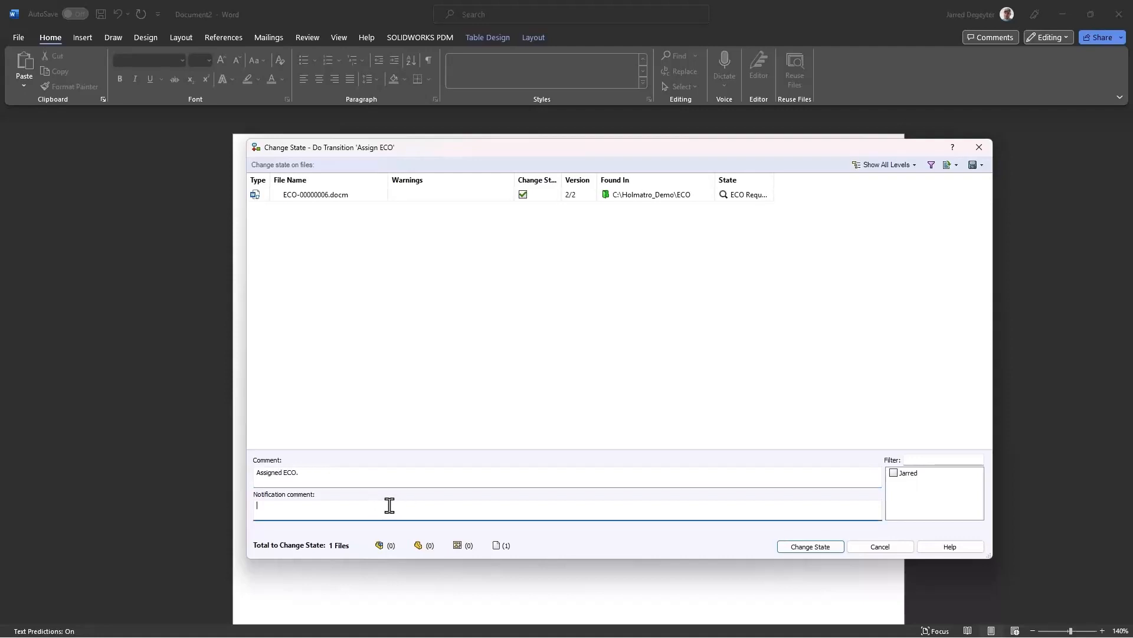
text(Hey Jarred)
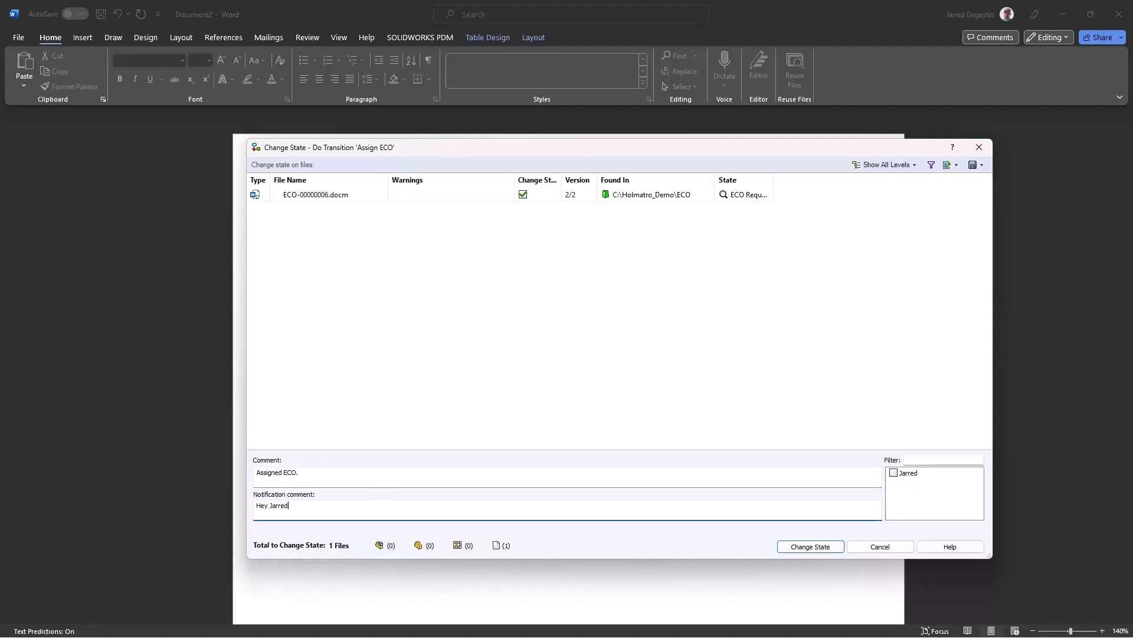
text(, do this wor)
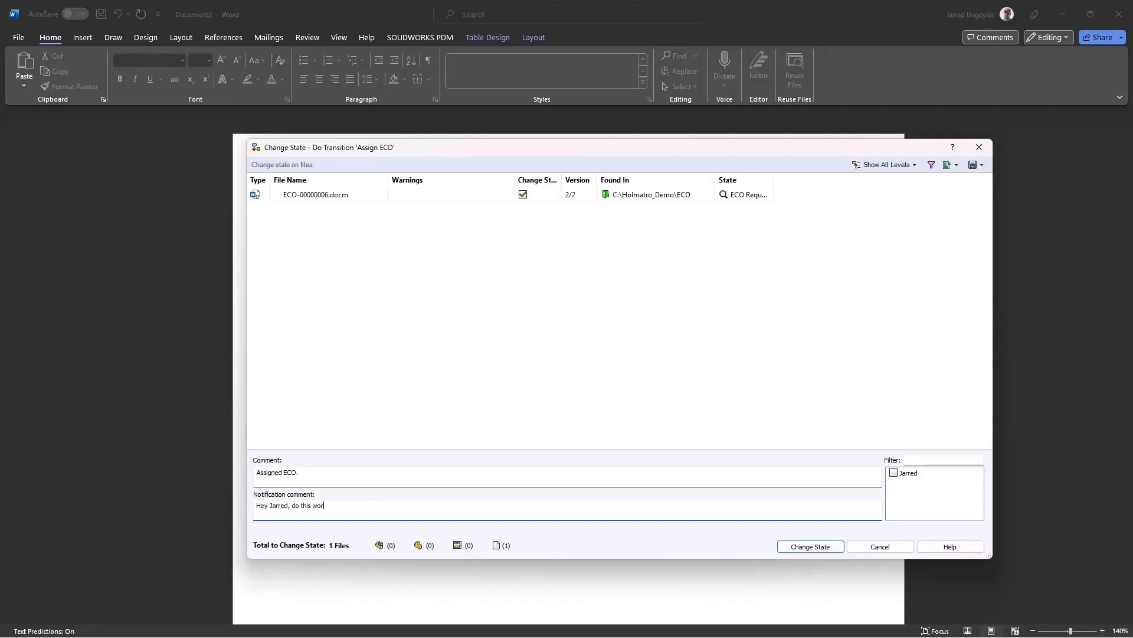
text(and let me know hw)
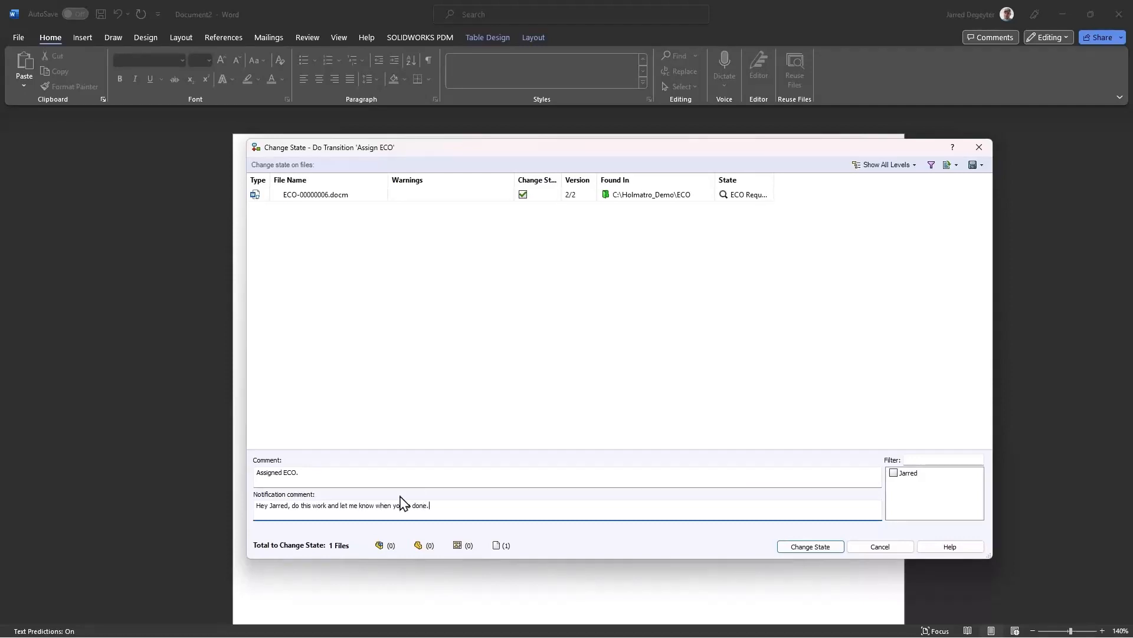
Step: Finish the notification note, apply the Assign ECO change without a recipient, and close Word
click(906, 473)
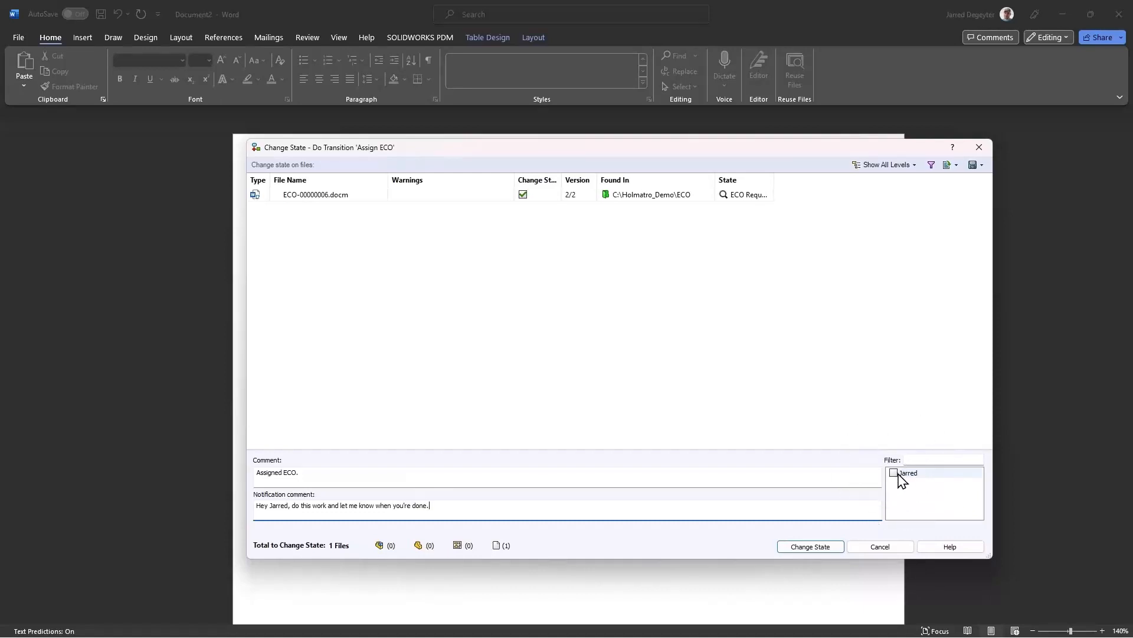
click(895, 473)
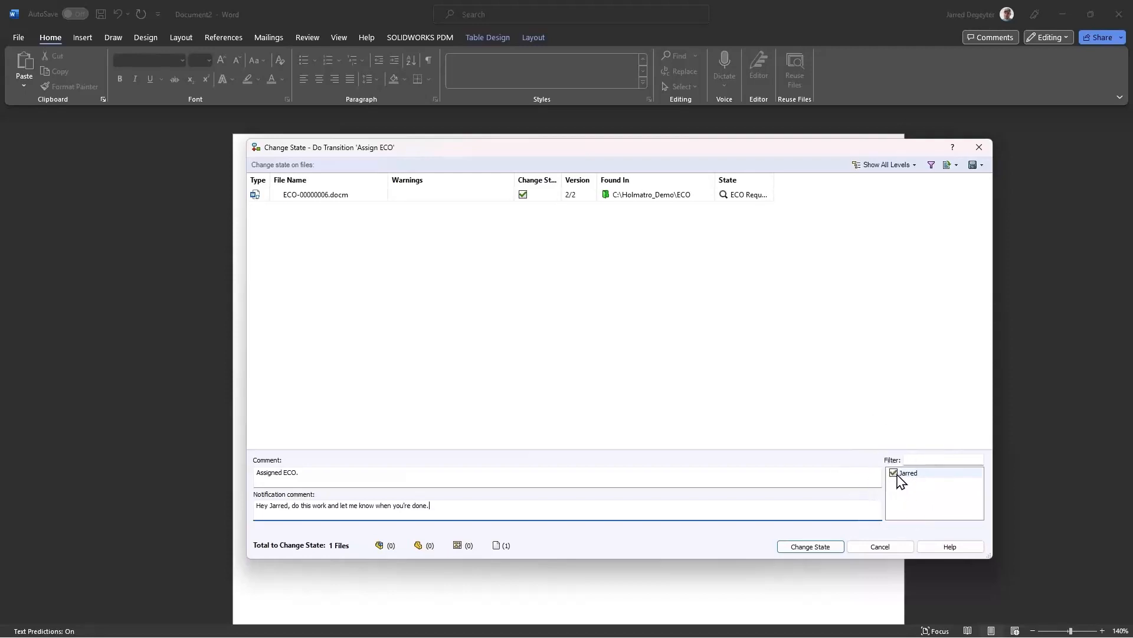
click(895, 473)
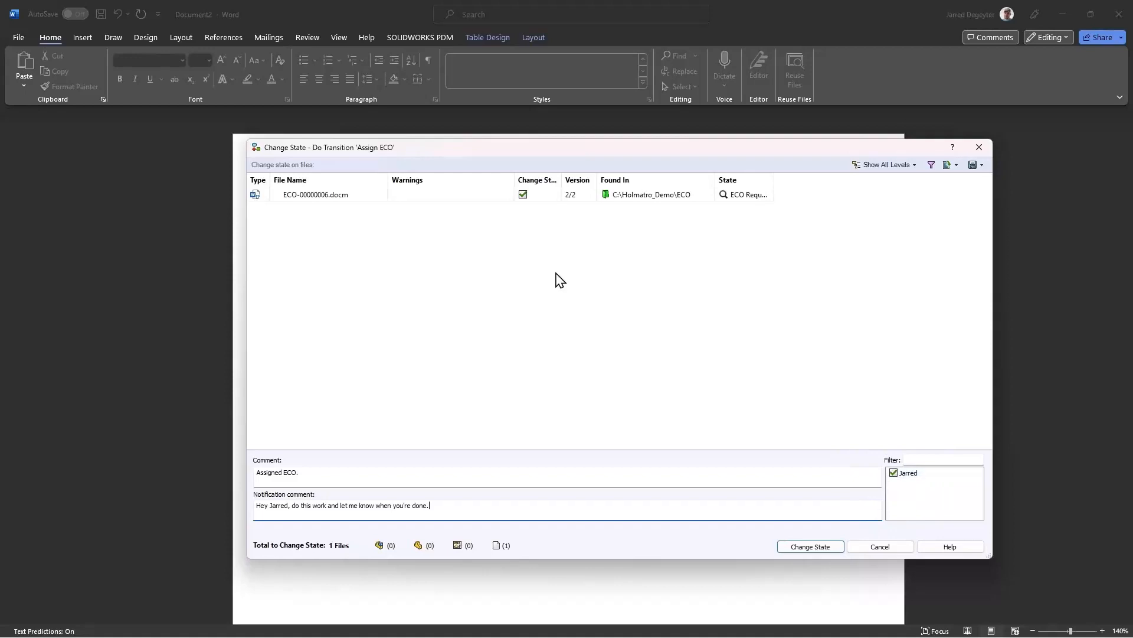
click(894, 472)
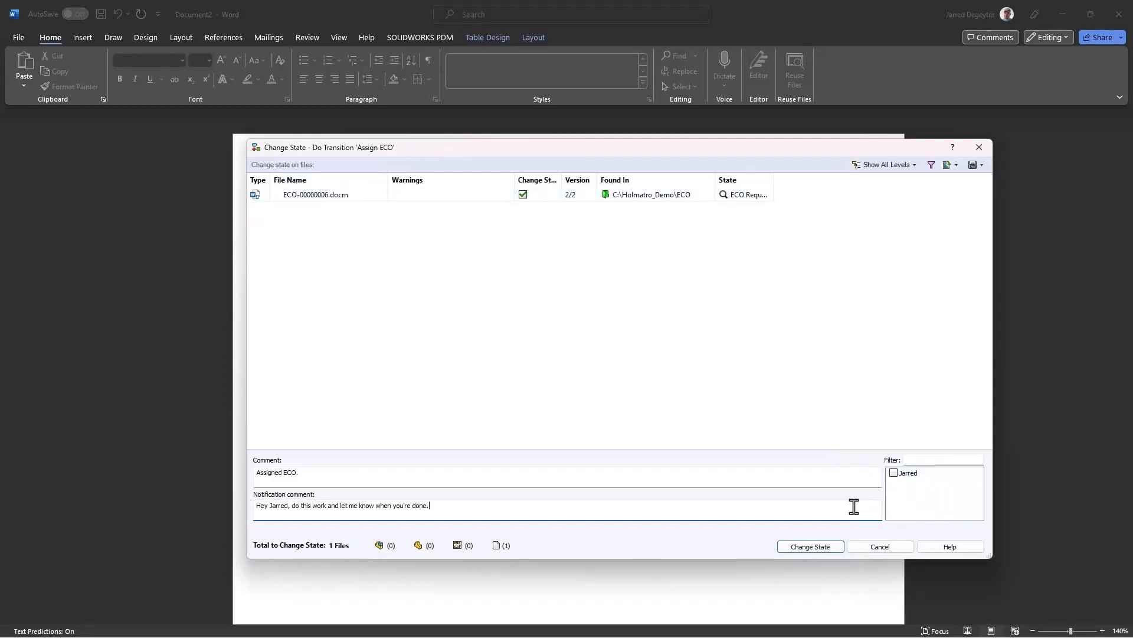
click(809, 545)
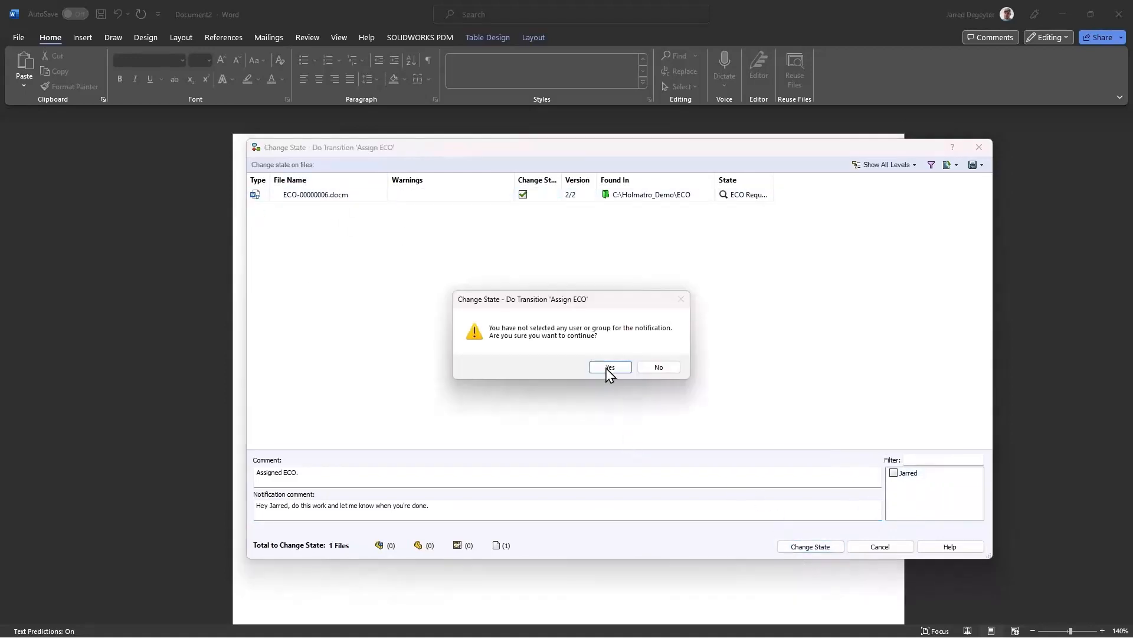
click(609, 366)
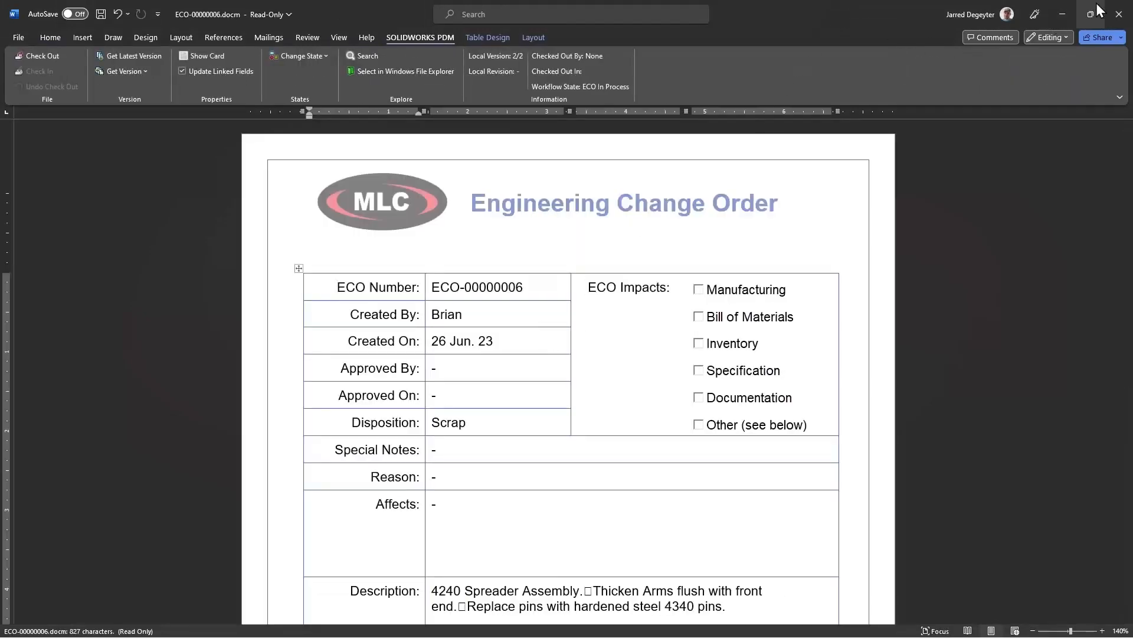
click(1120, 14)
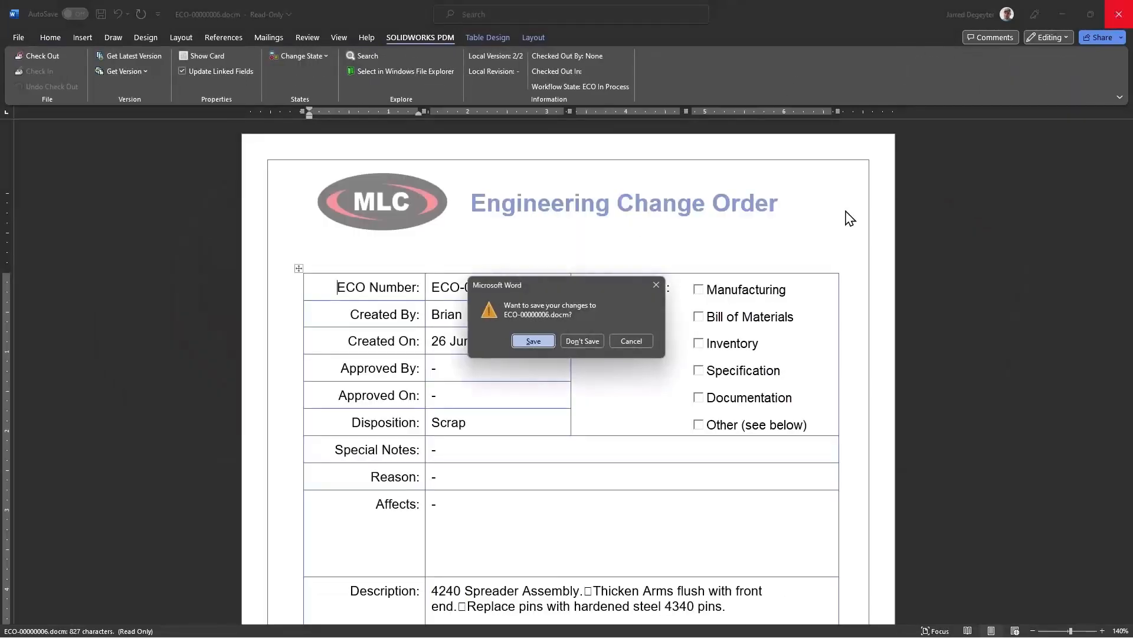
Step: Close the ECO without saving and run the ECO In Process saved search, finding ECO-00000002 and ECO-00000006
click(581, 340)
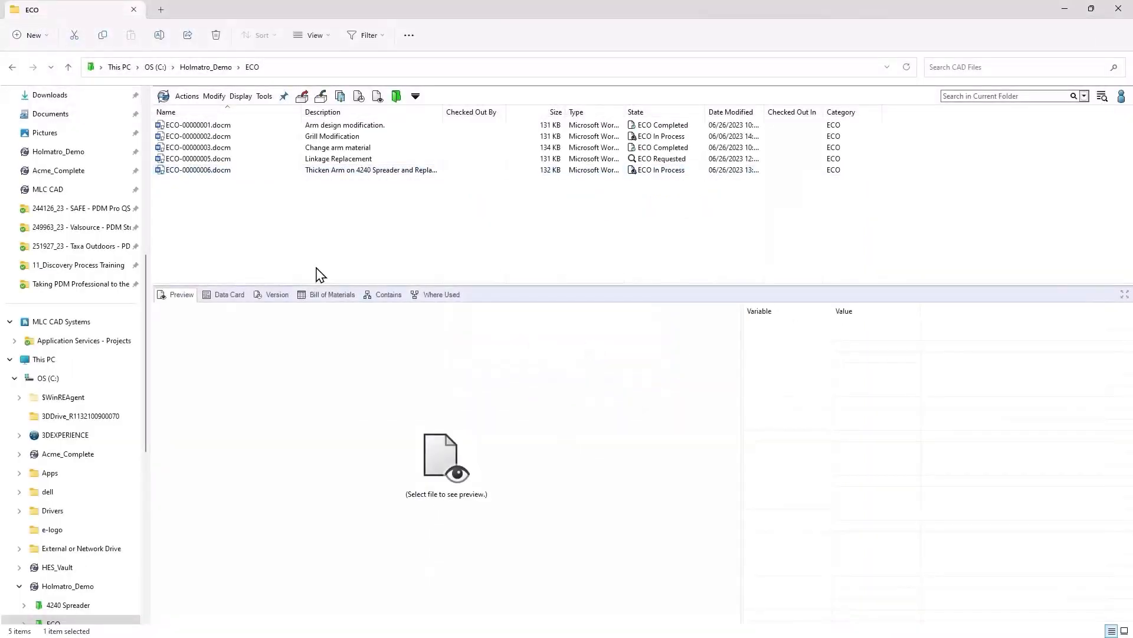
click(372, 234)
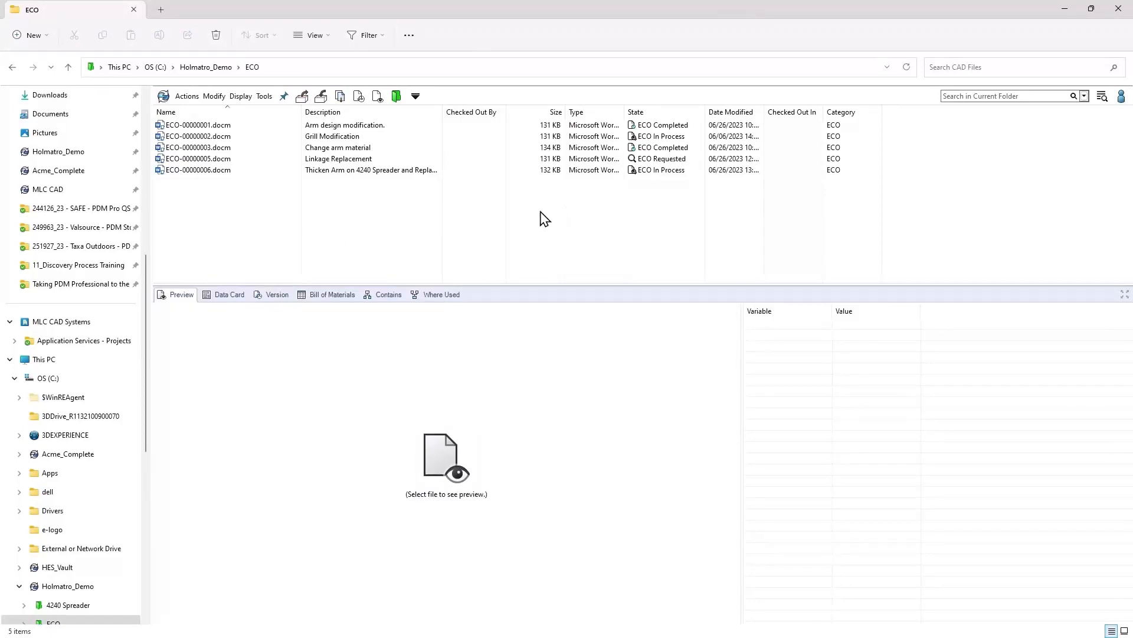
mouse_move(523, 217)
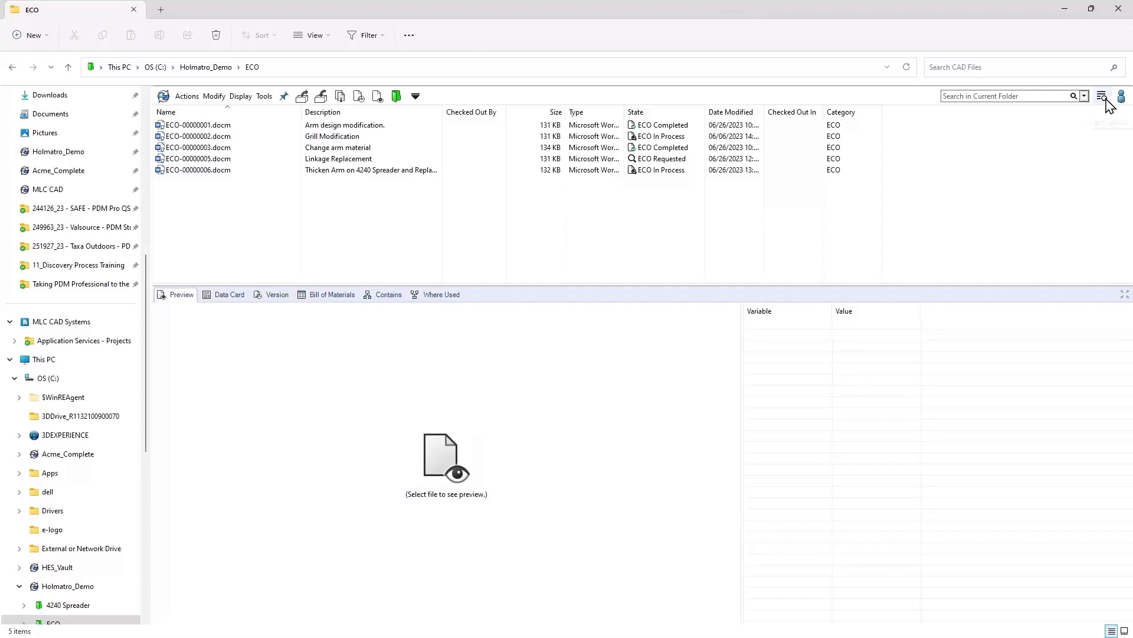
mouse_move(1102, 95)
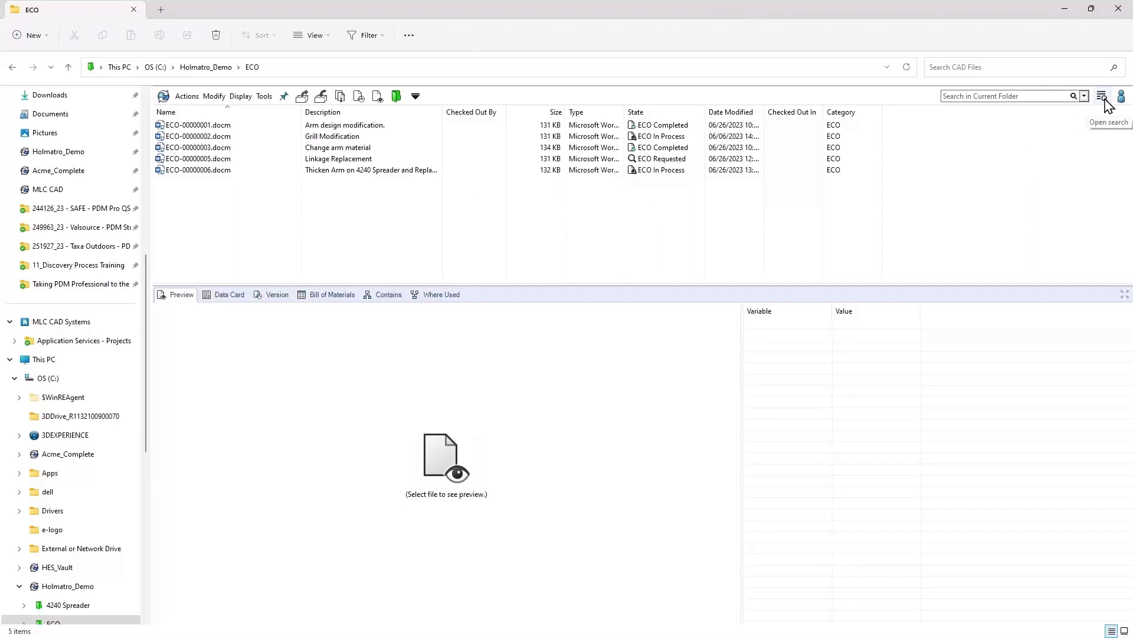
click(1102, 96)
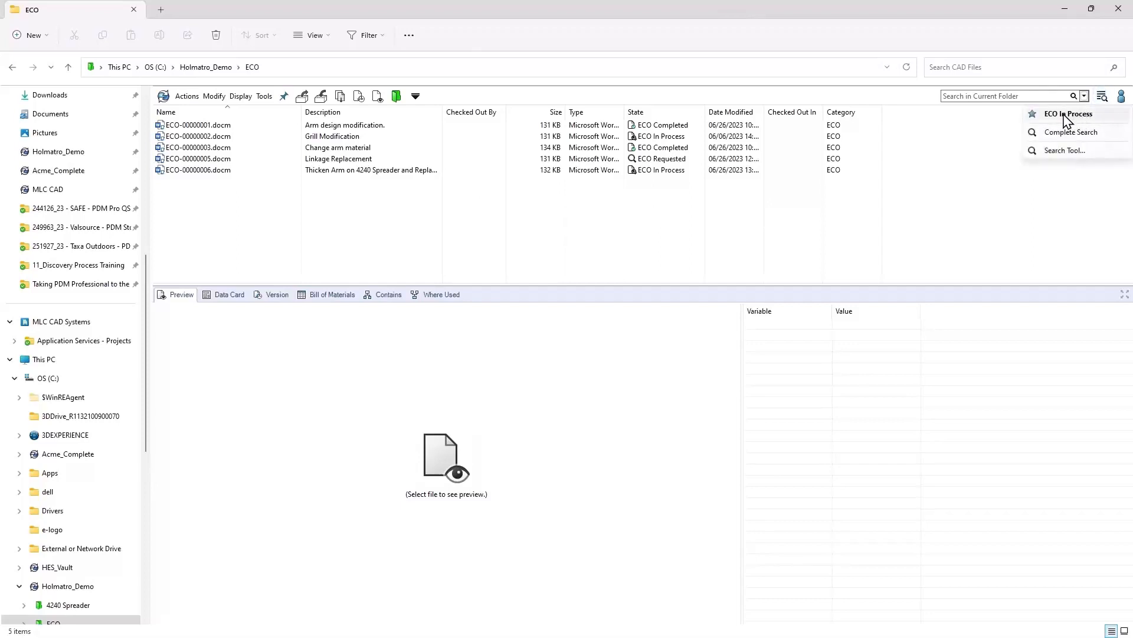
mouse_move(1077, 121)
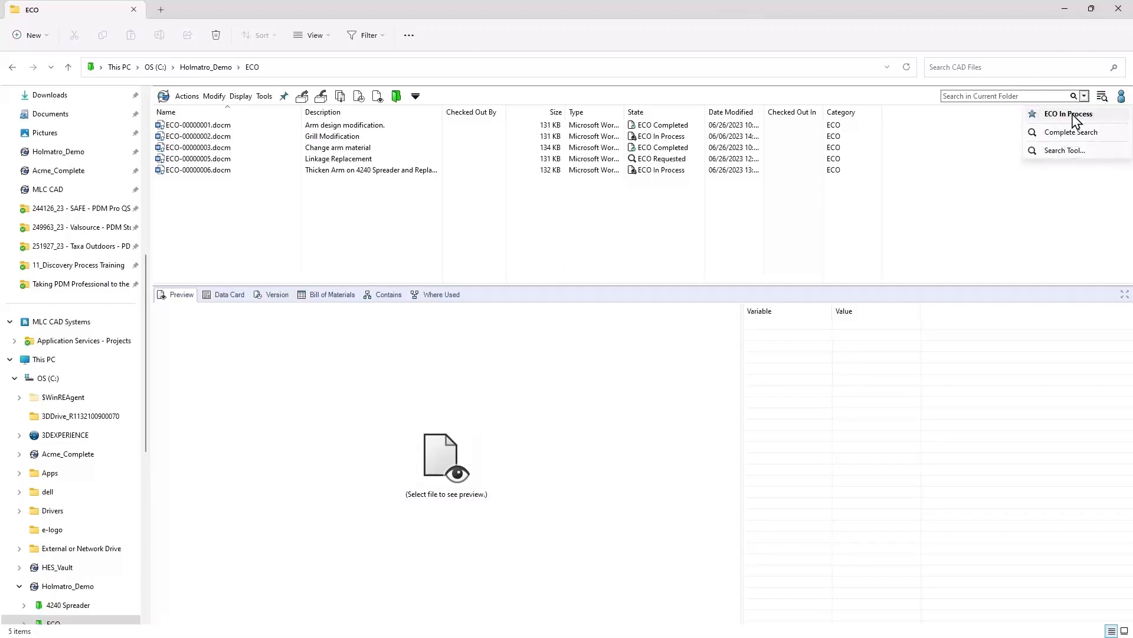
click(1068, 113)
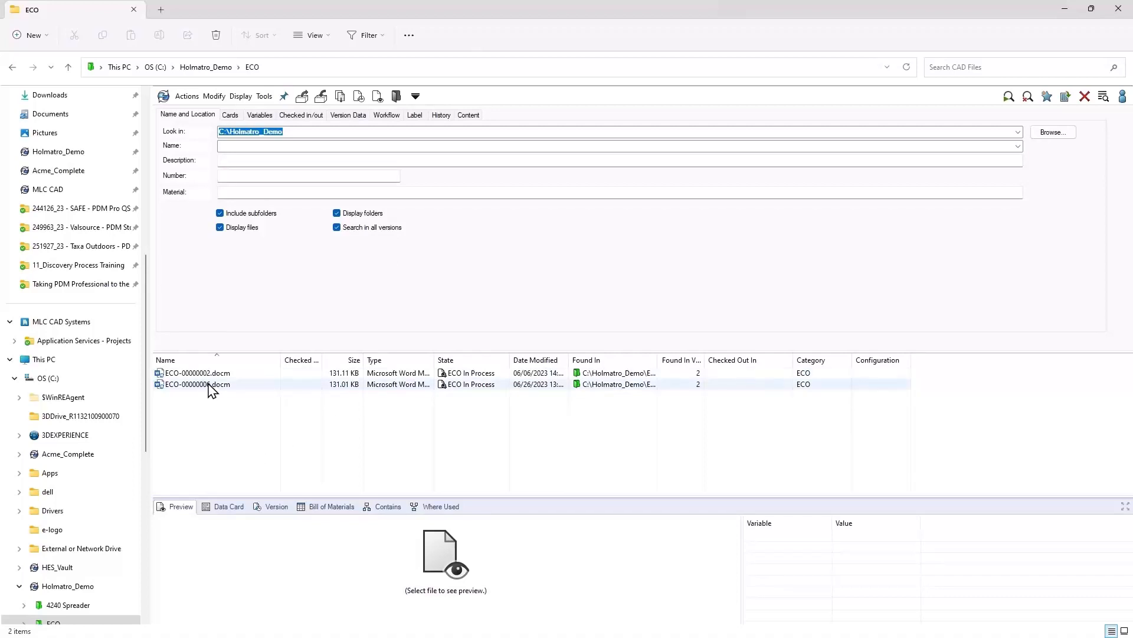
click(197, 384)
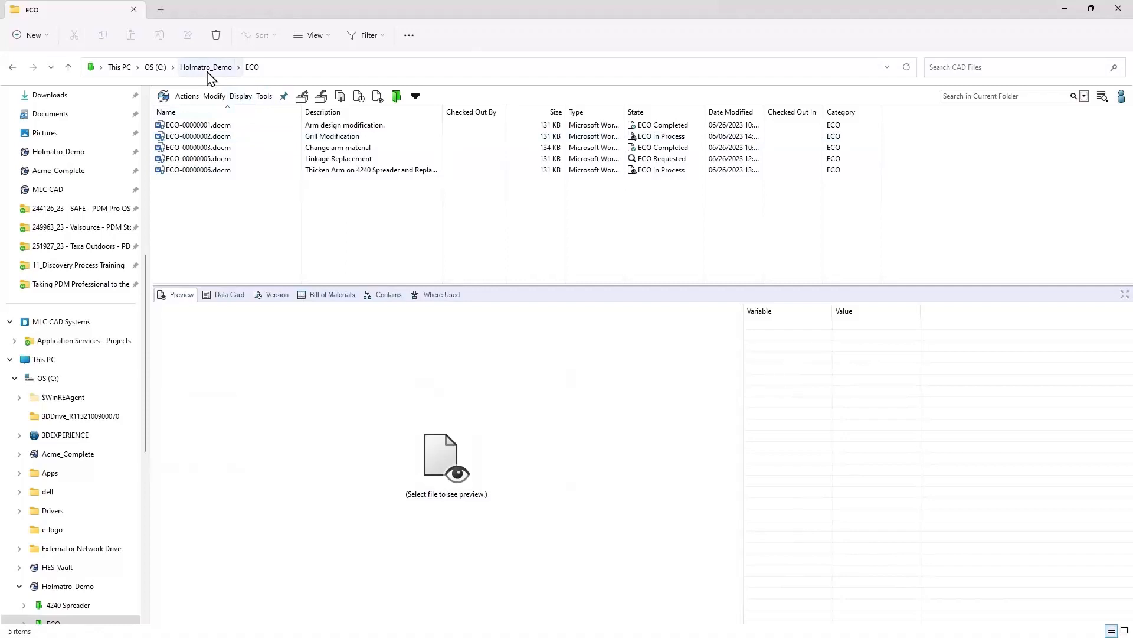
Step: Inspect ECO-00000006.docm's preview and data card: ECO In Process, checked out by Brian, Scrap disposition
click(196, 169)
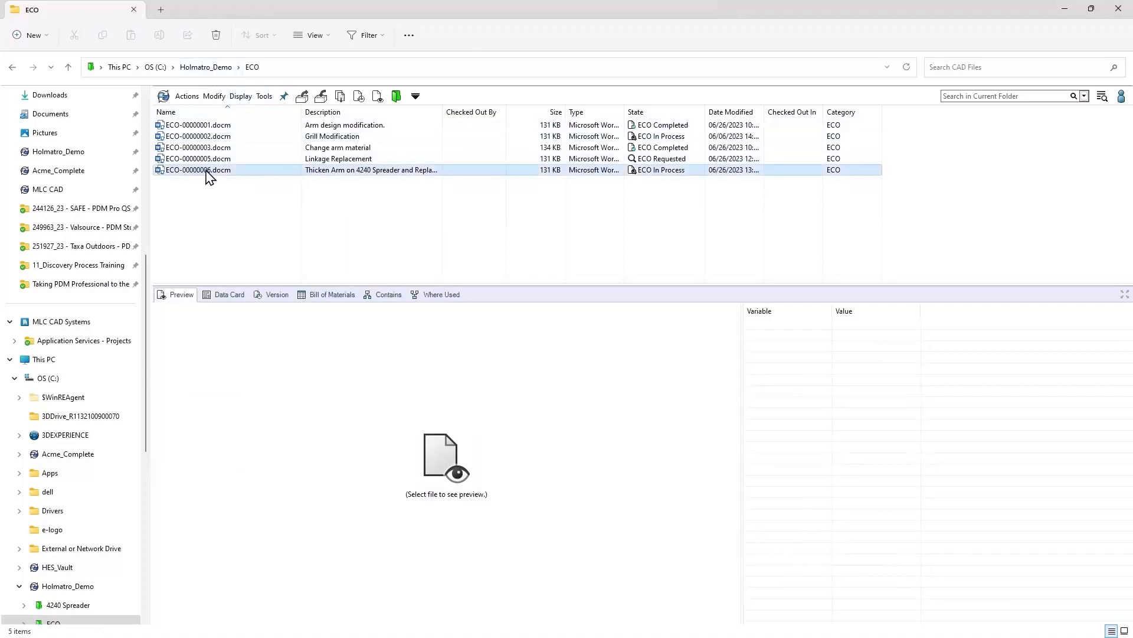
click(198, 169)
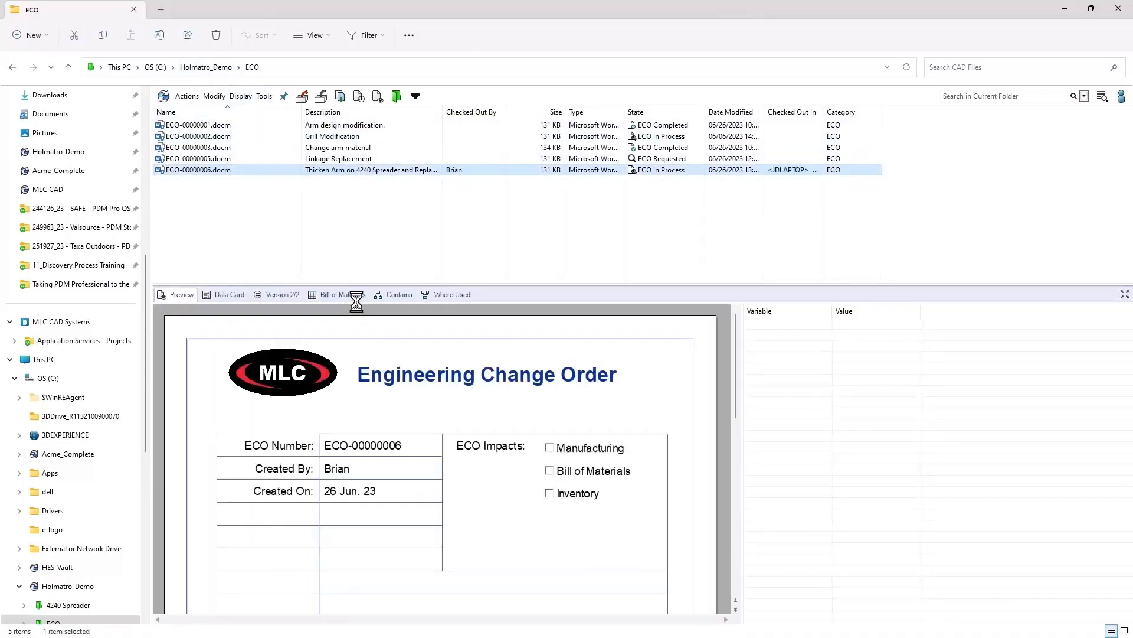
click(229, 294)
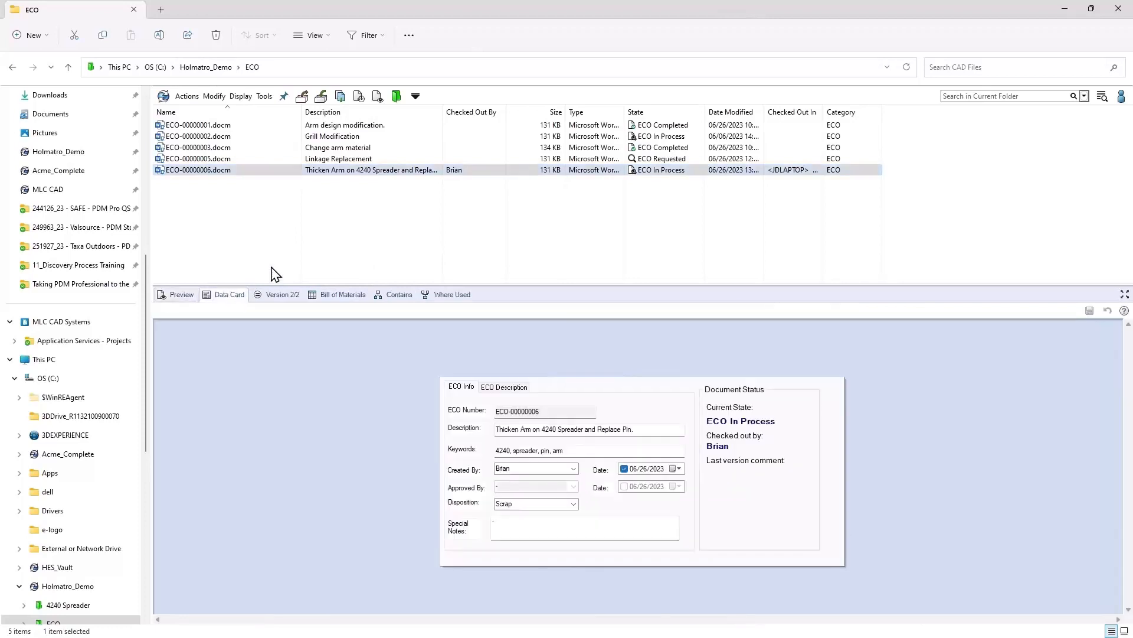
mouse_move(193, 71)
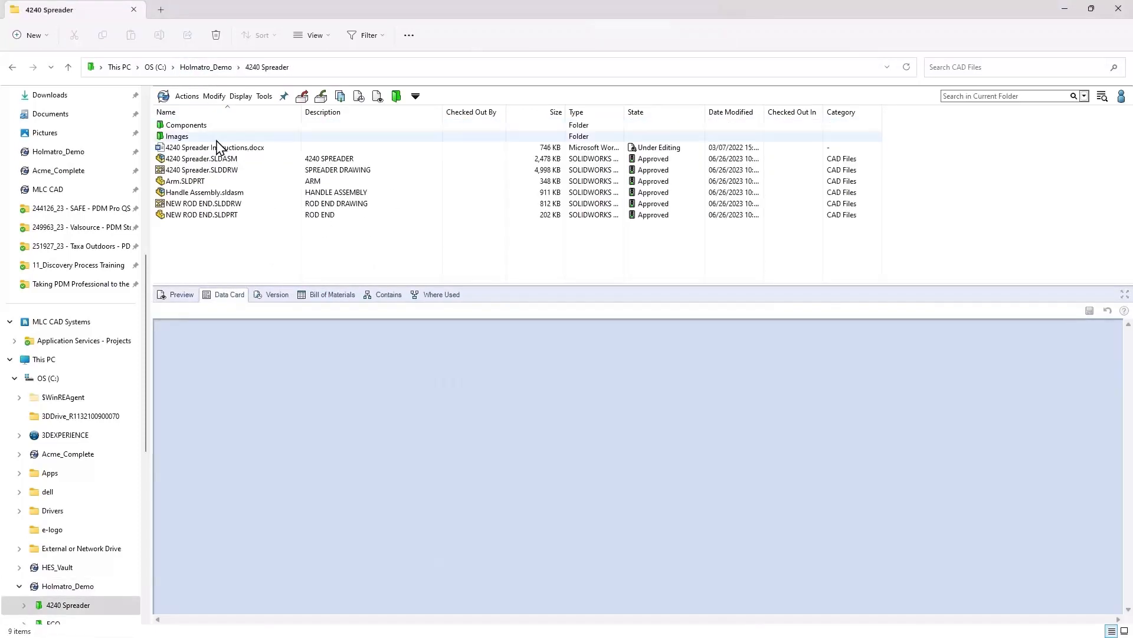
Step: Request change on the 4240 Spreader assembly, drawing and Arm.SLDPRT with comment 'EC'
click(185, 180)
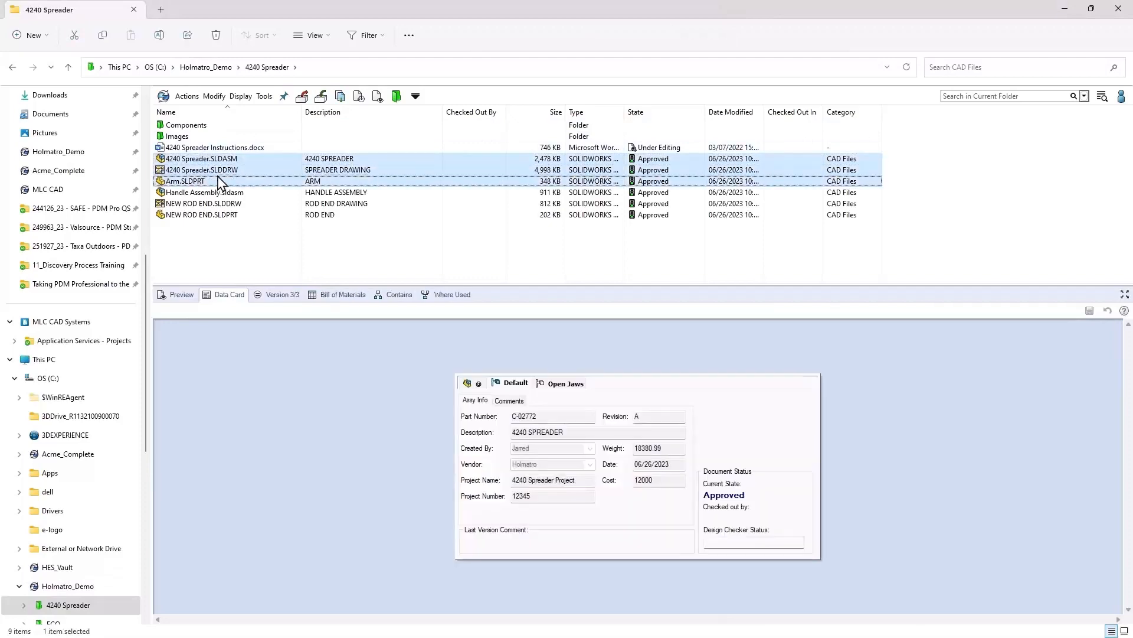
right_click(202, 158)
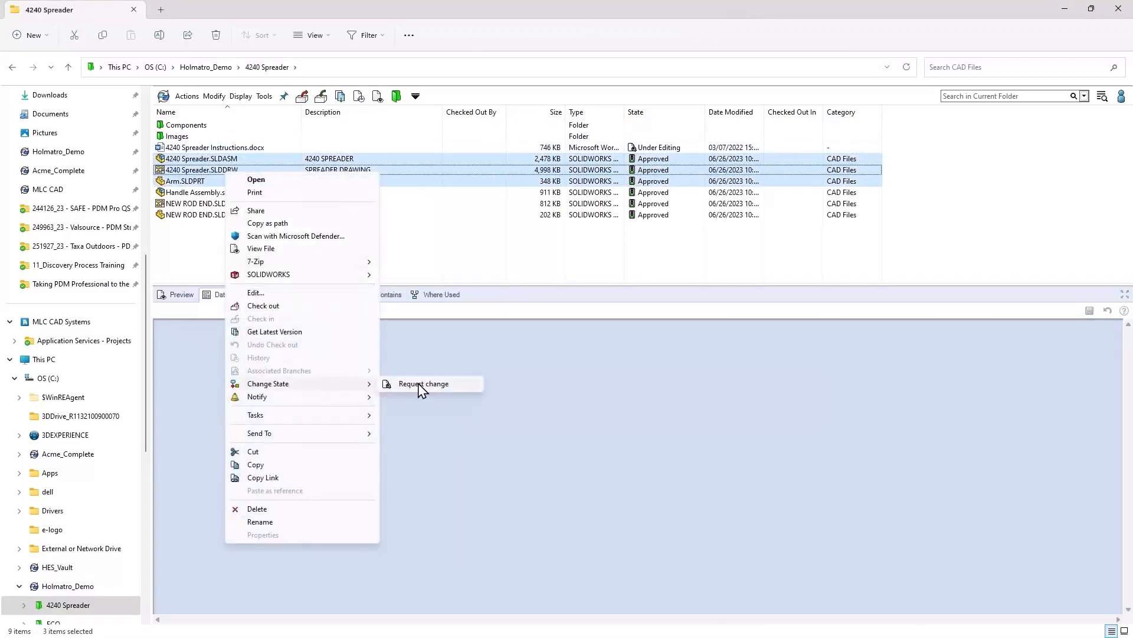
click(423, 383)
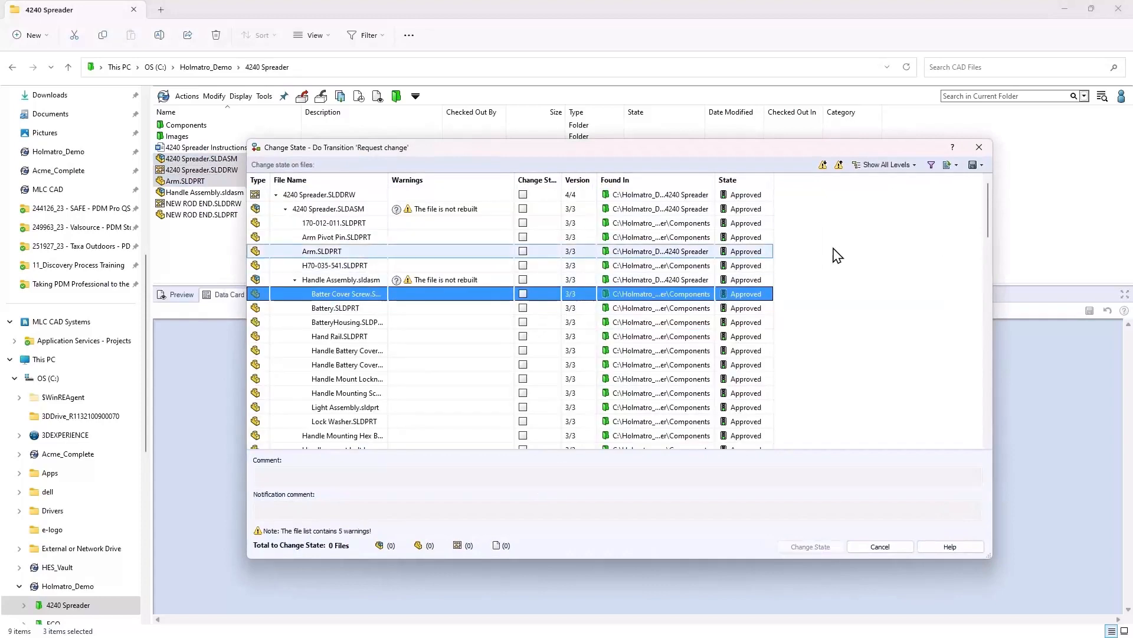
click(523, 209)
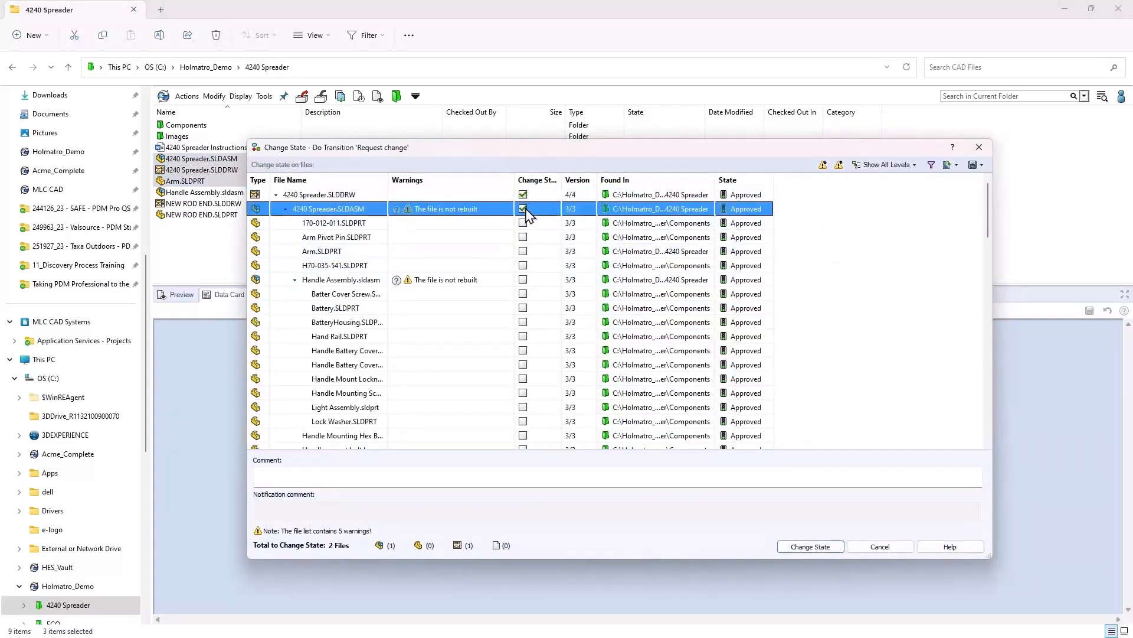
click(522, 250)
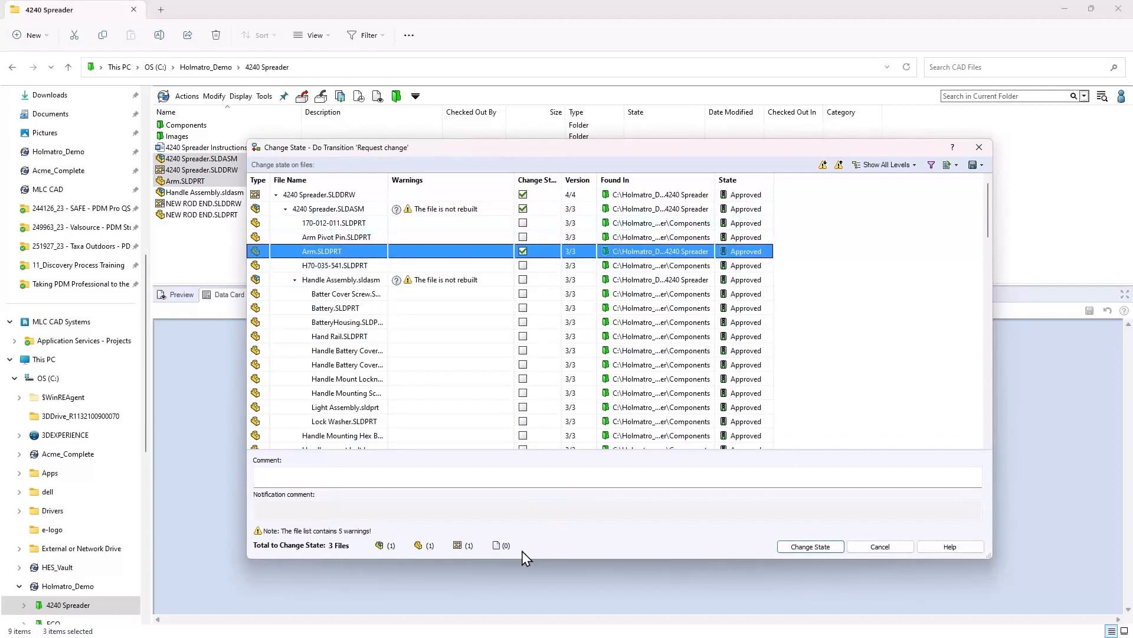
text(ECO-00000)
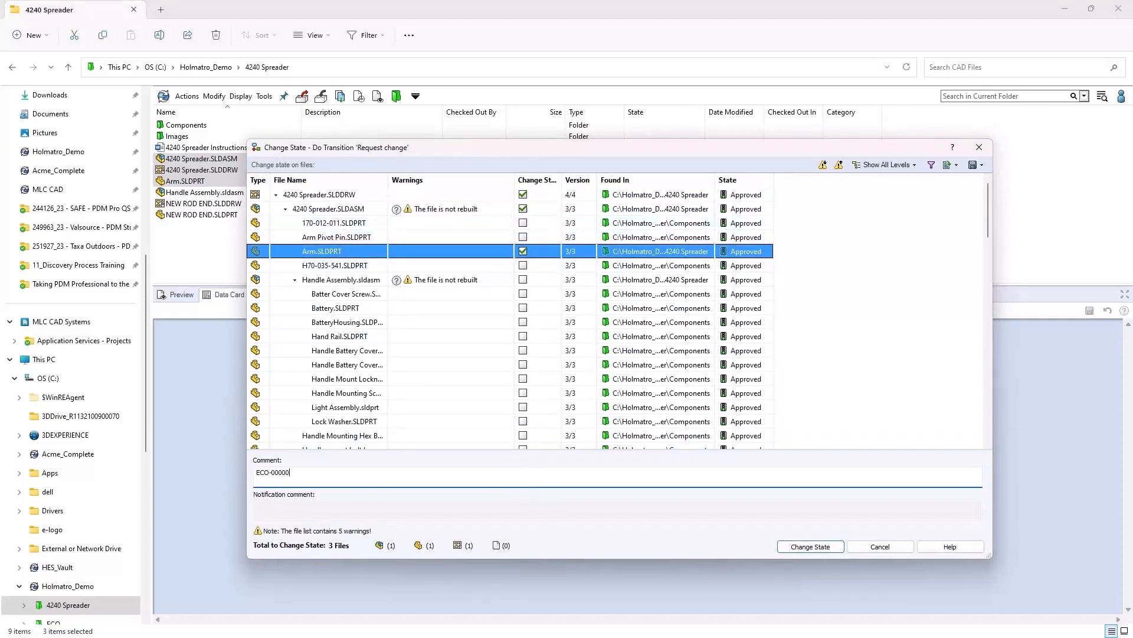
click(809, 546)
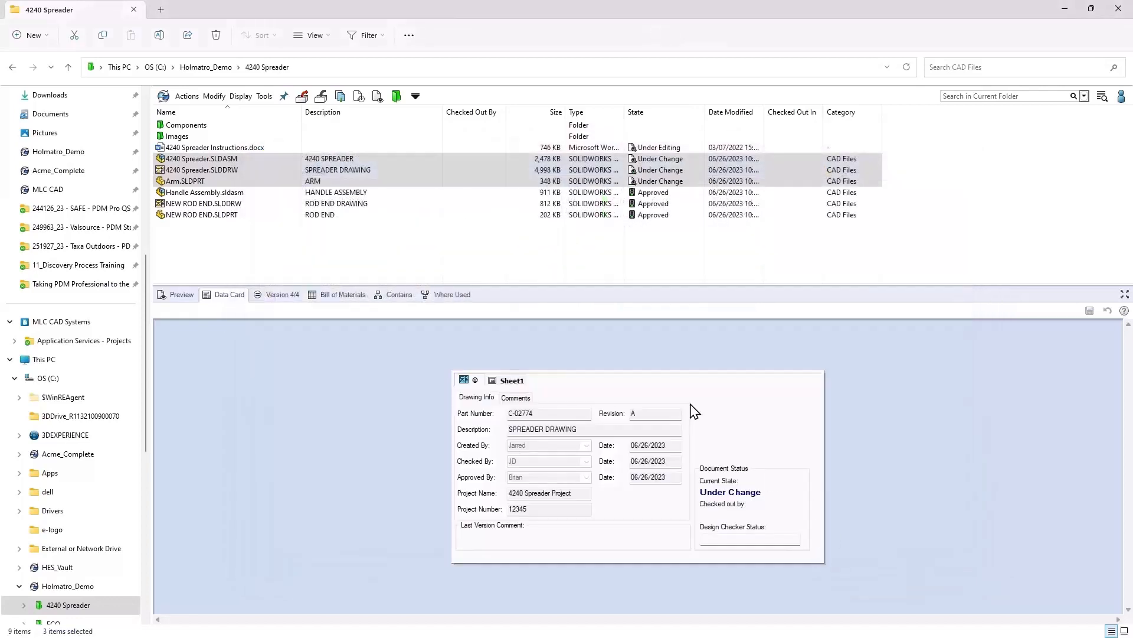
right_click(200, 170)
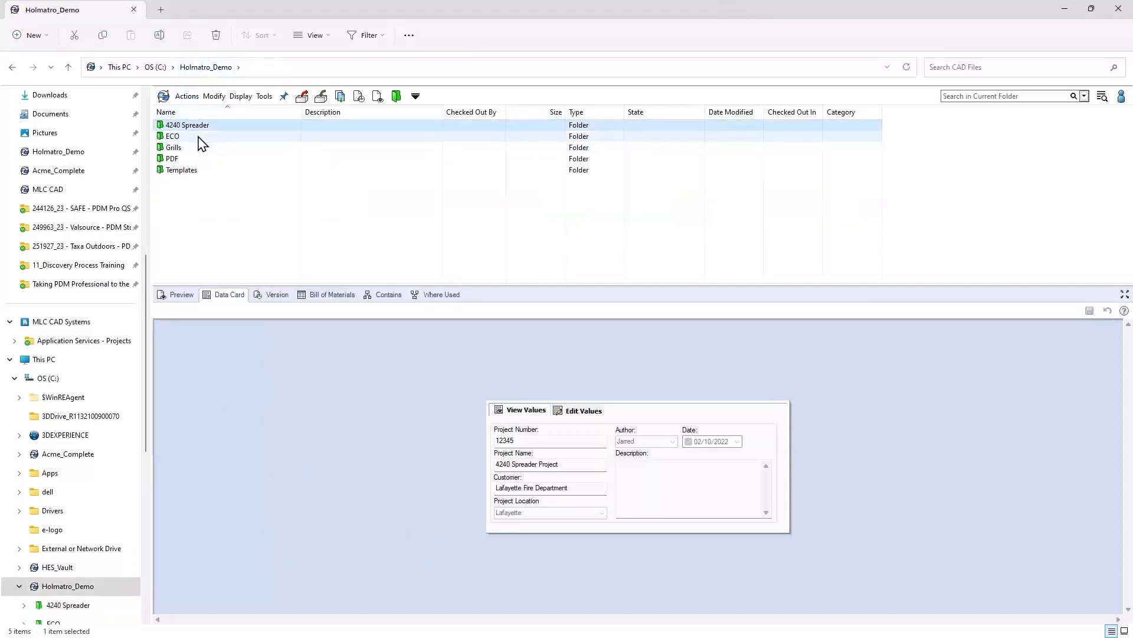
Step: Add the spreader files as ECO-00000006 references and check it in at version 3/3
double_click(173, 136)
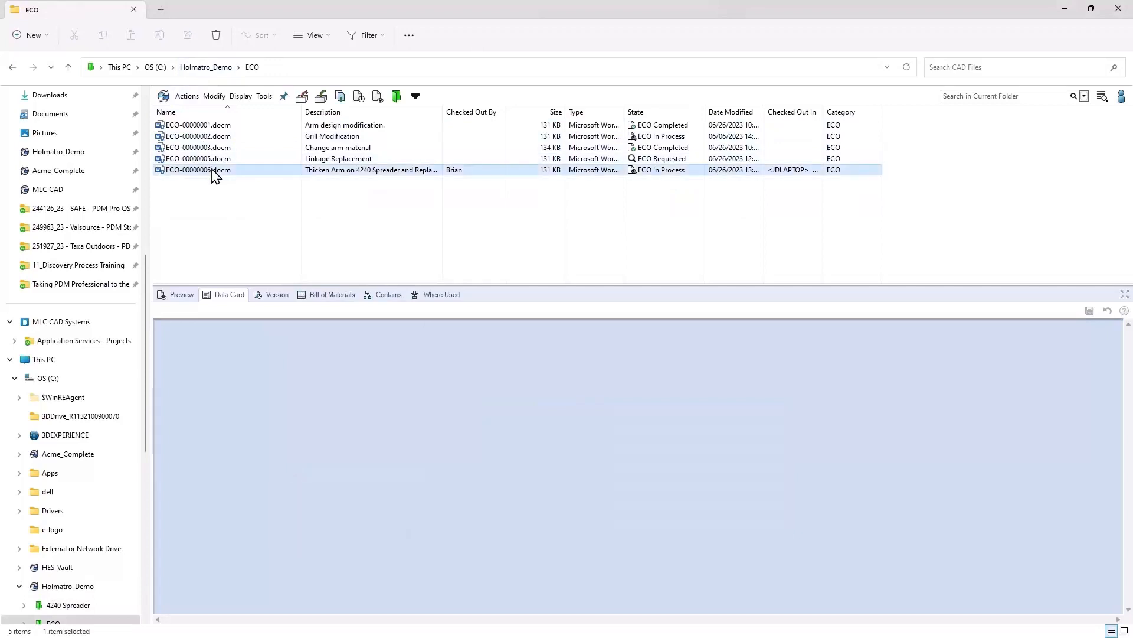
right_click(195, 170)
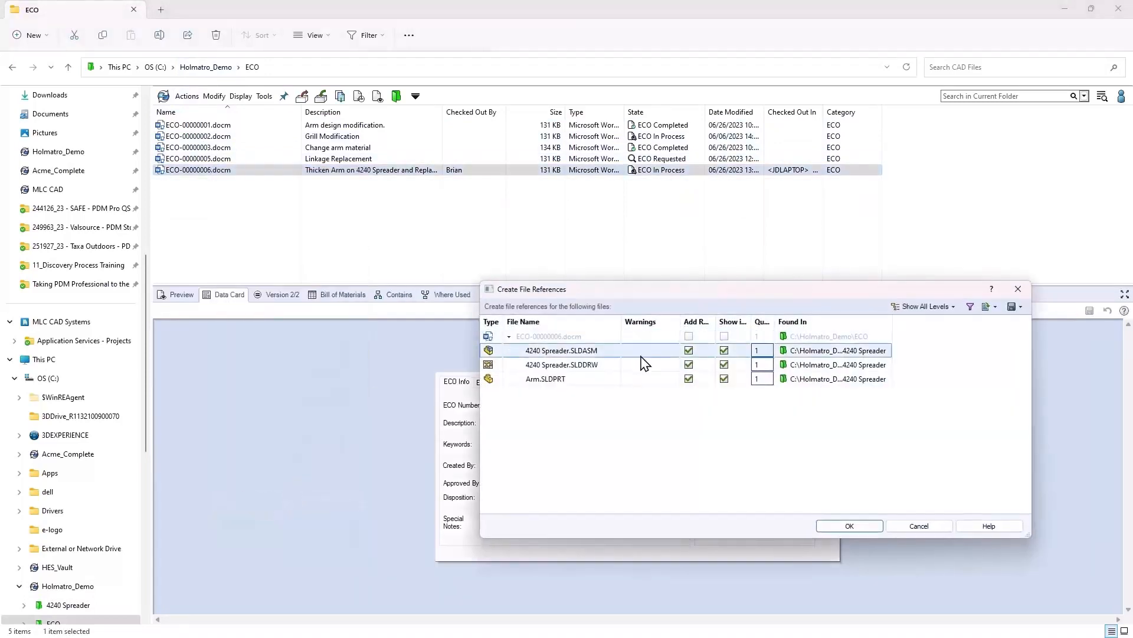
click(849, 526)
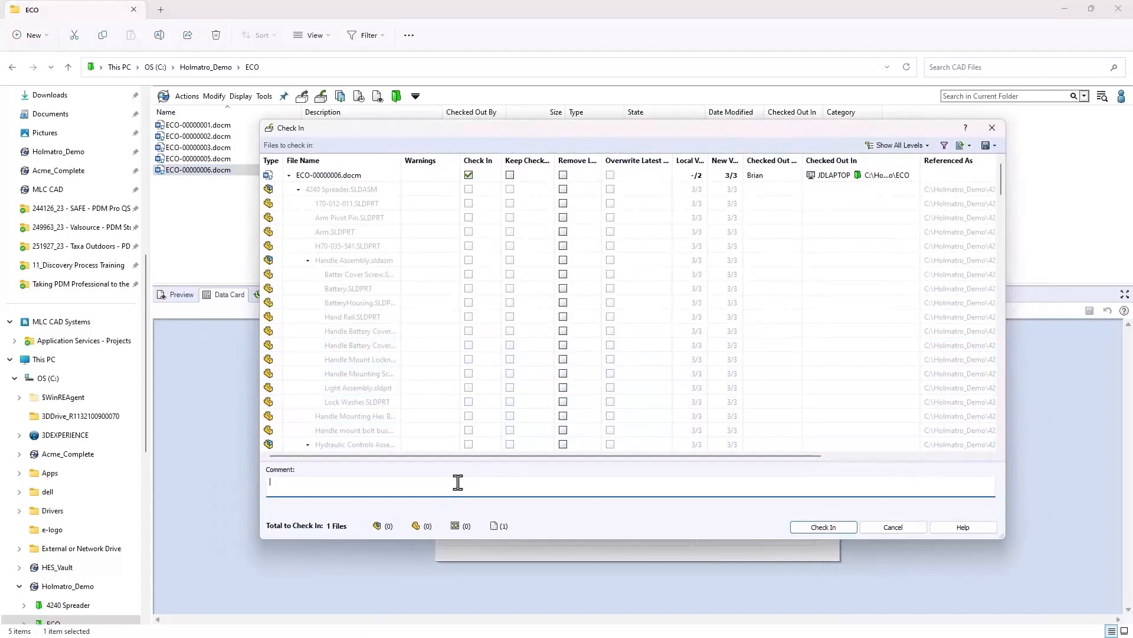
click(822, 526)
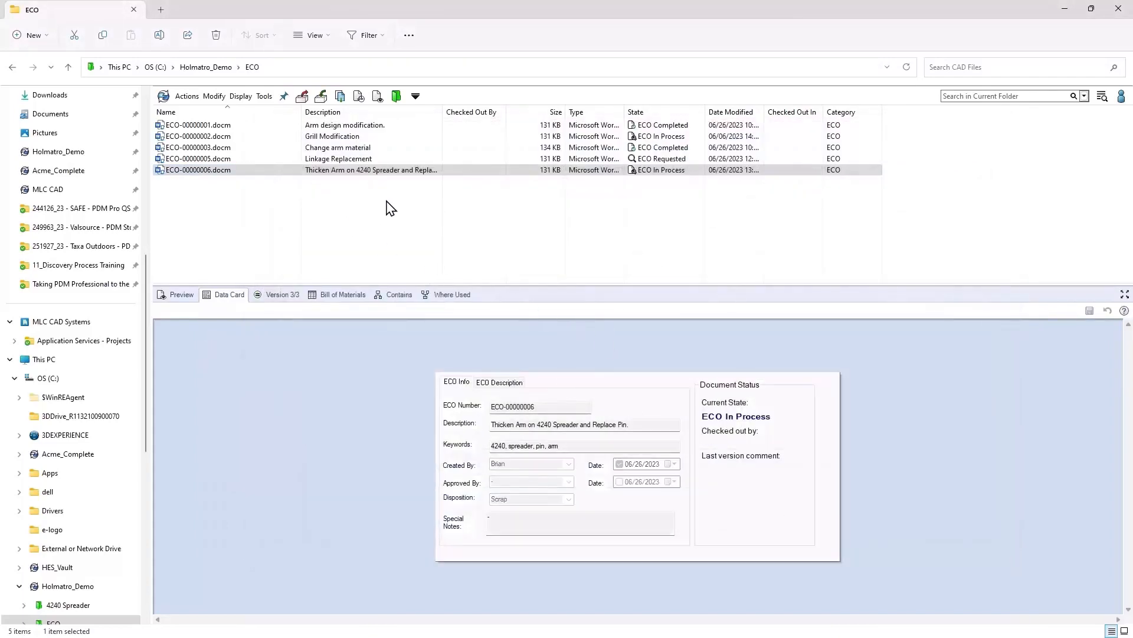
mouse_move(422, 287)
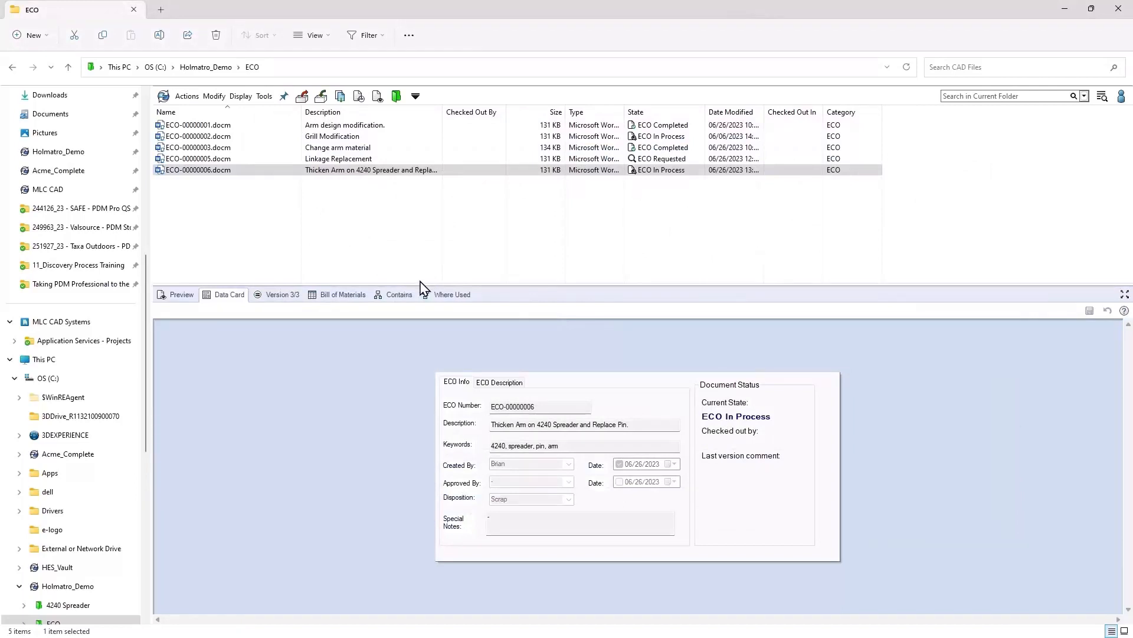
Step: Check Where Used for 4240 Spreader.SLDASM, then view ECO-00000006's contained spreader files
click(399, 294)
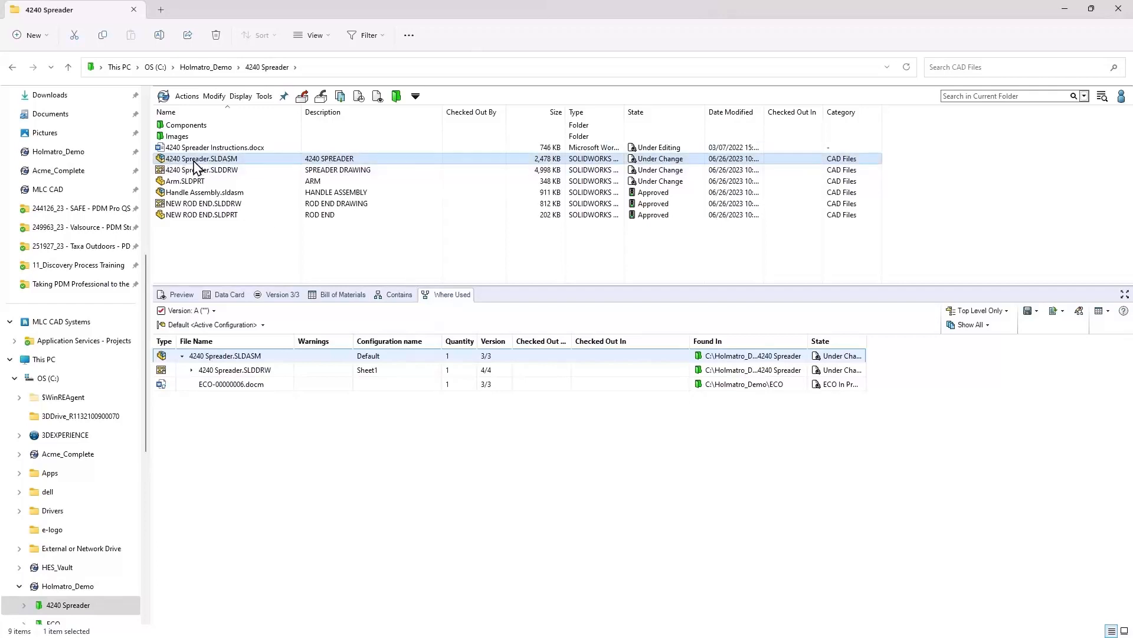
click(232, 383)
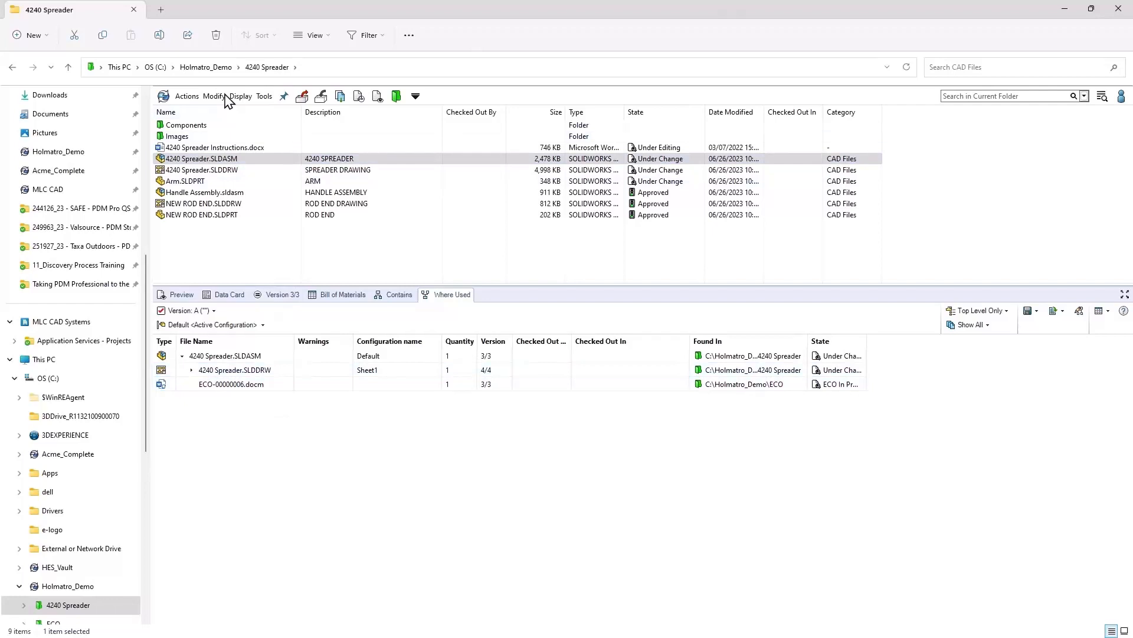
click(205, 67)
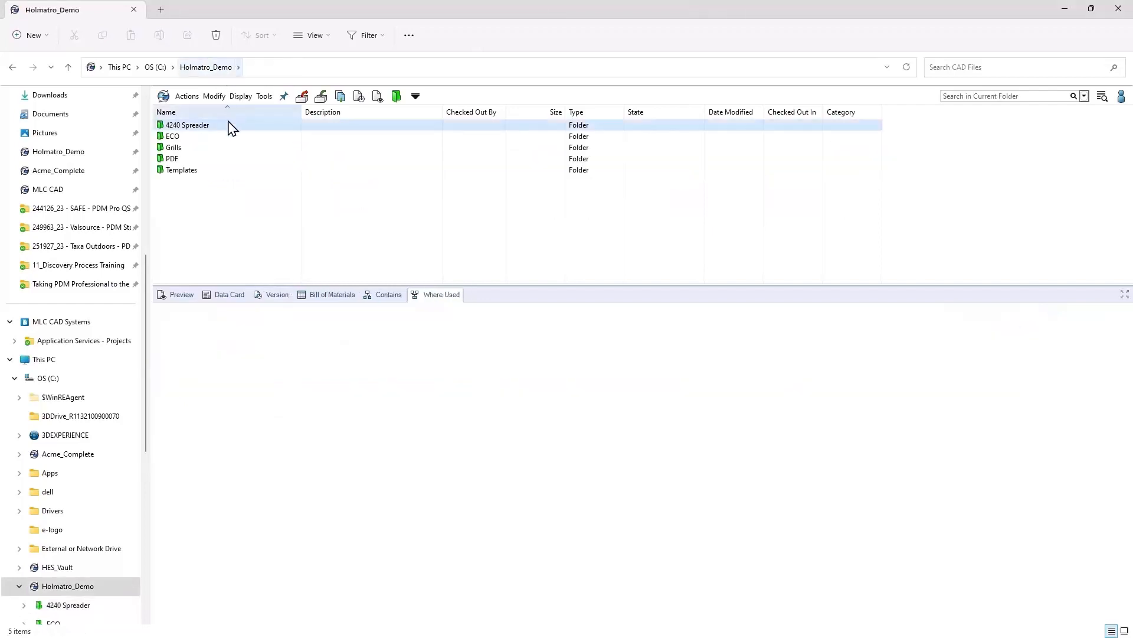
double_click(172, 136)
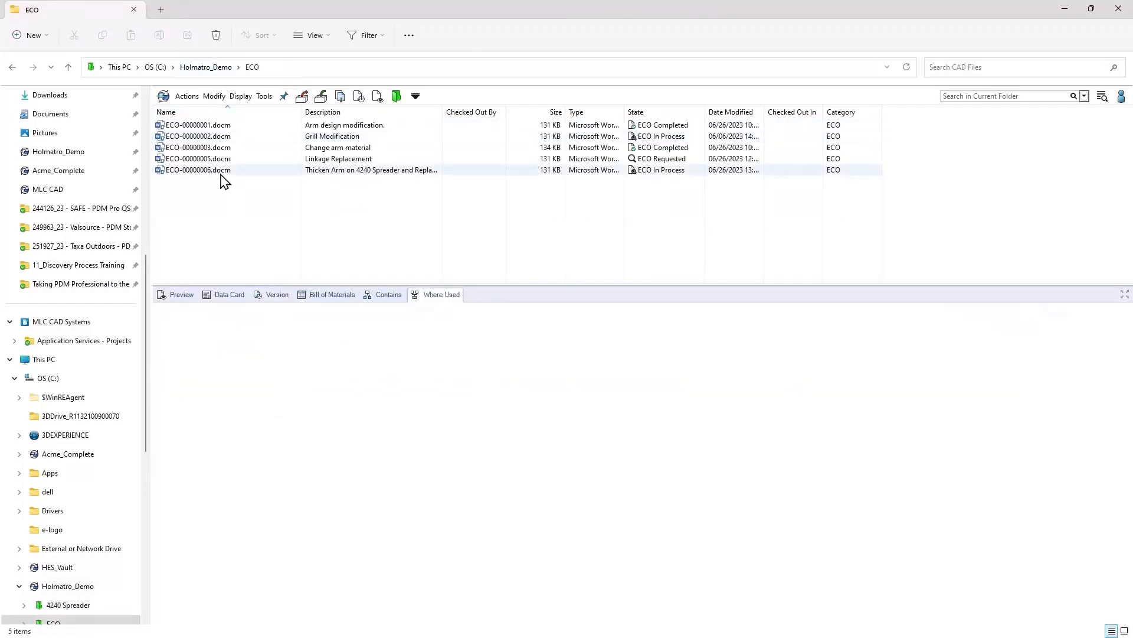
click(389, 294)
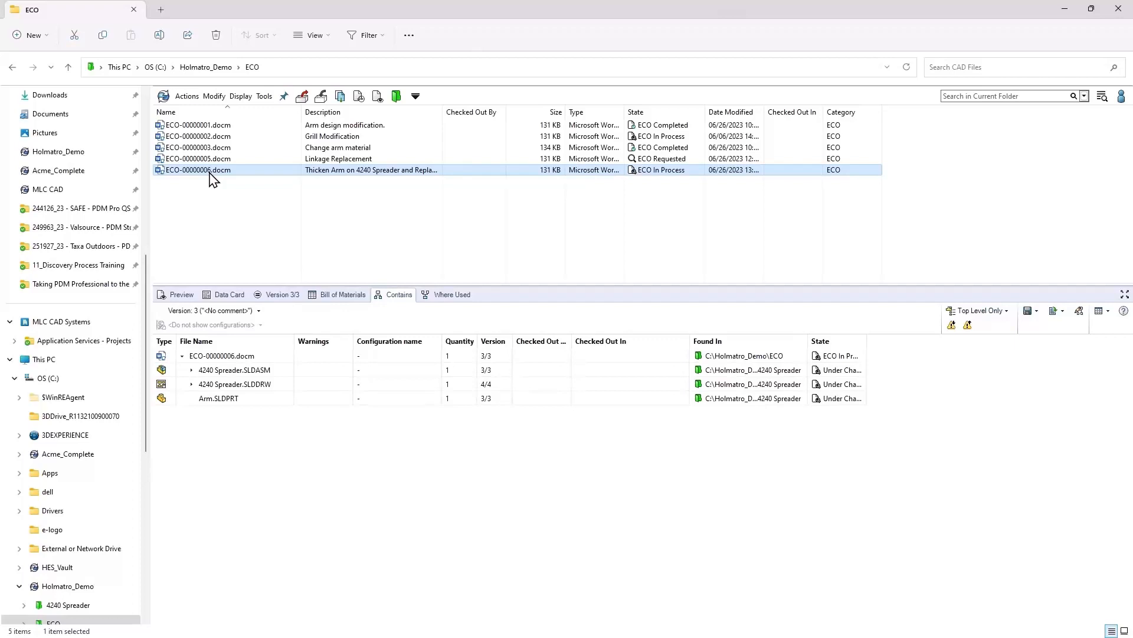
Step: Submit ECO-00000006 for approval with the comment 'For approval.', notifying no one
right_click(196, 170)
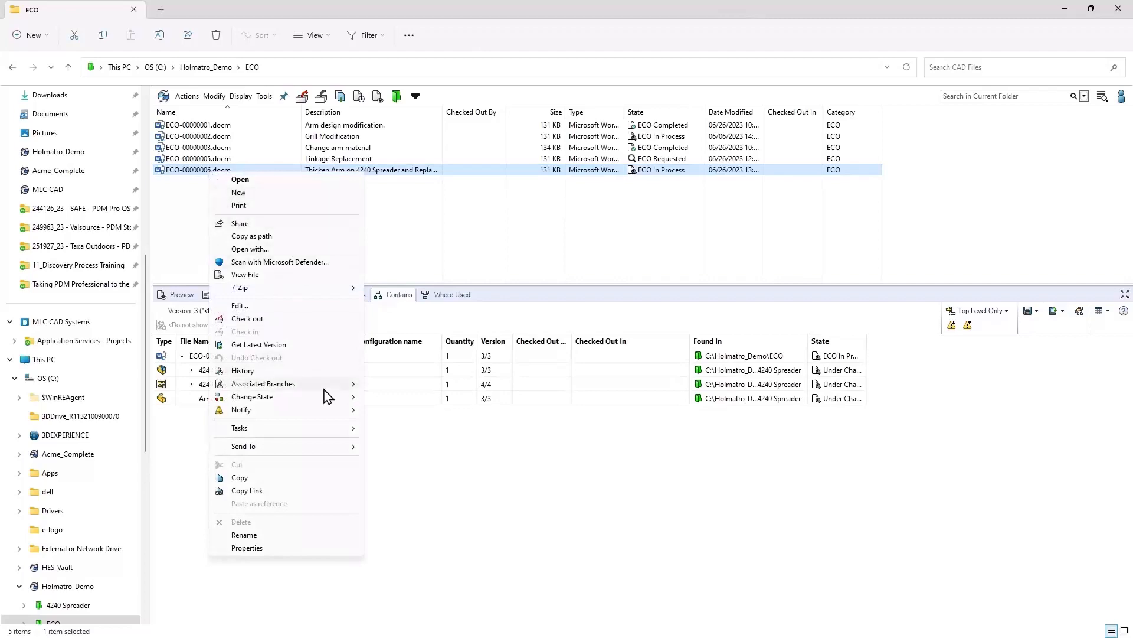
mouse_move(252, 396)
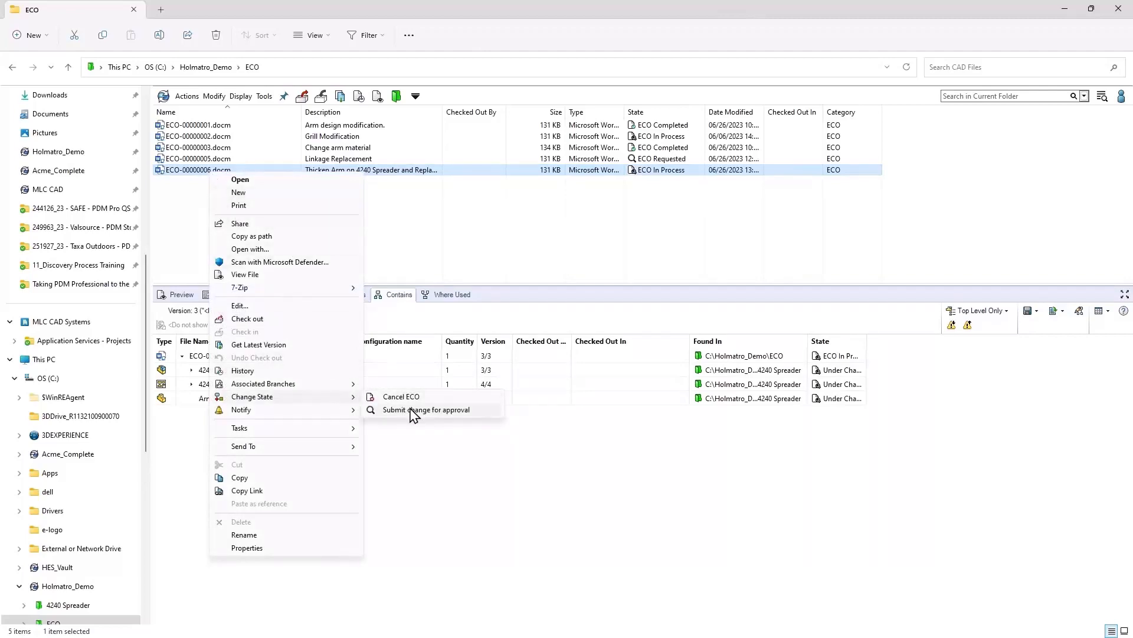
click(426, 409)
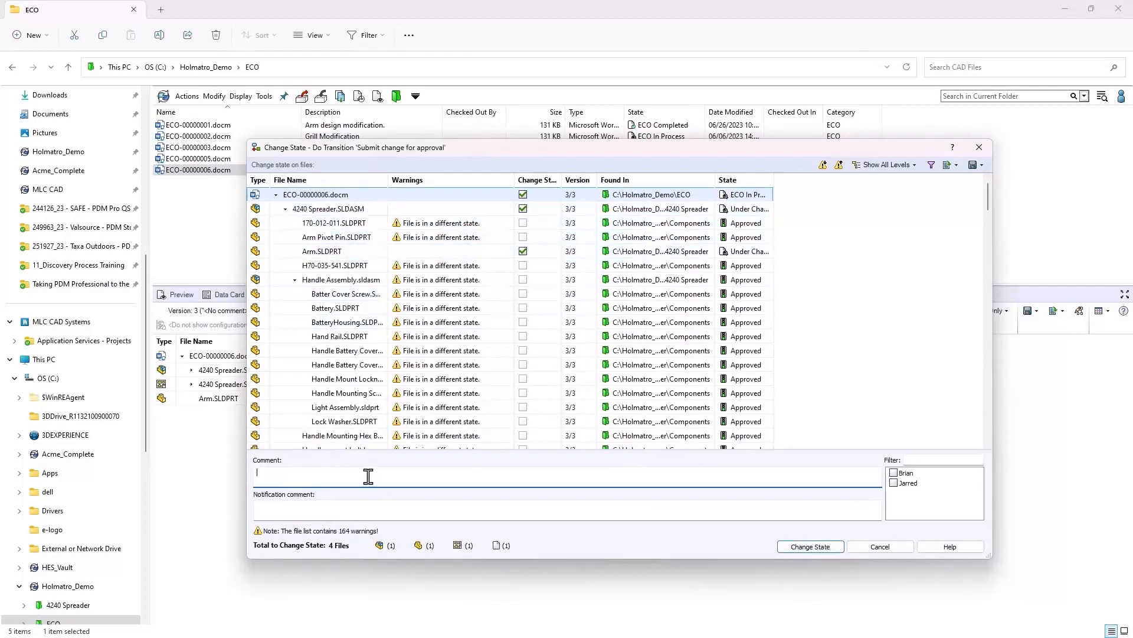
text(For approval.)
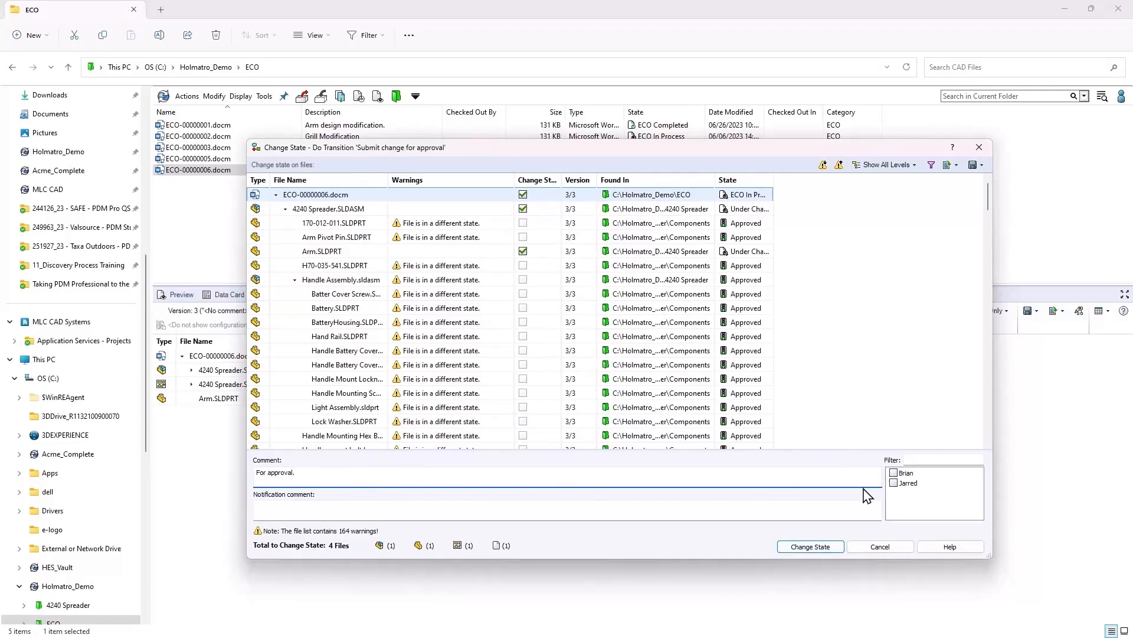
click(810, 545)
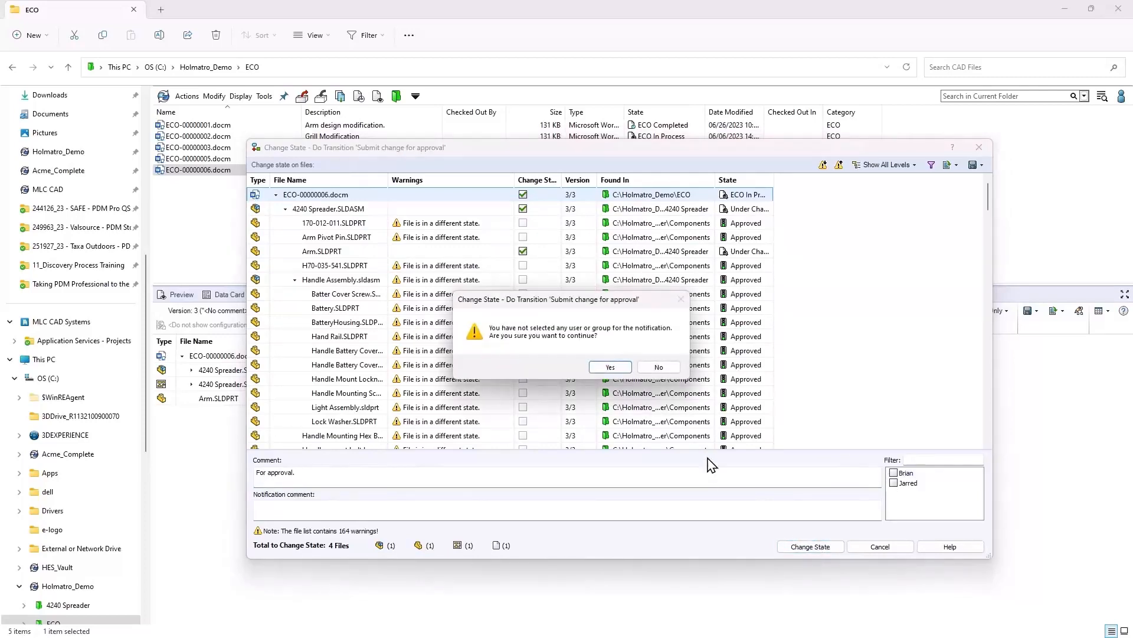
click(609, 367)
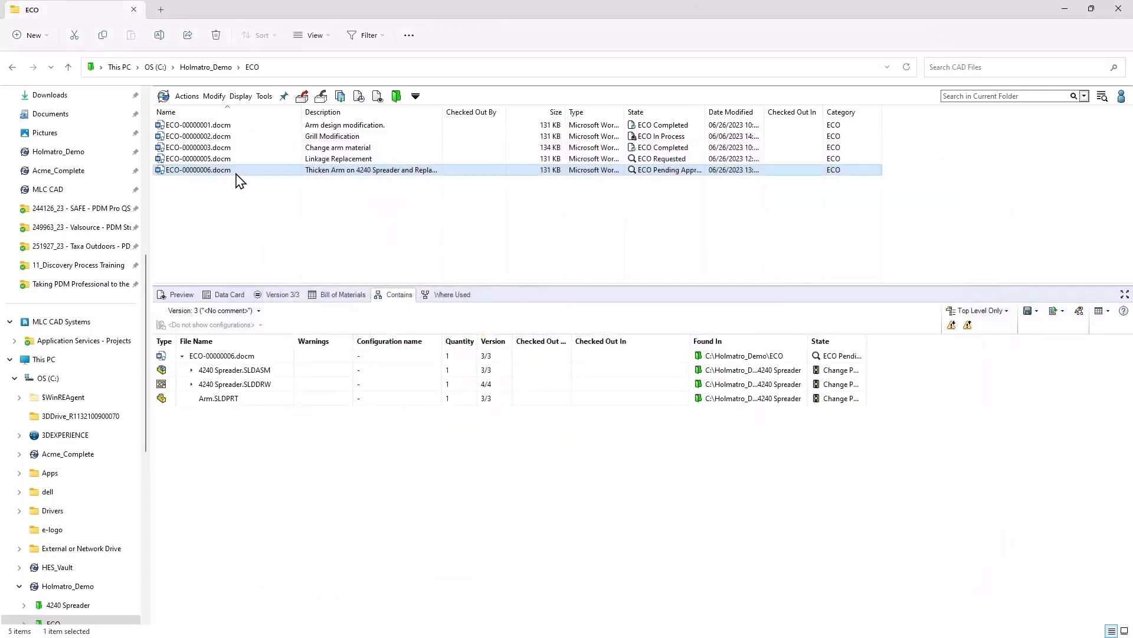
Step: Apply Change Approved to ECO-00000006 with the comment 'Approved', notifying no one
right_click(196, 170)
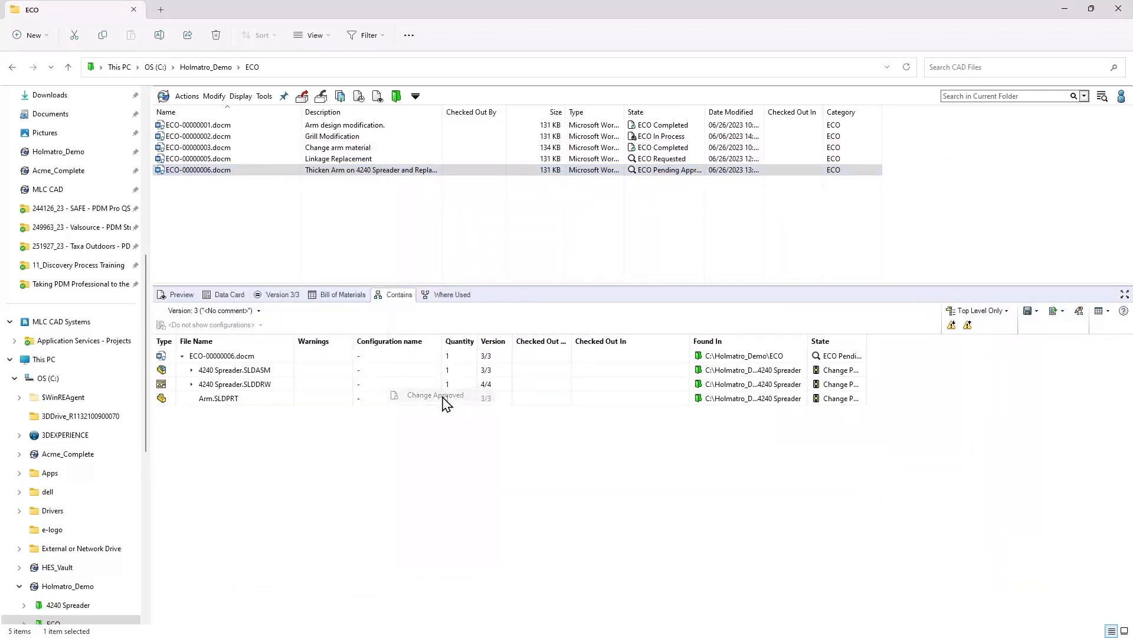
click(434, 395)
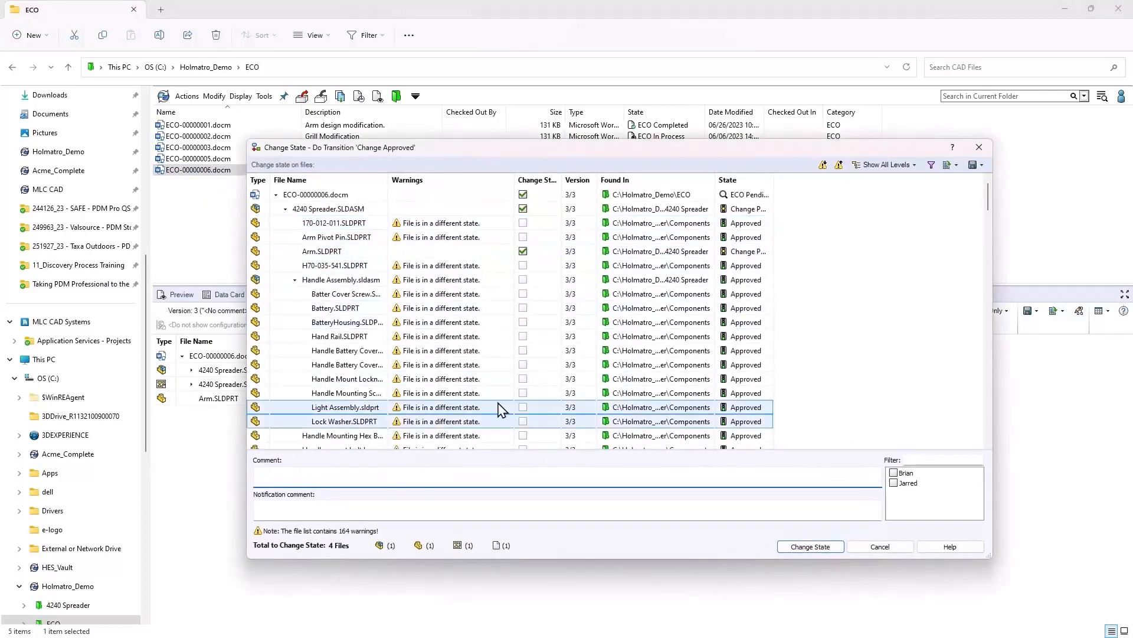
click(564, 473)
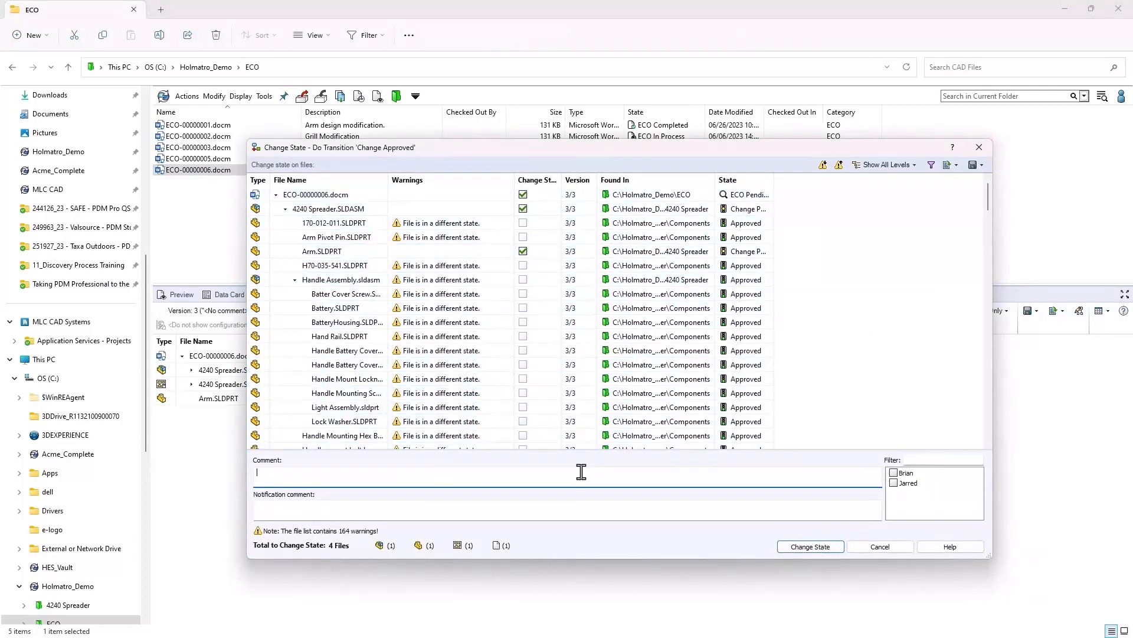
text(A)
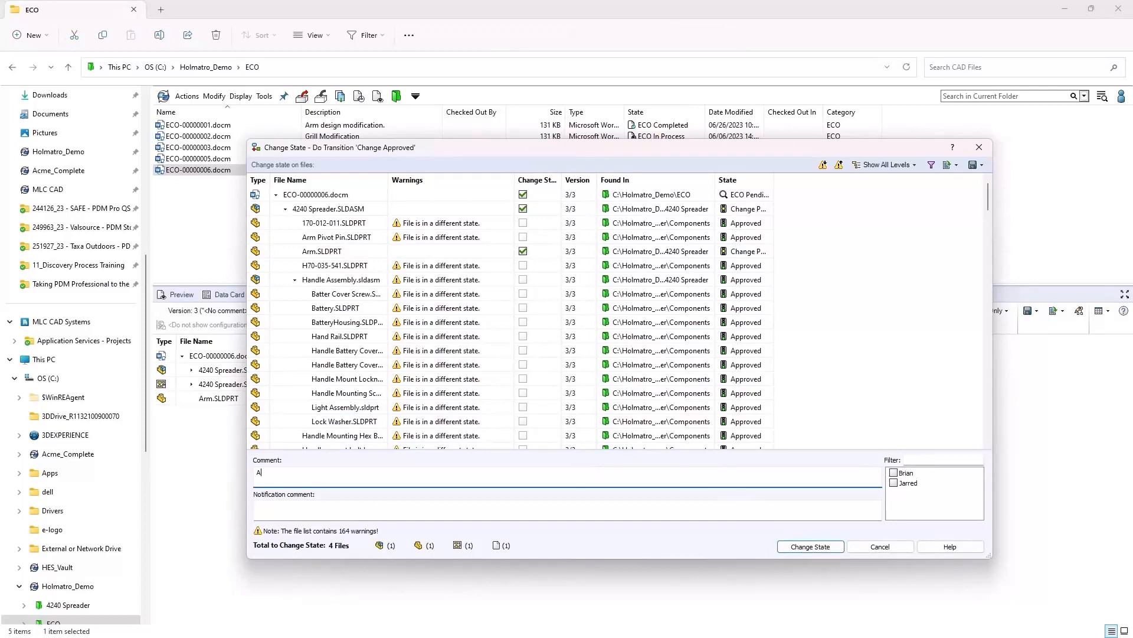
text(pproved)
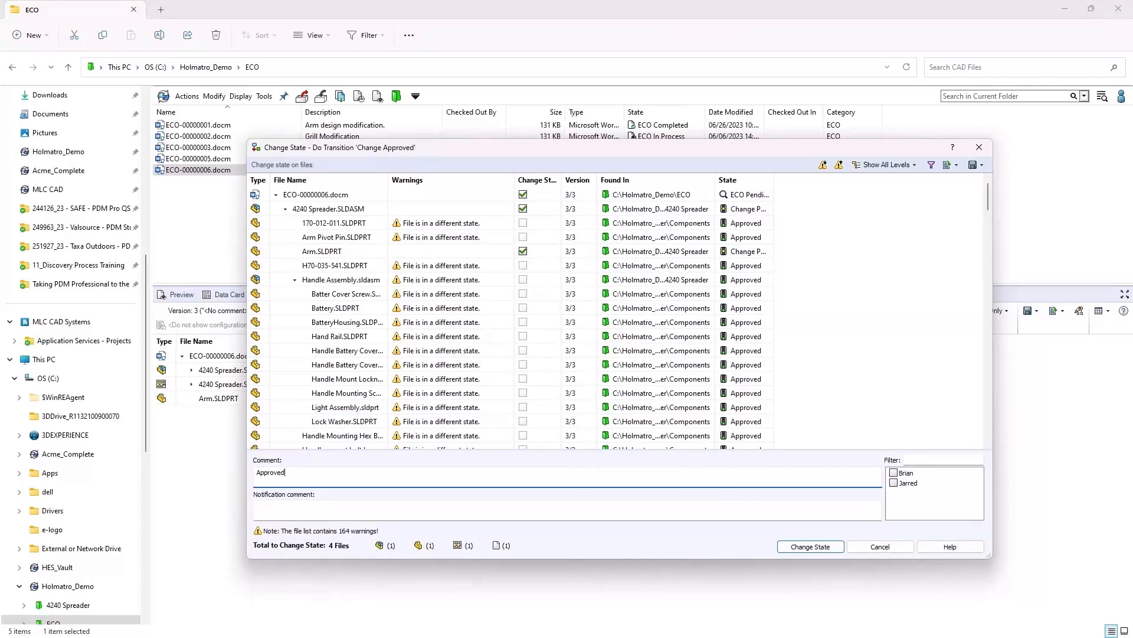
click(810, 545)
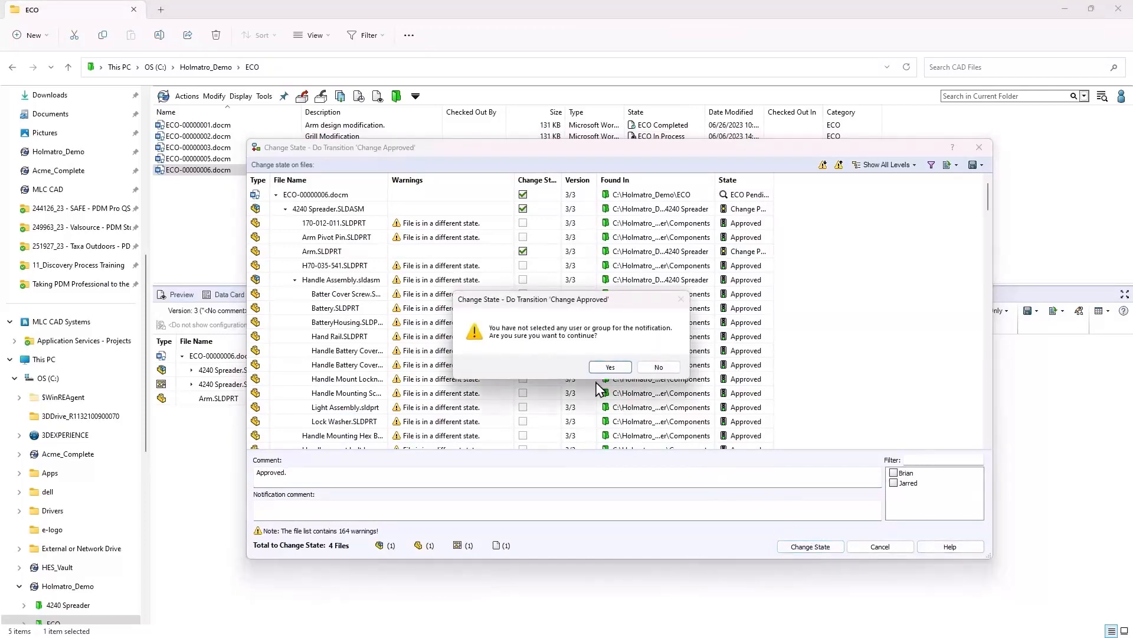
click(609, 367)
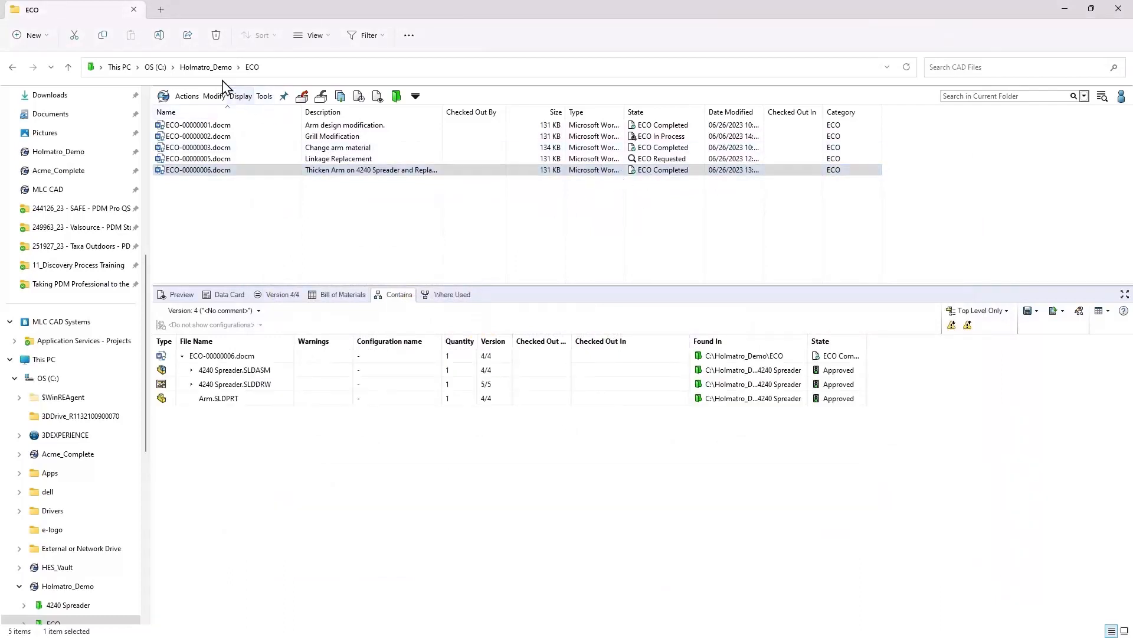
click(234, 369)
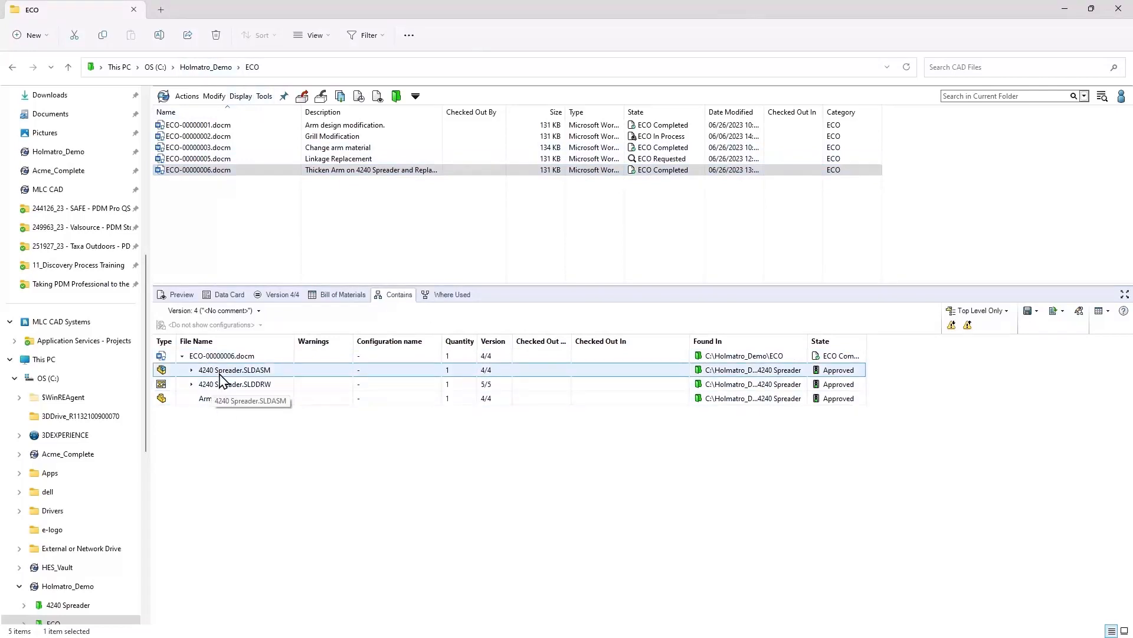
Step: Open ECO-00000006.docm, check Approved By Brian on 06/26/2023, and close without saving
click(205, 66)
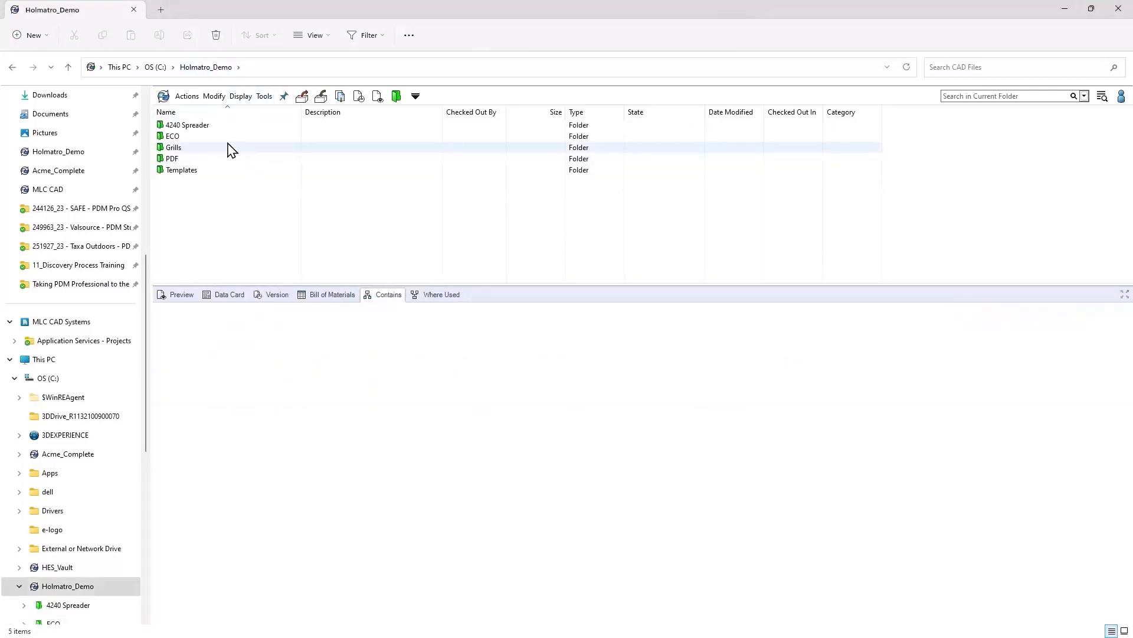
double_click(173, 136)
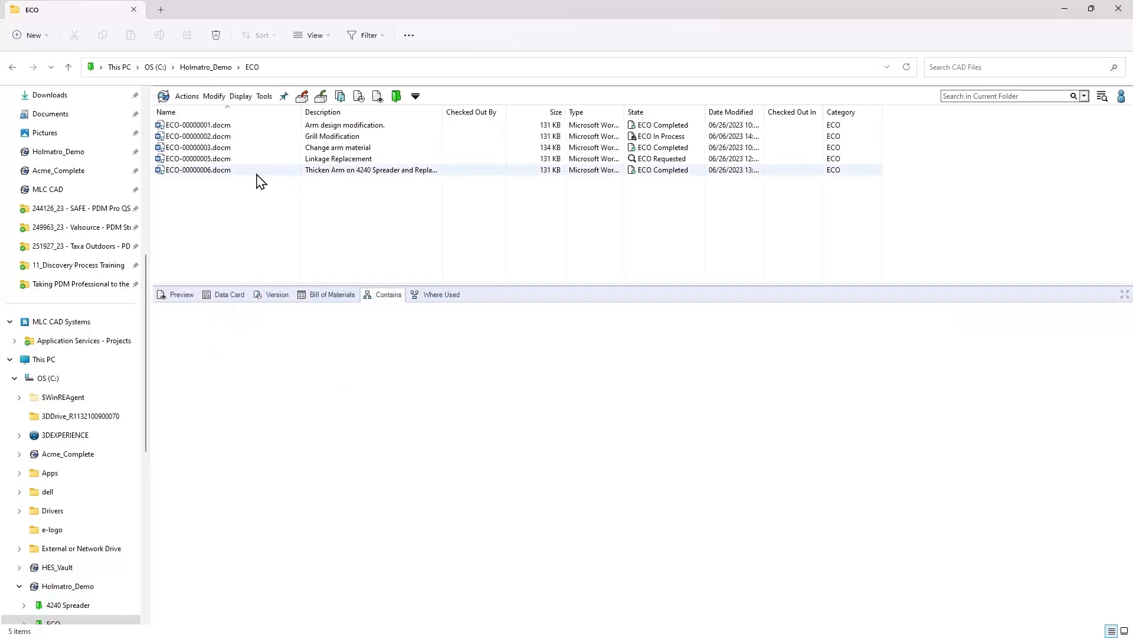
double_click(196, 170)
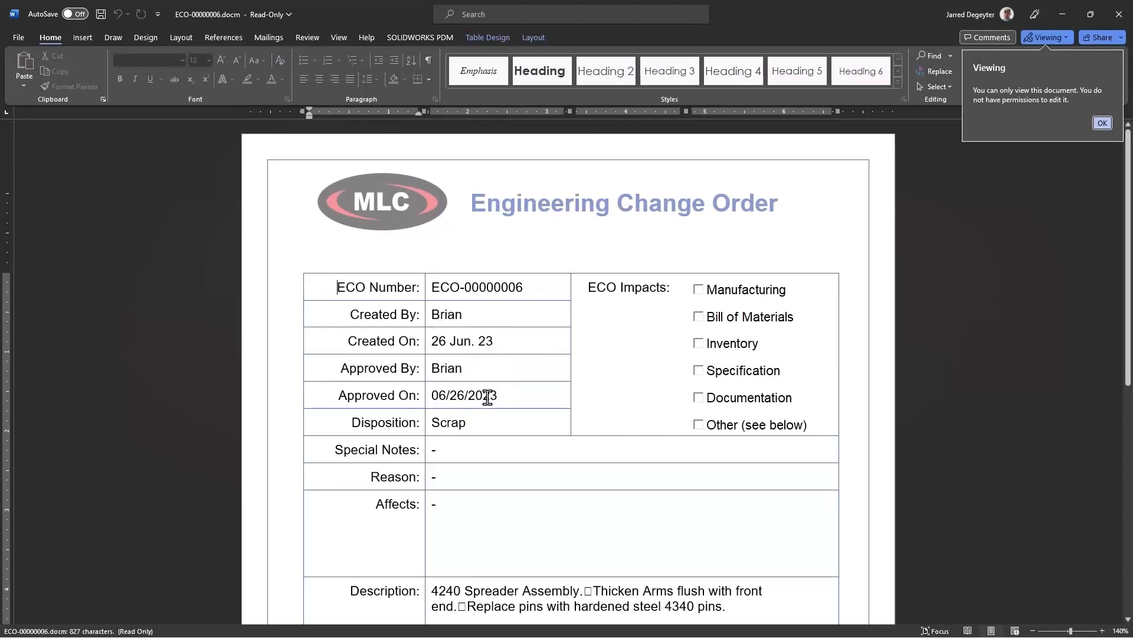
scroll(down, 3)
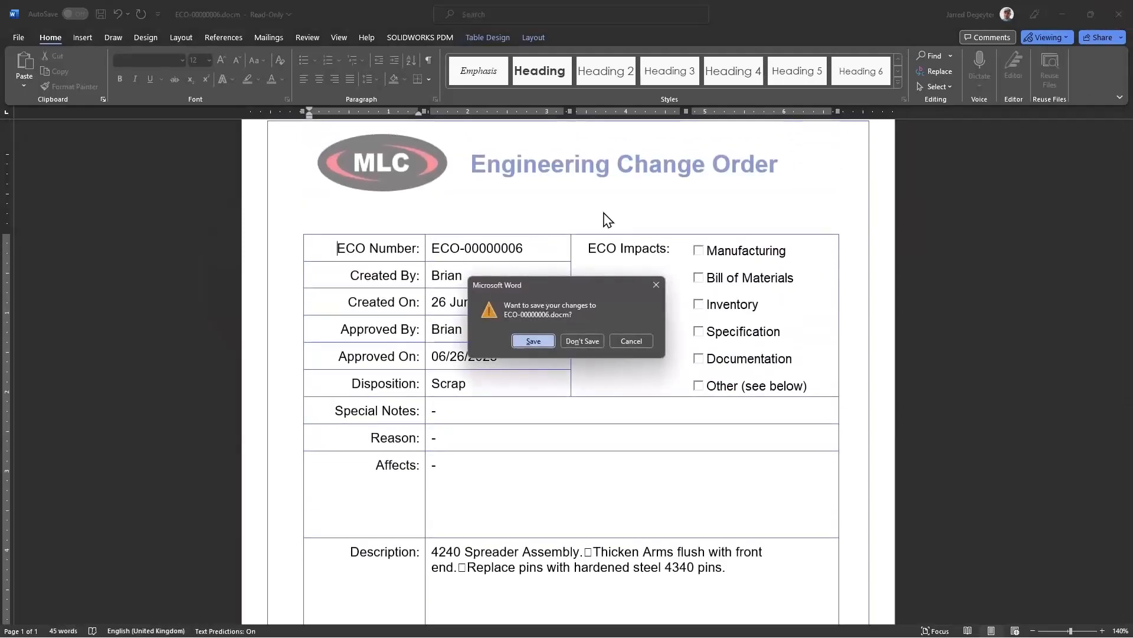
click(581, 341)
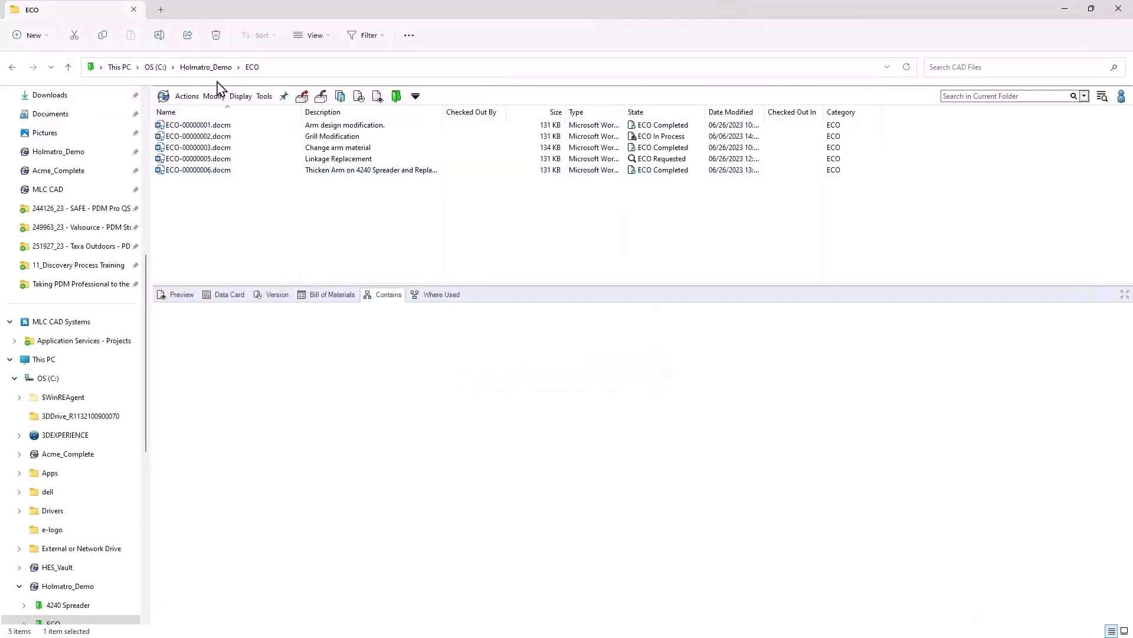
Step: Return to the PowerPoint slideshow and advance to the 'How Does This Help You Reach Your Goals?' slide
click(206, 66)
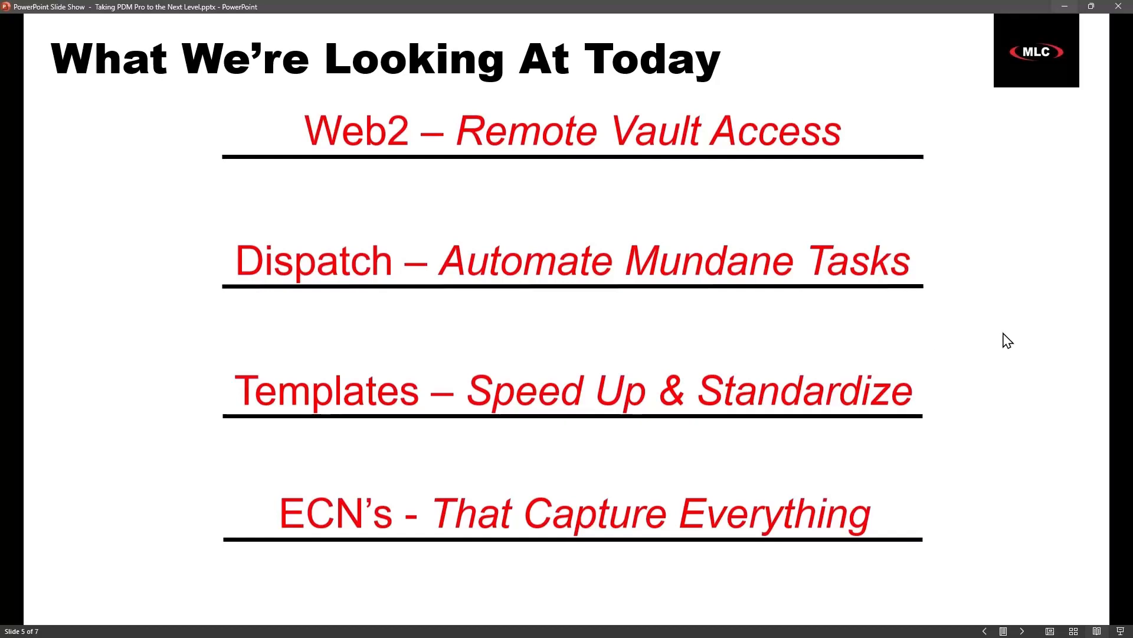
mouse_move(1020, 336)
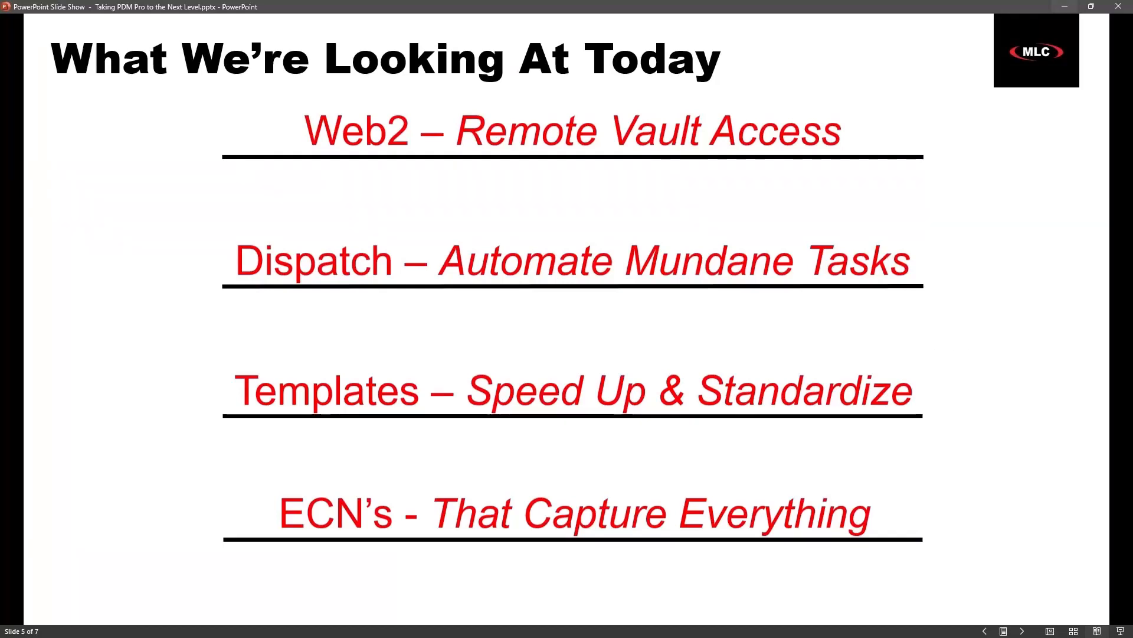
key(right)
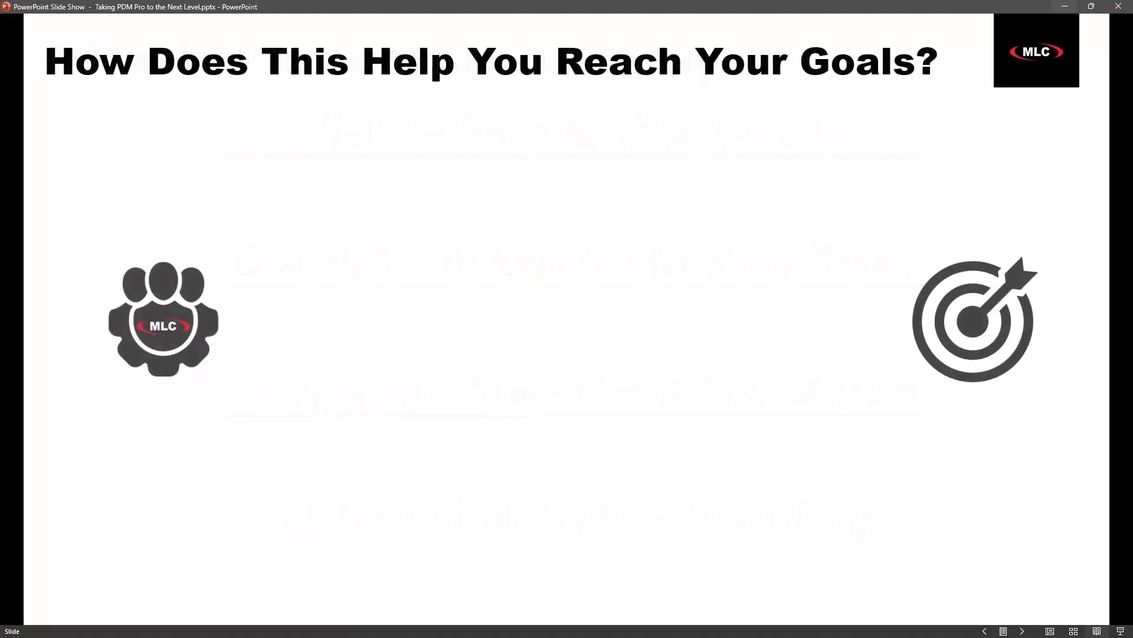